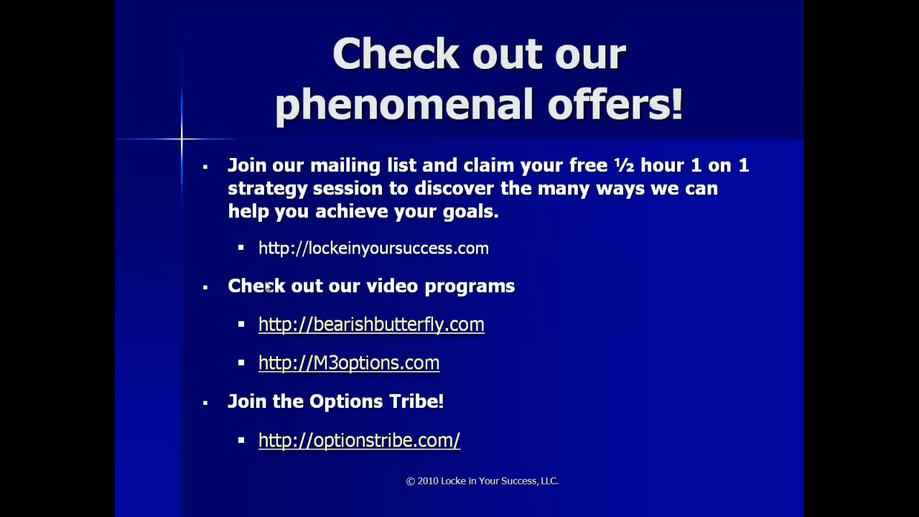
Step: Advance past the final slide and exit the finished PowerPoint slide show
click(266, 285)
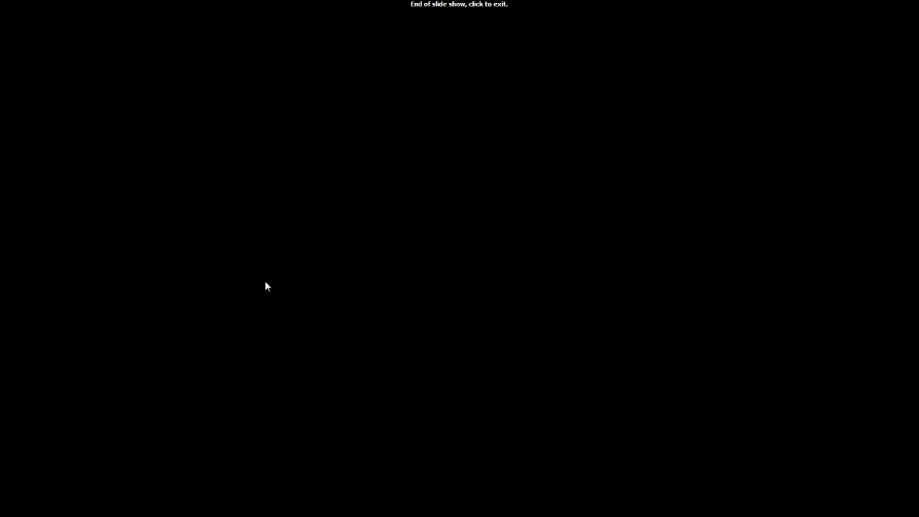
click(266, 286)
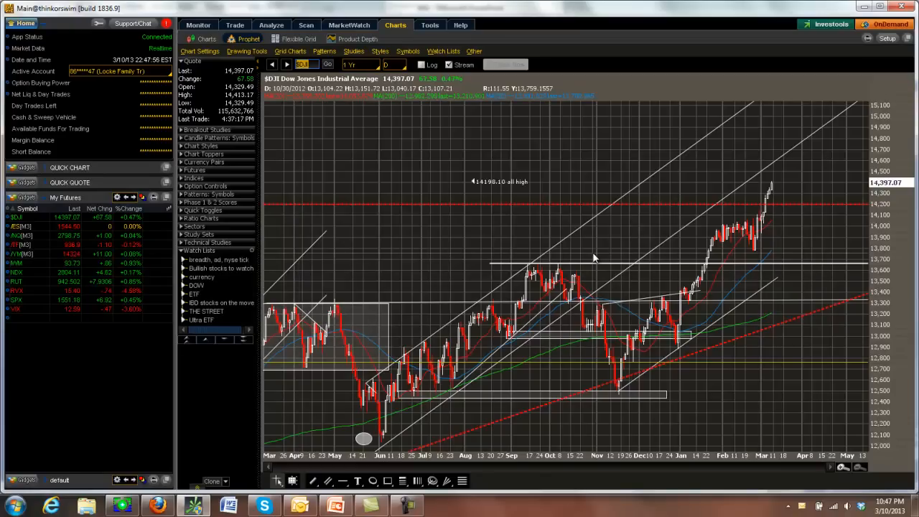
mouse_move(623, 228)
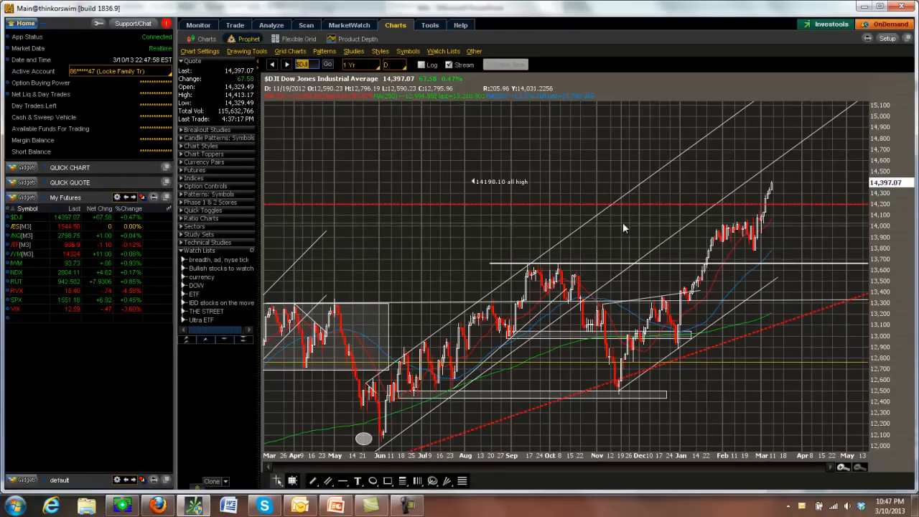
mouse_move(767, 210)
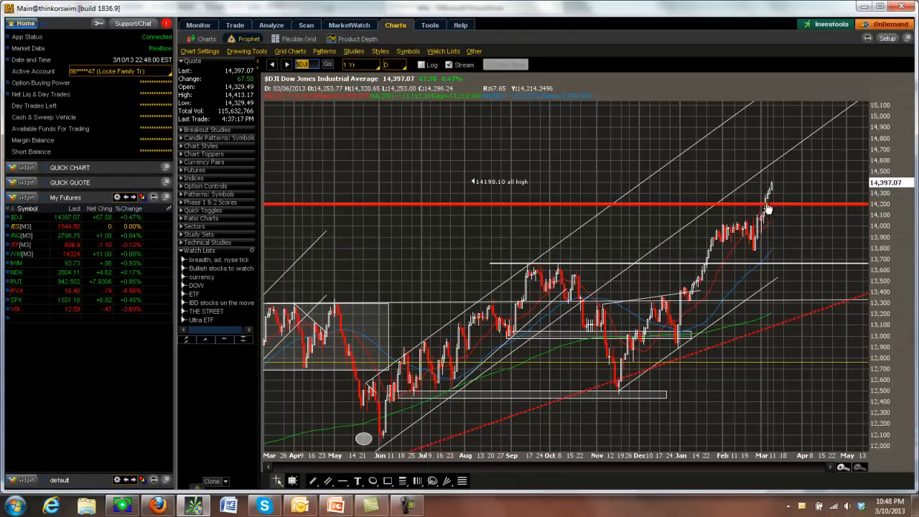
mouse_move(767, 209)
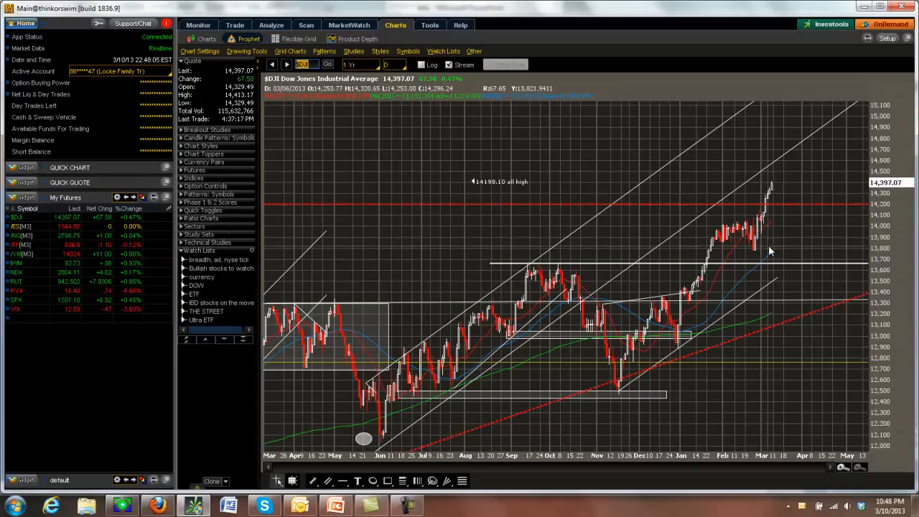
mouse_move(770, 216)
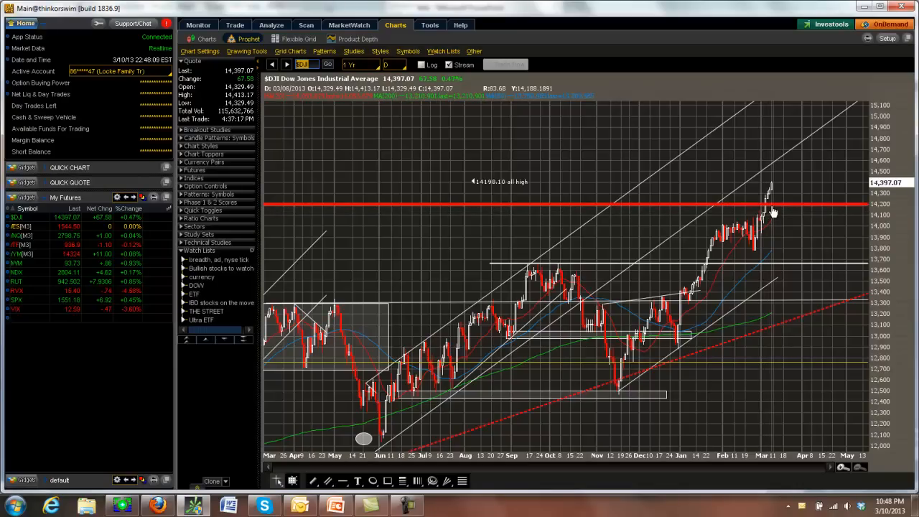
mouse_move(773, 208)
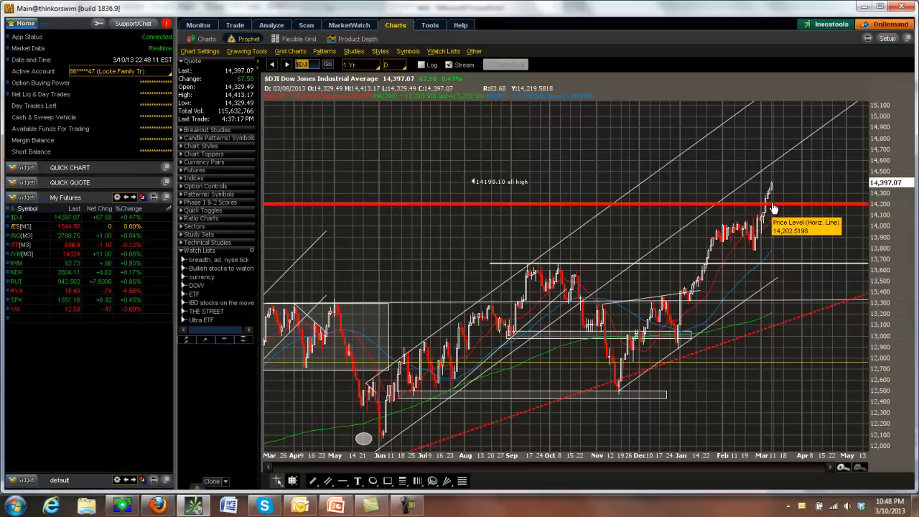
mouse_move(758, 253)
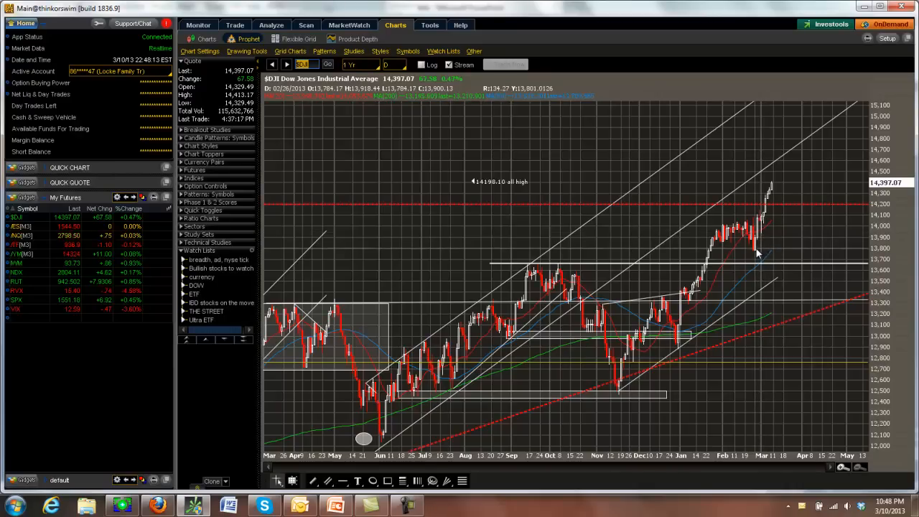
mouse_move(776, 188)
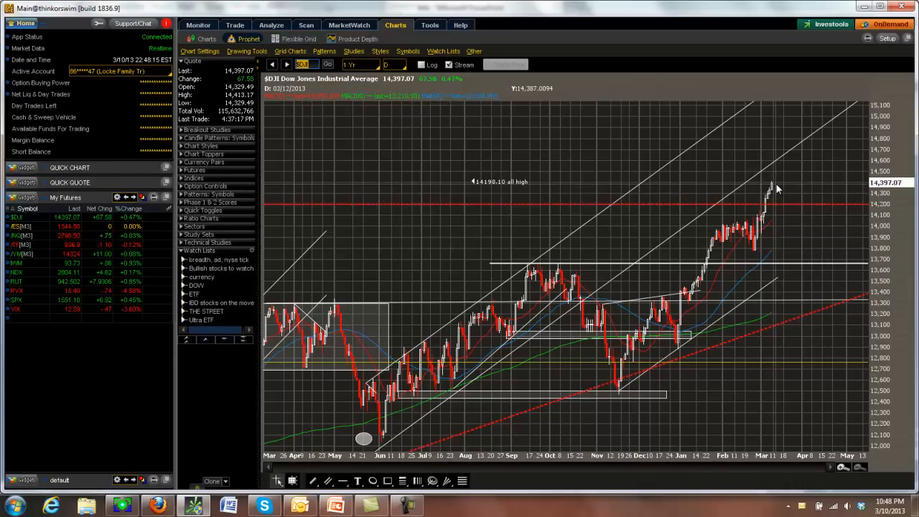
mouse_move(693, 305)
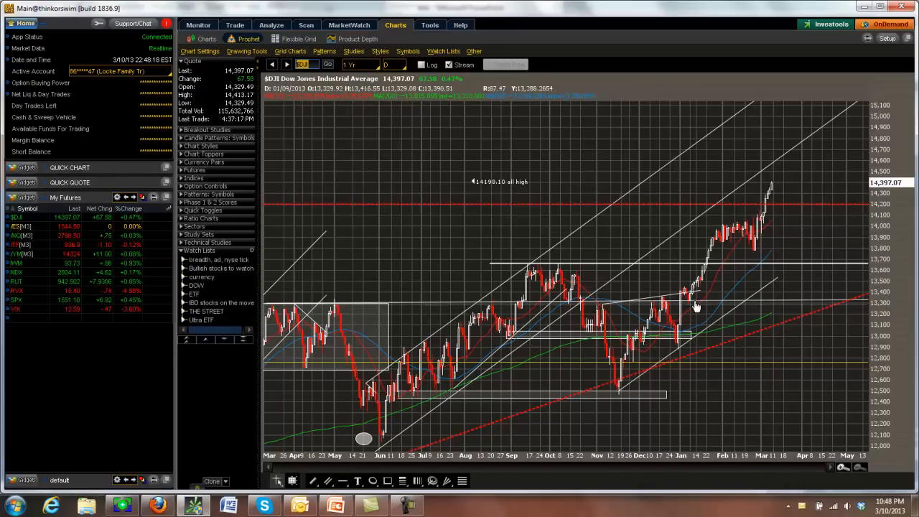
mouse_move(729, 246)
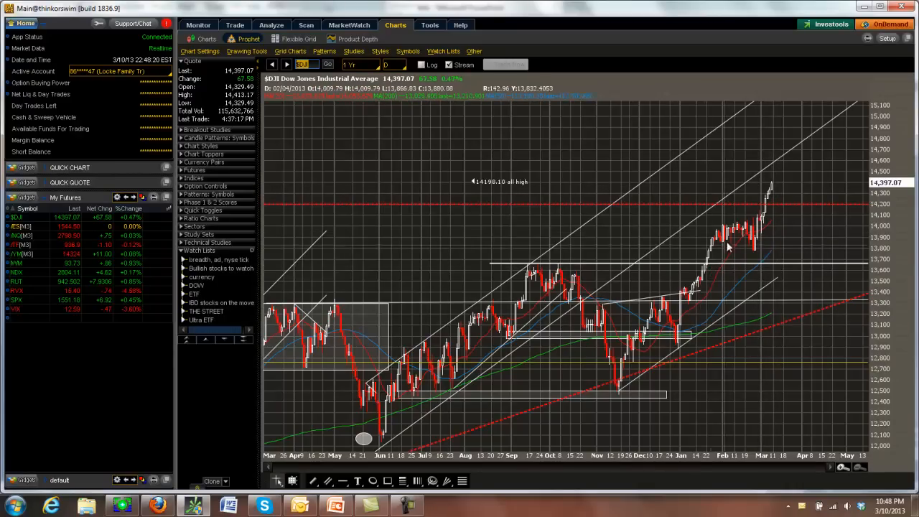
mouse_move(722, 236)
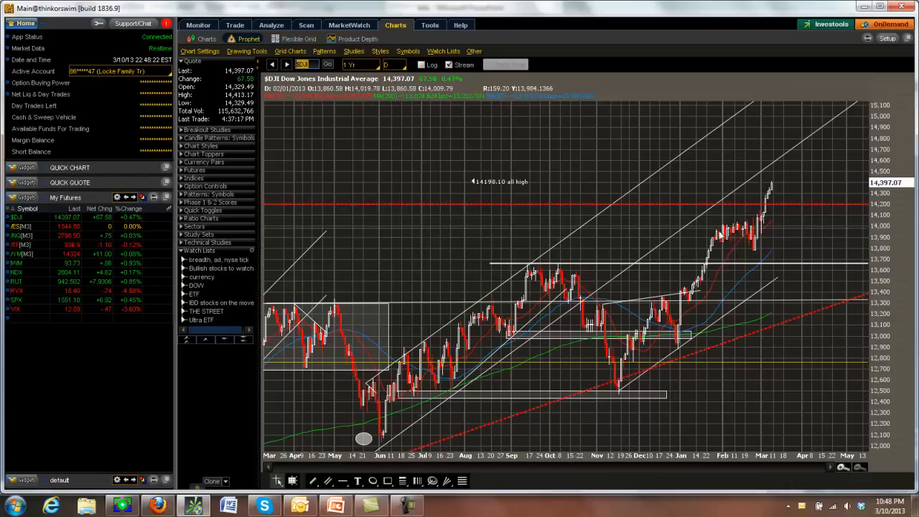
mouse_move(734, 220)
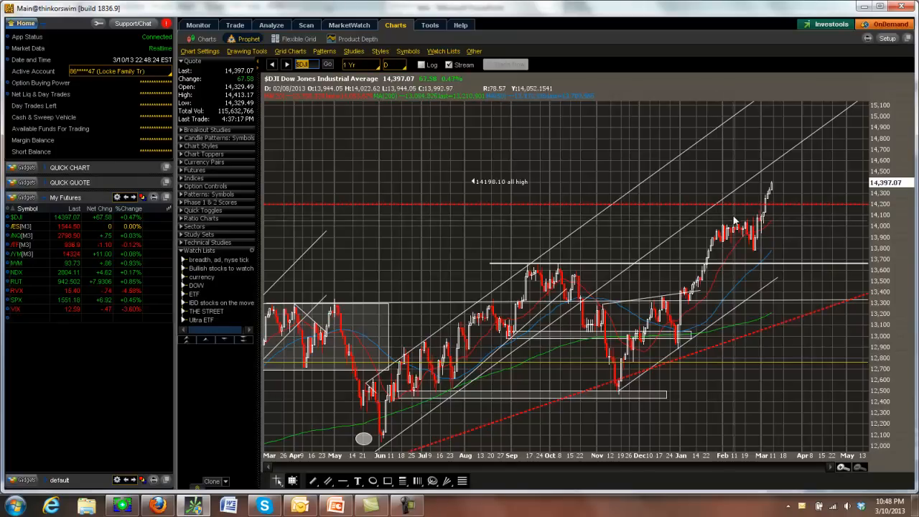
mouse_move(724, 253)
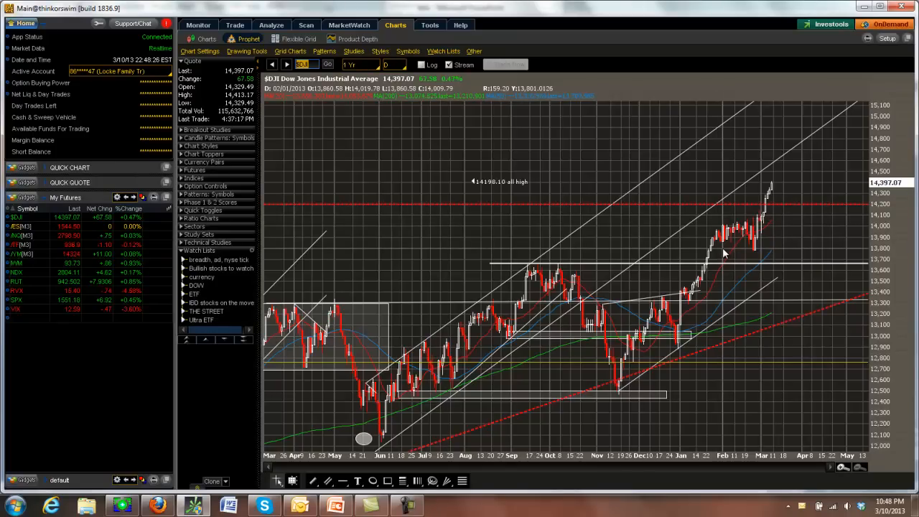
mouse_move(763, 238)
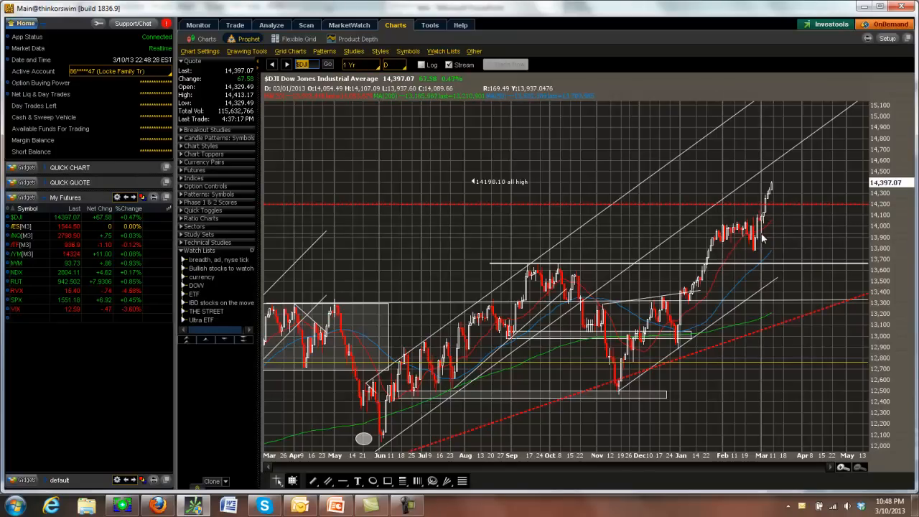
mouse_move(772, 189)
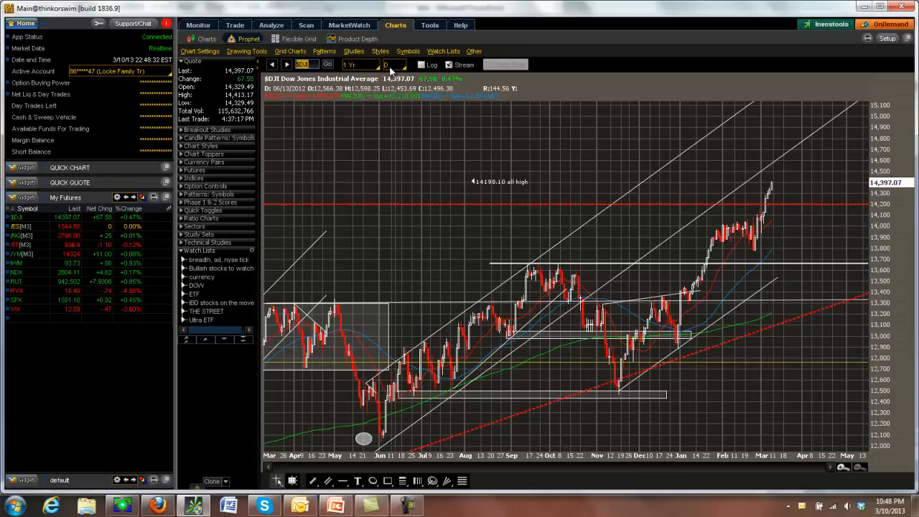
click(373, 64)
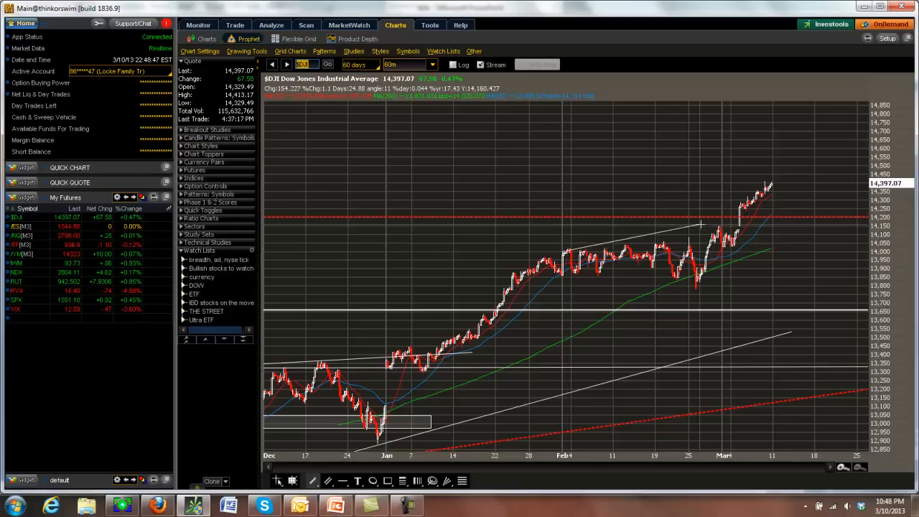
mouse_move(758, 244)
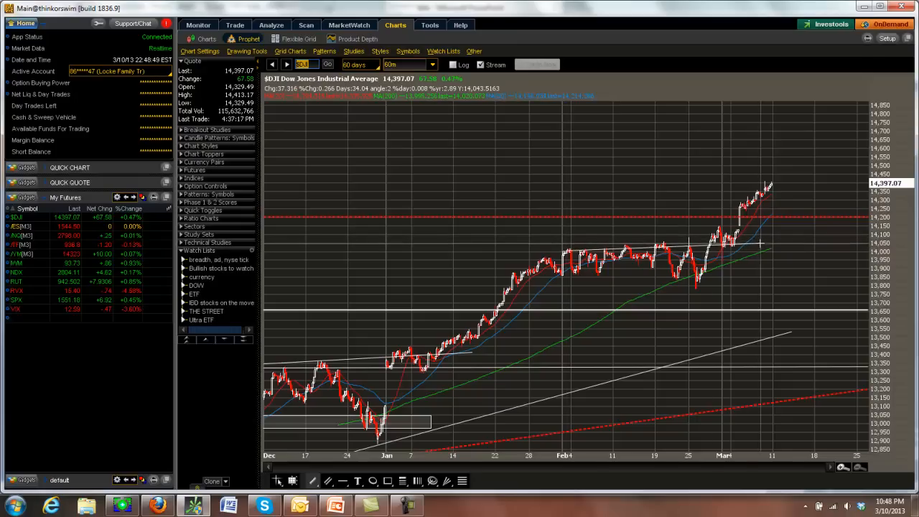
mouse_move(760, 229)
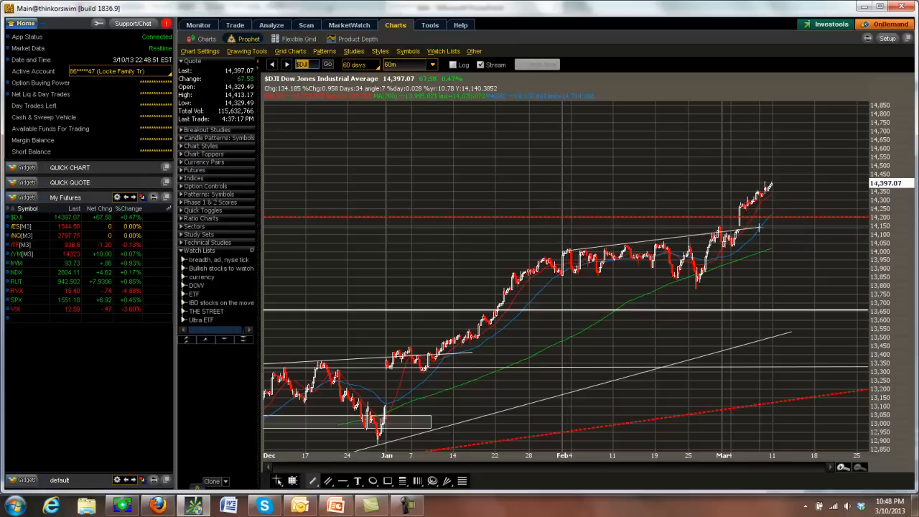
mouse_move(768, 228)
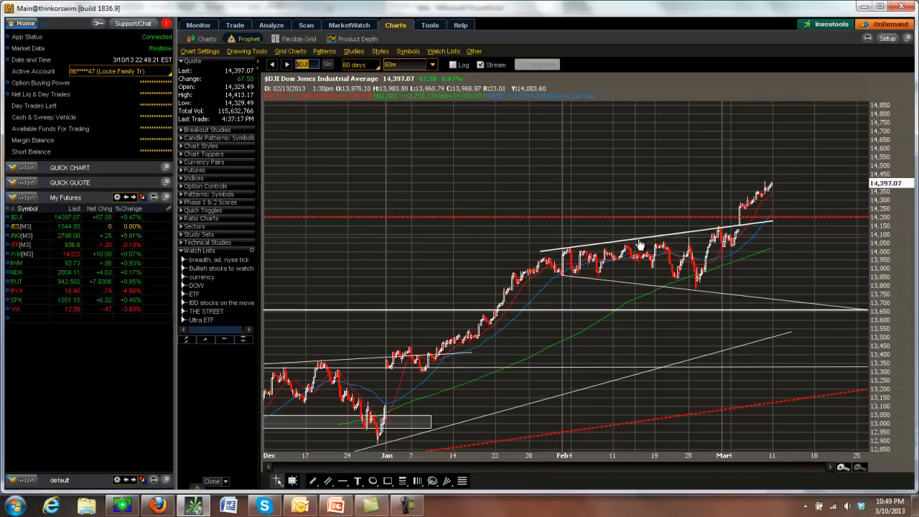
mouse_move(704, 275)
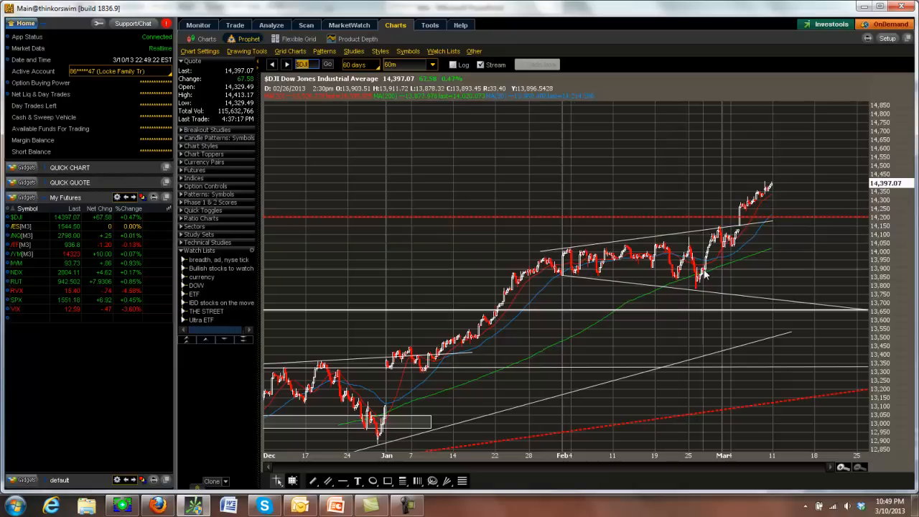
mouse_move(691, 296)
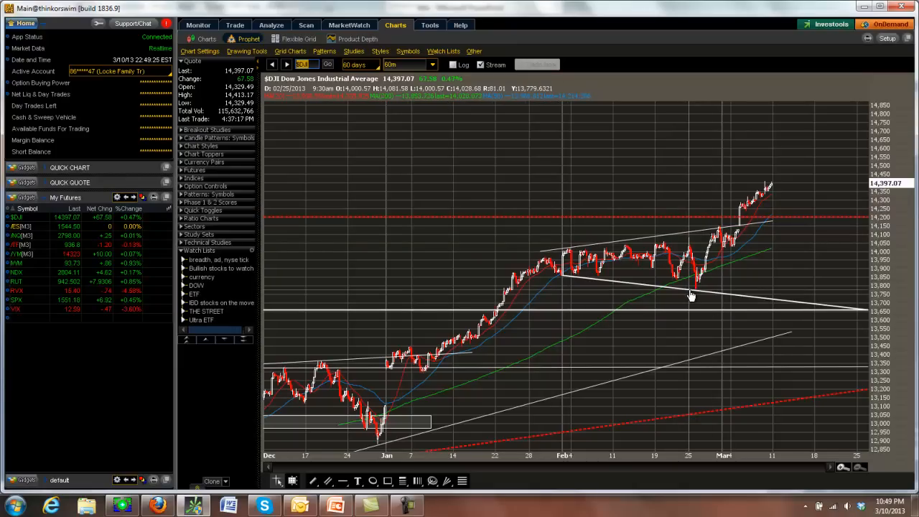
mouse_move(723, 235)
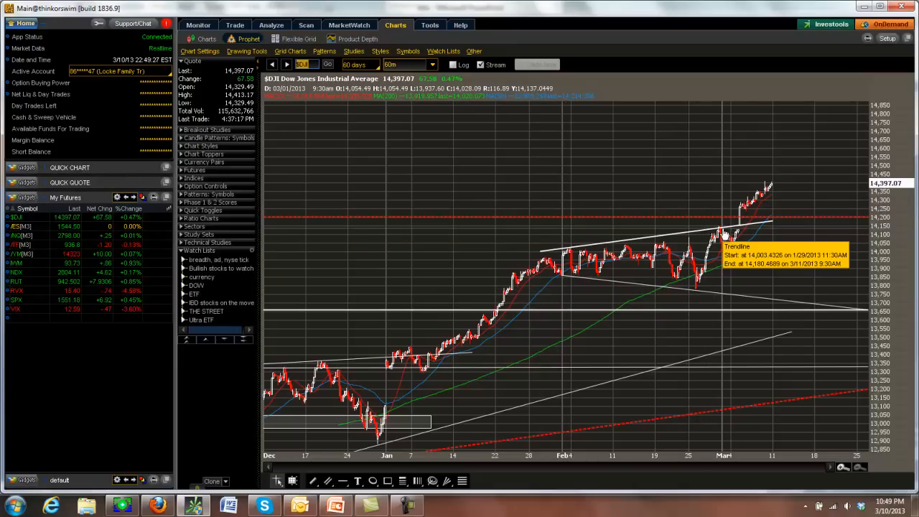
mouse_move(779, 199)
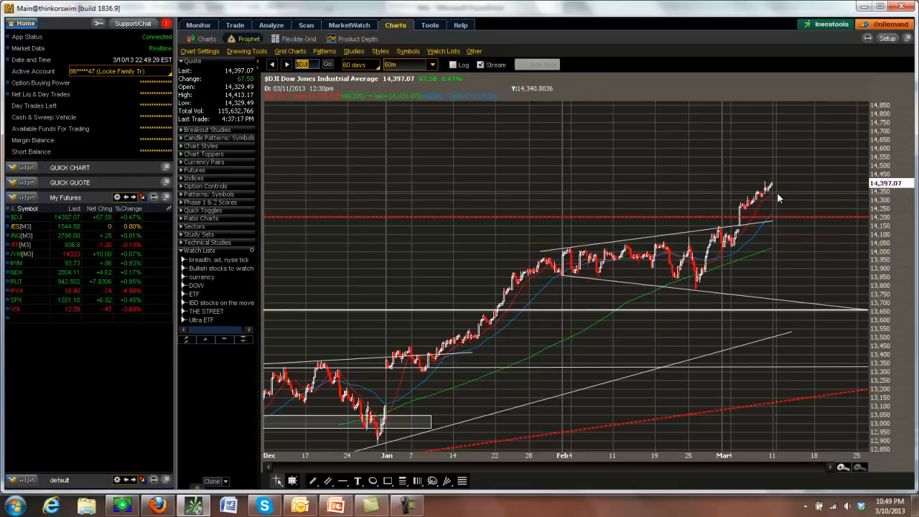
mouse_move(779, 200)
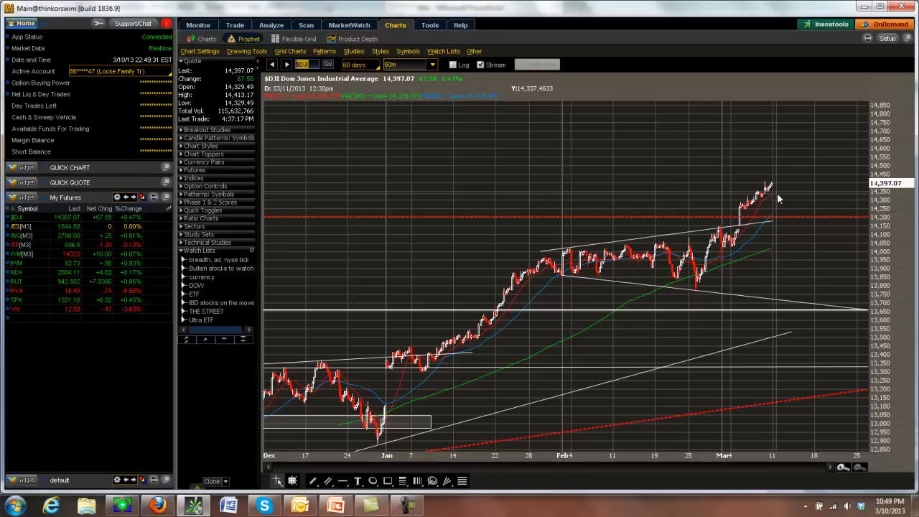
mouse_move(814, 171)
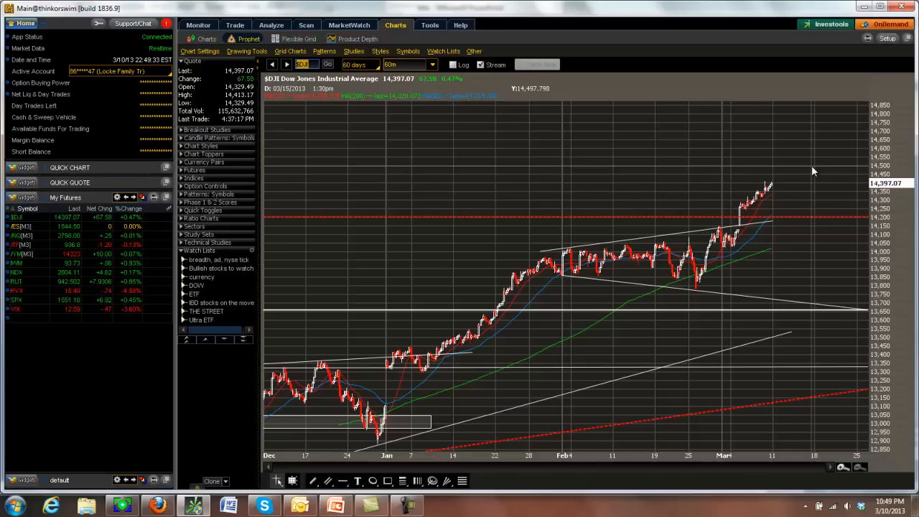
mouse_move(896, 192)
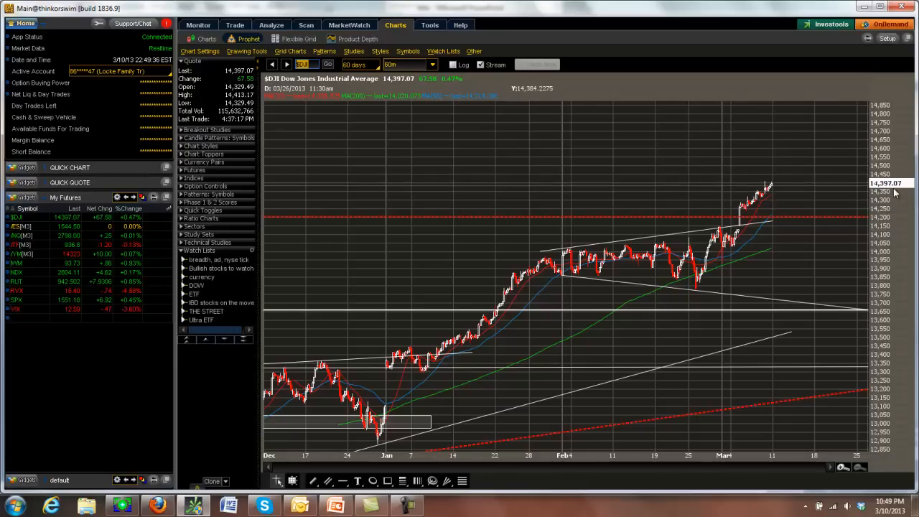
mouse_move(802, 165)
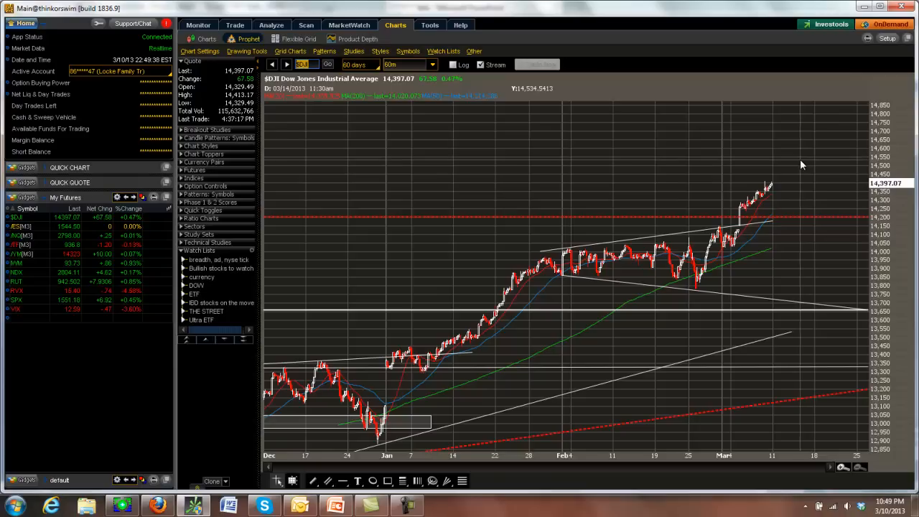
mouse_move(803, 172)
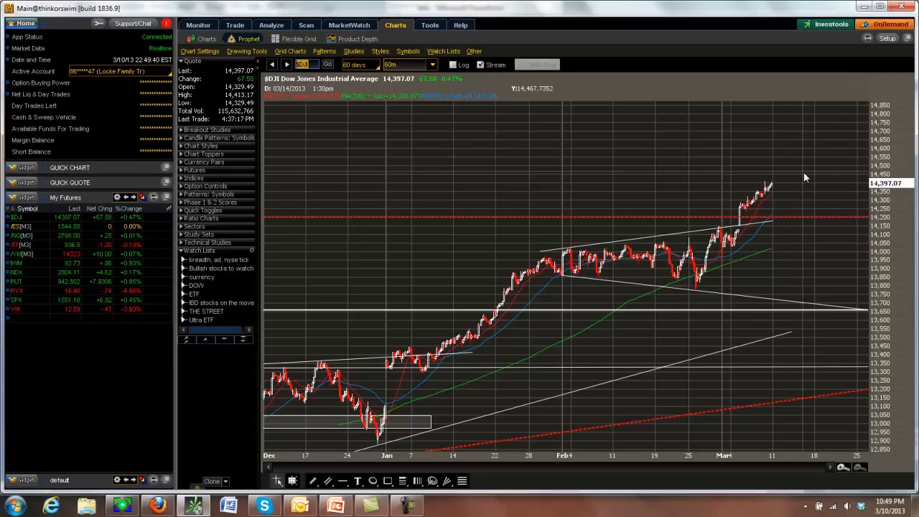
mouse_move(754, 192)
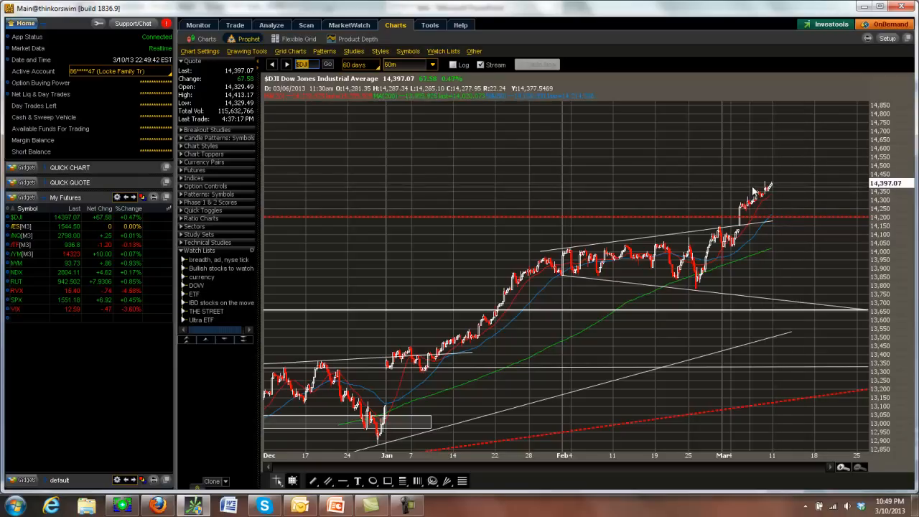
mouse_move(546, 280)
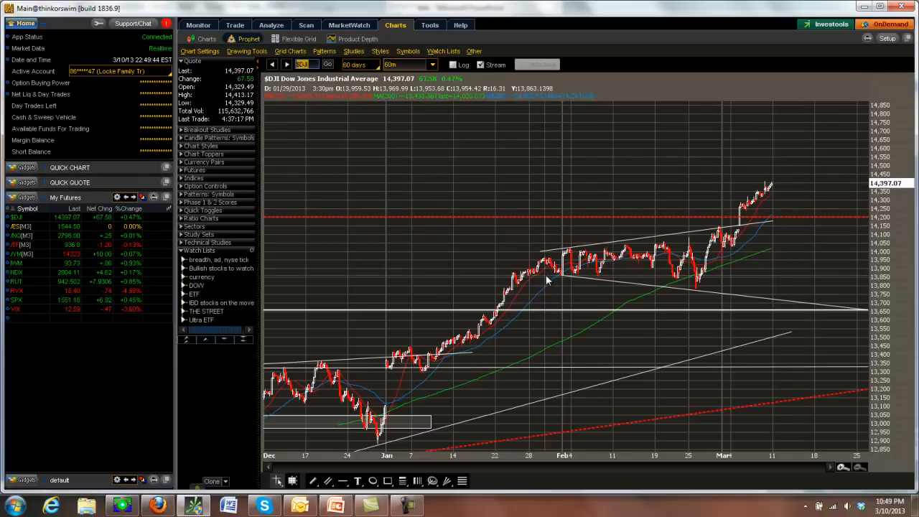
mouse_move(776, 190)
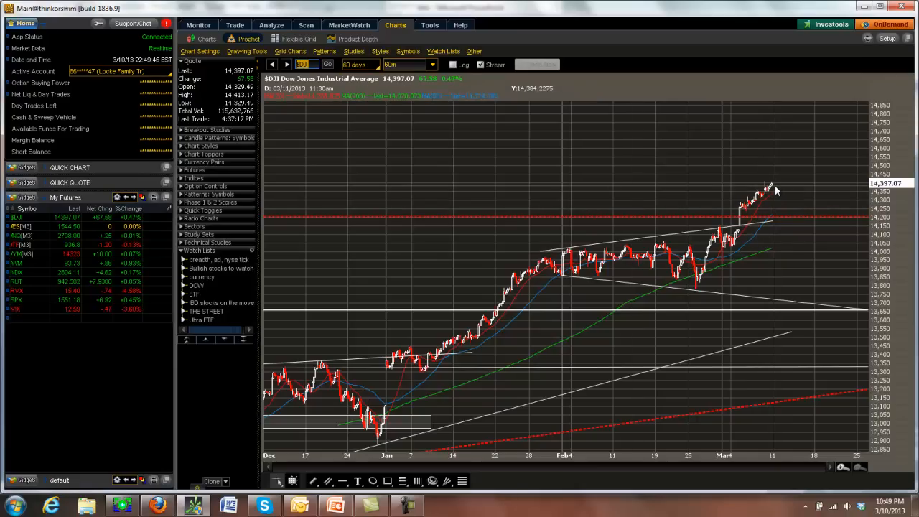
mouse_move(765, 185)
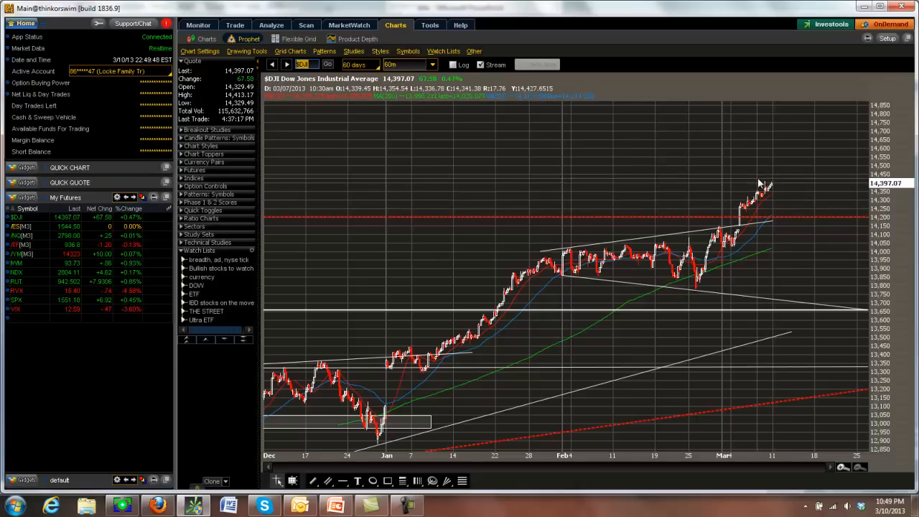
mouse_move(776, 174)
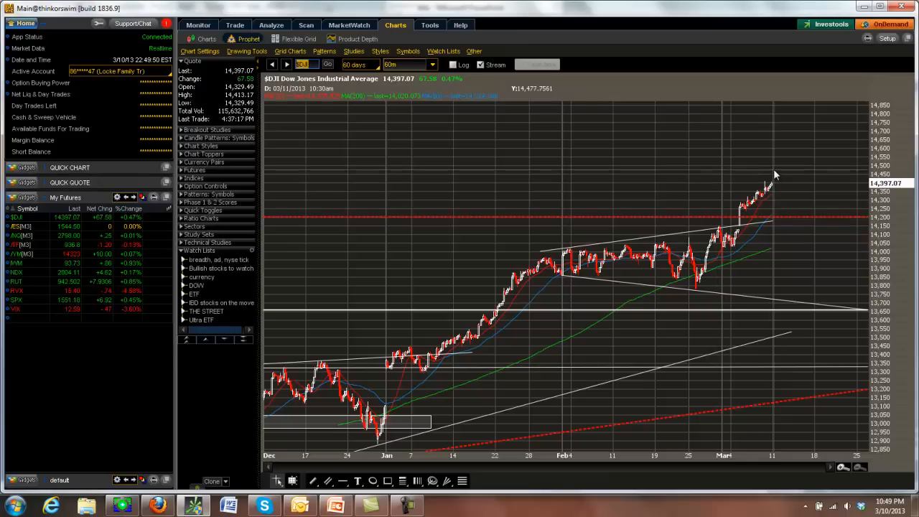
mouse_move(774, 175)
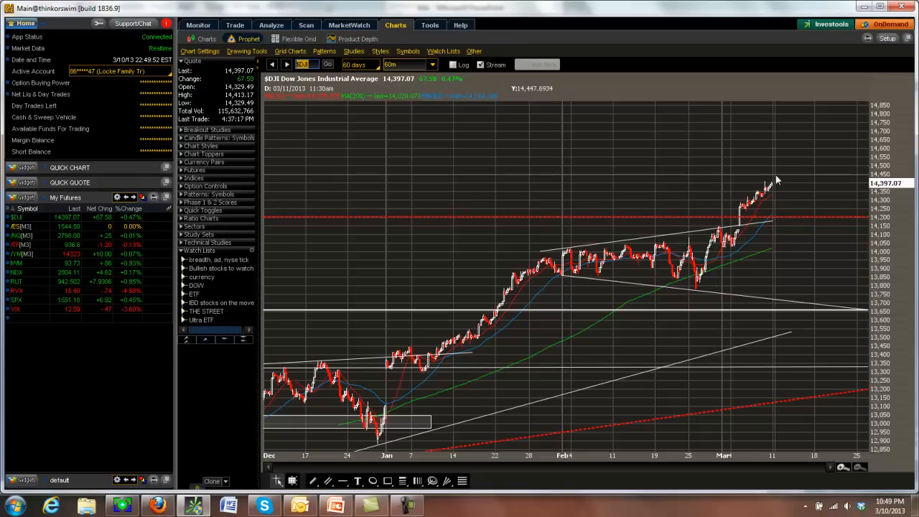
mouse_move(814, 171)
text(NDX)
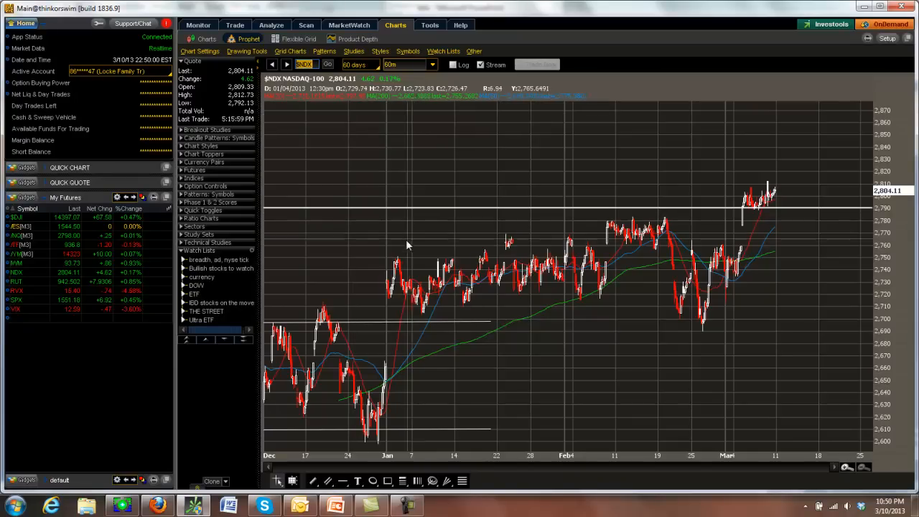
mouse_move(647, 238)
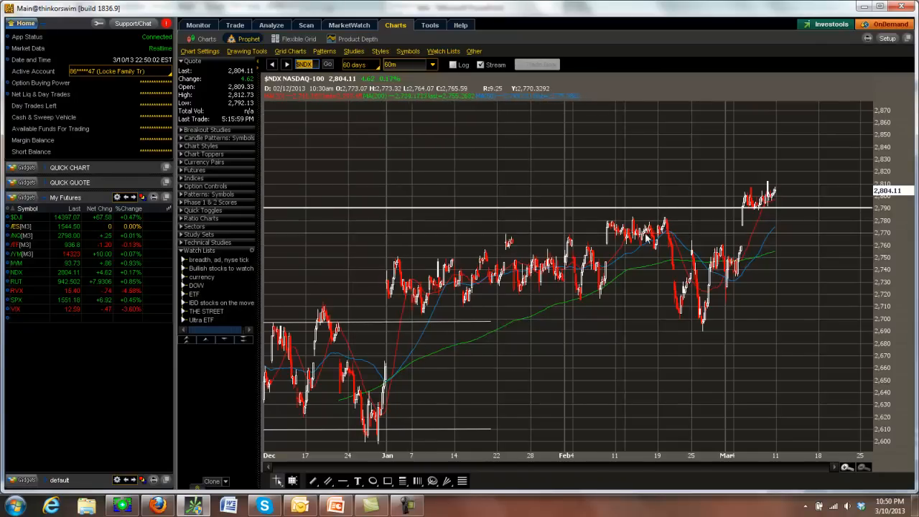
mouse_move(745, 224)
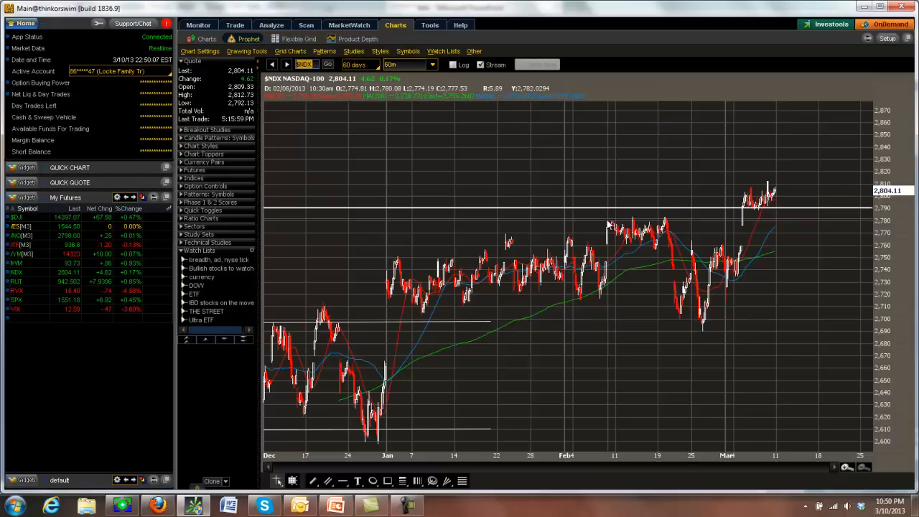
mouse_move(743, 228)
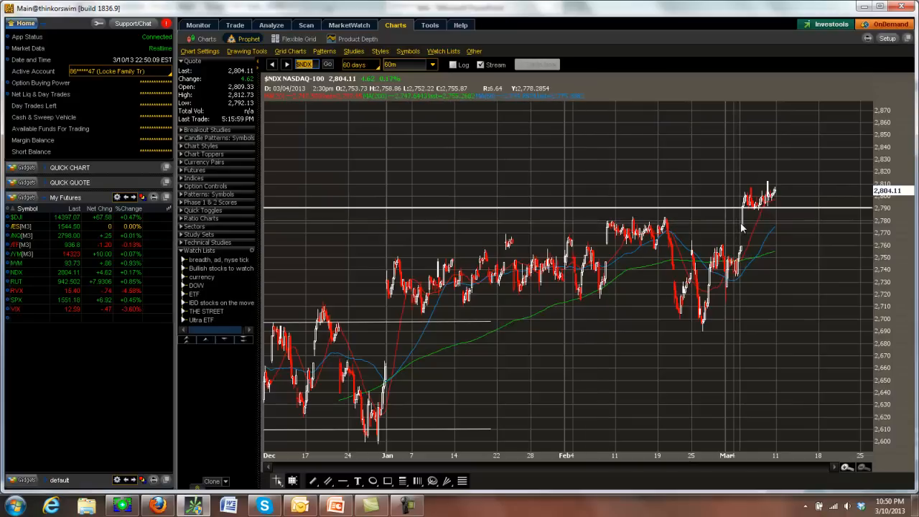
mouse_move(743, 226)
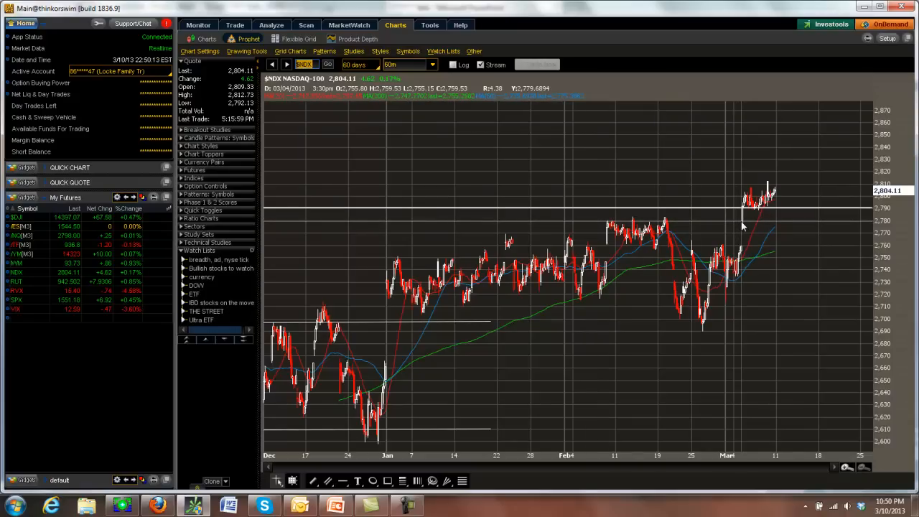
mouse_move(696, 328)
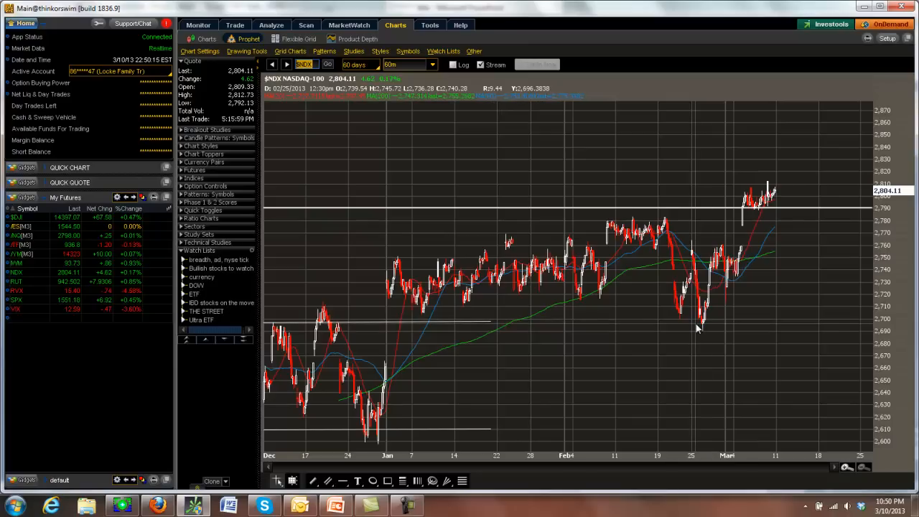
mouse_move(749, 271)
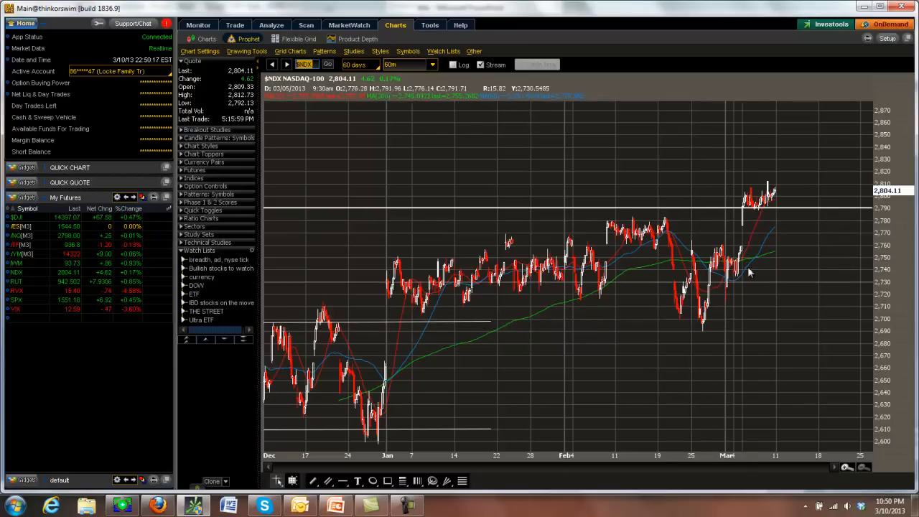
mouse_move(764, 166)
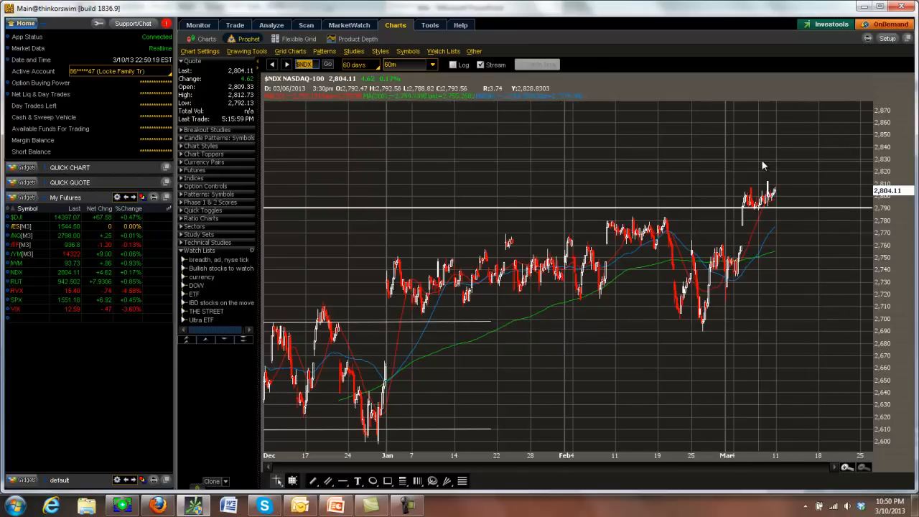
mouse_move(812, 166)
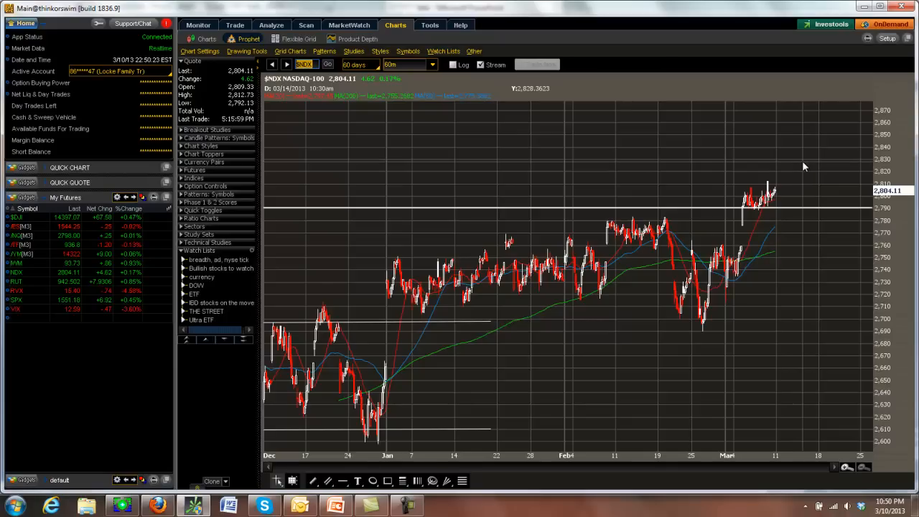
mouse_move(797, 166)
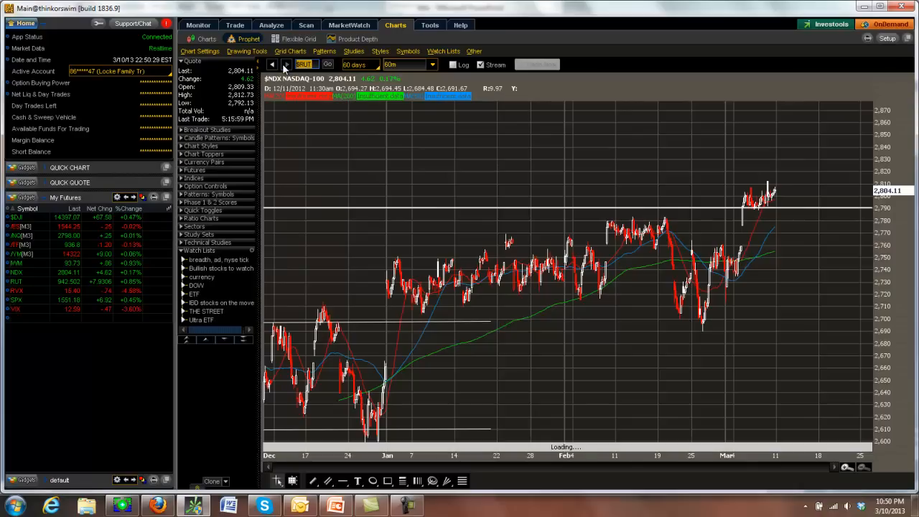
Step: Load the $SPX hourly chart with its rising trendlines in the Charts tab
click(273, 64)
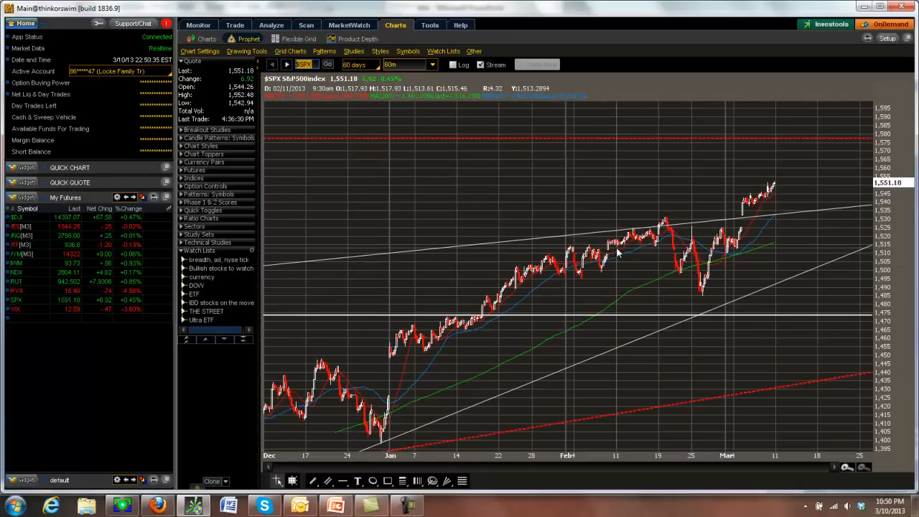
mouse_move(704, 229)
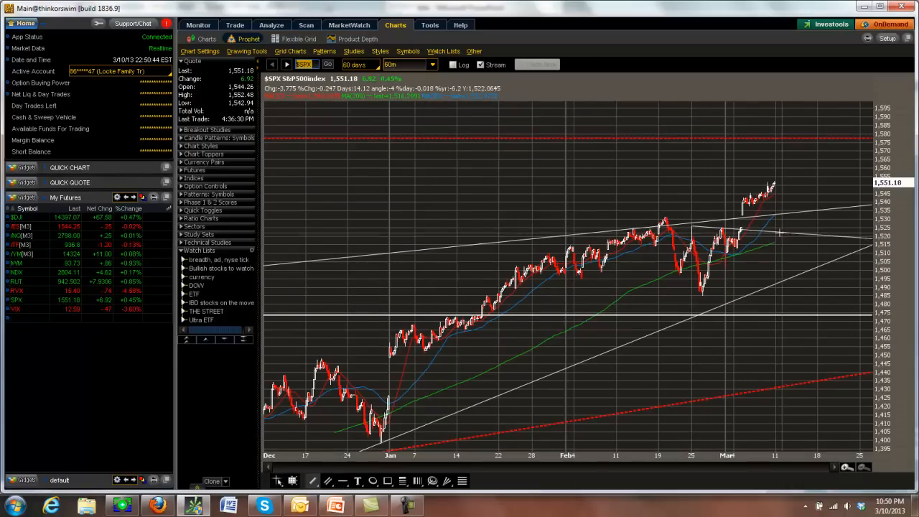
mouse_move(704, 301)
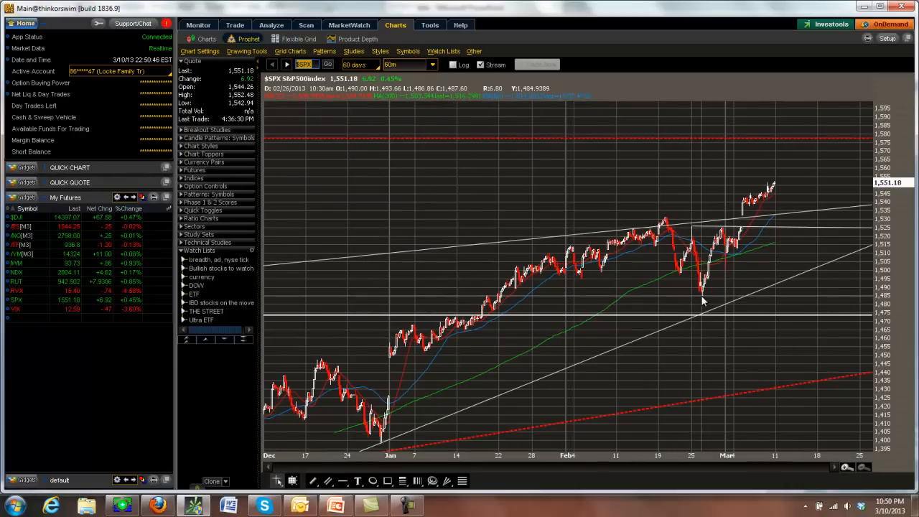
mouse_move(698, 237)
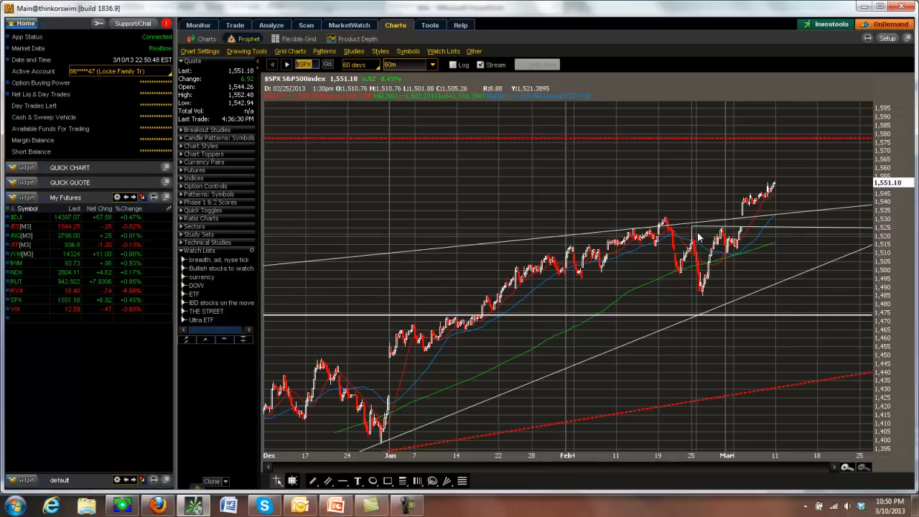
mouse_move(699, 233)
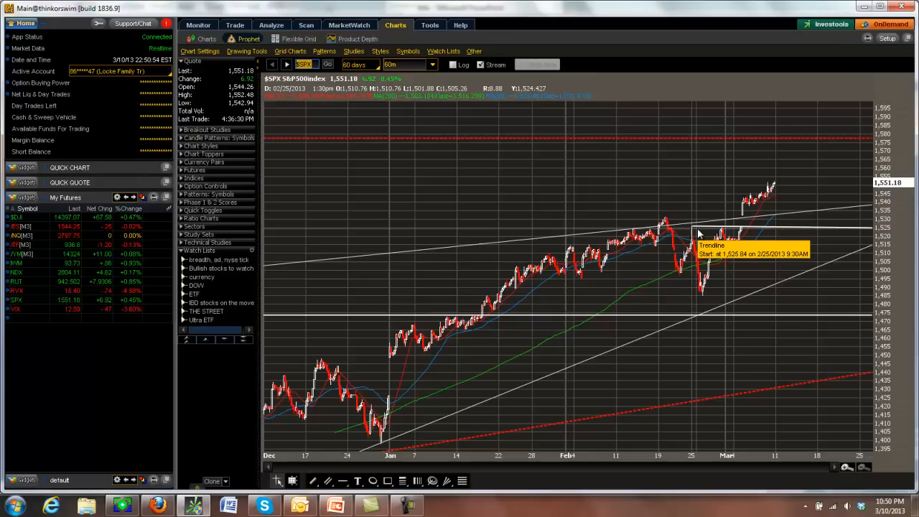
mouse_move(805, 177)
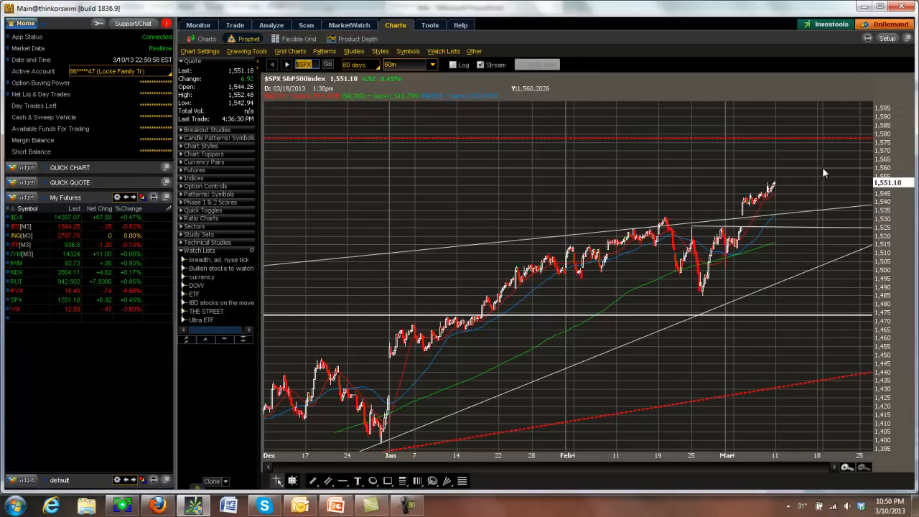
click(286, 64)
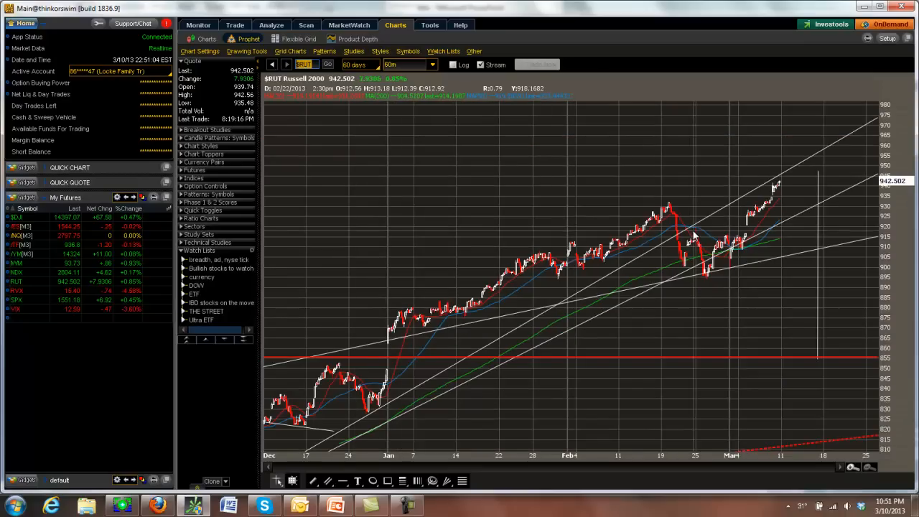
mouse_move(704, 280)
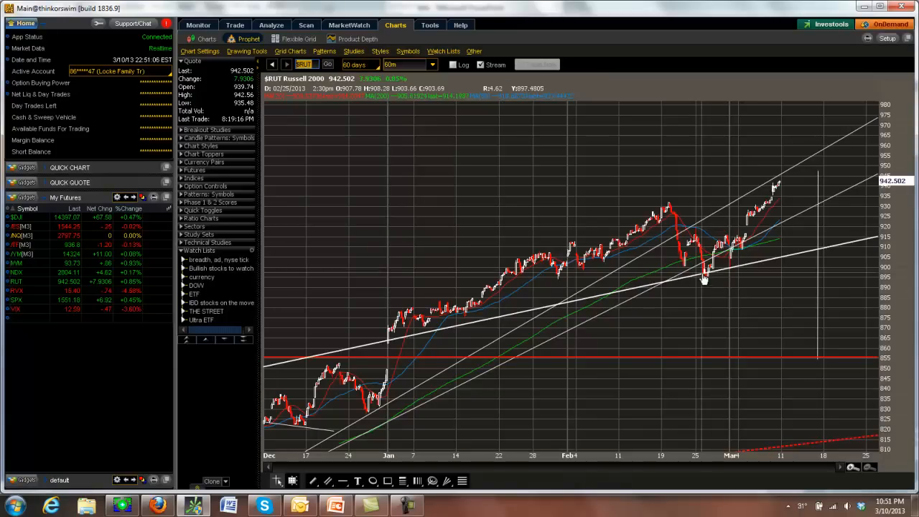
mouse_move(698, 239)
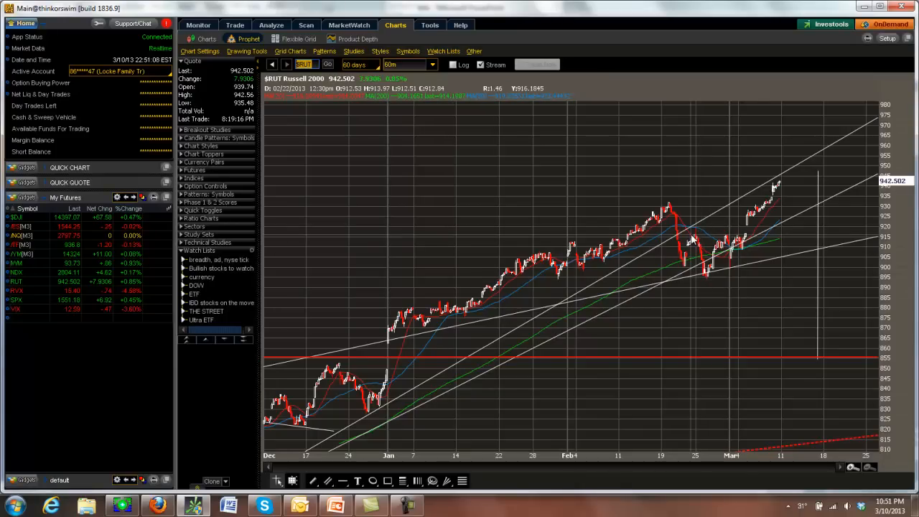
mouse_move(686, 283)
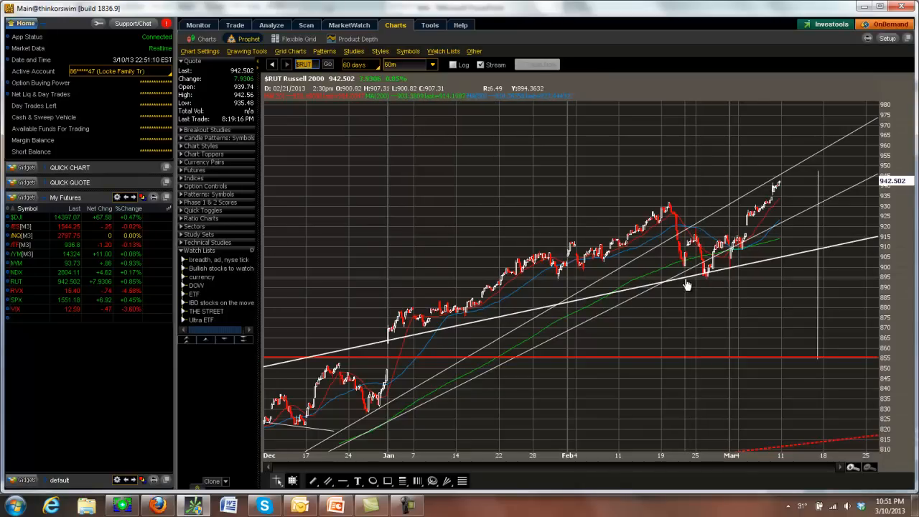
mouse_move(679, 187)
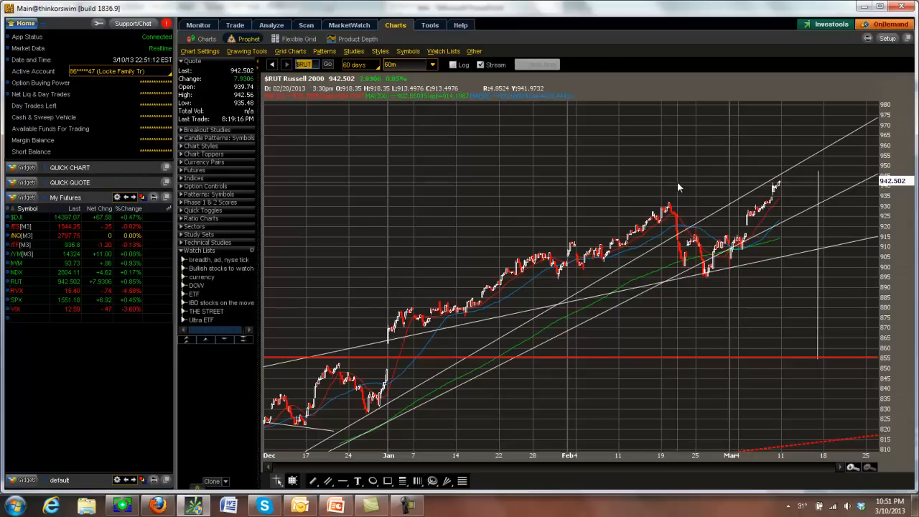
mouse_move(783, 183)
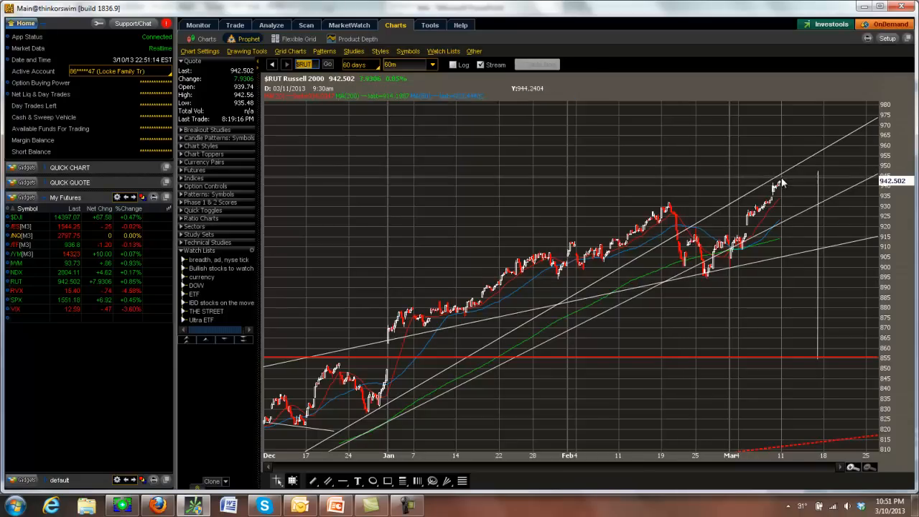
mouse_move(700, 230)
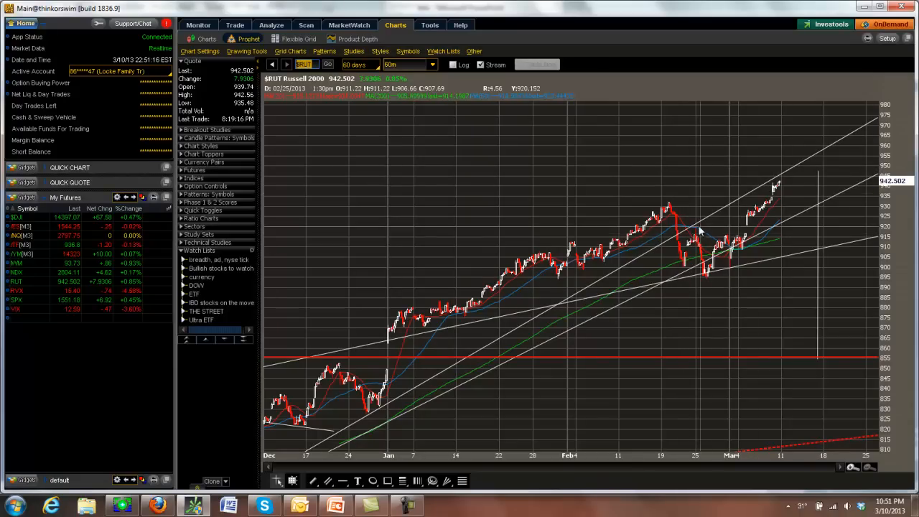
mouse_move(758, 251)
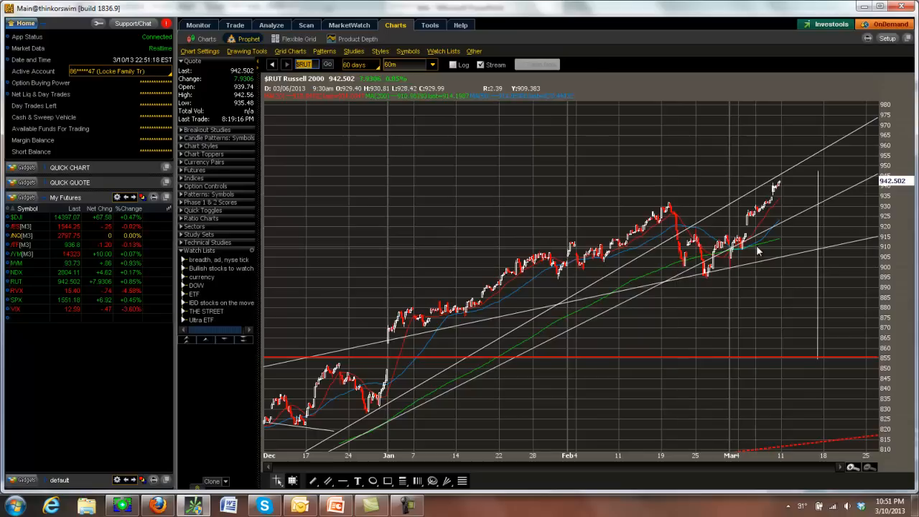
mouse_move(734, 215)
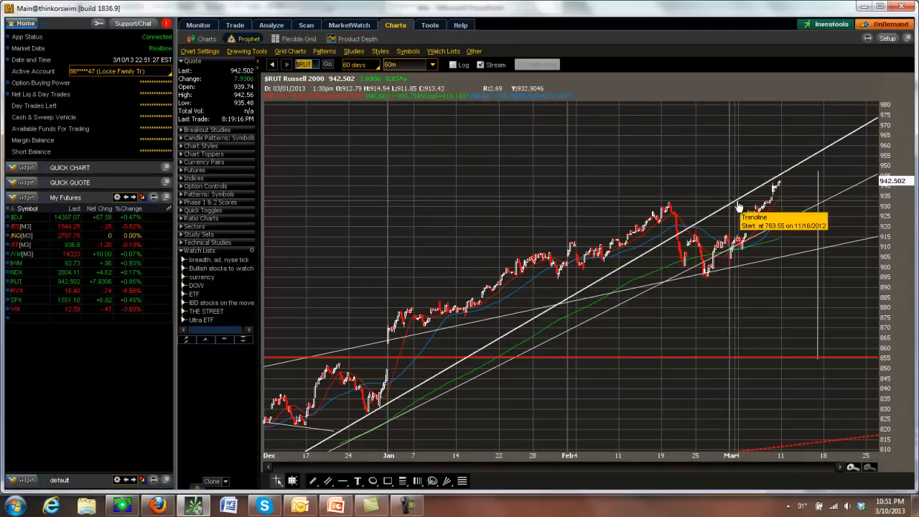
mouse_move(718, 285)
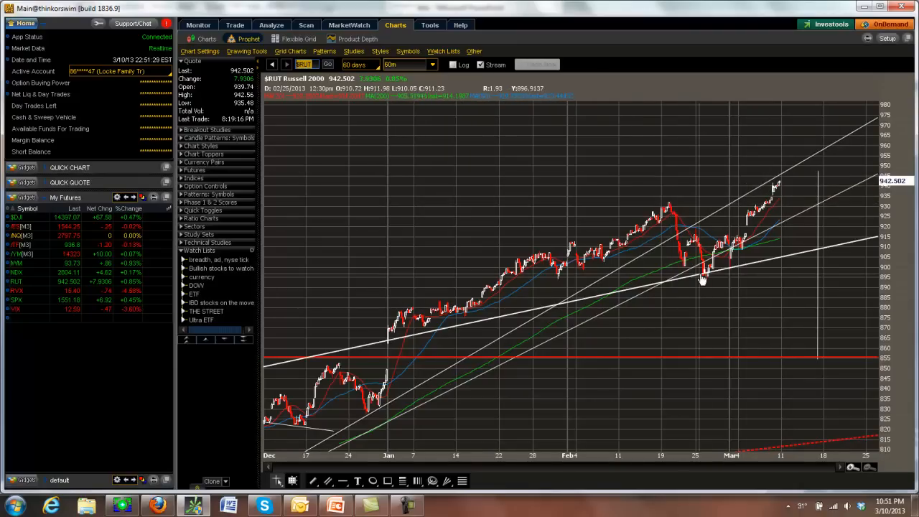
mouse_move(668, 209)
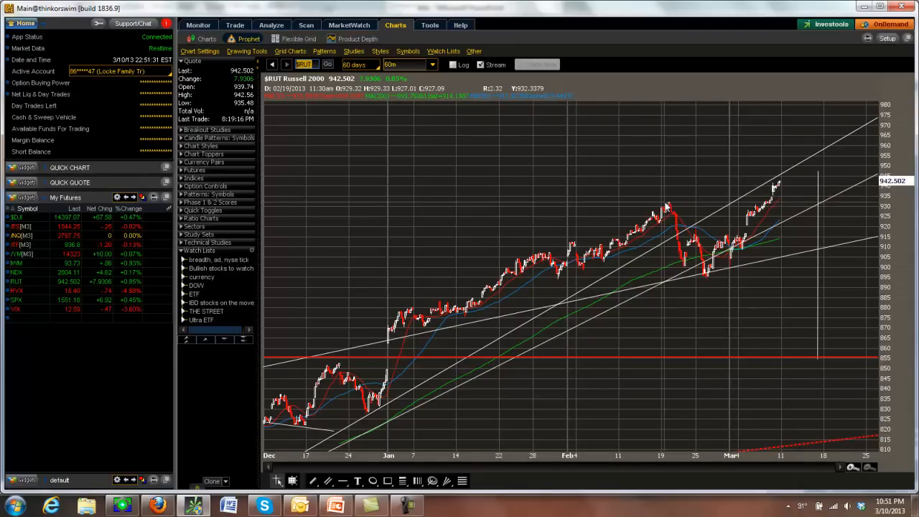
mouse_move(665, 206)
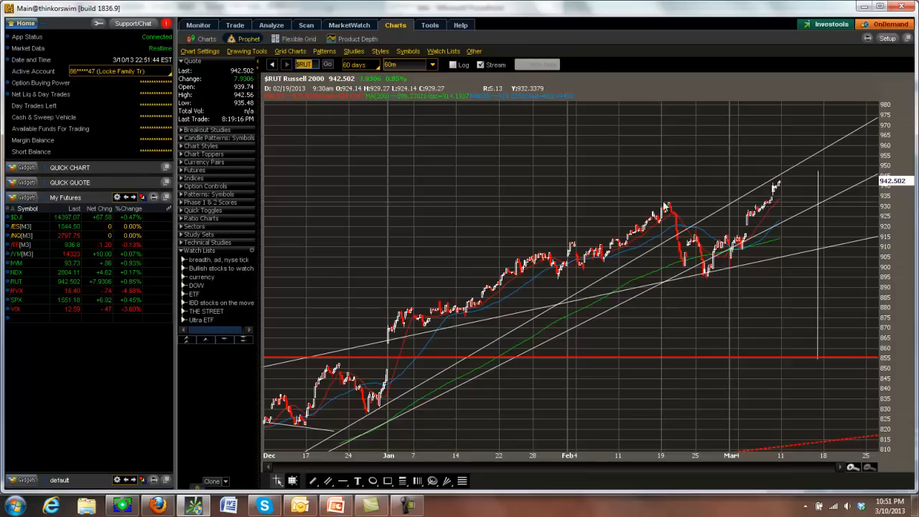
mouse_move(666, 271)
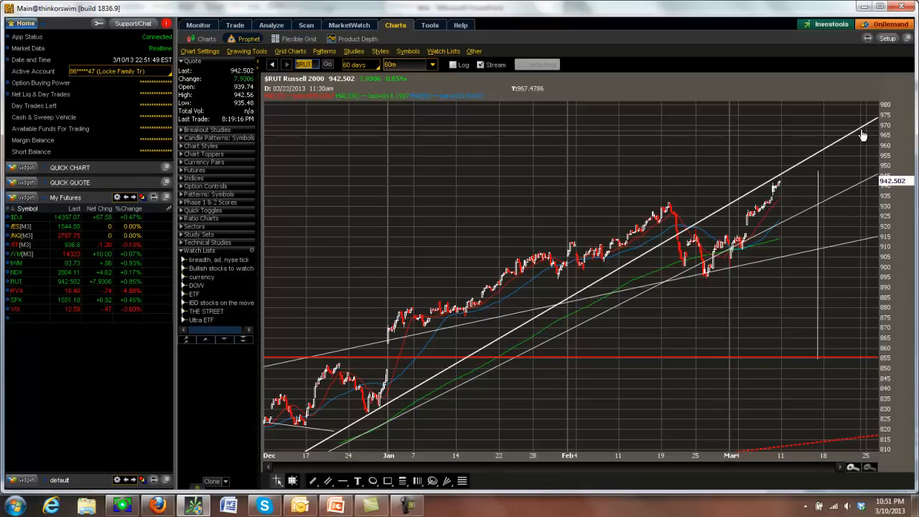
mouse_move(880, 121)
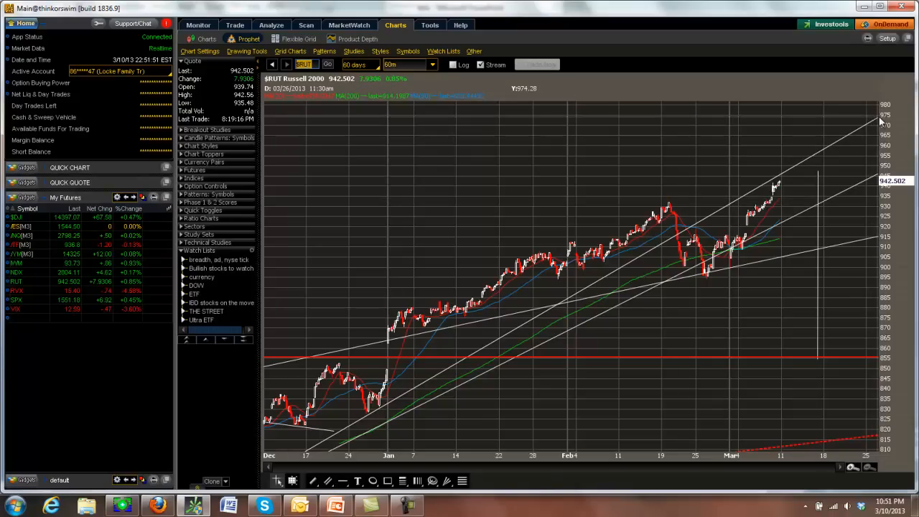
mouse_move(839, 139)
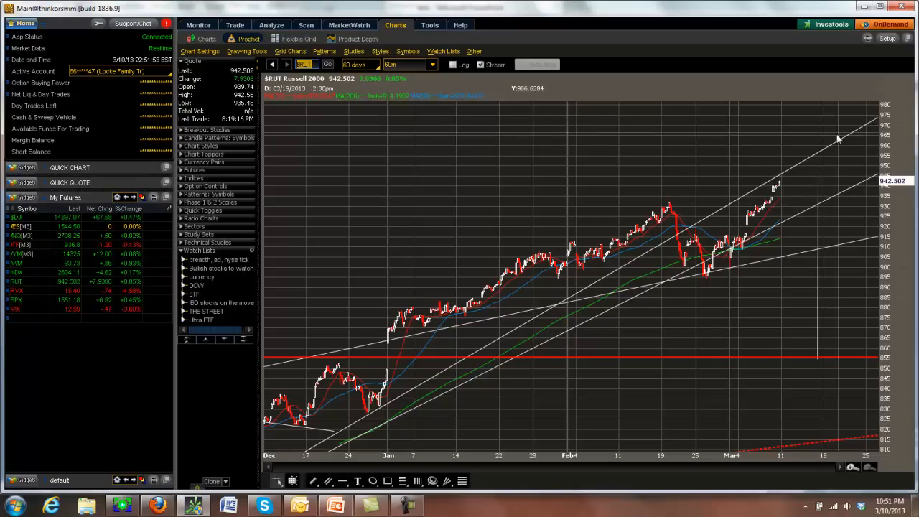
mouse_move(785, 185)
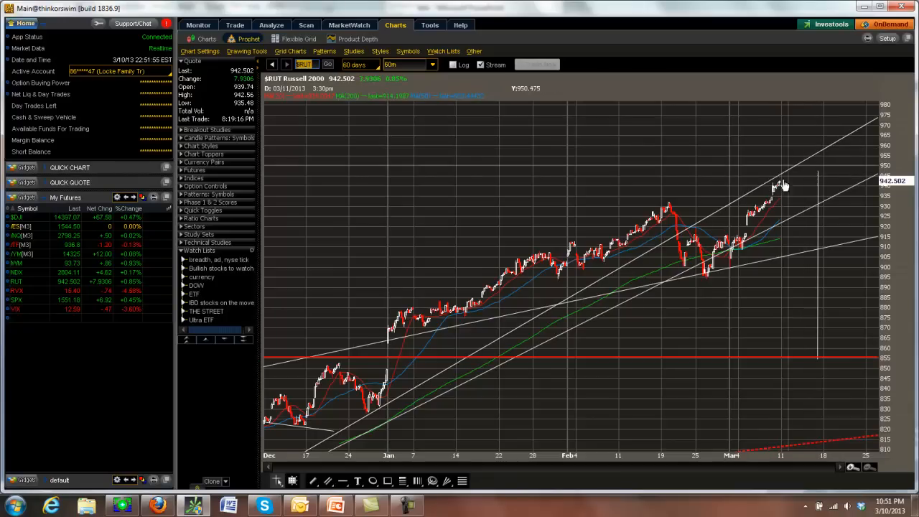
mouse_move(693, 269)
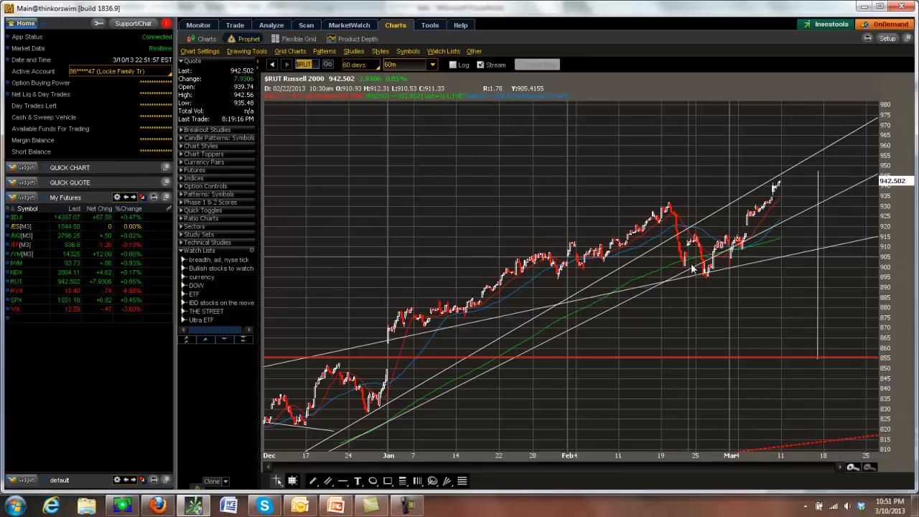
mouse_move(696, 279)
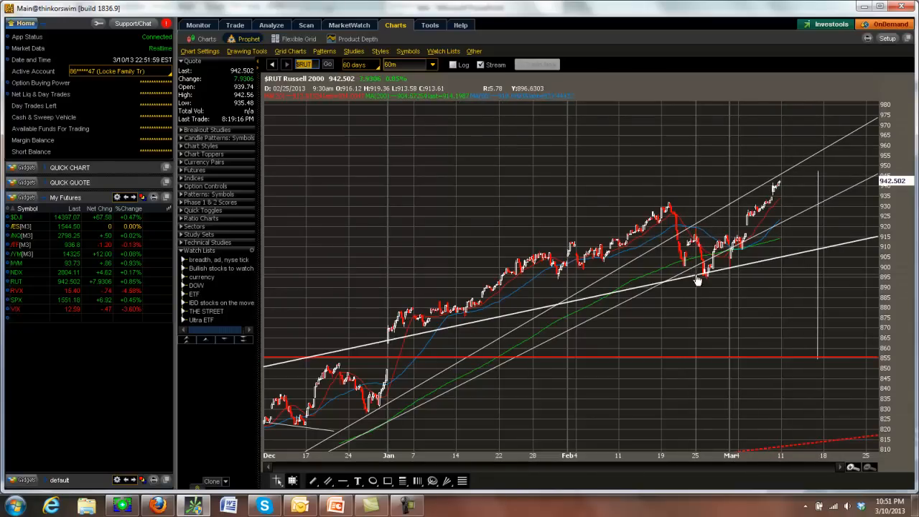
mouse_move(783, 182)
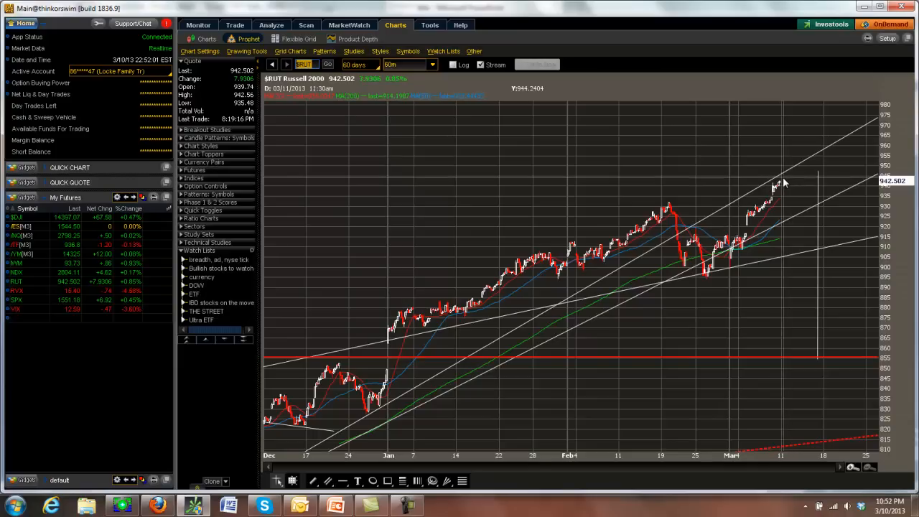
mouse_move(777, 185)
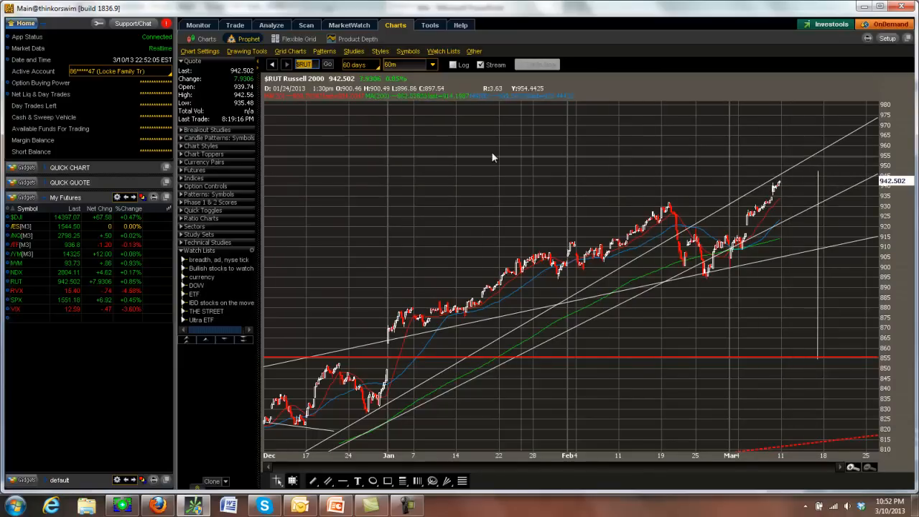
mouse_move(712, 286)
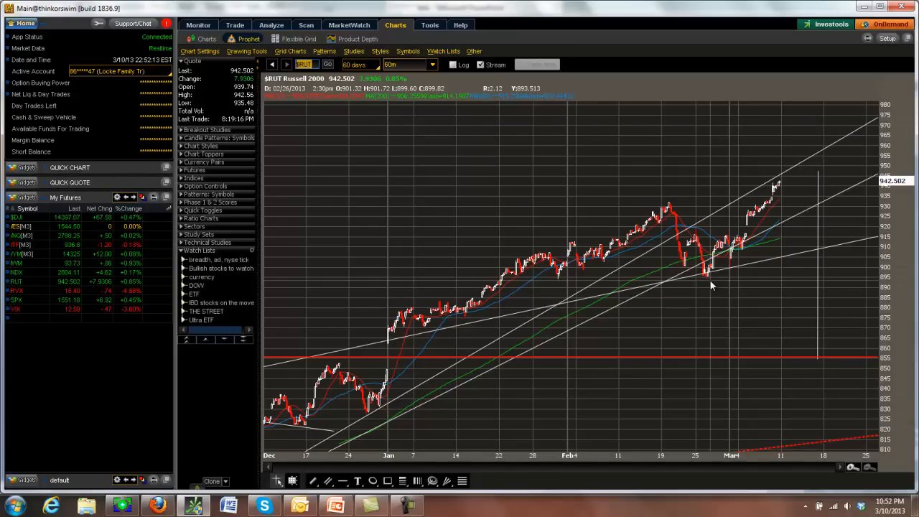
mouse_move(564, 205)
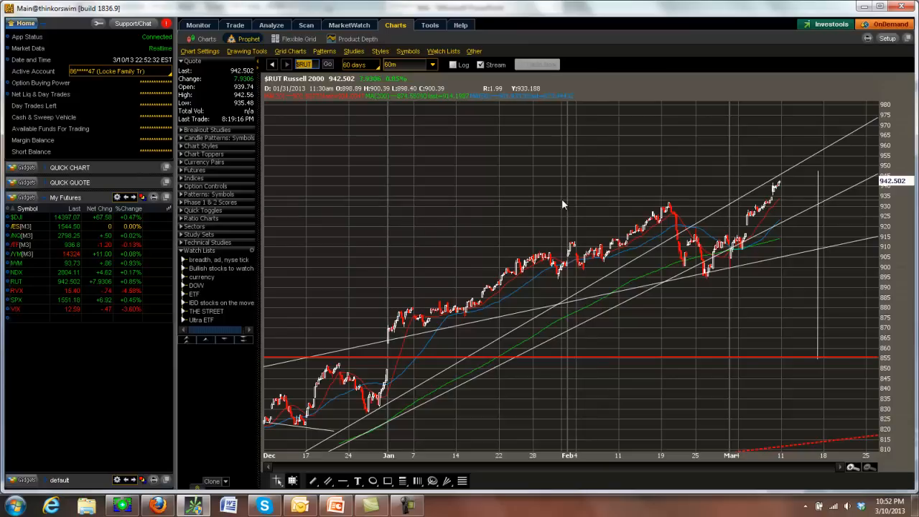
mouse_move(781, 201)
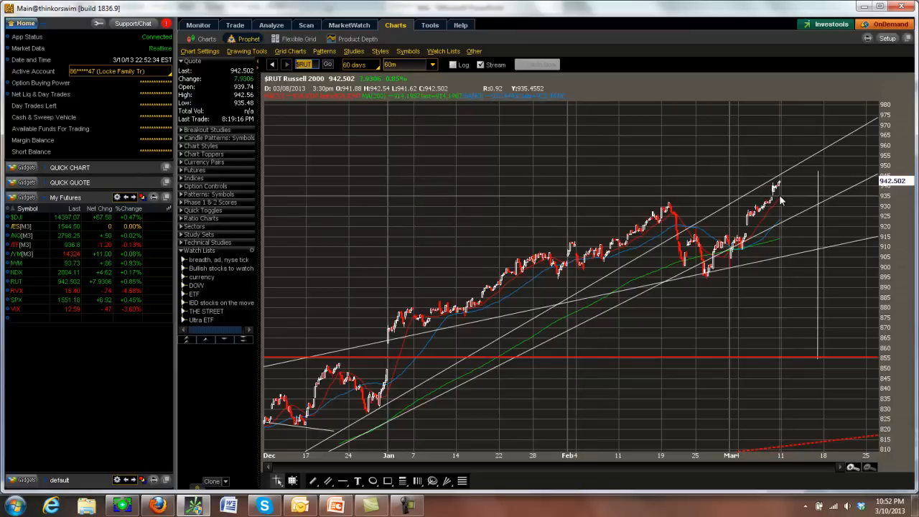
mouse_move(546, 305)
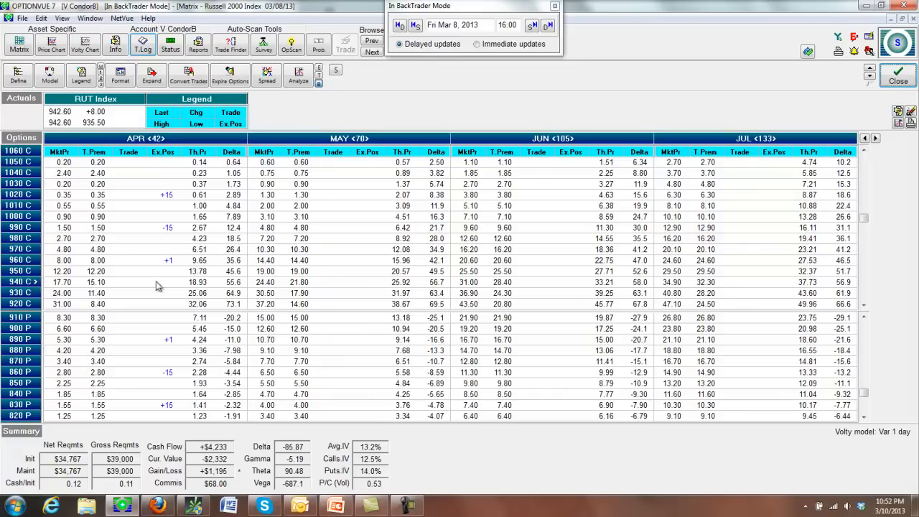
mouse_move(144, 291)
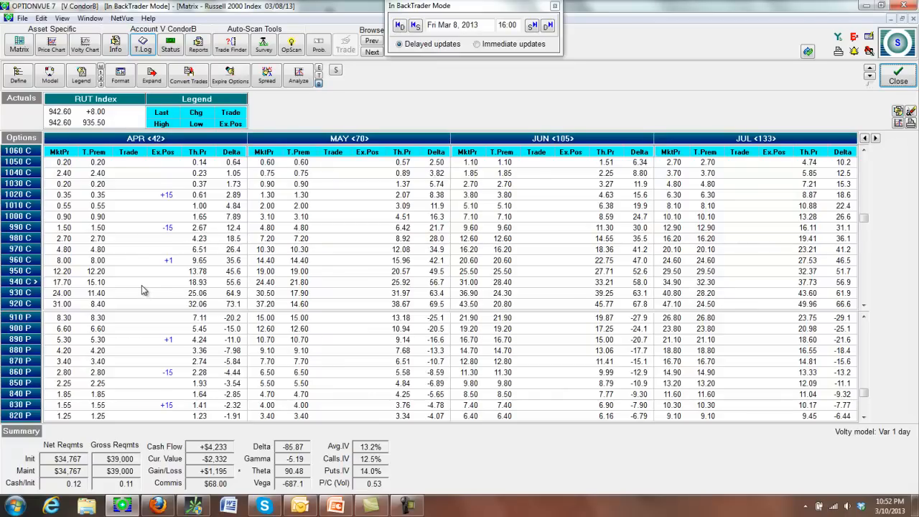
mouse_move(182, 343)
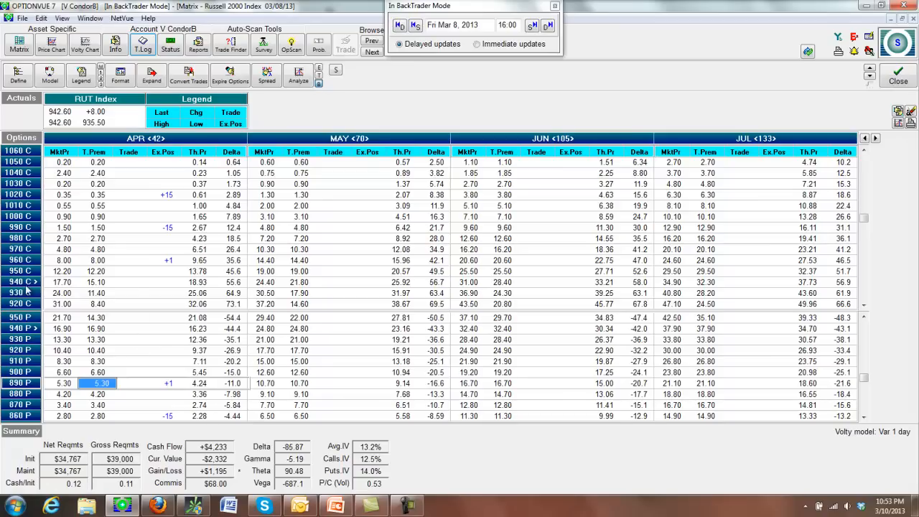
mouse_move(132, 287)
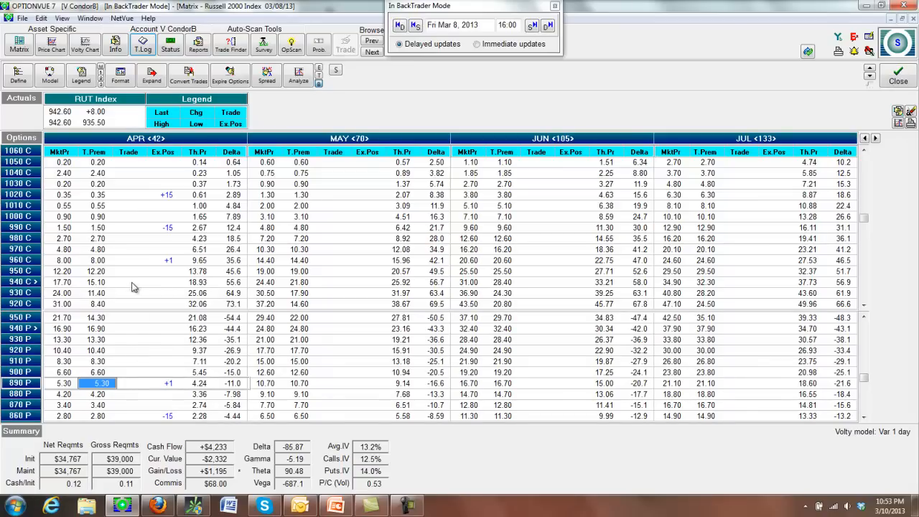
mouse_move(130, 265)
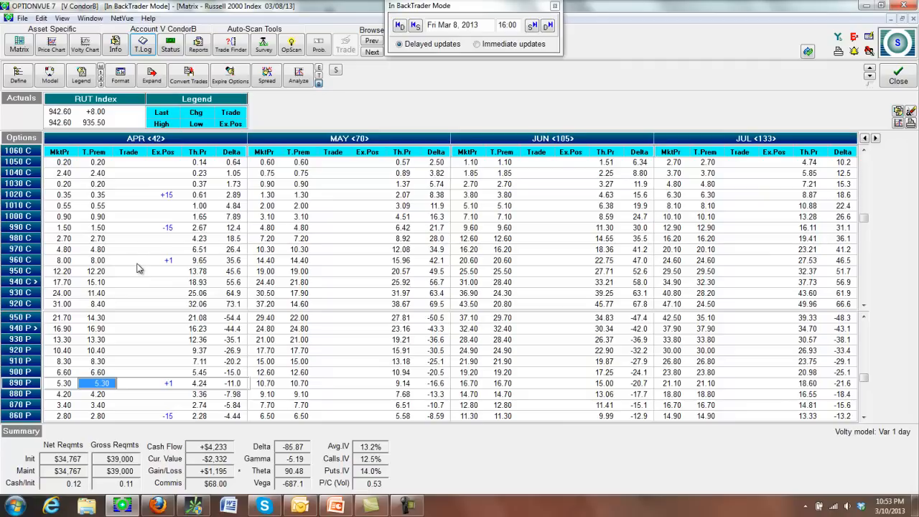
mouse_move(138, 279)
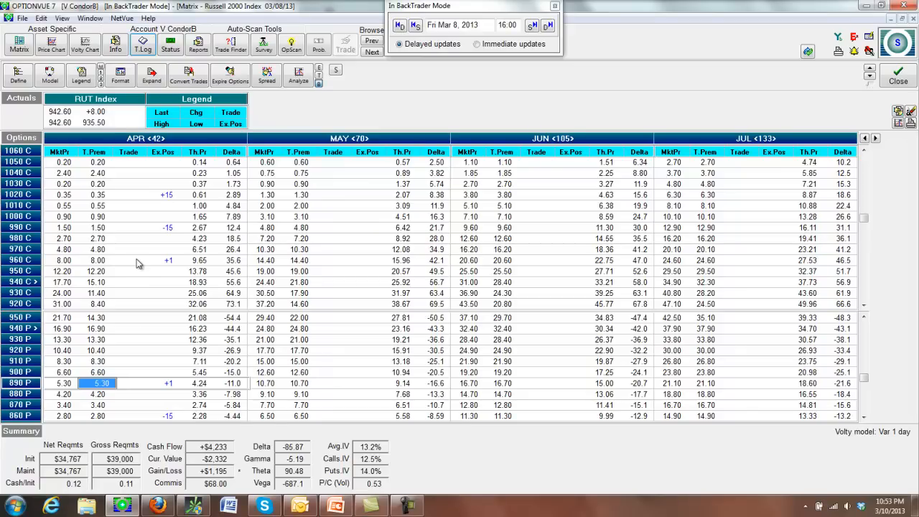
mouse_move(160, 266)
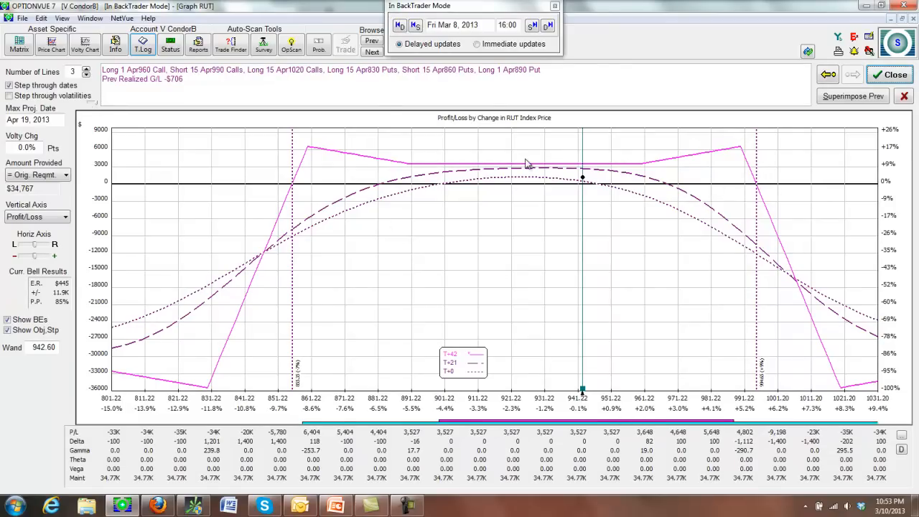
mouse_move(675, 168)
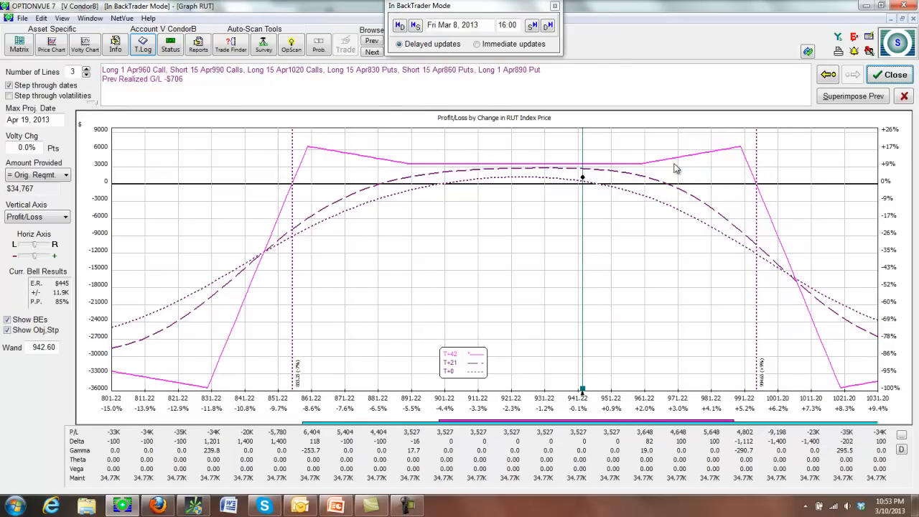
mouse_move(612, 176)
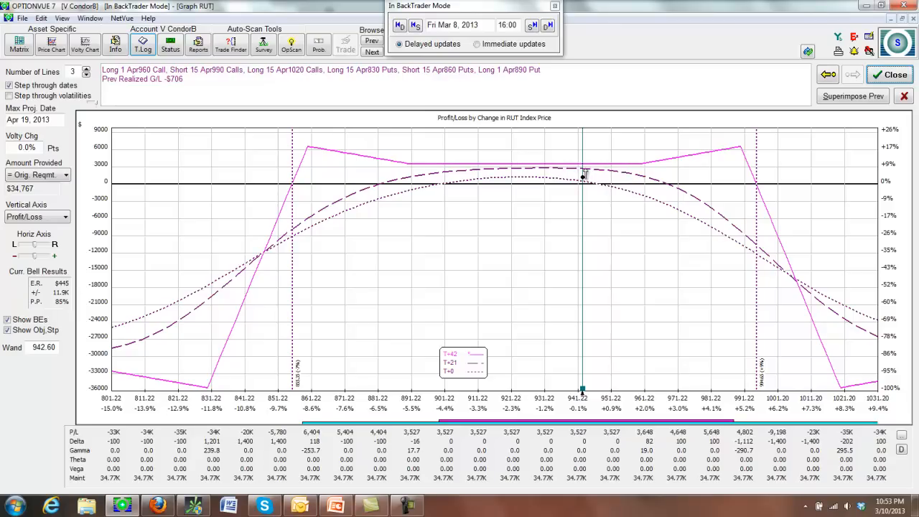
mouse_move(747, 143)
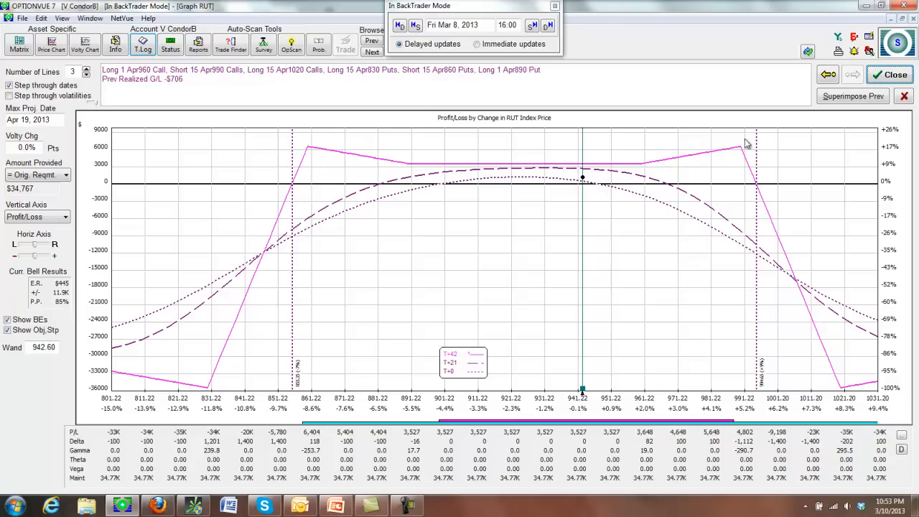
click(19, 44)
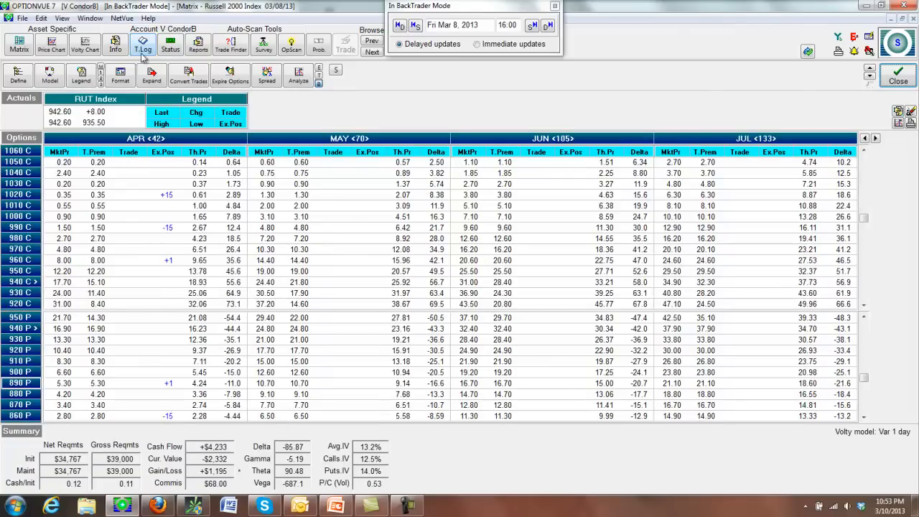
click(206, 30)
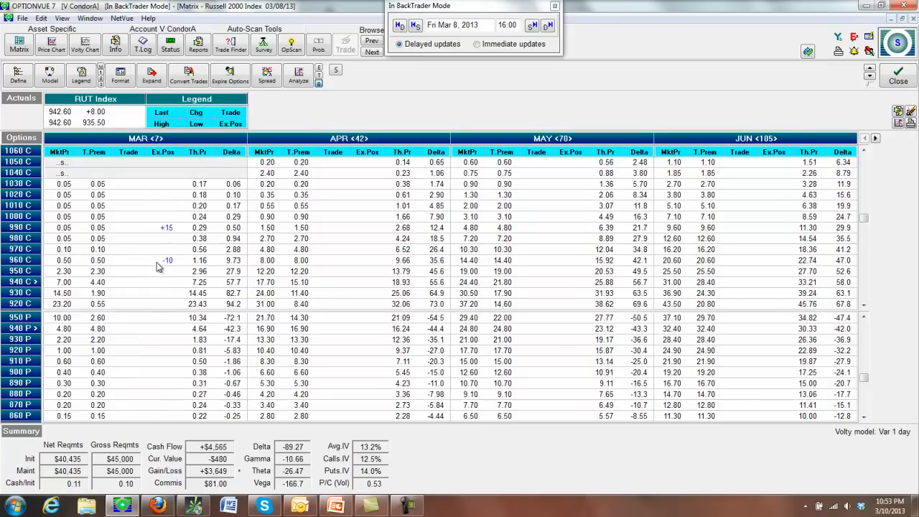
scroll(up, 3)
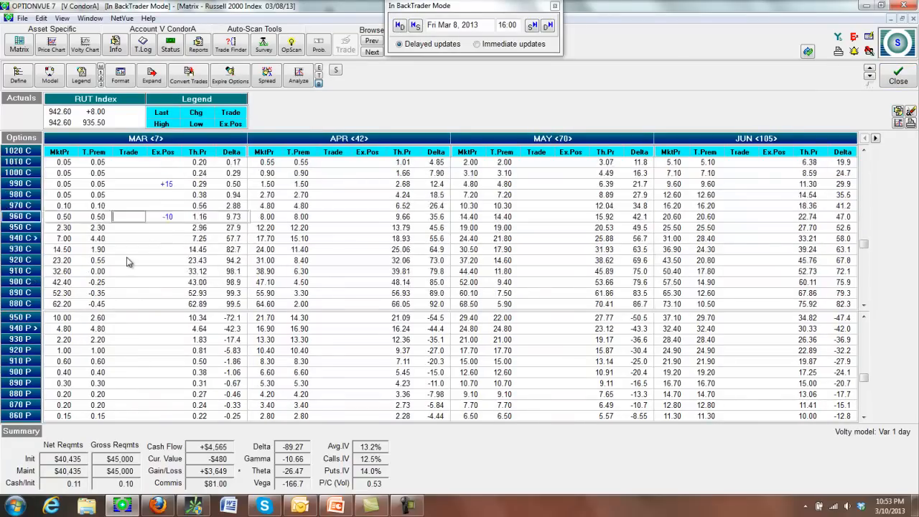
scroll(down, 3)
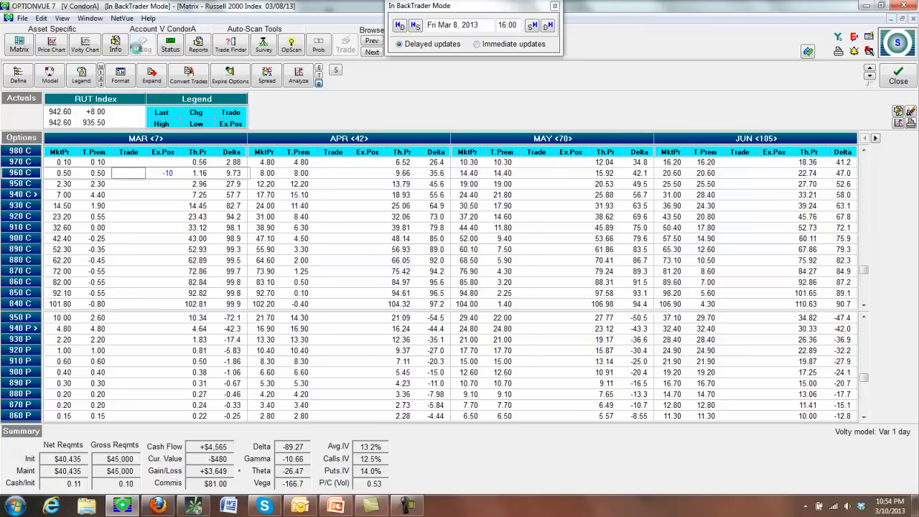
click(142, 46)
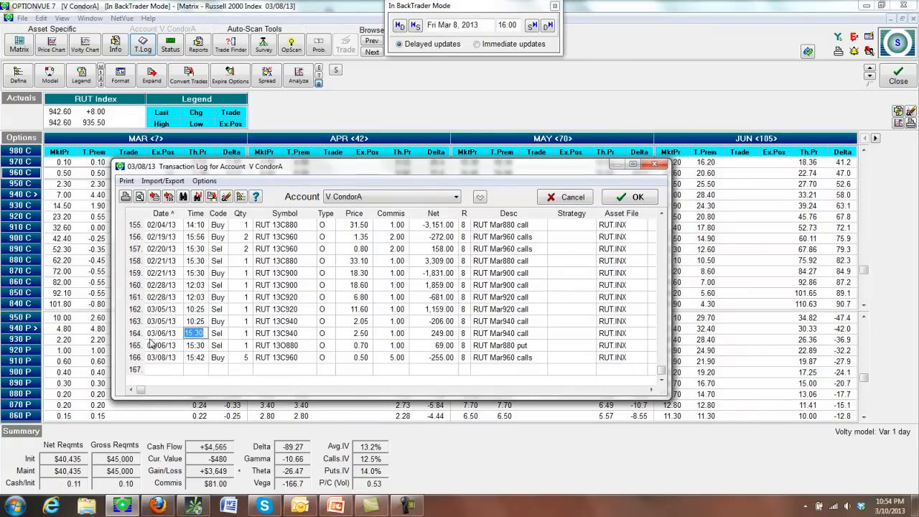
mouse_move(250, 319)
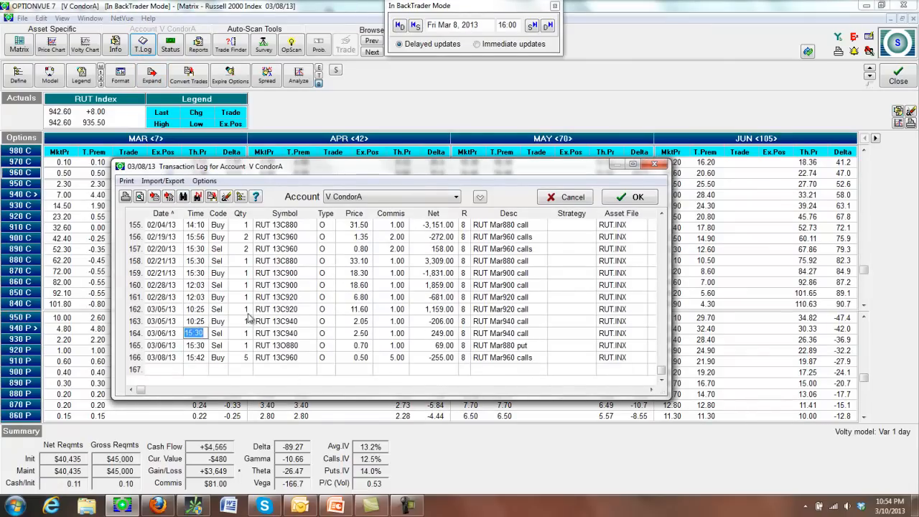
mouse_move(507, 319)
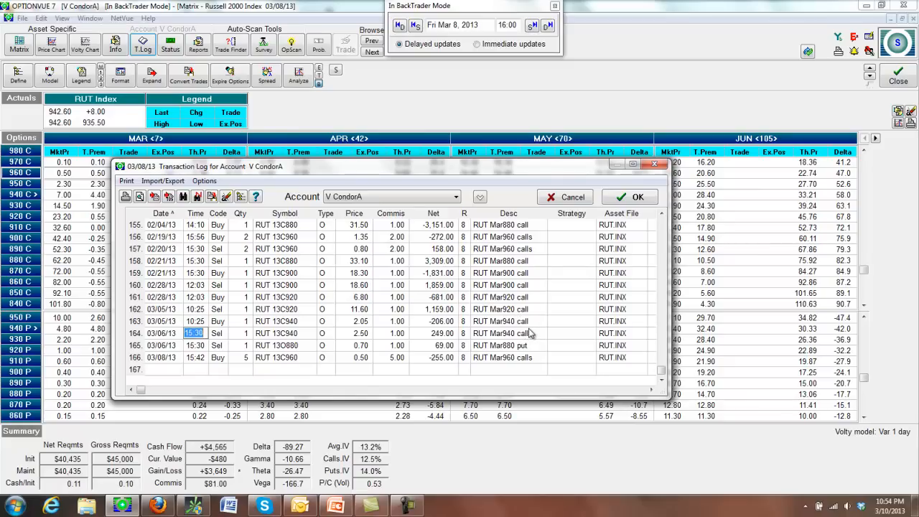
mouse_move(525, 327)
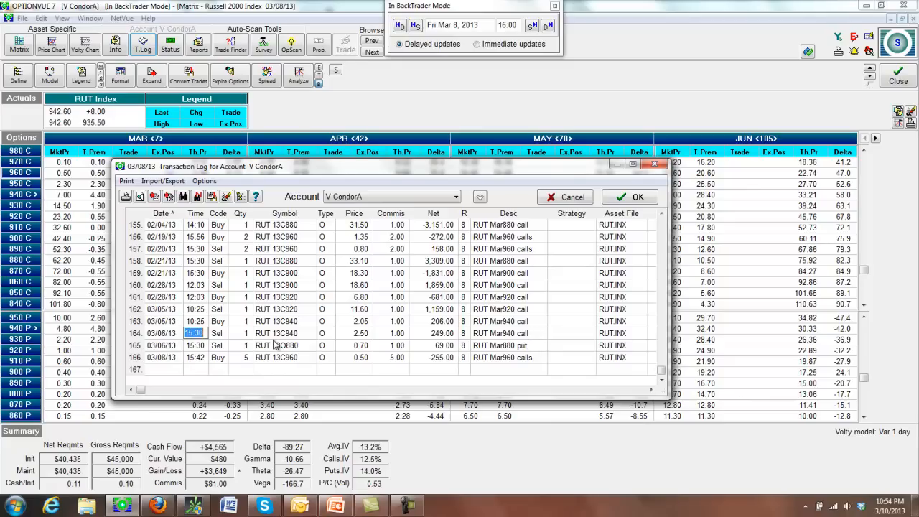
mouse_move(524, 341)
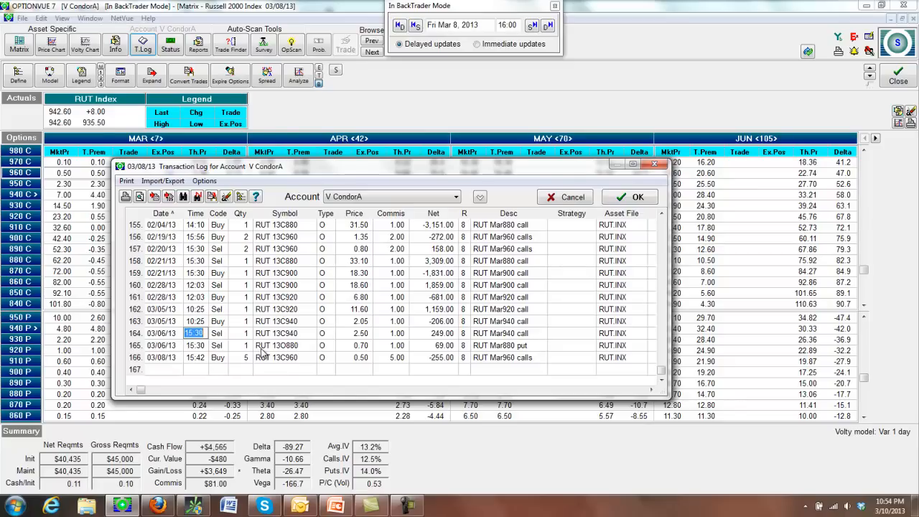
mouse_move(260, 353)
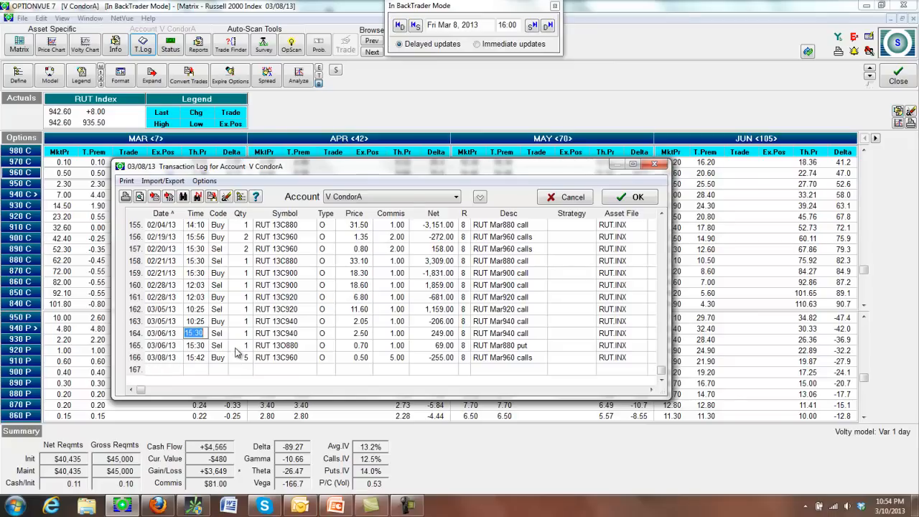
mouse_move(267, 366)
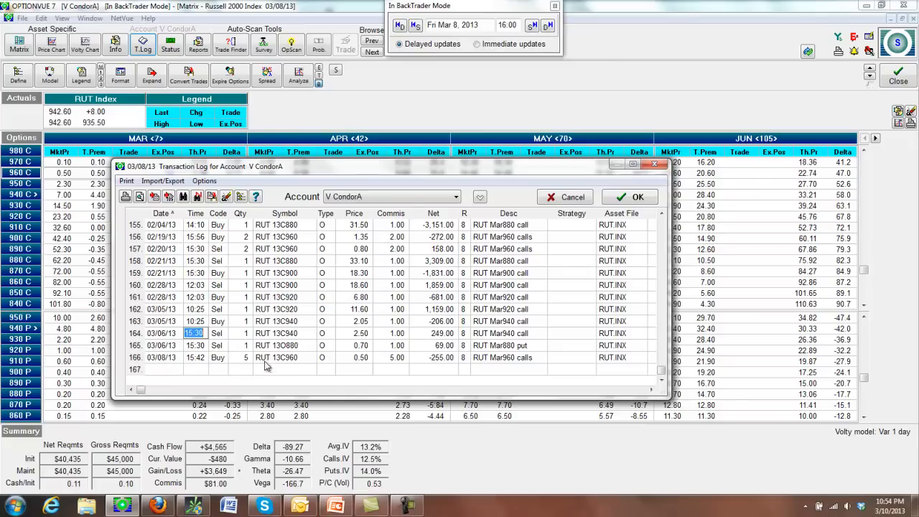
mouse_move(516, 362)
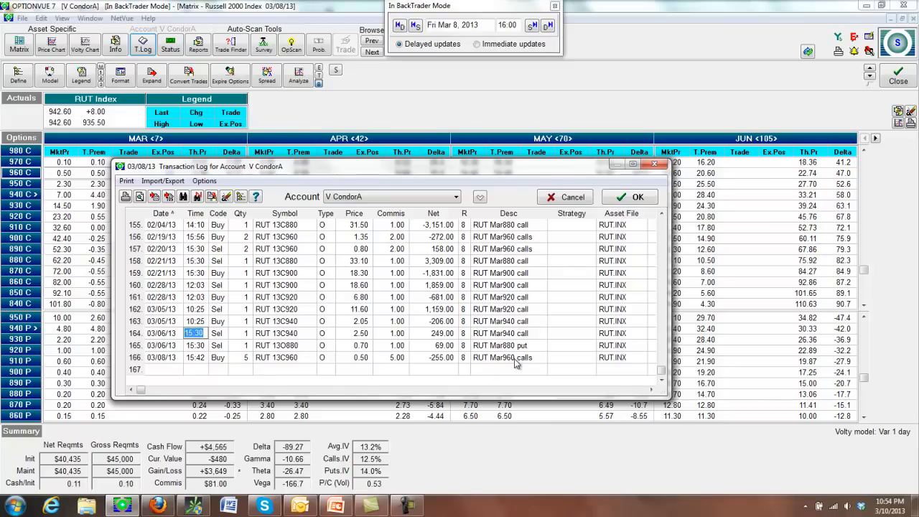
click(629, 197)
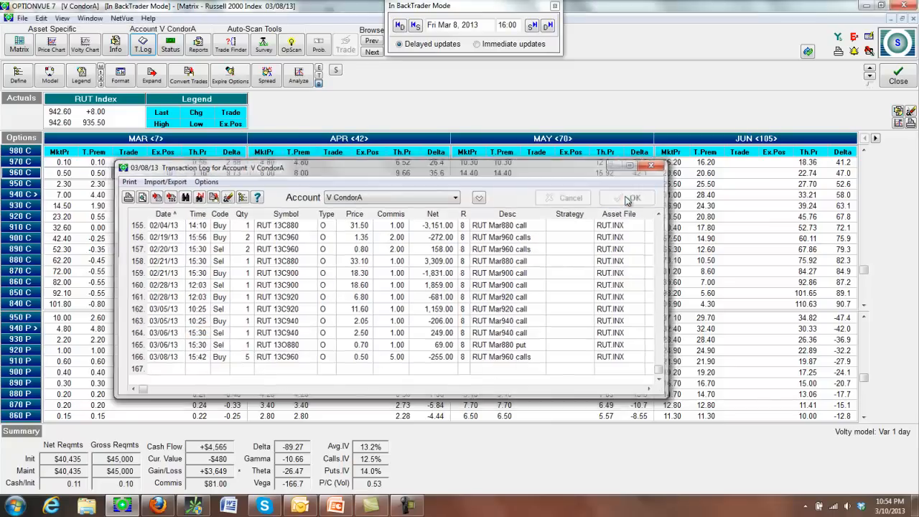
click(629, 198)
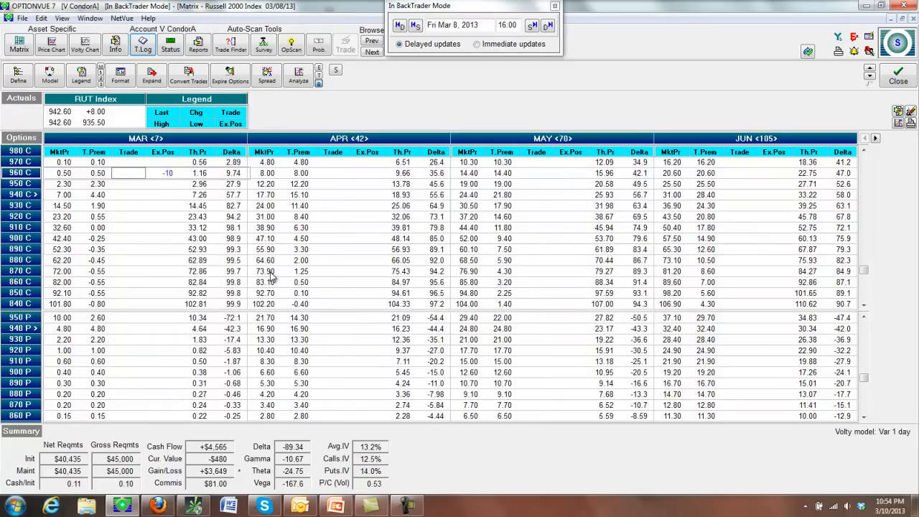
mouse_move(301, 104)
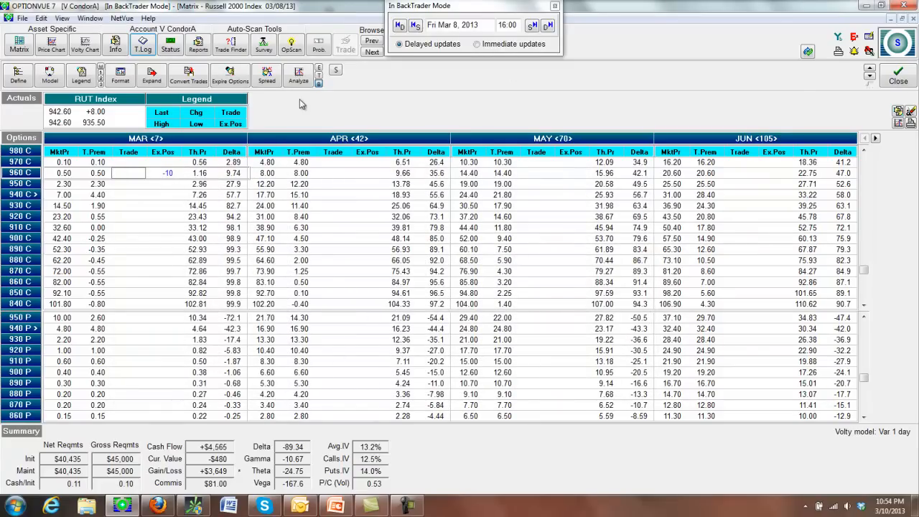
Step: Review the V CondorA profit/loss graph, then return to the RUT matrix
click(298, 74)
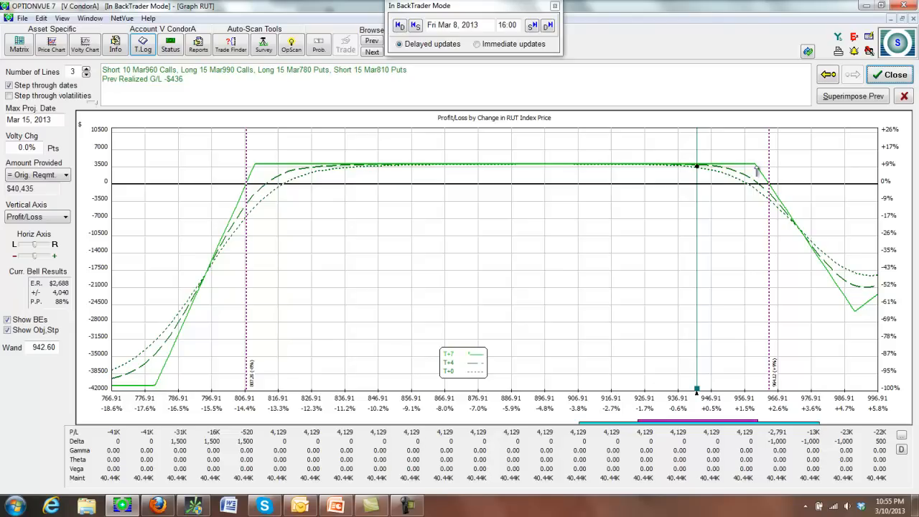
mouse_move(860, 305)
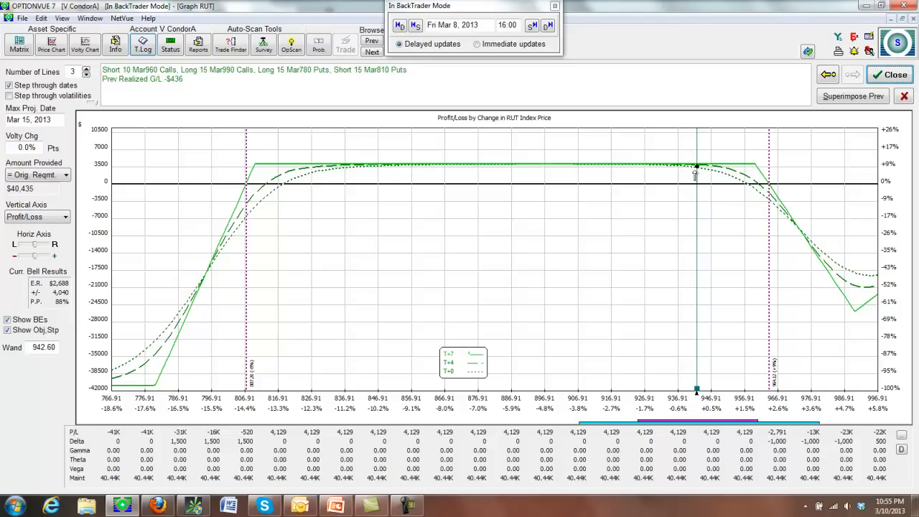
click(891, 74)
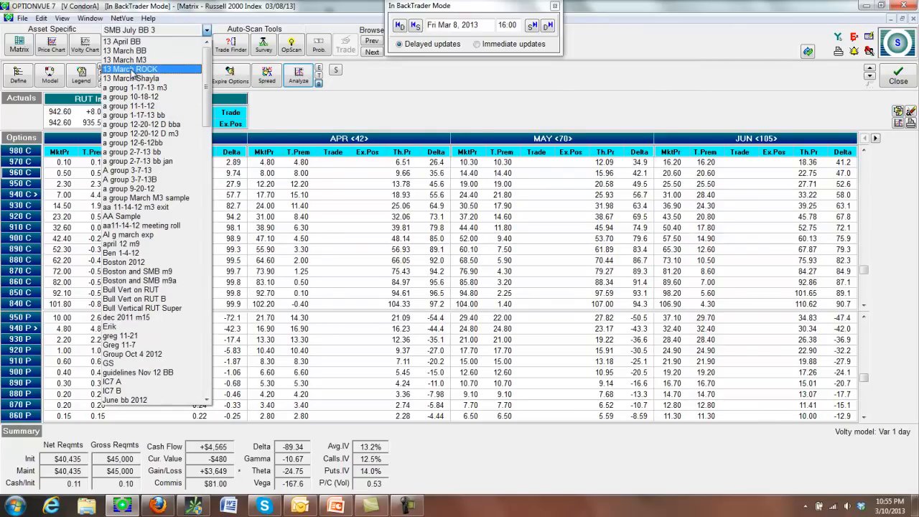
Step: Switch to the 13 March ROCK account and bring up its Transaction Log
click(132, 69)
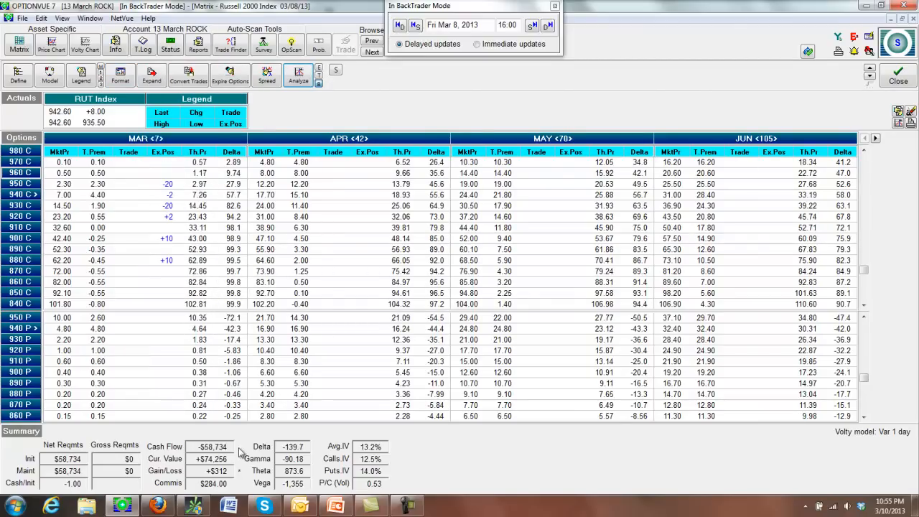
click(143, 43)
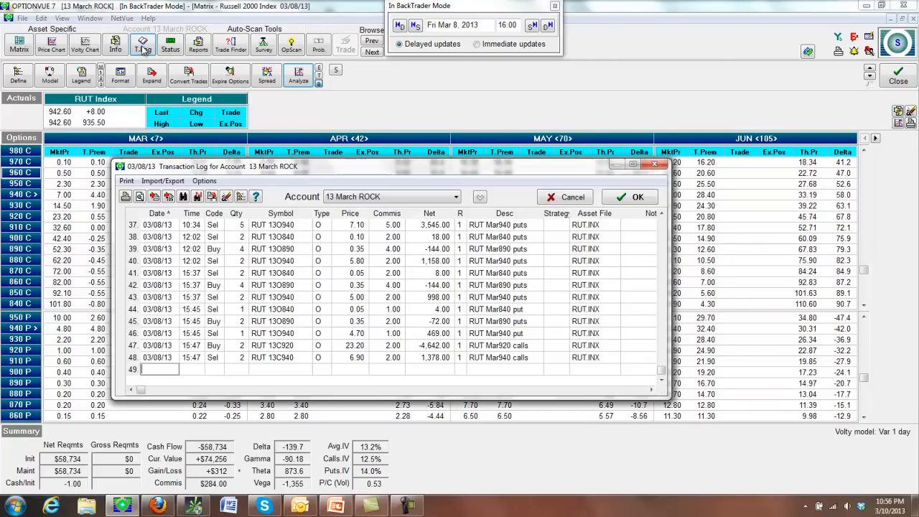
Step: Scroll through the transaction history to review it, then close the log back to the matrix
scroll(up, 3)
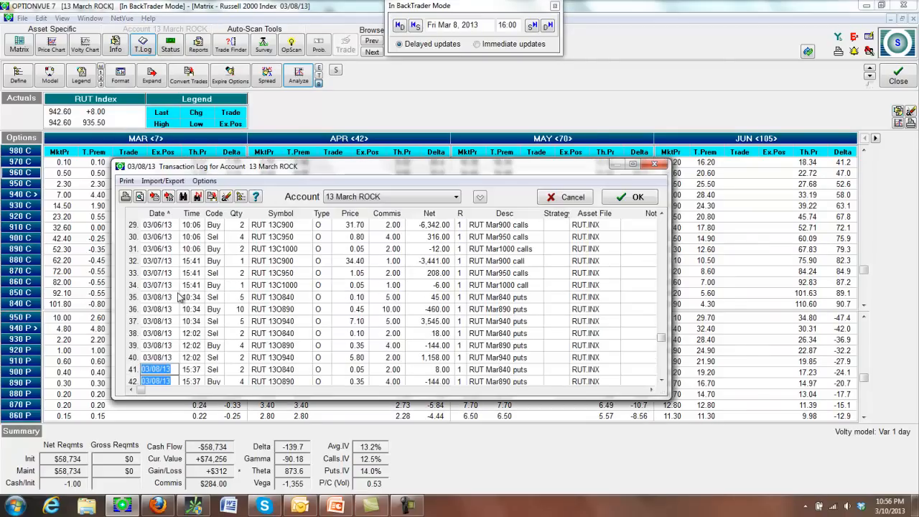
scroll(up, 3)
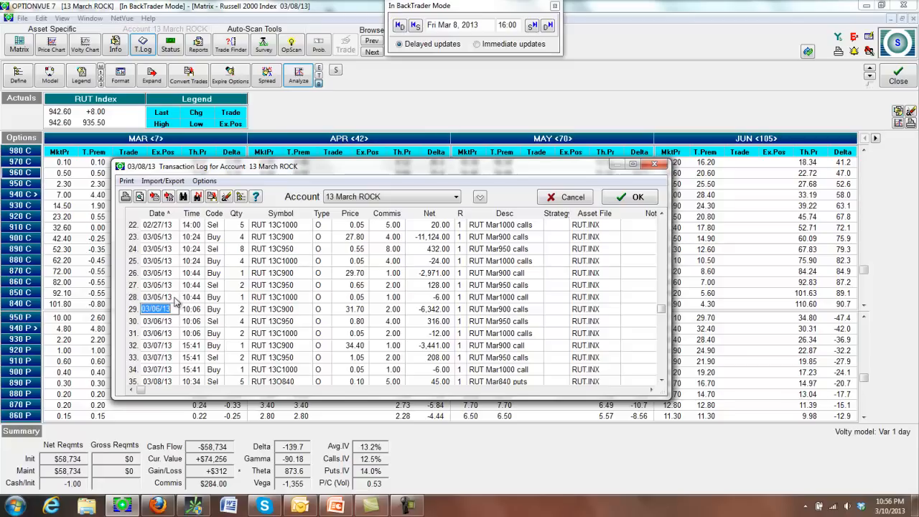
mouse_move(181, 249)
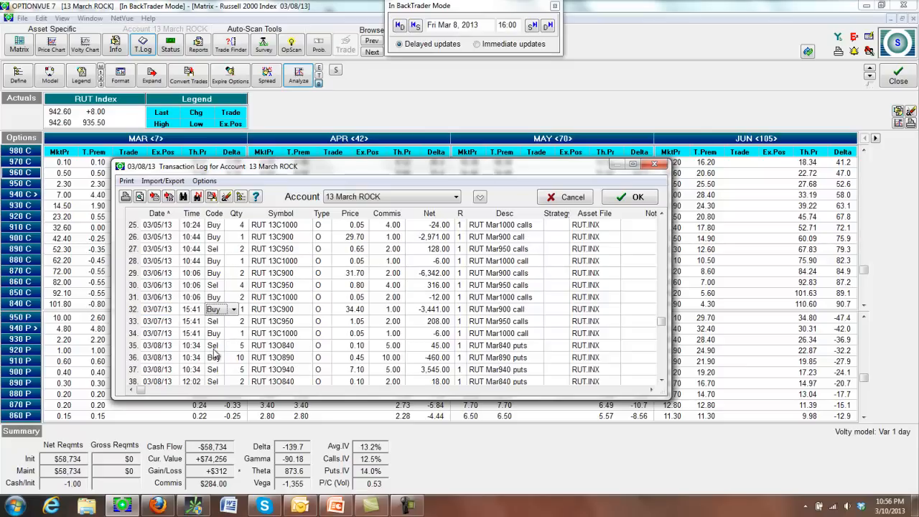
scroll(down, 3)
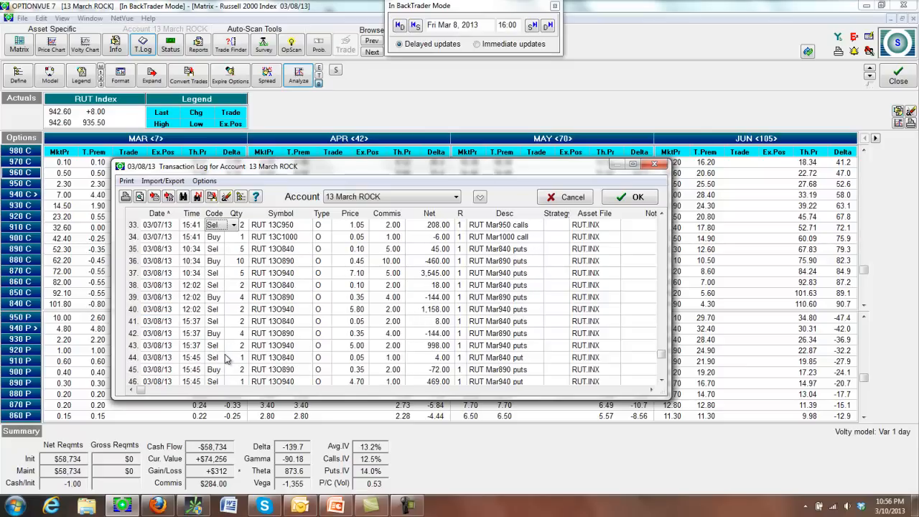
scroll(down, 3)
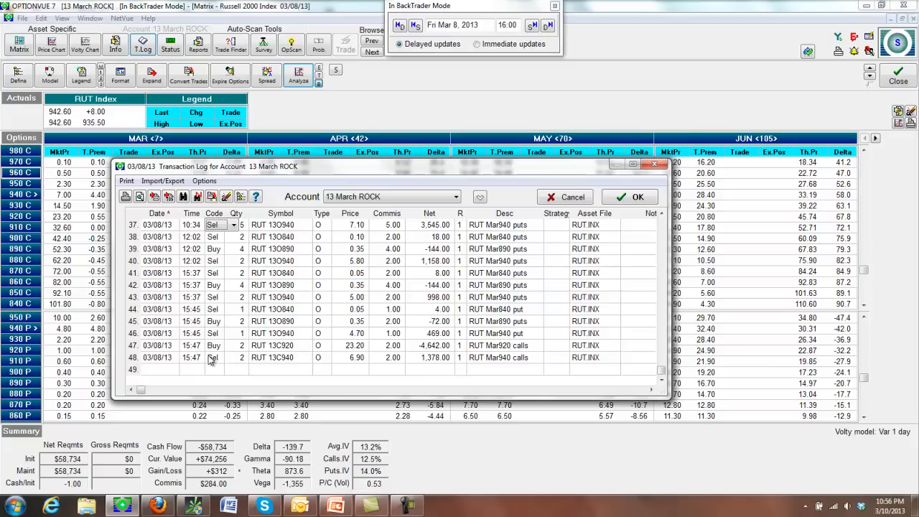
mouse_move(242, 310)
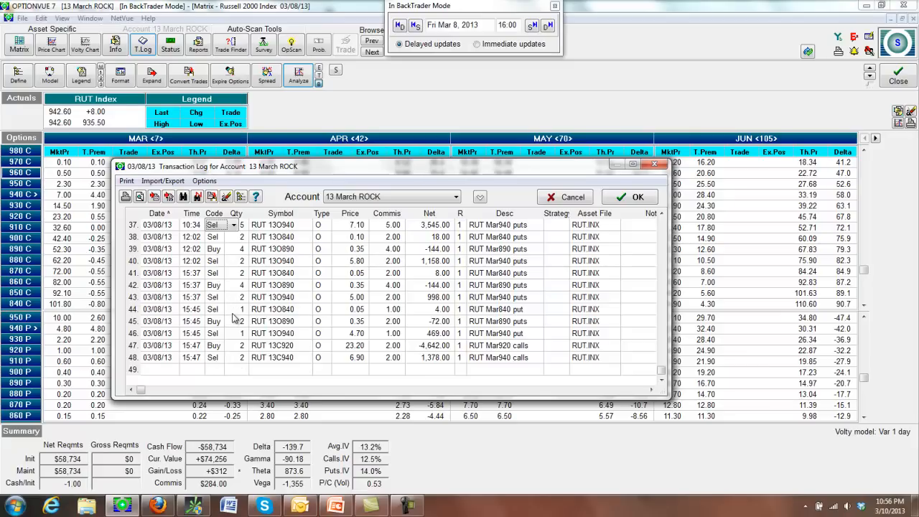
scroll(up, 3)
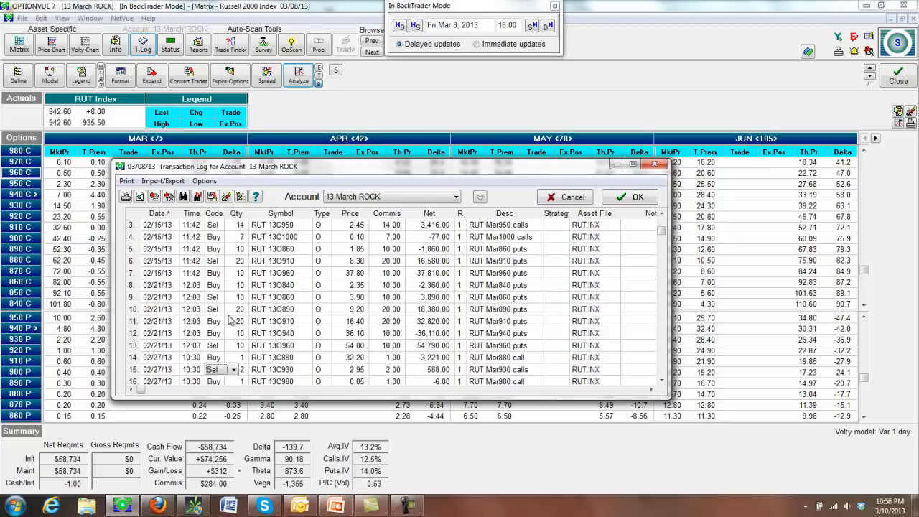
scroll(up, 3)
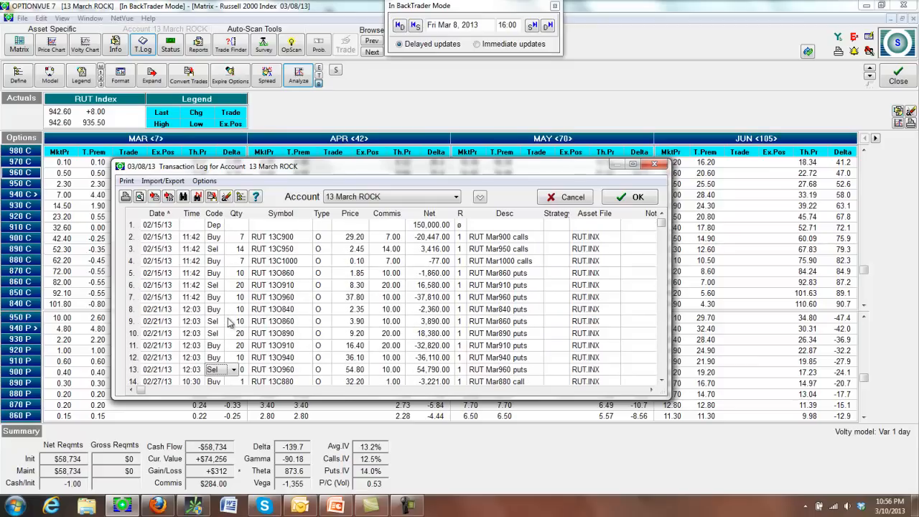
scroll(down, 3)
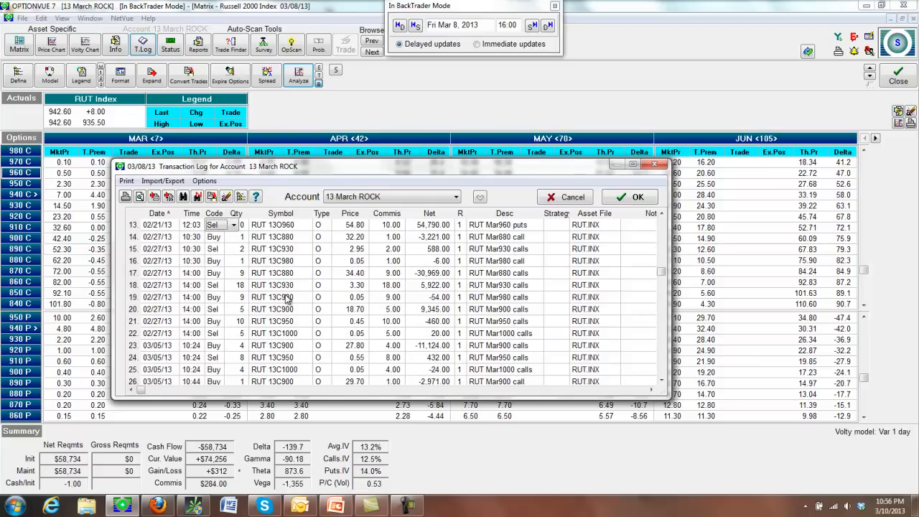
scroll(down, 3)
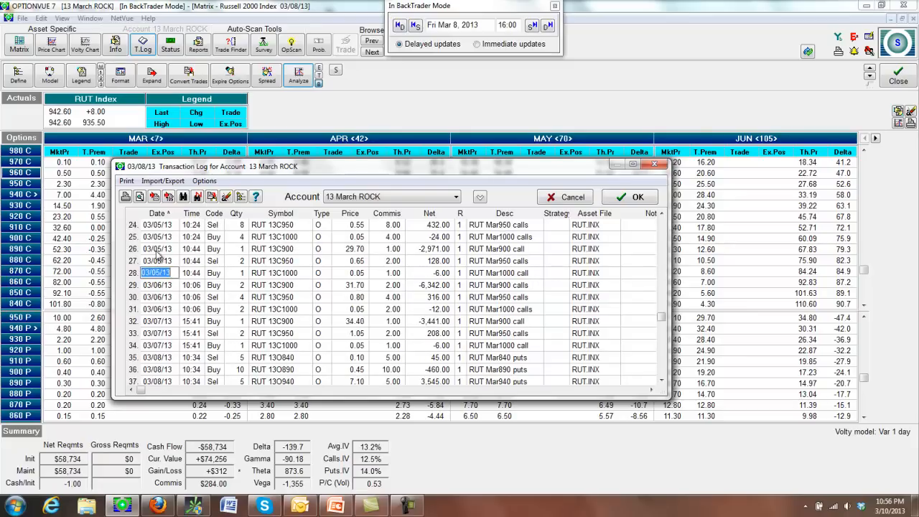
scroll(up, 3)
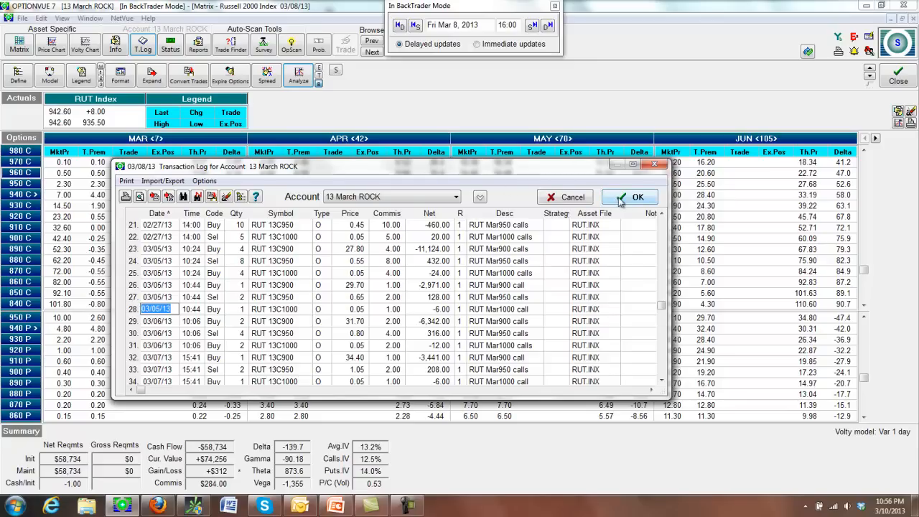
click(638, 197)
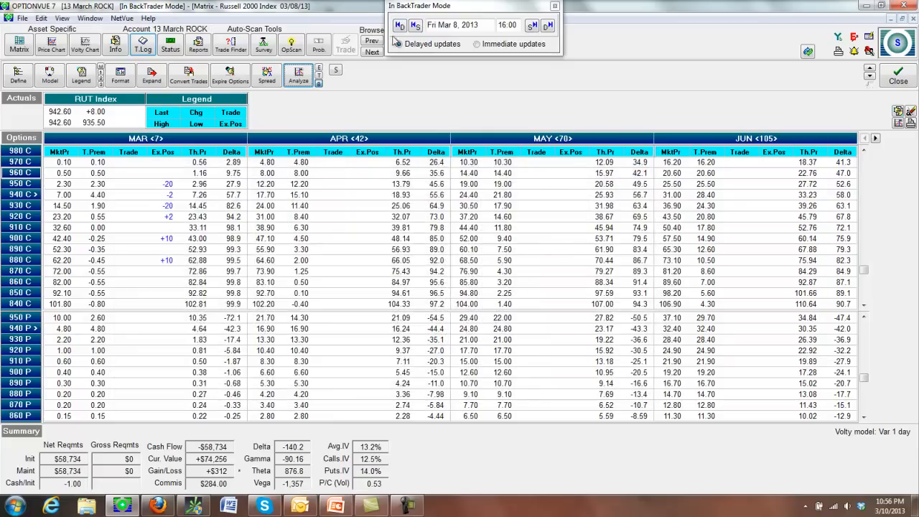
Step: Step the ROCK backtest back to Monday Mar 4 and view its P/L graph
click(400, 25)
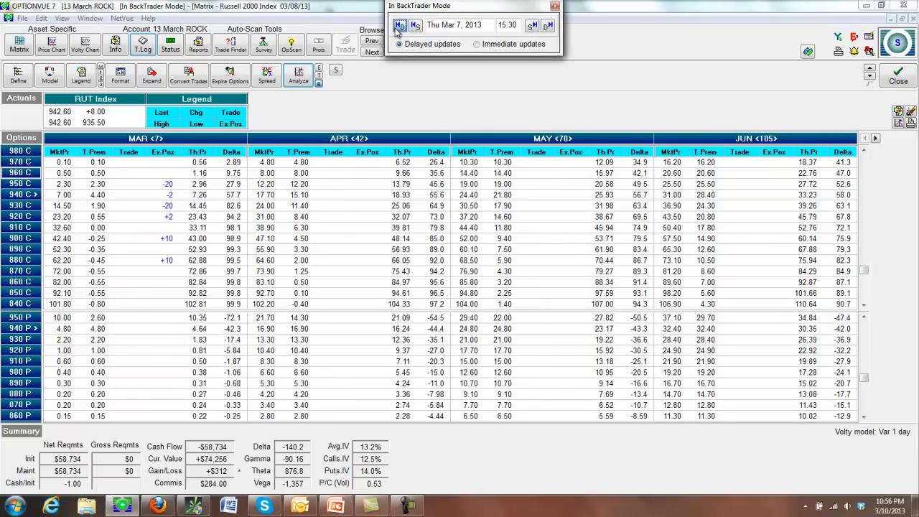
click(399, 25)
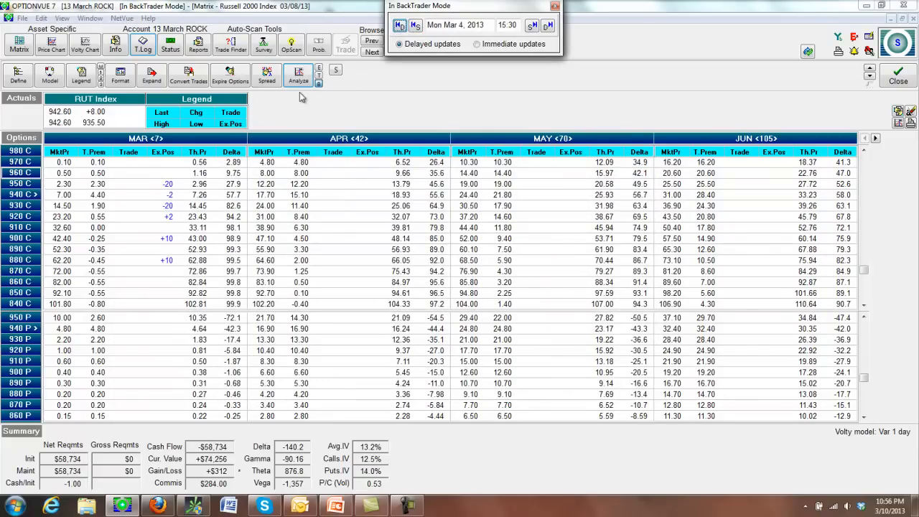
click(298, 75)
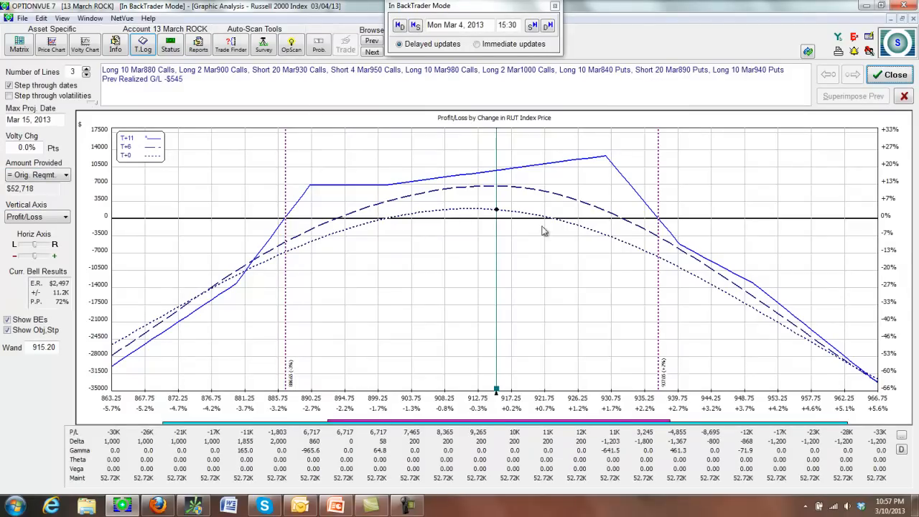
mouse_move(466, 196)
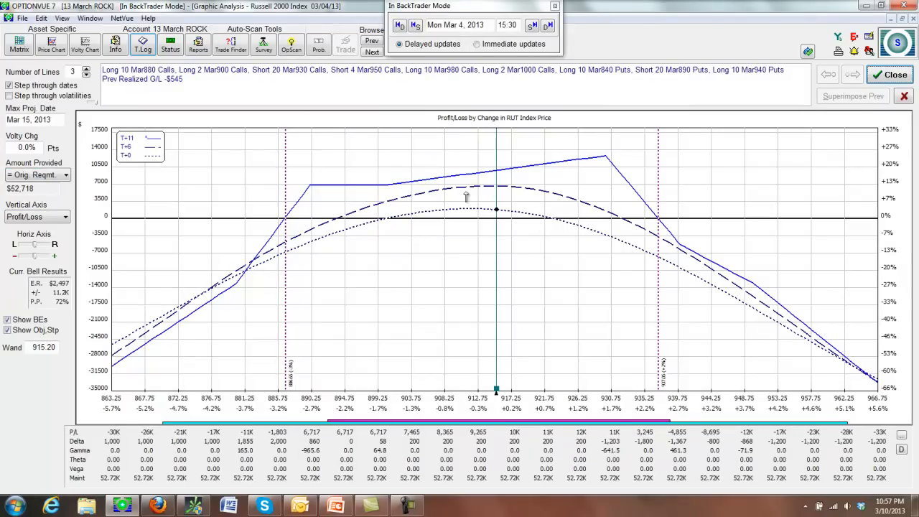
mouse_move(559, 211)
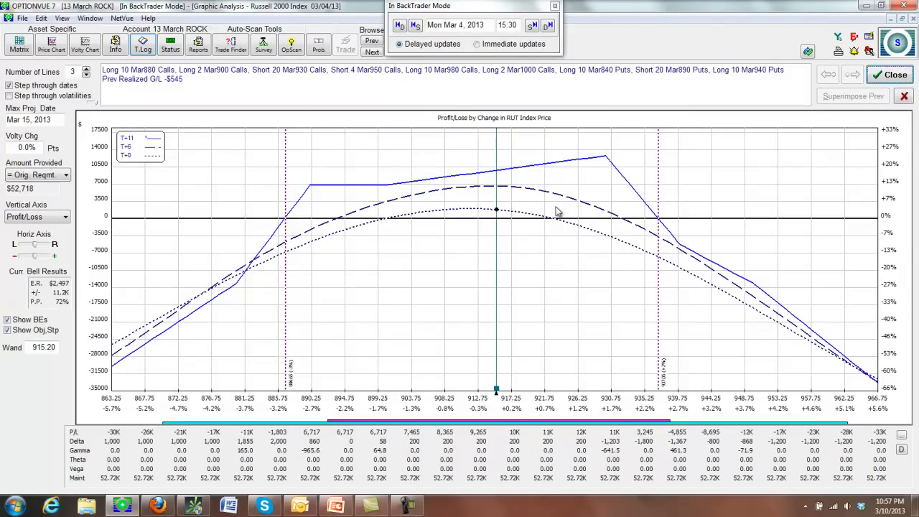
mouse_move(546, 204)
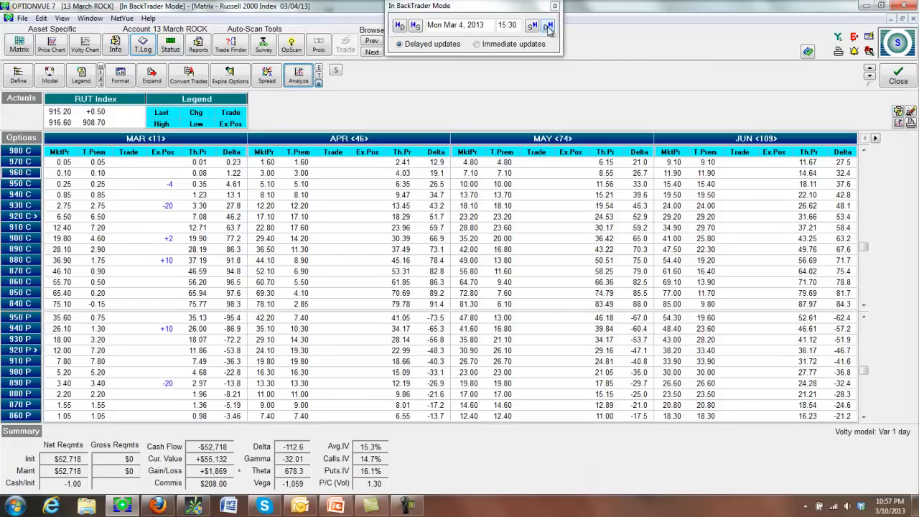
Step: Advance to Tuesday Mar 5, review that day's P/L graph and return to the matrix
click(548, 22)
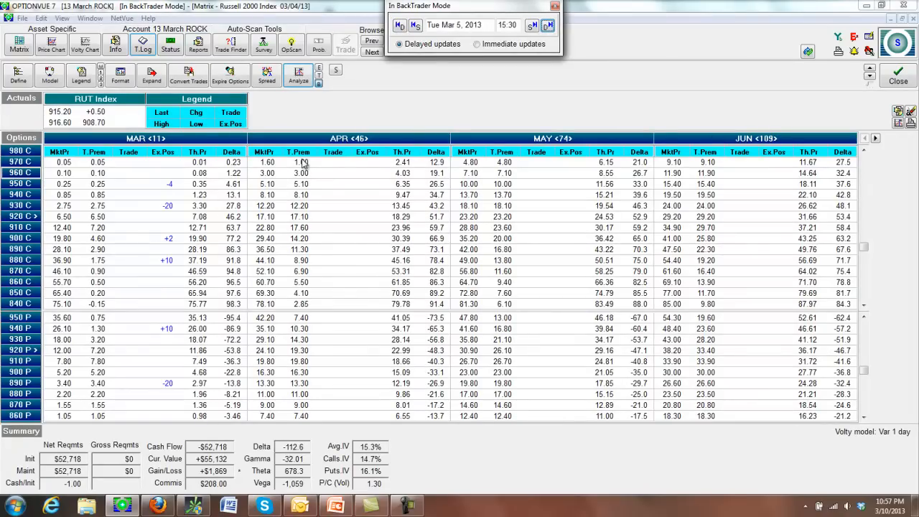
click(371, 52)
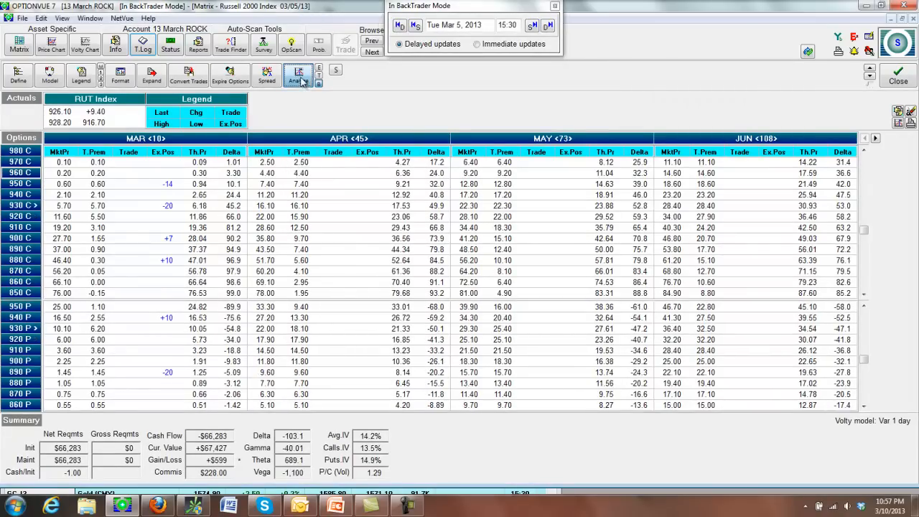
click(298, 75)
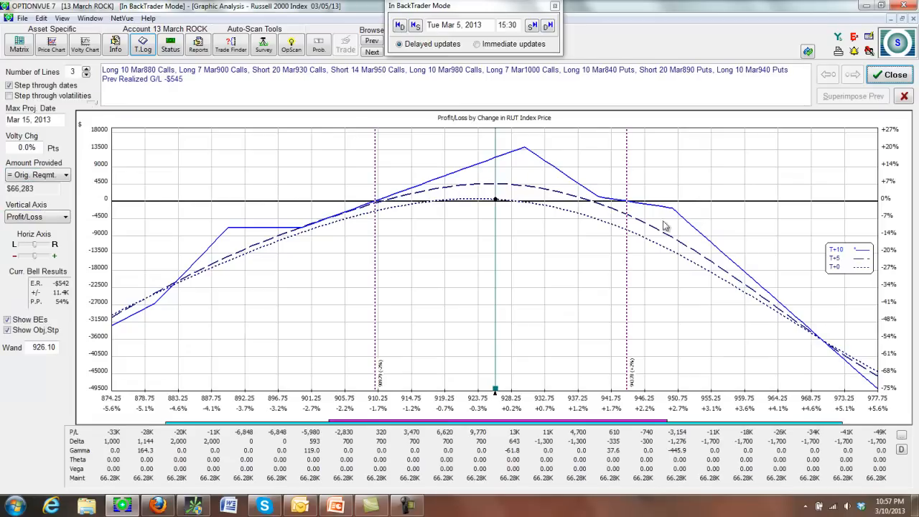
mouse_move(704, 205)
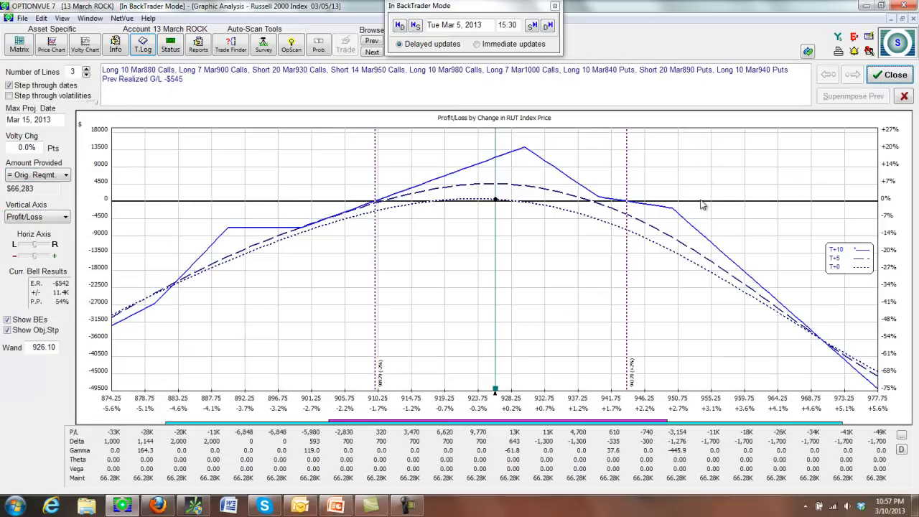
mouse_move(756, 146)
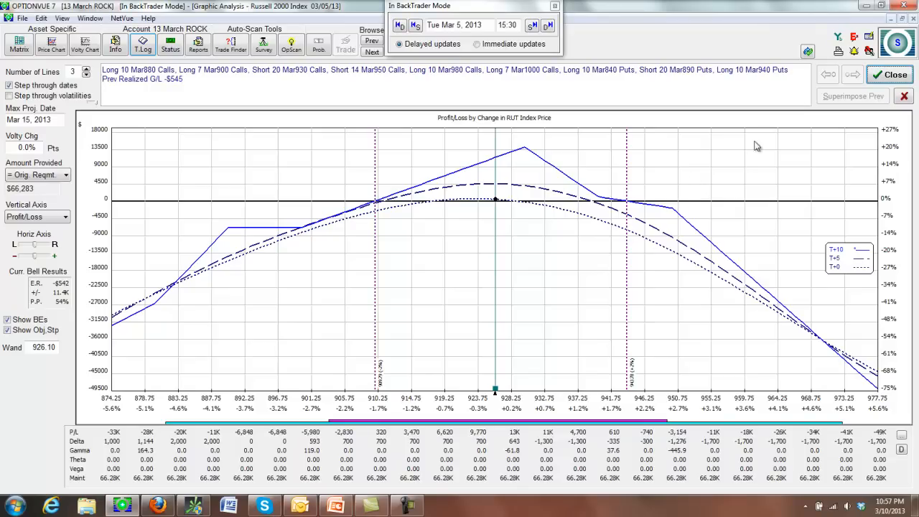
mouse_move(559, 188)
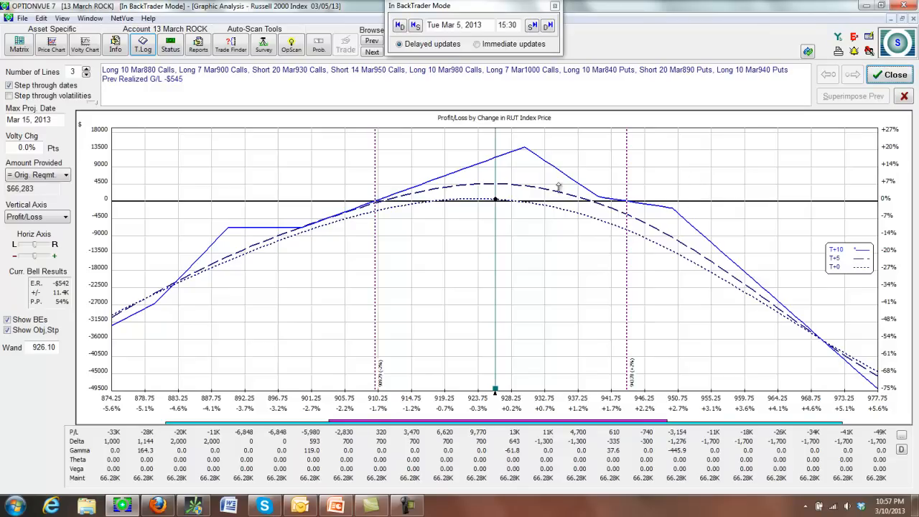
mouse_move(605, 169)
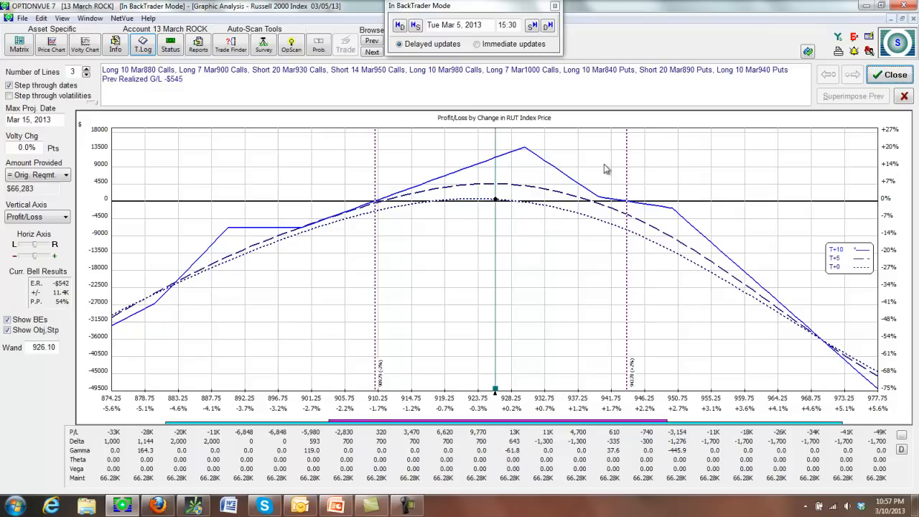
click(19, 45)
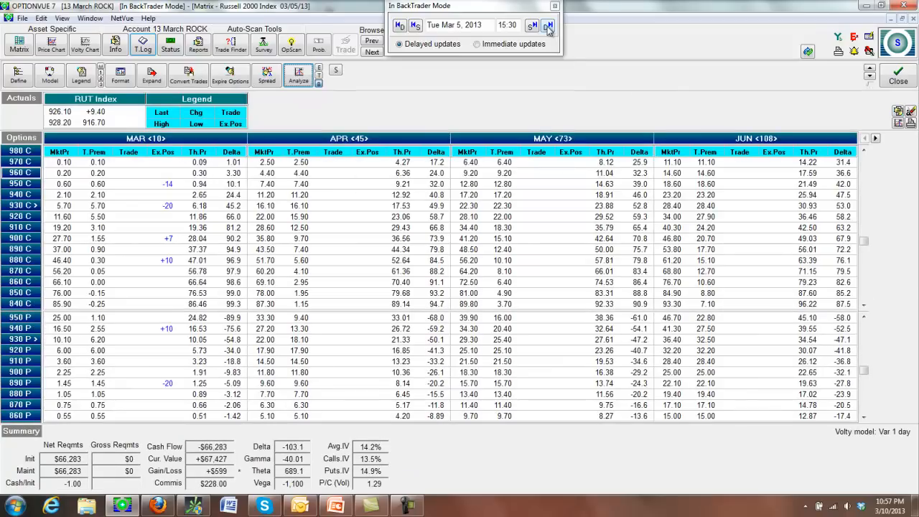
Step: Advance to Wednesday Mar 6 at the 16:00 close and show its P/L graph
click(548, 22)
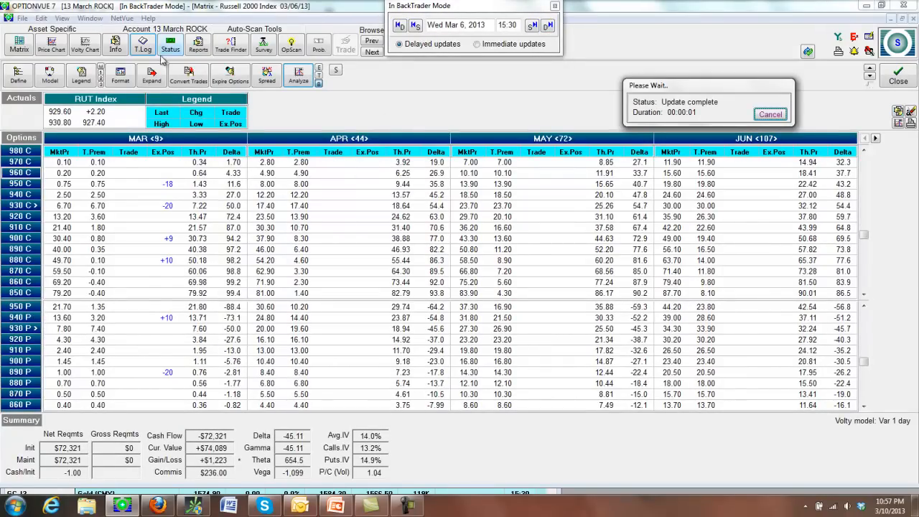
click(142, 43)
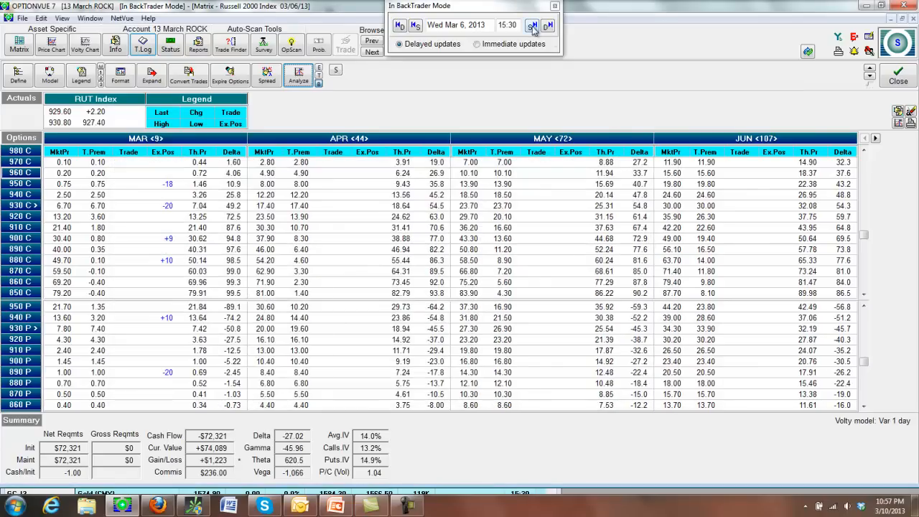
click(533, 22)
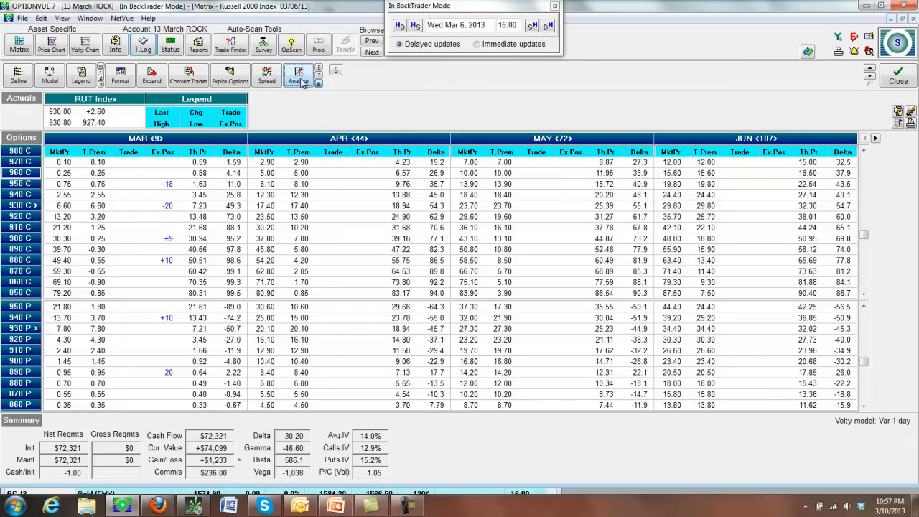
click(297, 74)
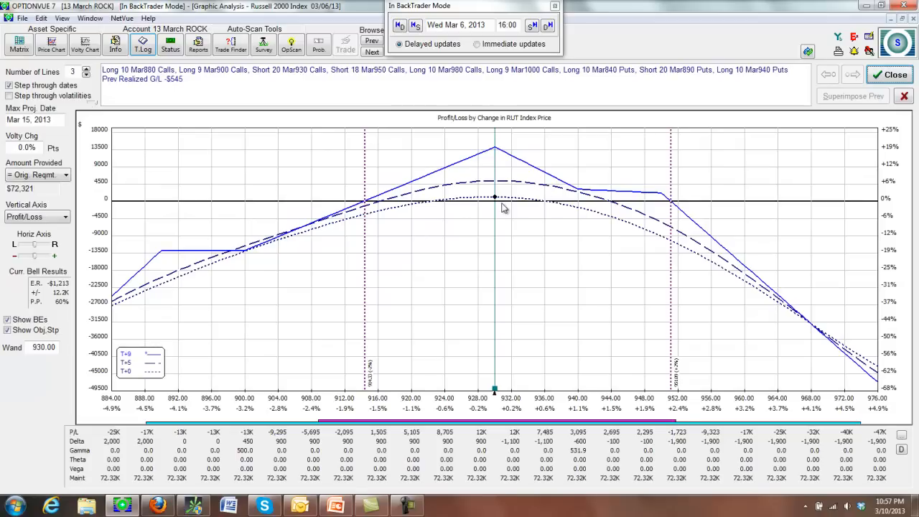
mouse_move(503, 208)
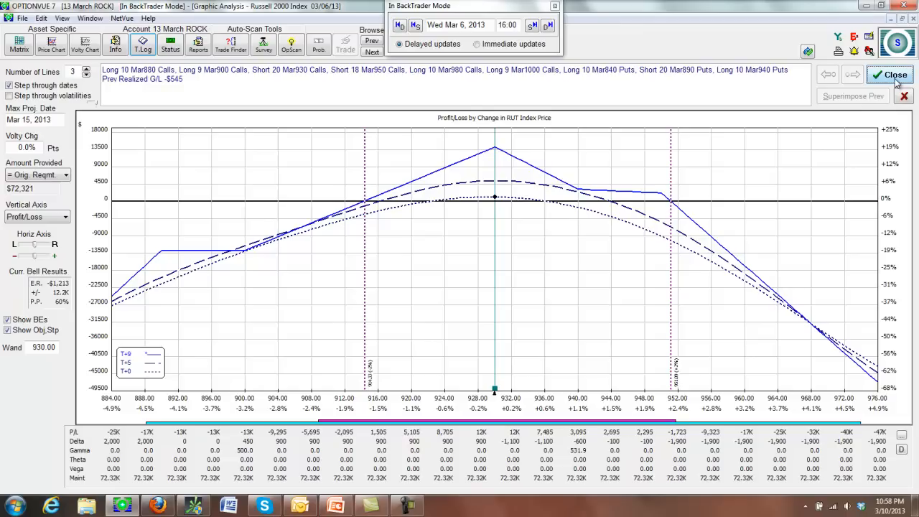
Step: Return to the matrix and advance the backtest to Thursday Mar 7 at 16:00
click(897, 74)
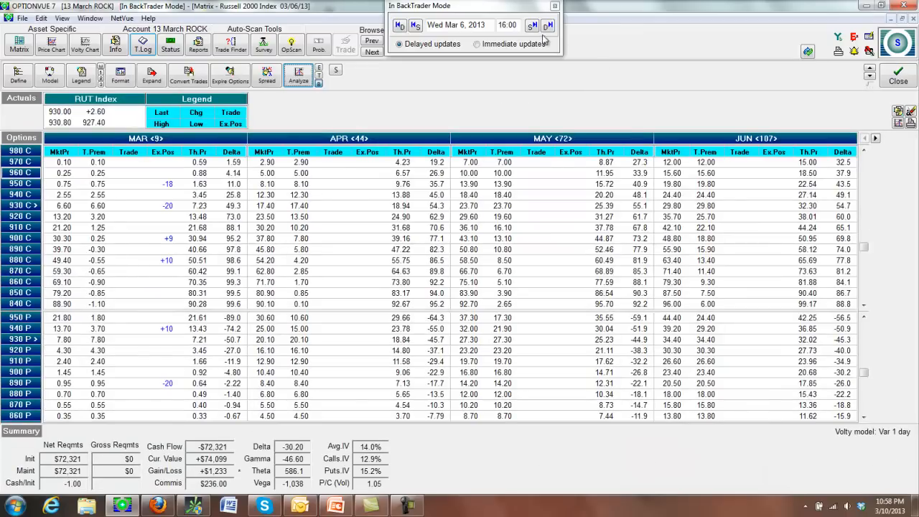
click(548, 25)
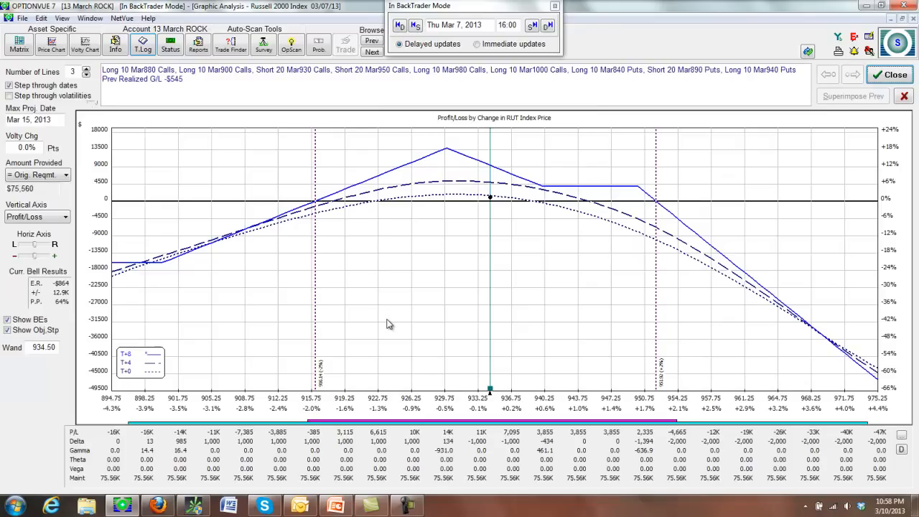
mouse_move(466, 207)
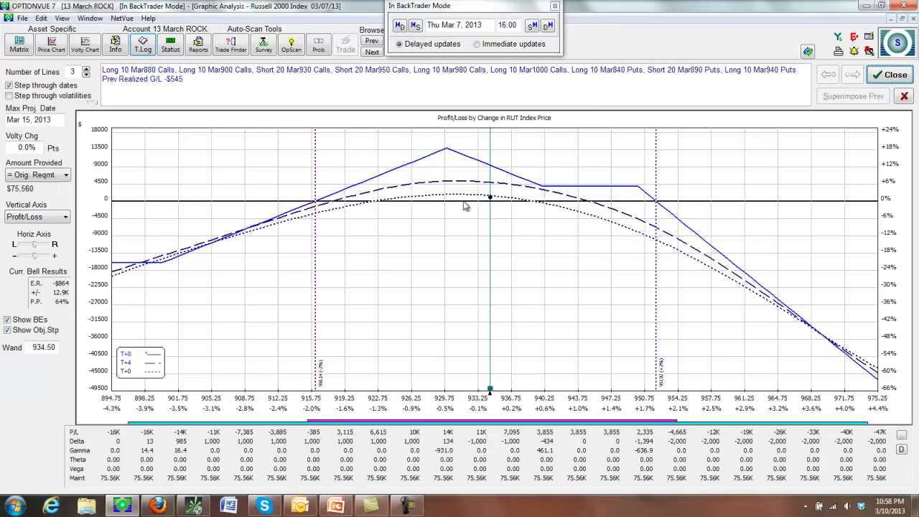
mouse_move(528, 196)
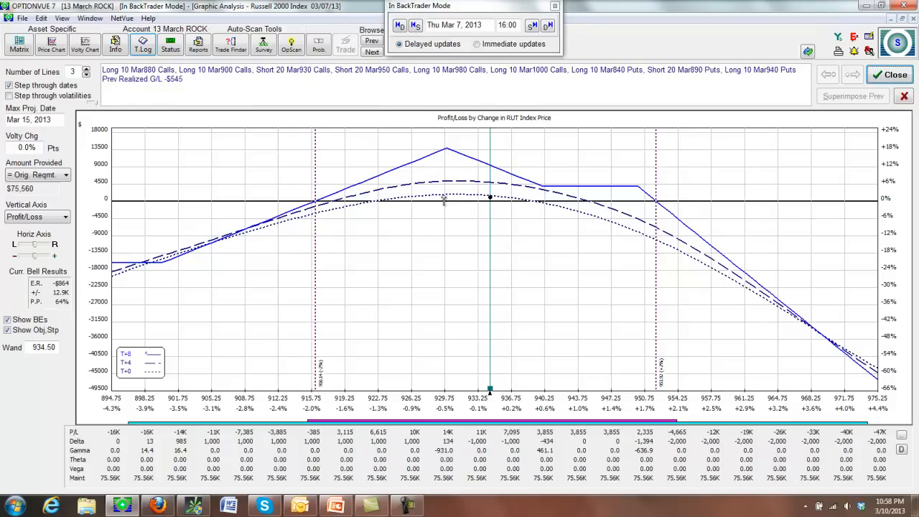
mouse_move(469, 191)
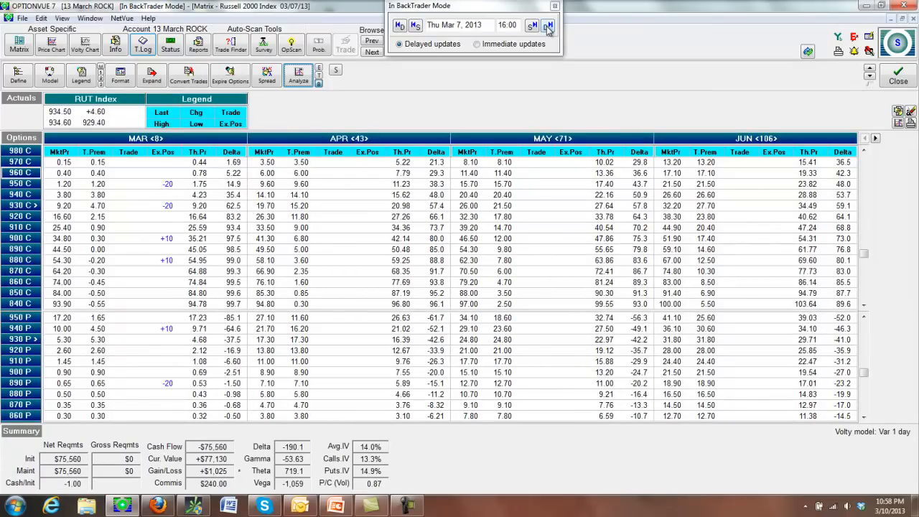
click(548, 25)
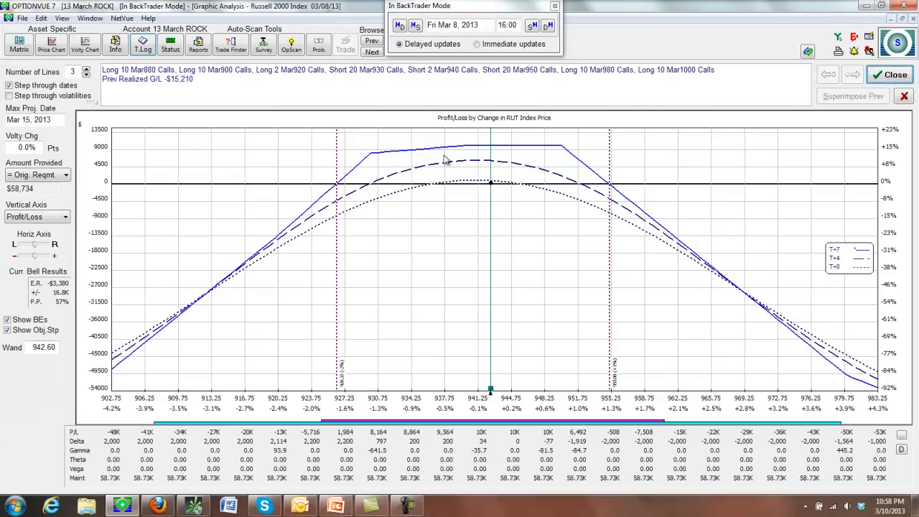
mouse_move(567, 159)
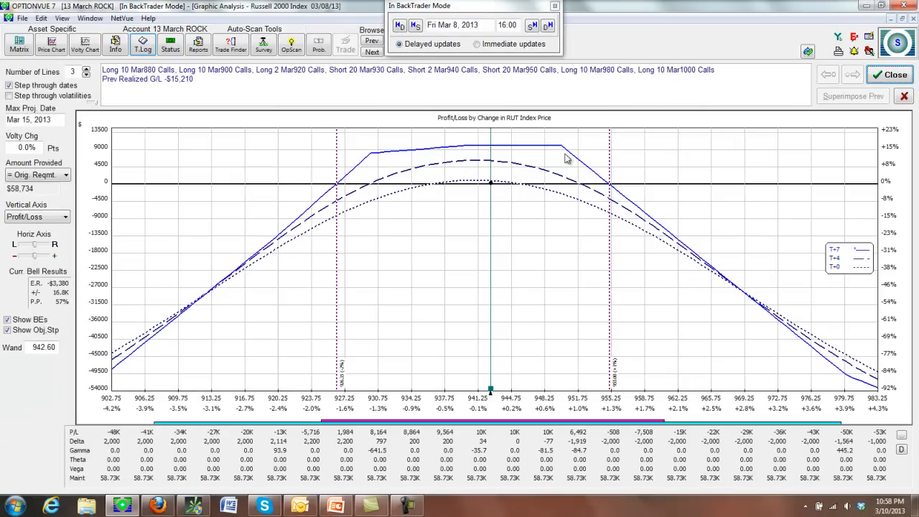
click(19, 45)
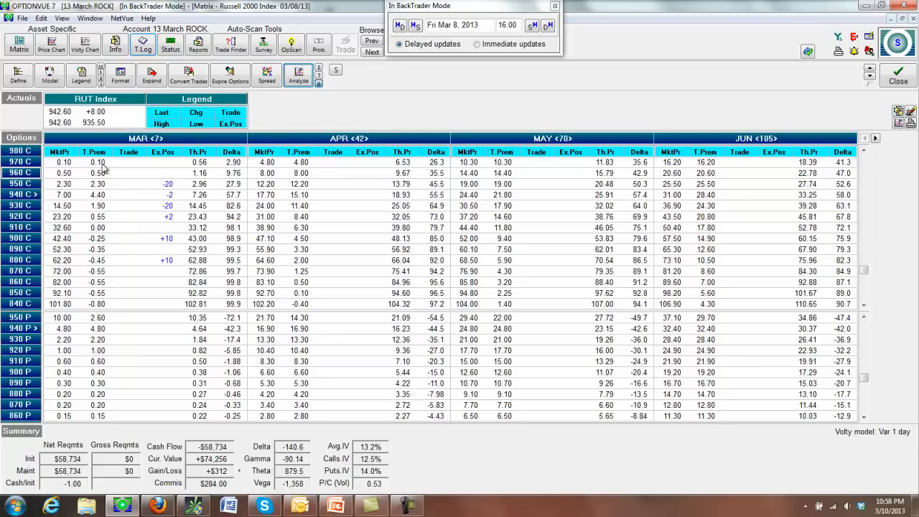
mouse_move(136, 203)
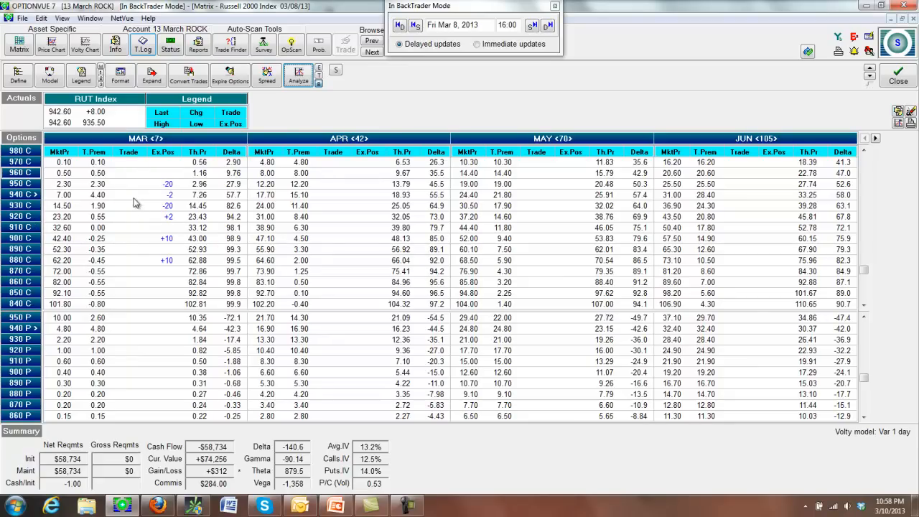
mouse_move(170, 223)
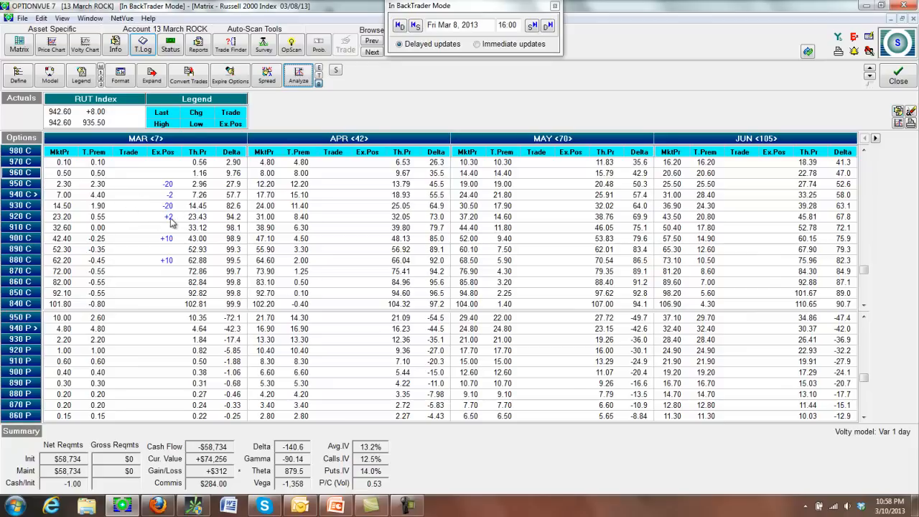
mouse_move(142, 221)
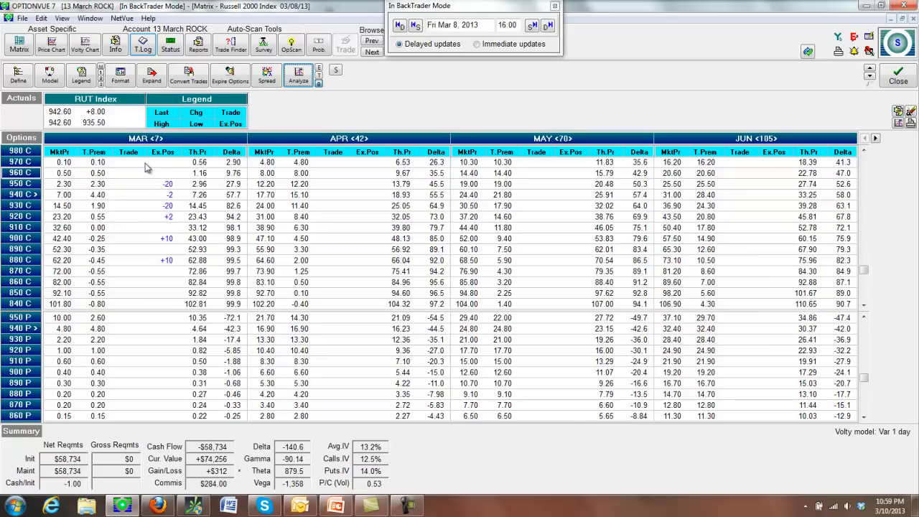
mouse_move(87, 167)
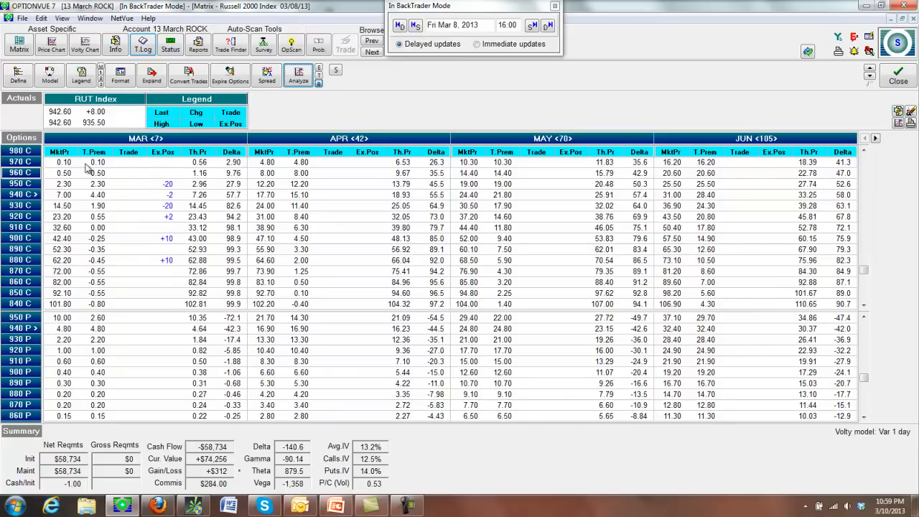
mouse_move(102, 168)
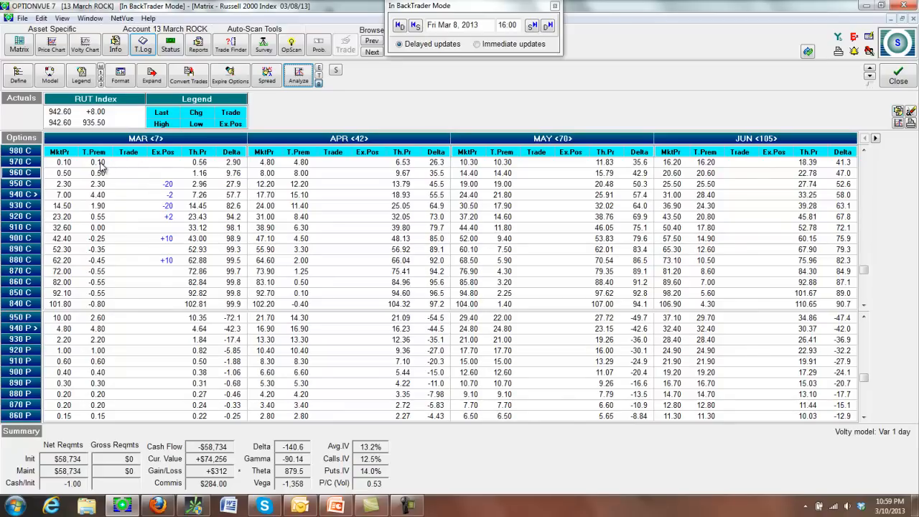
mouse_move(92, 208)
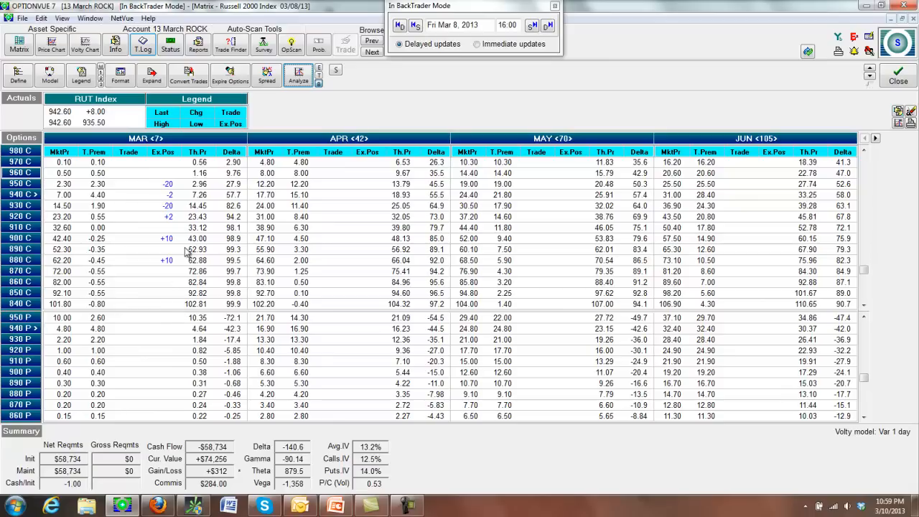
mouse_move(131, 273)
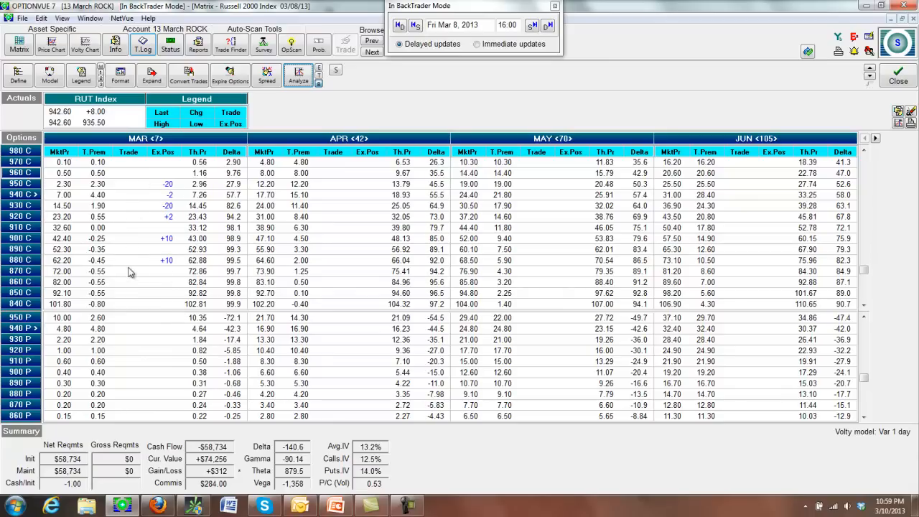
mouse_move(156, 184)
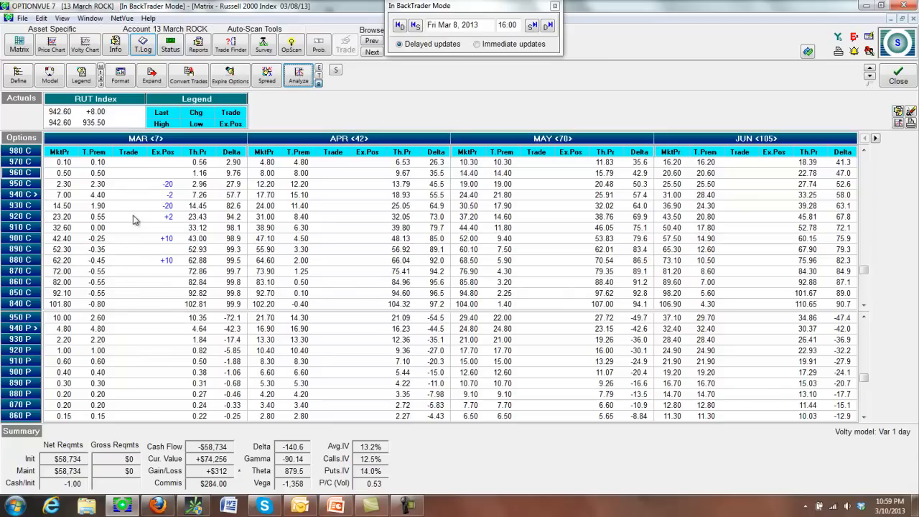
mouse_move(85, 204)
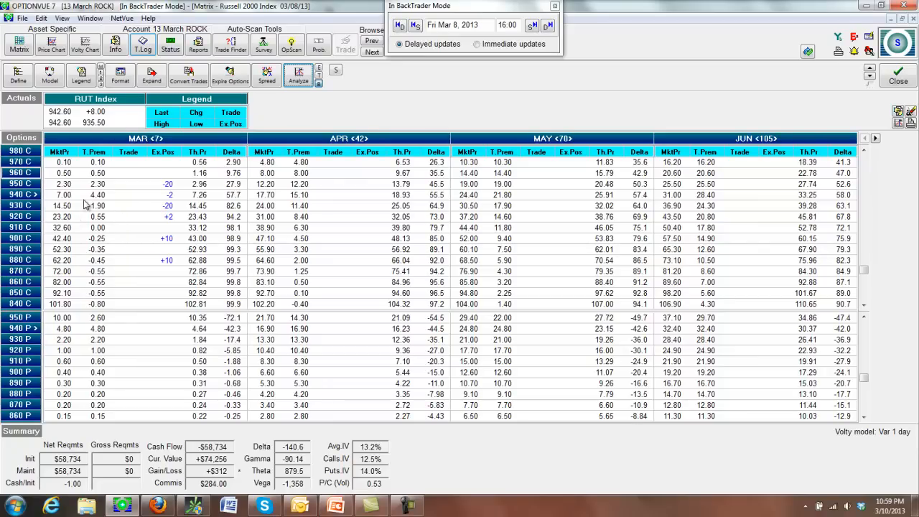
mouse_move(28, 205)
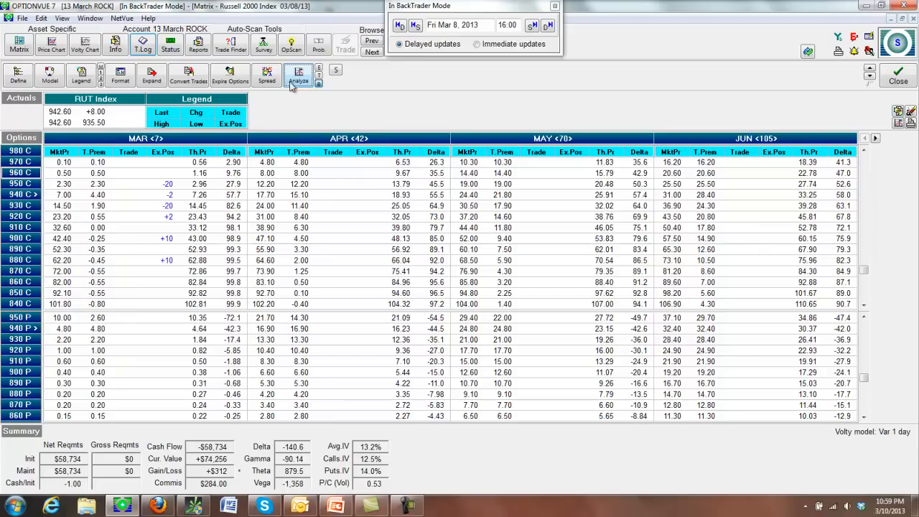
Step: Show the Fri Mar 8 P/L graph with its middle projection date changed to Mar 11, 2013
click(298, 76)
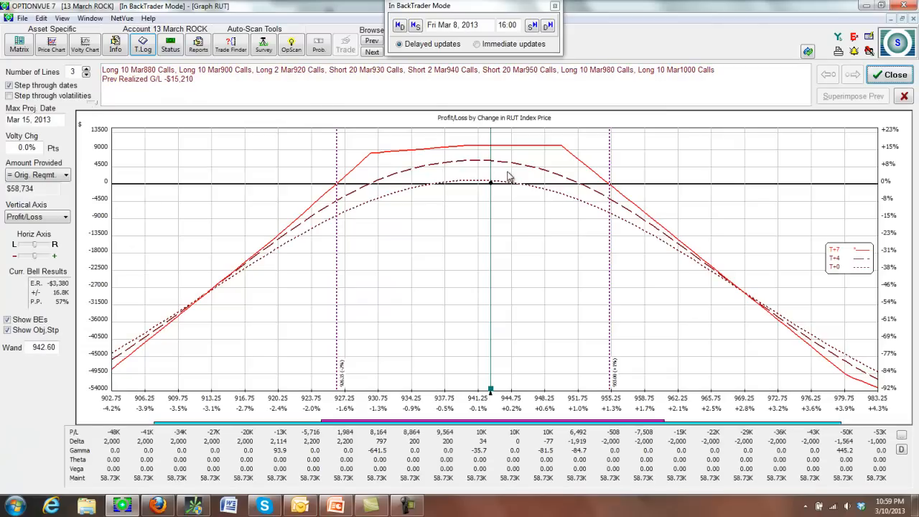
mouse_move(478, 173)
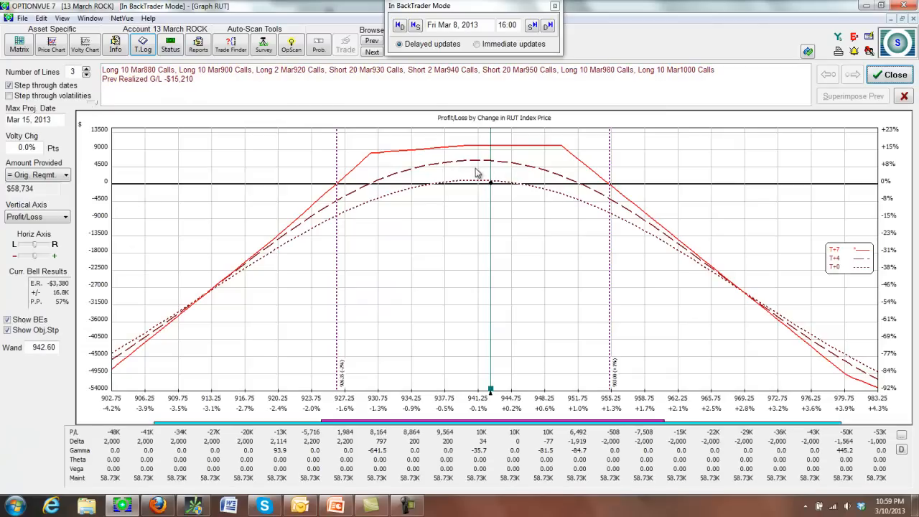
mouse_move(578, 192)
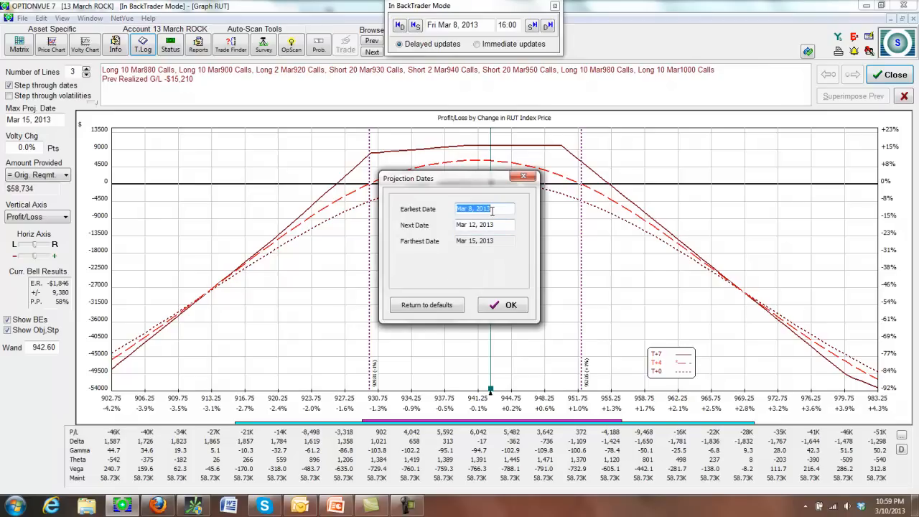
click(484, 225)
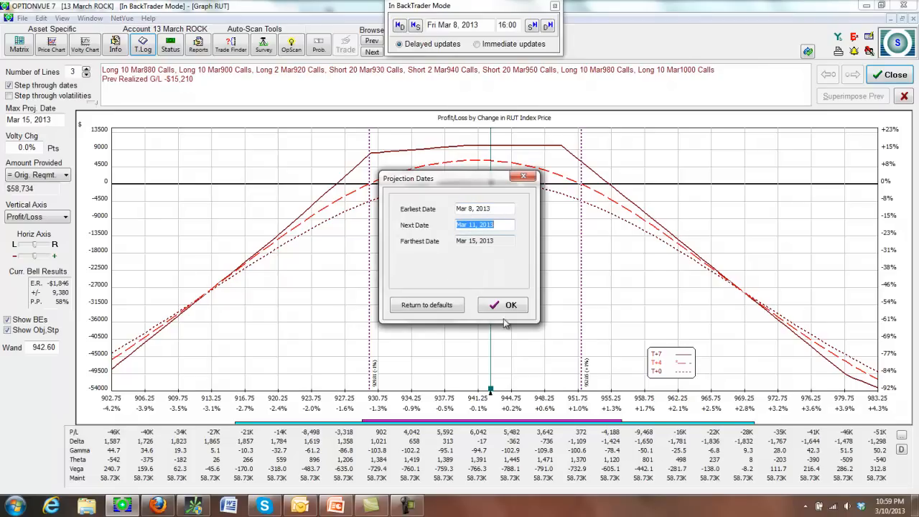
click(503, 305)
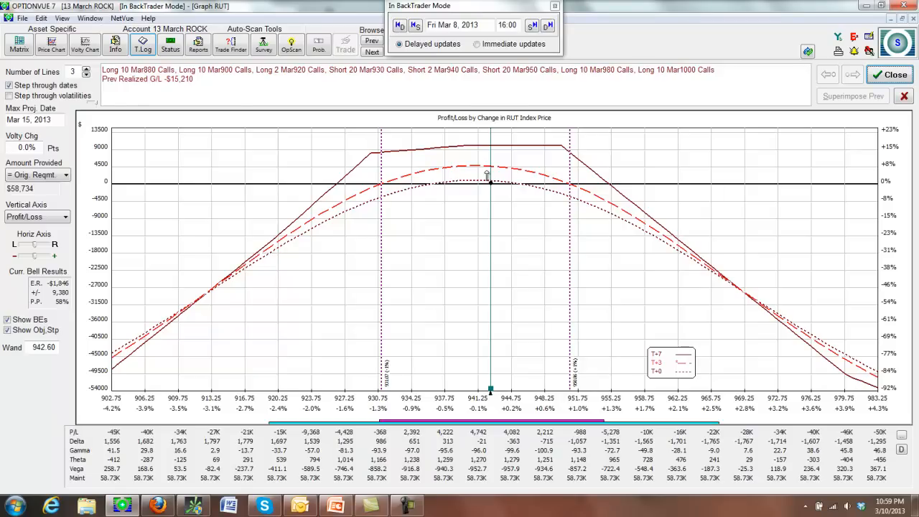
mouse_move(492, 167)
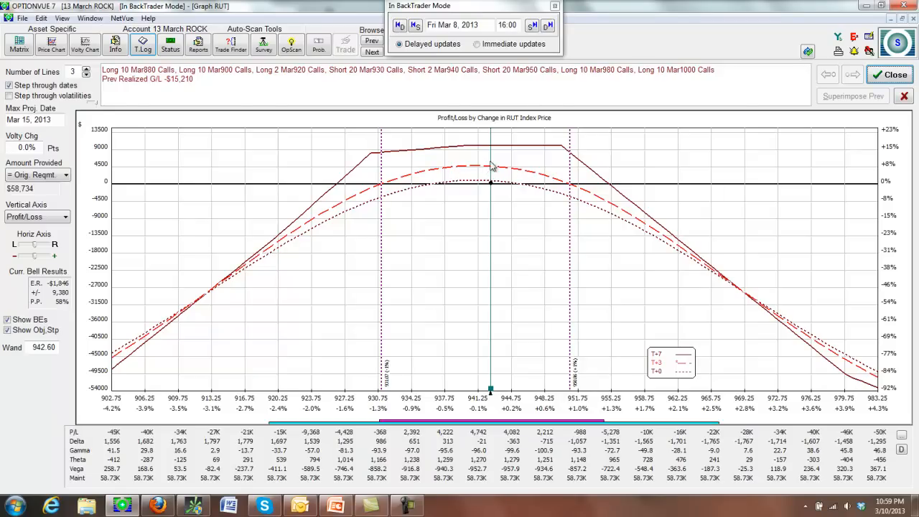
mouse_move(503, 166)
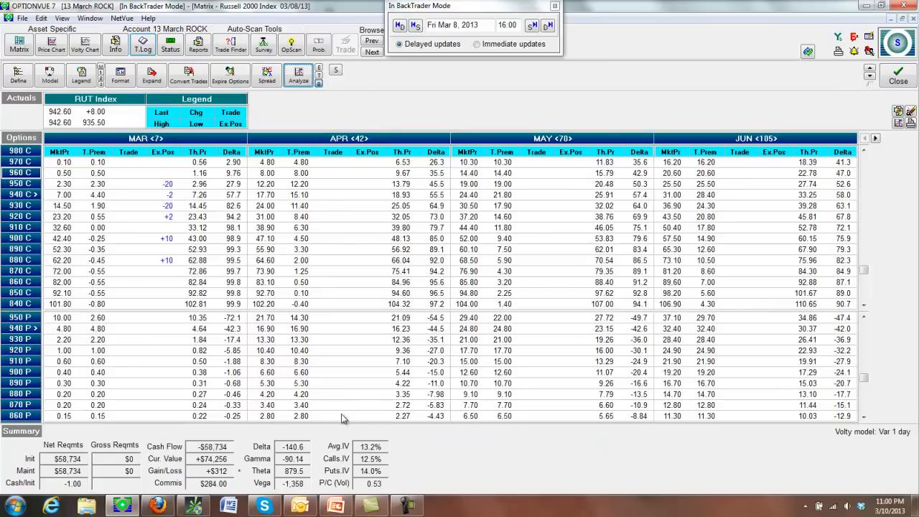
mouse_move(495, 70)
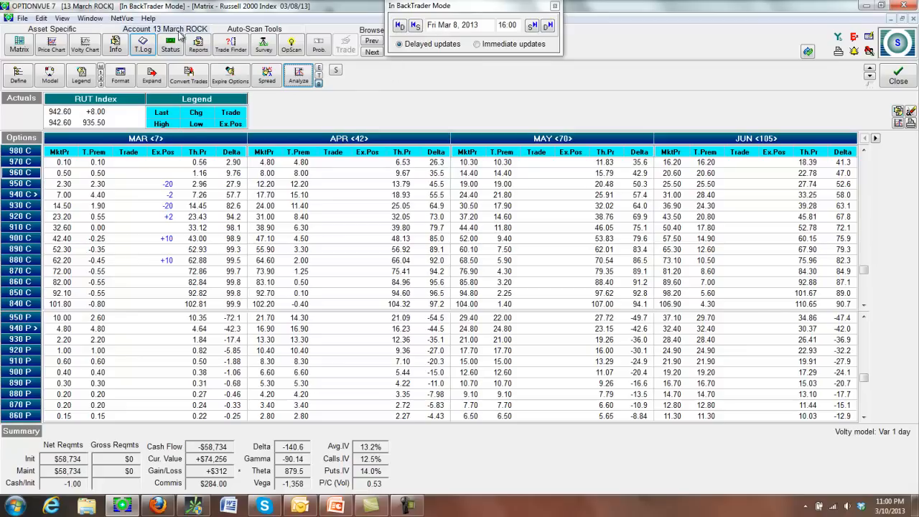
Step: Switch to the 13 March M3 account, showing its Mar 8 RUT matrix at -$1,768
click(206, 30)
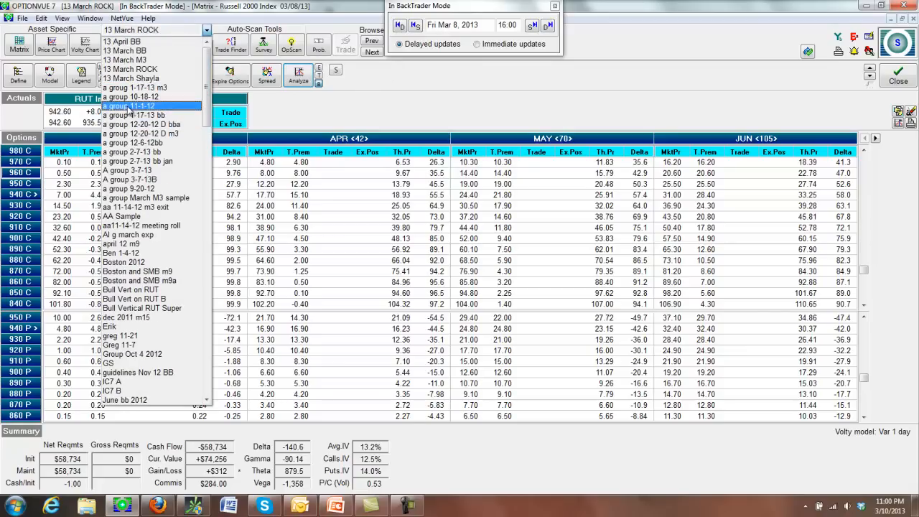
mouse_move(133, 60)
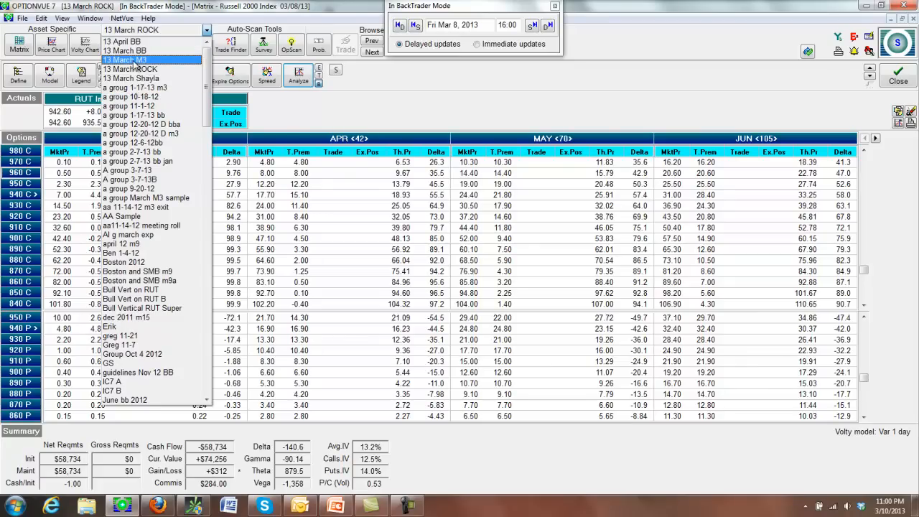
click(126, 60)
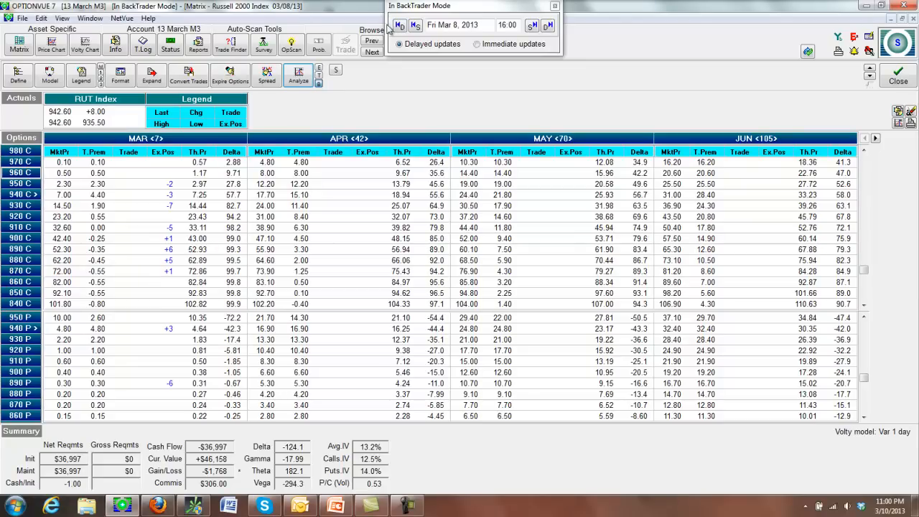
Step: Step the M3 backtest to Mon Mar 4 then Tue Mar 5, reviewing the Mar 5 P/L graph
click(399, 25)
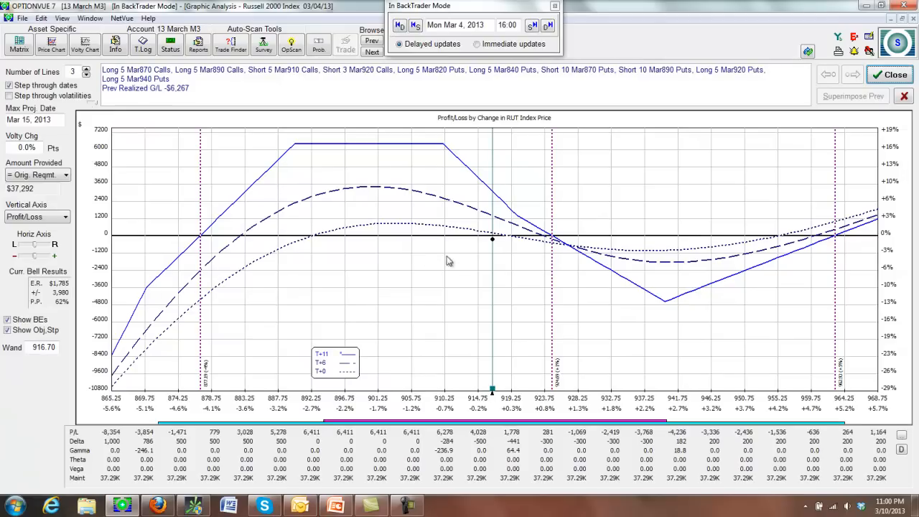
mouse_move(380, 156)
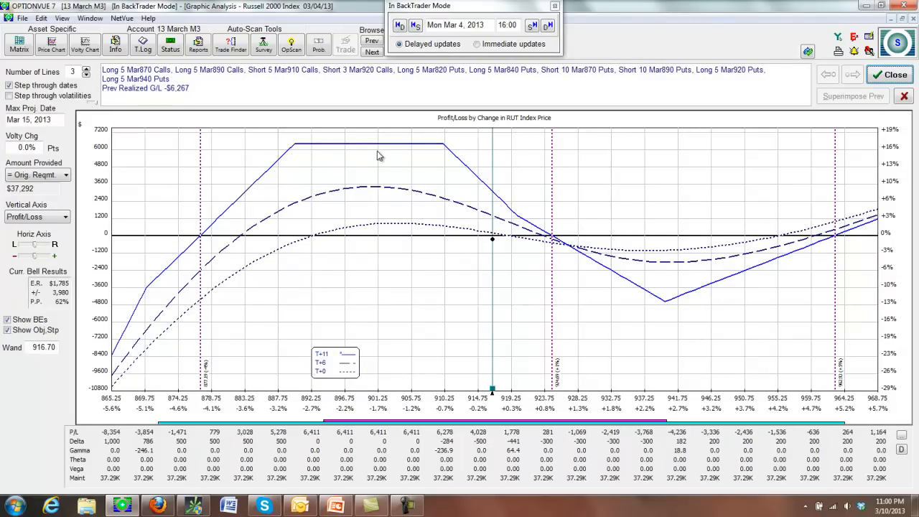
mouse_move(494, 243)
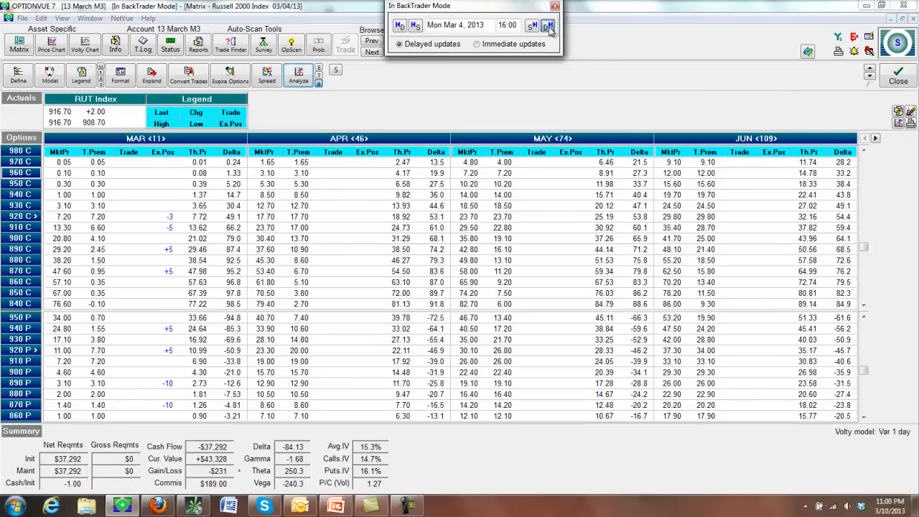
click(550, 22)
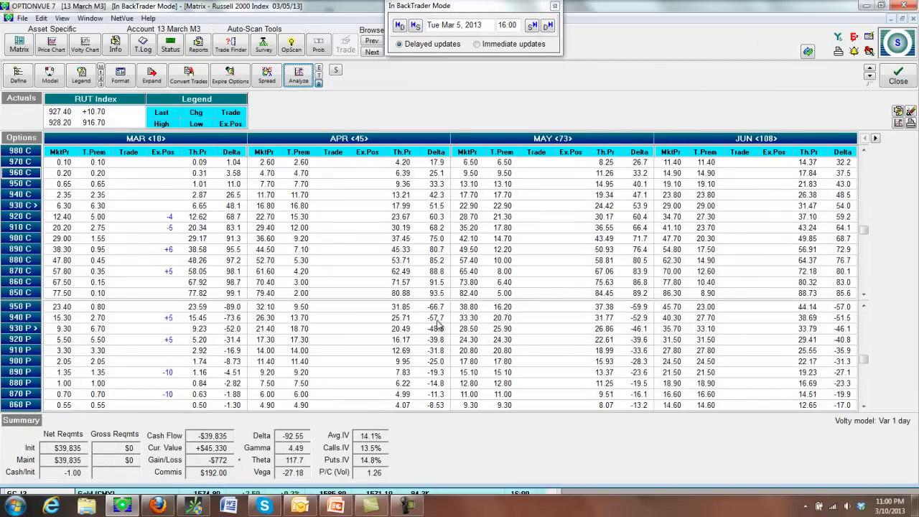
click(298, 76)
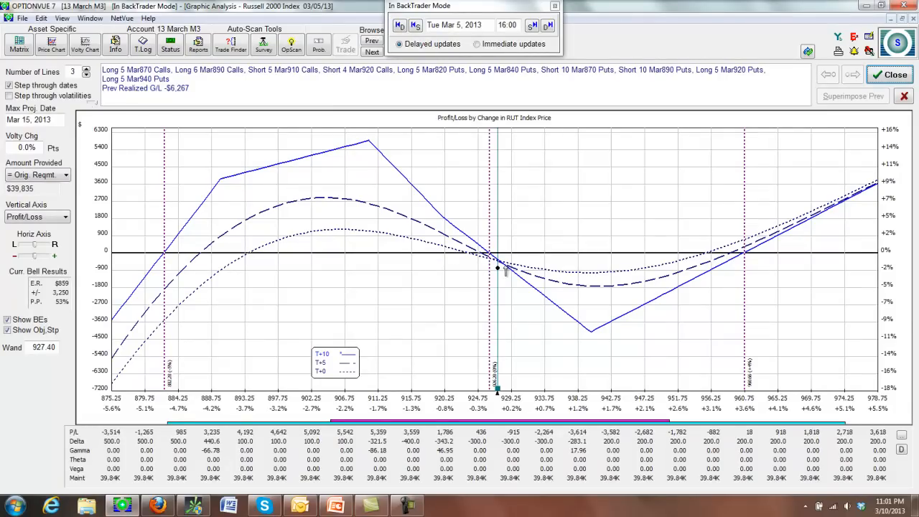
click(19, 44)
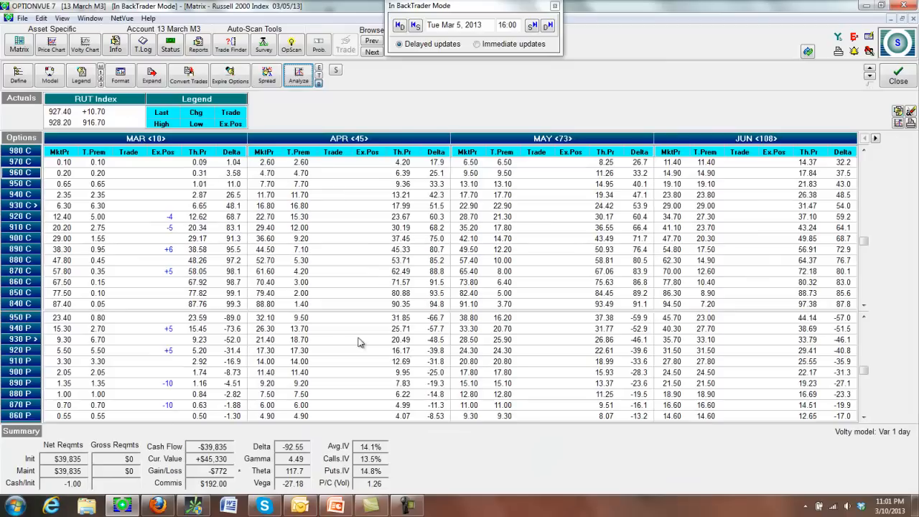
mouse_move(388, 399)
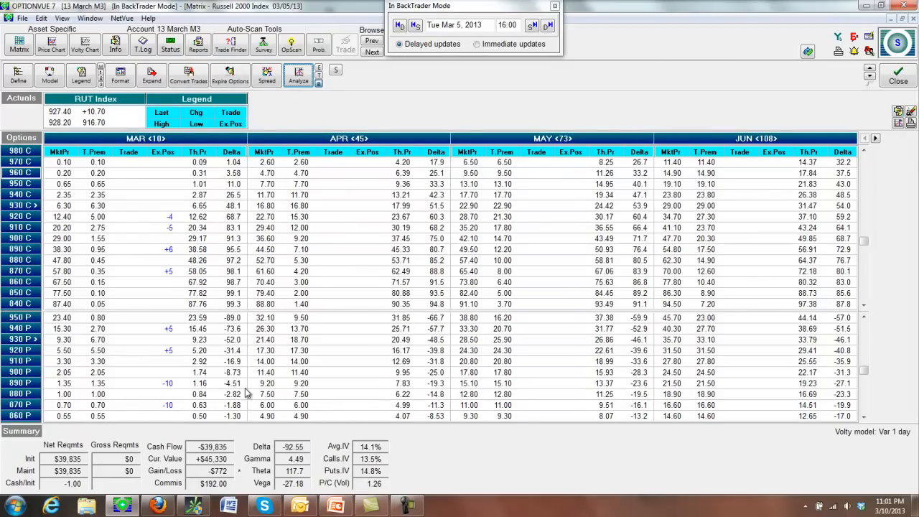
mouse_move(302, 484)
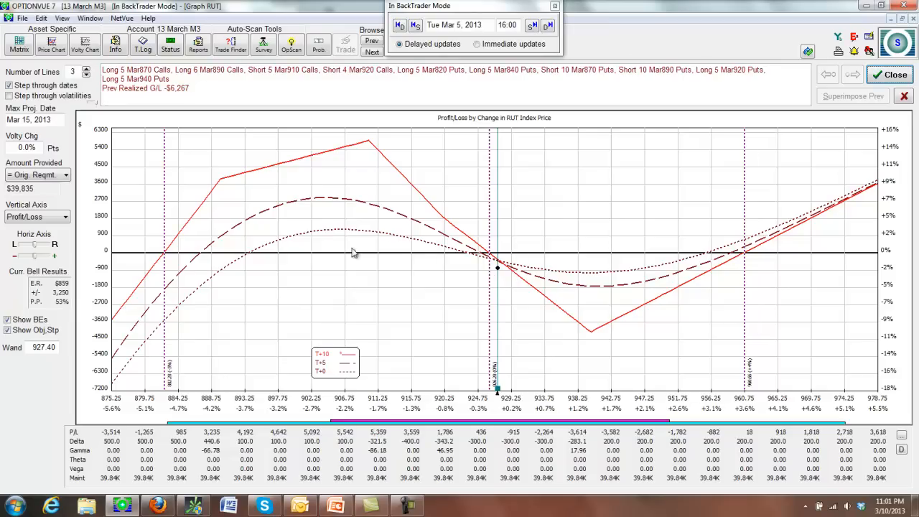
mouse_move(507, 260)
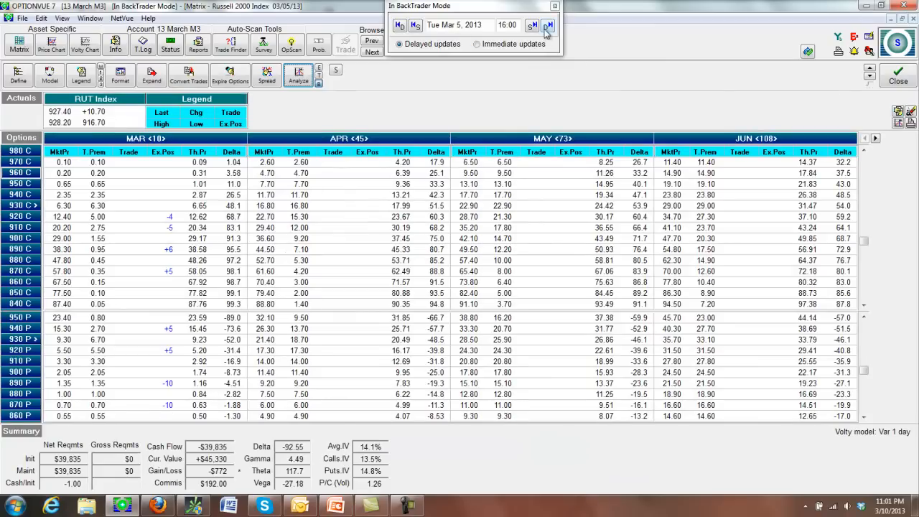
Step: Move the backtest to Wed Mar 6, 2013 at 10:00 and show the RUT positions' P/L graph
click(548, 25)
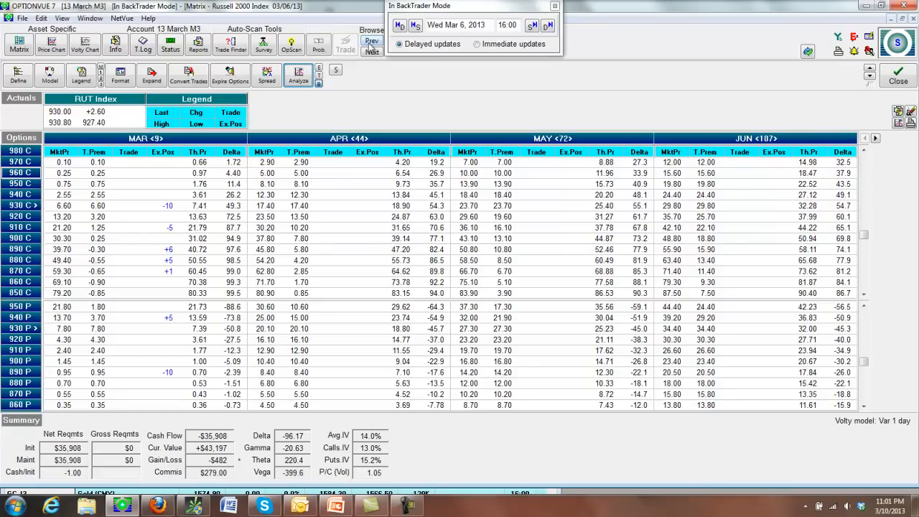
click(415, 25)
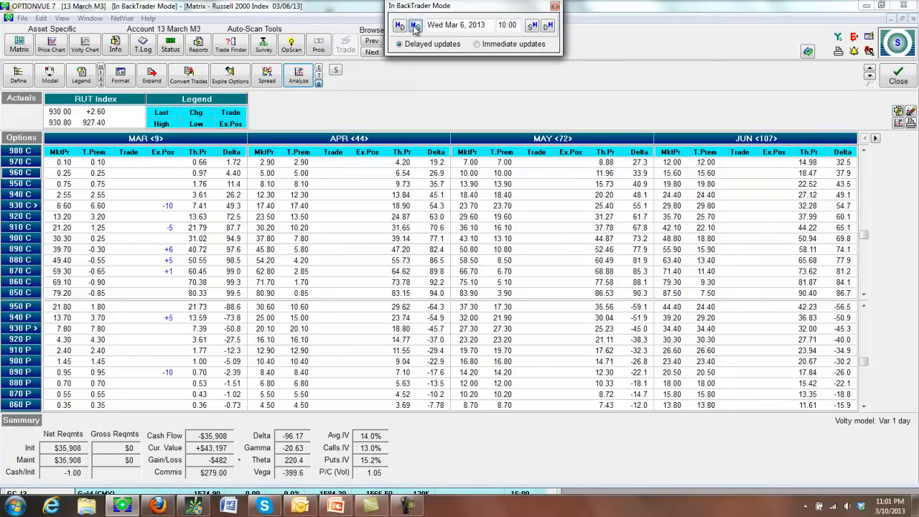
click(298, 75)
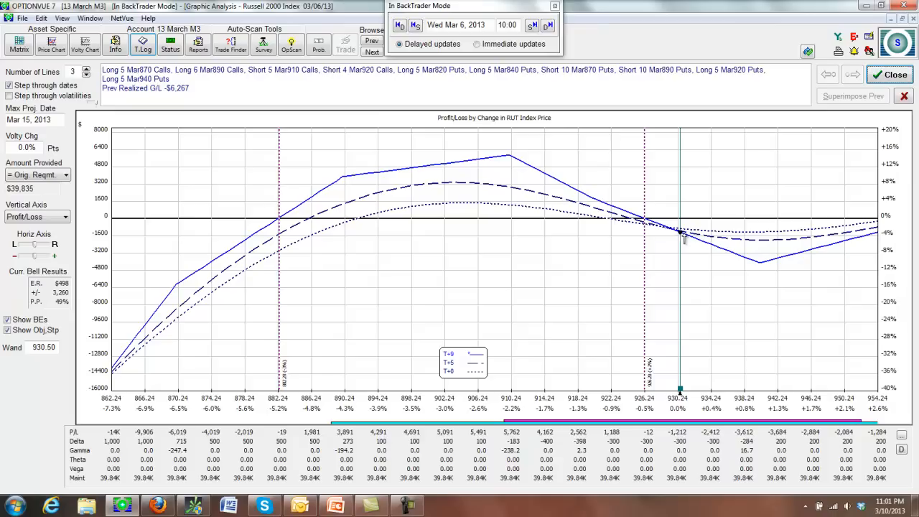
mouse_move(826, 234)
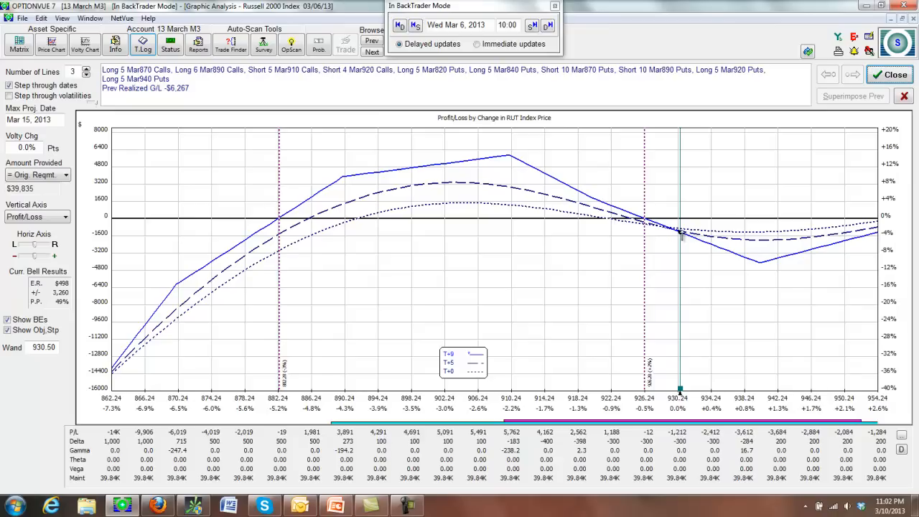
mouse_move(682, 237)
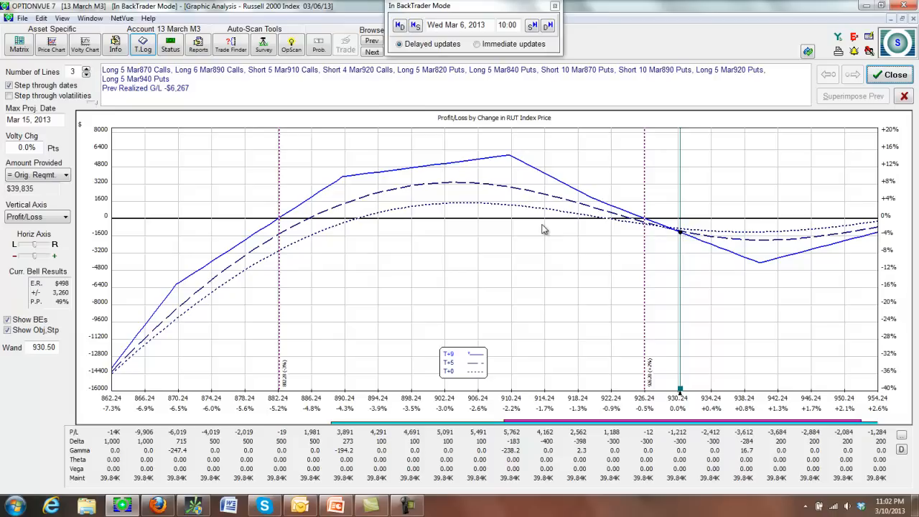
mouse_move(711, 227)
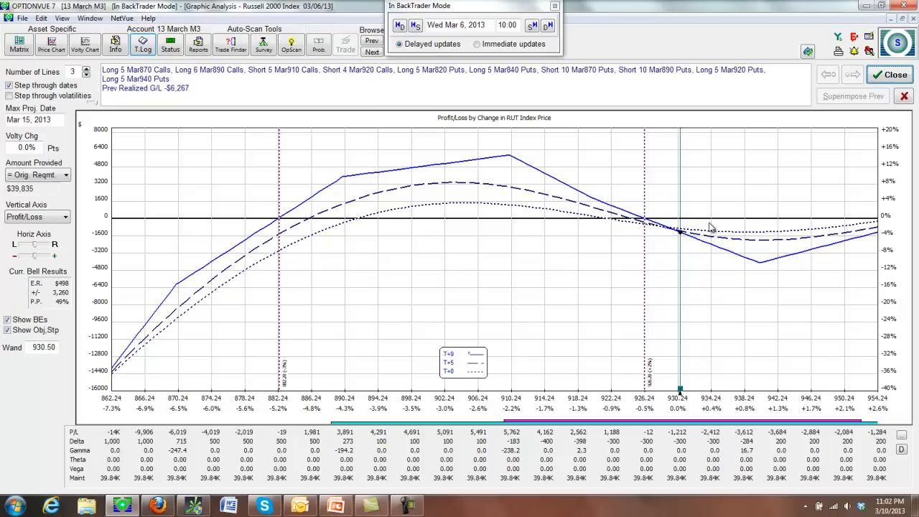
mouse_move(637, 226)
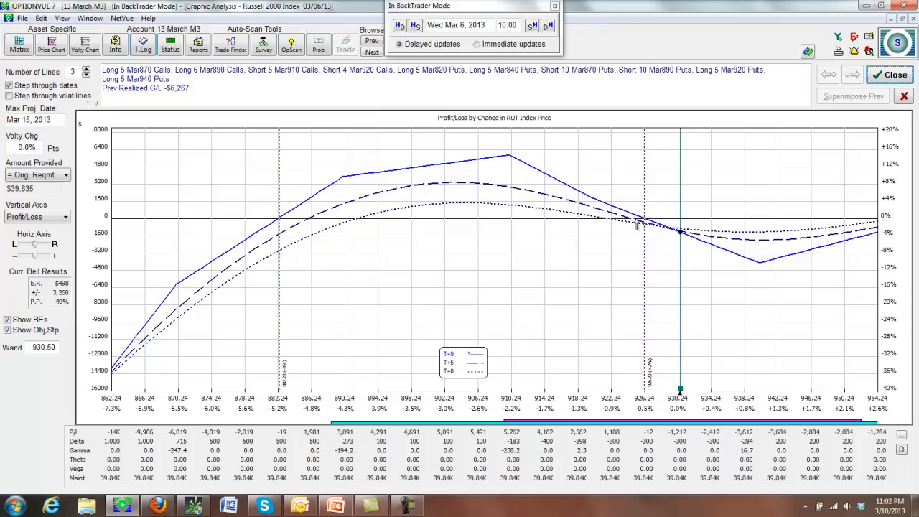
mouse_move(688, 242)
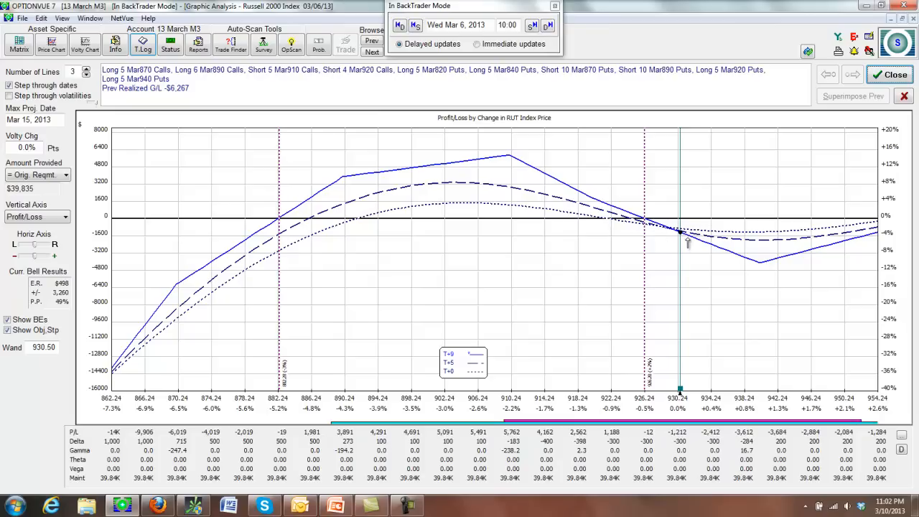
mouse_move(544, 221)
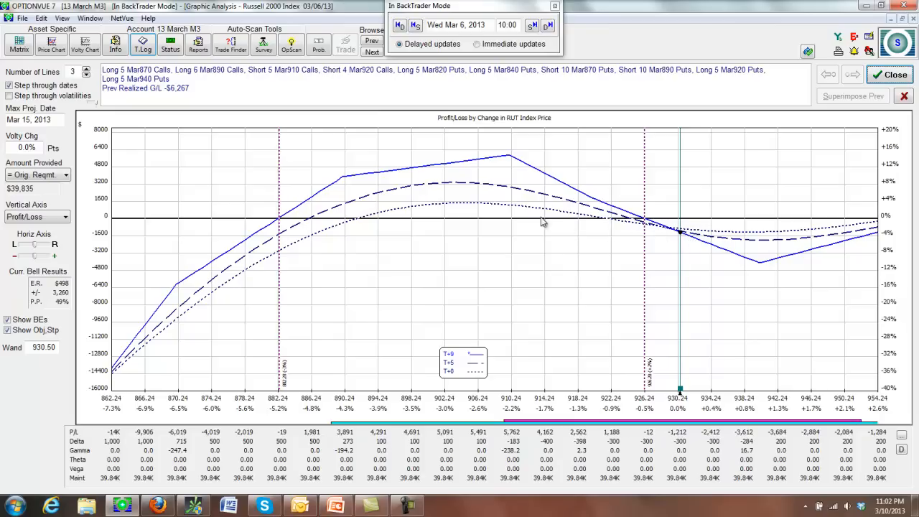
mouse_move(697, 219)
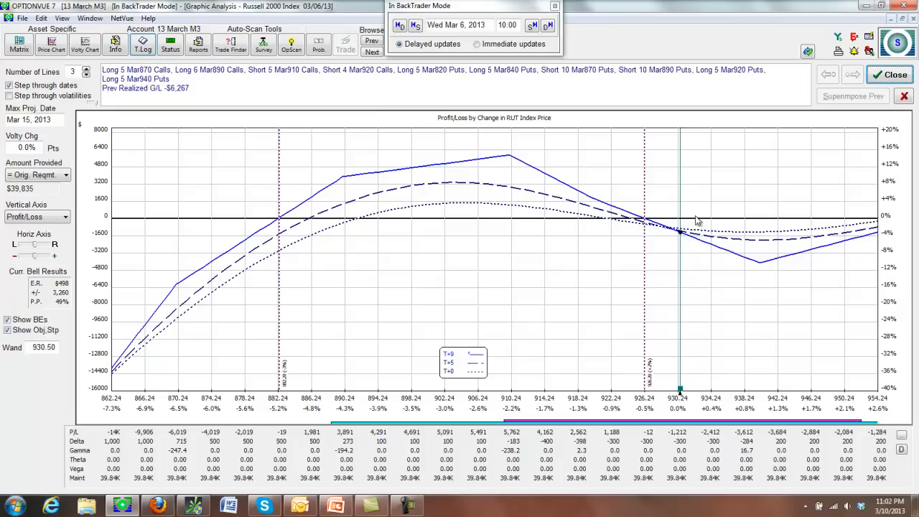
mouse_move(606, 190)
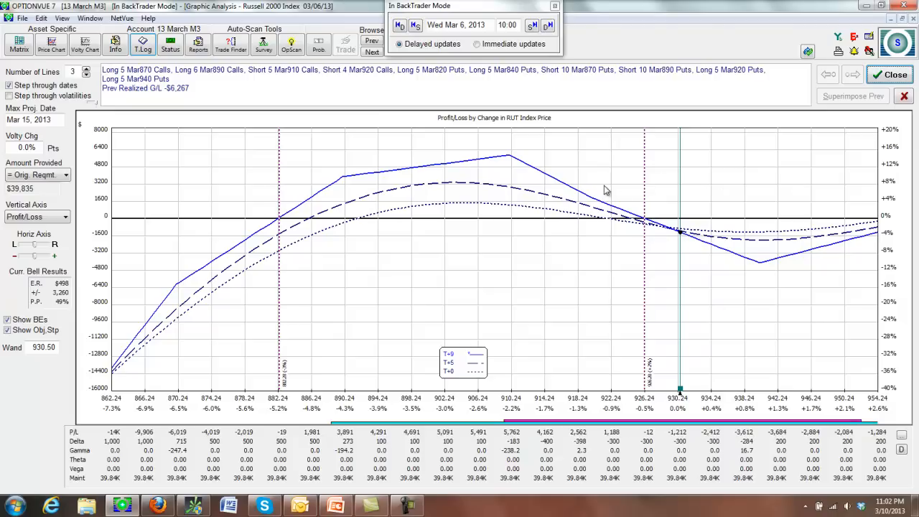
mouse_move(742, 246)
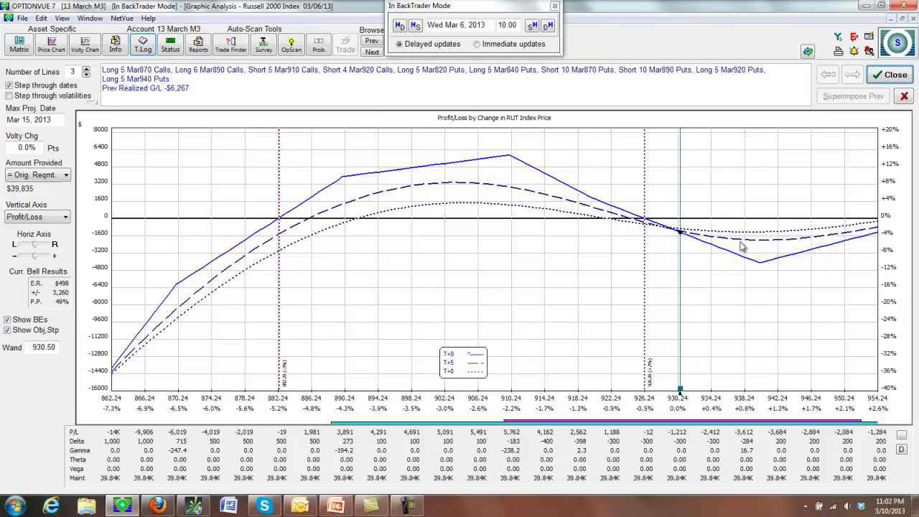
mouse_move(225, 304)
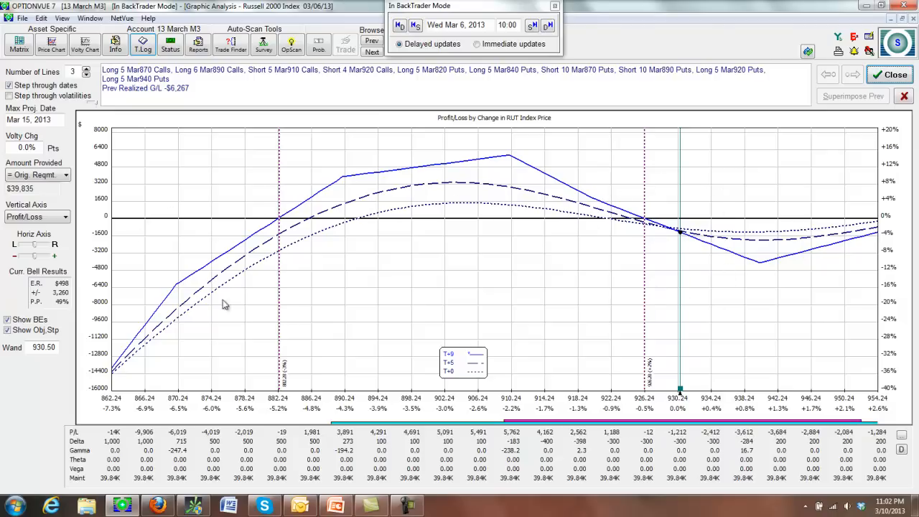
mouse_move(251, 217)
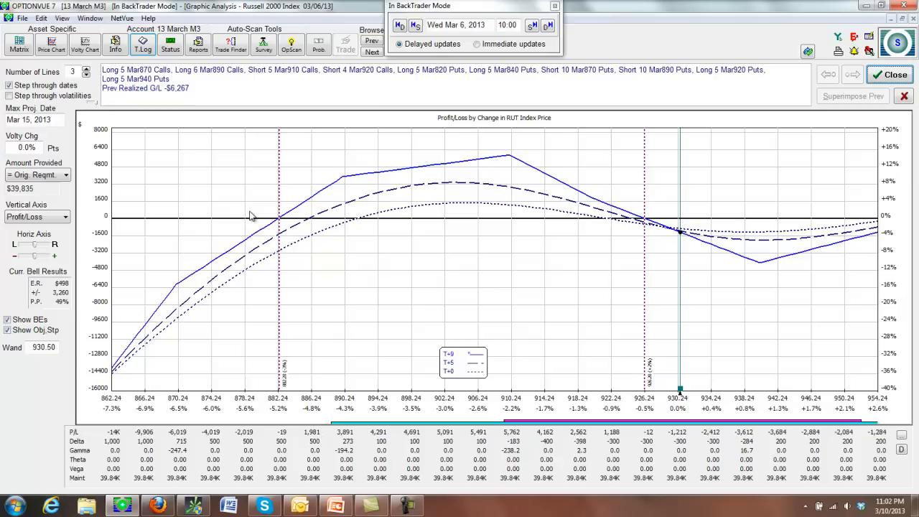
mouse_move(325, 171)
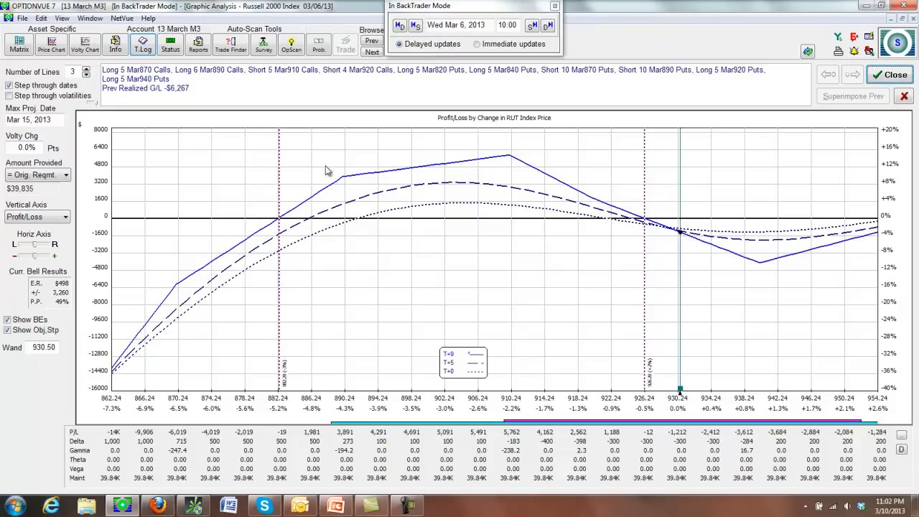
mouse_move(679, 163)
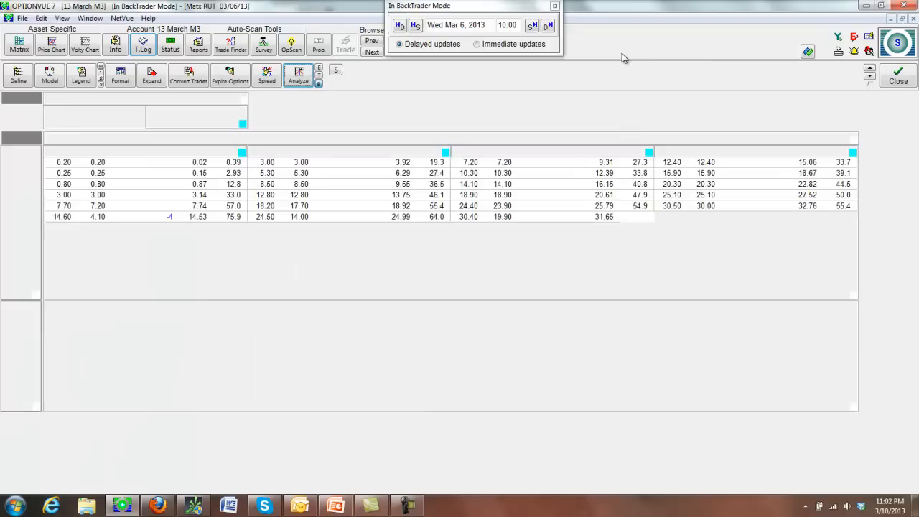
Step: Step the backtest to the Mar 6 16:00 close and show the Russell 2000 price chart
click(533, 25)
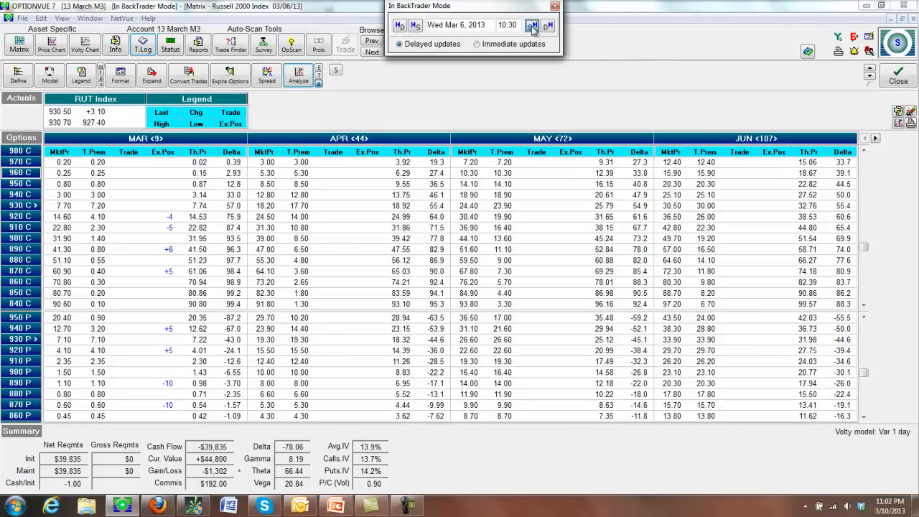
click(533, 25)
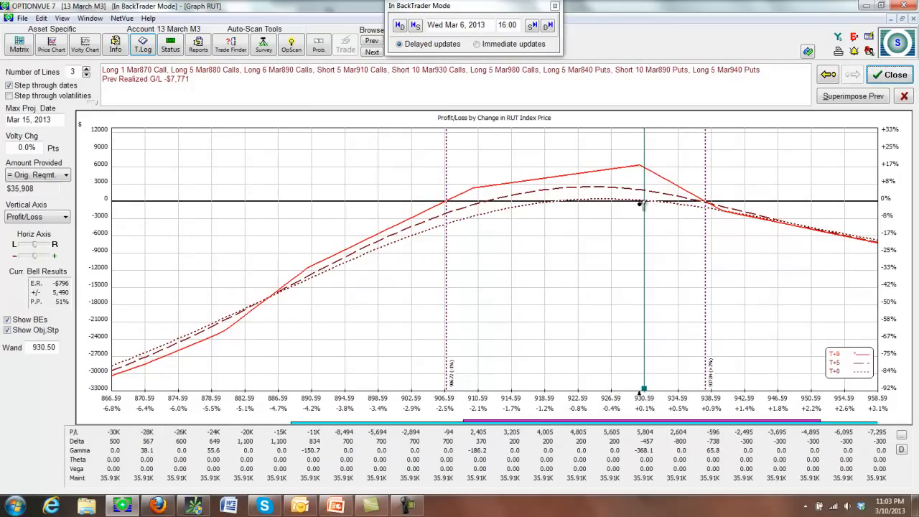
click(51, 43)
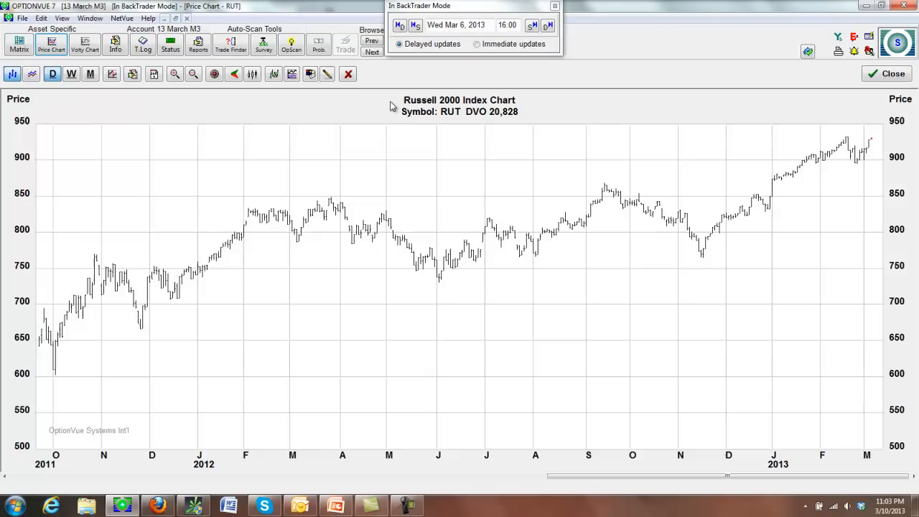
mouse_move(847, 142)
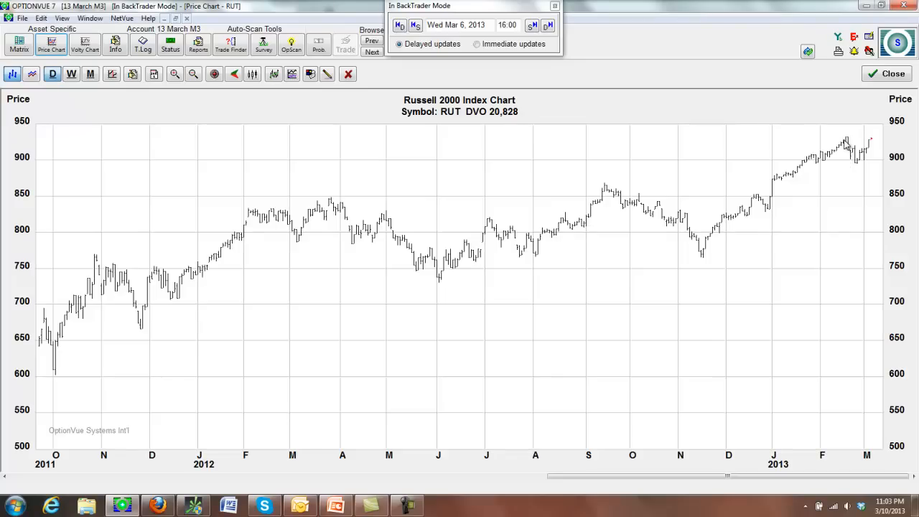
mouse_move(873, 162)
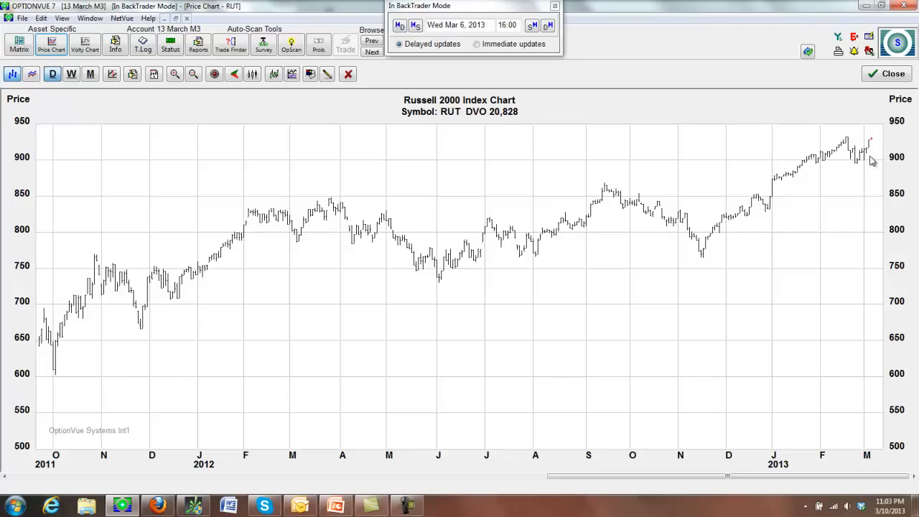
mouse_move(785, 207)
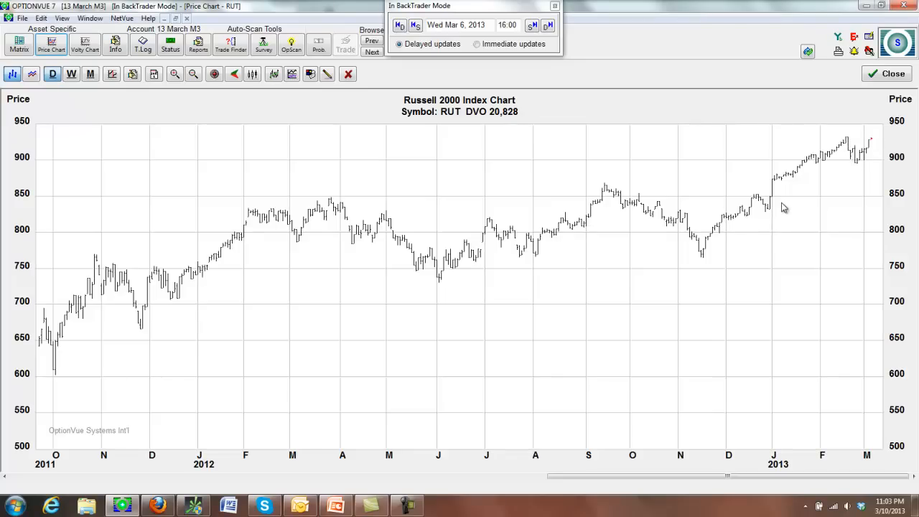
mouse_move(846, 141)
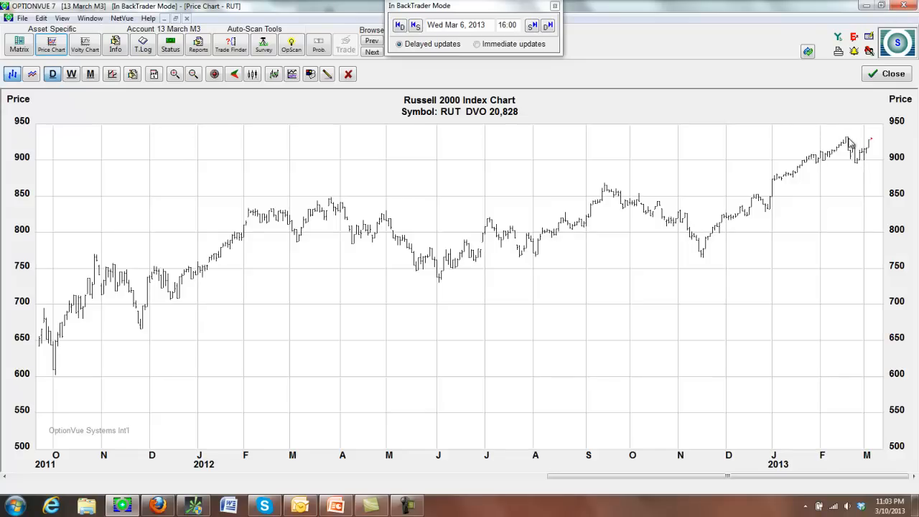
mouse_move(876, 134)
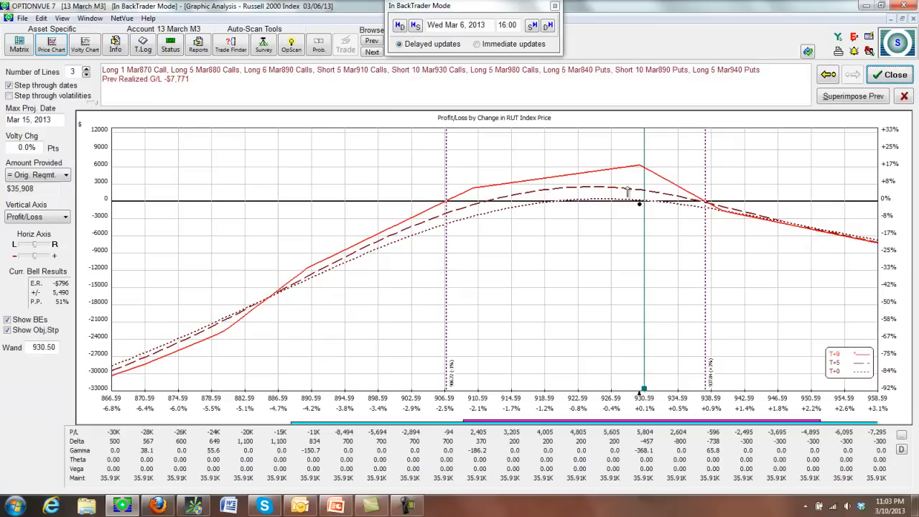
mouse_move(650, 238)
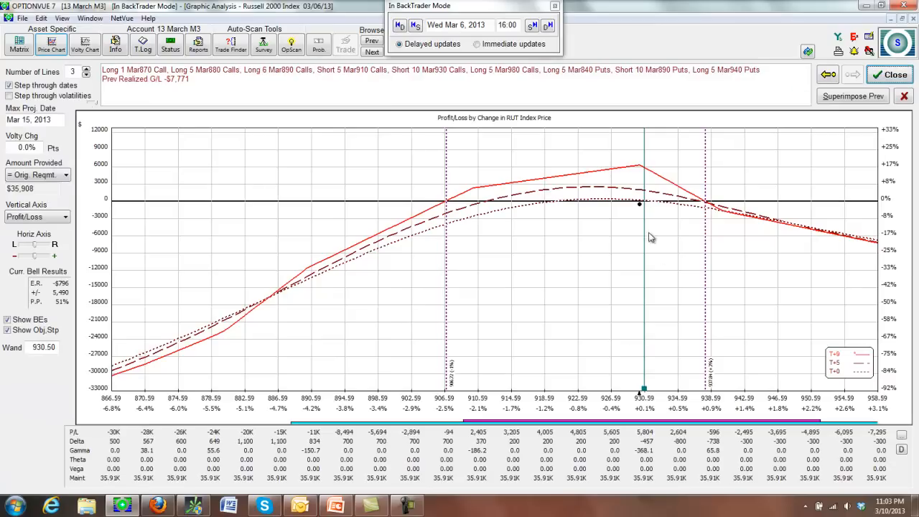
mouse_move(574, 195)
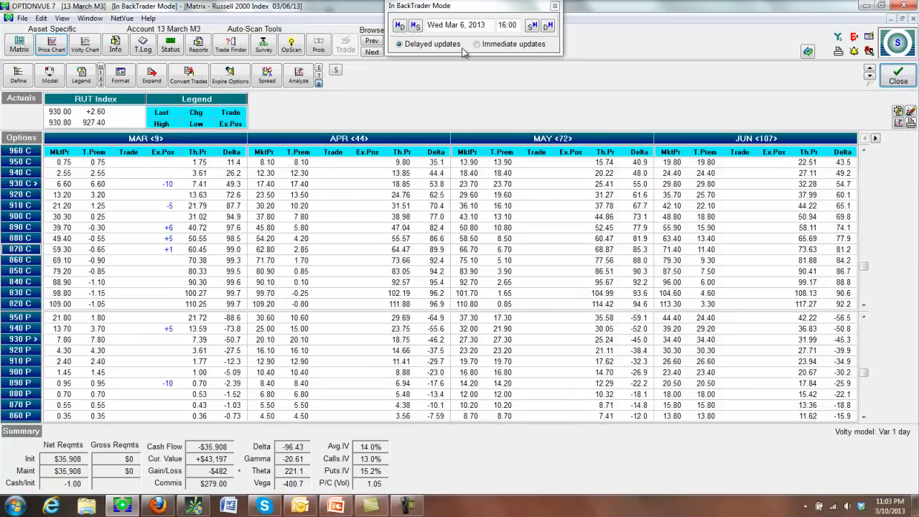
mouse_move(480, 129)
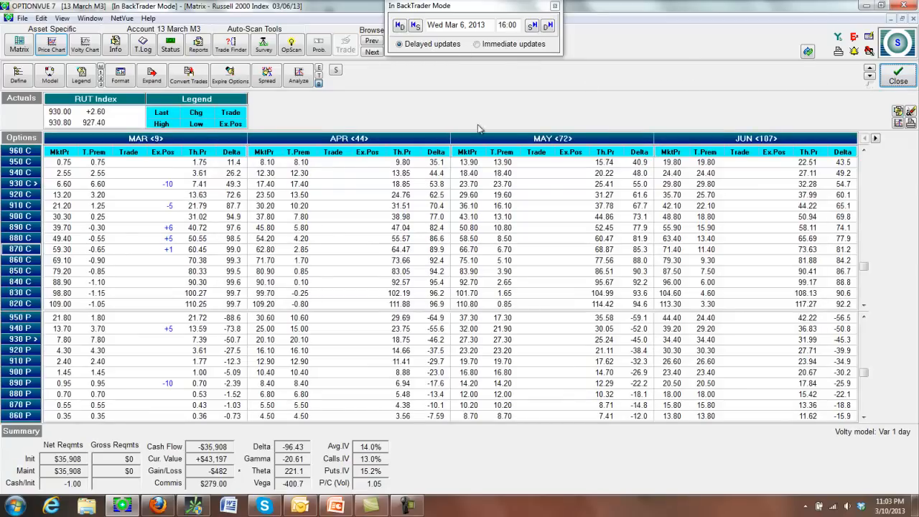
mouse_move(372, 238)
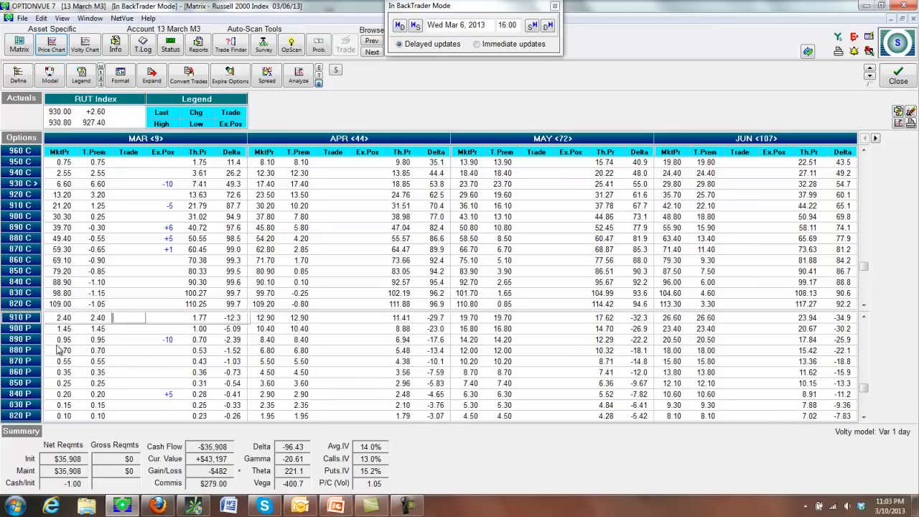
Step: Advance the backtest to the next trading day, Thu Mar 7, 2013
click(548, 22)
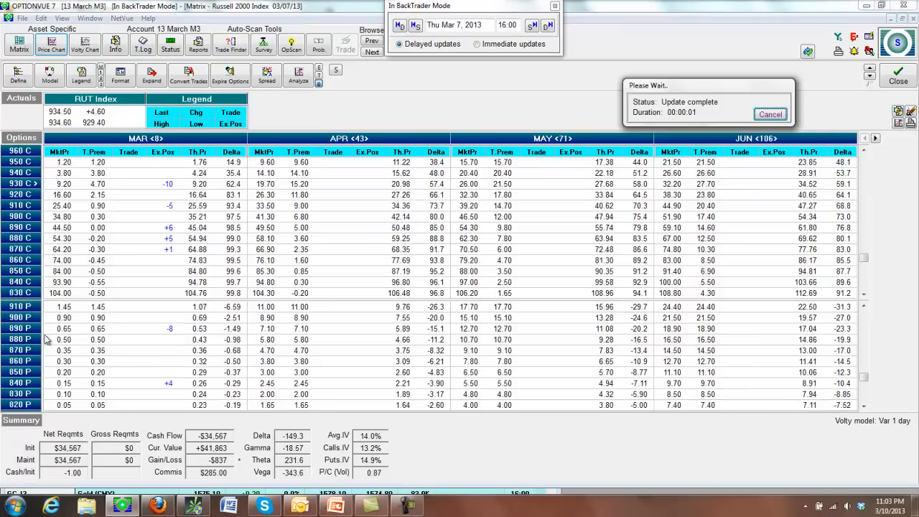
click(770, 114)
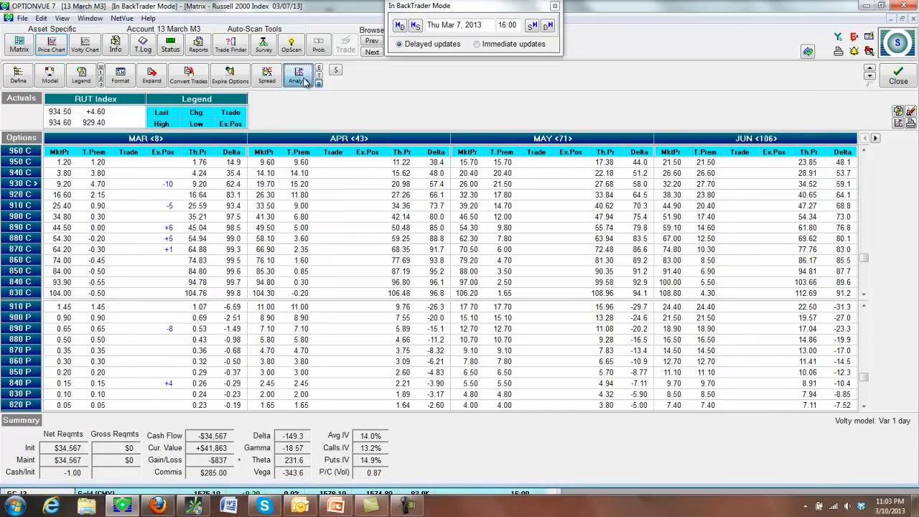
click(297, 76)
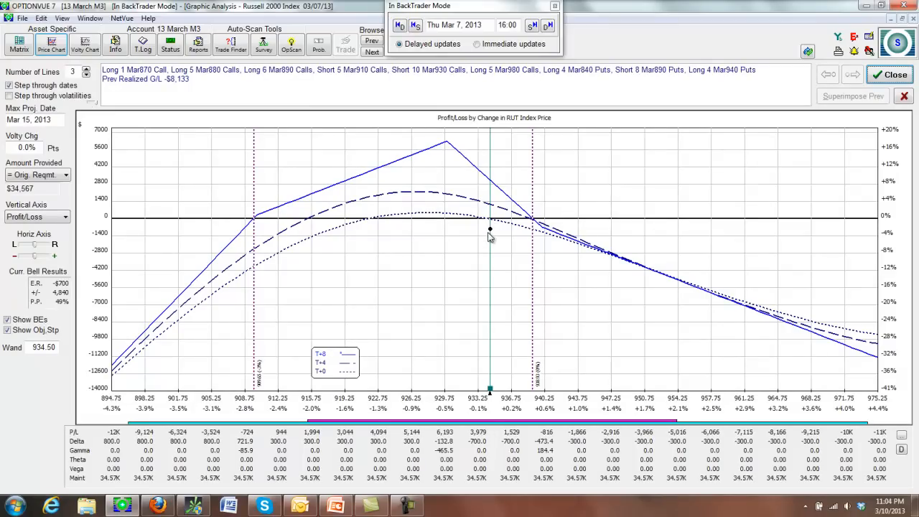
click(18, 45)
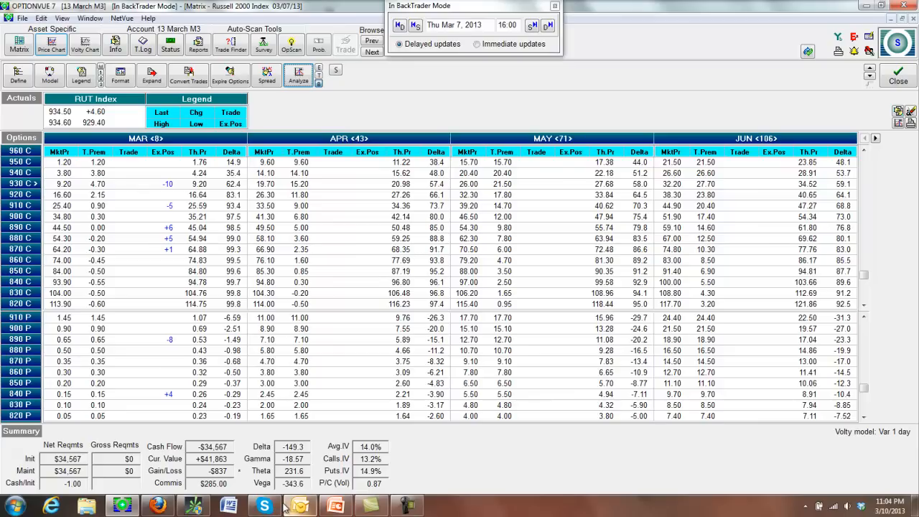
mouse_move(300, 505)
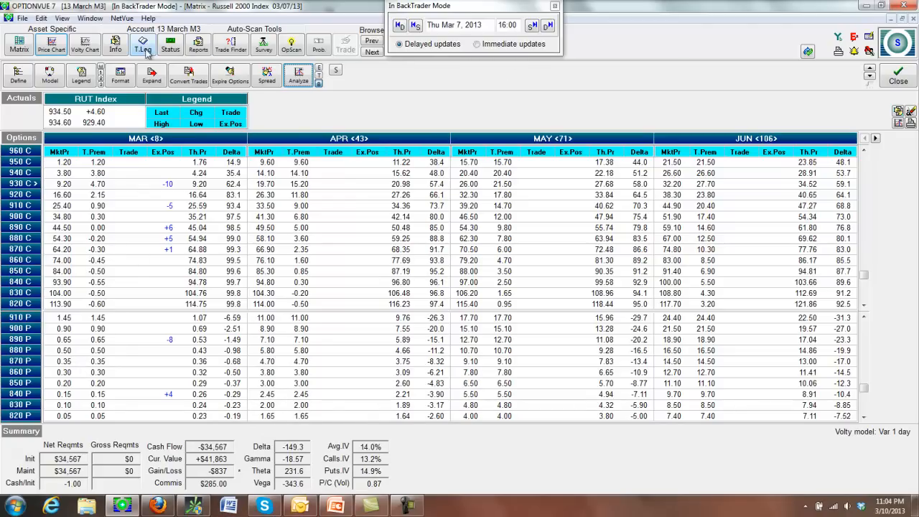
click(142, 45)
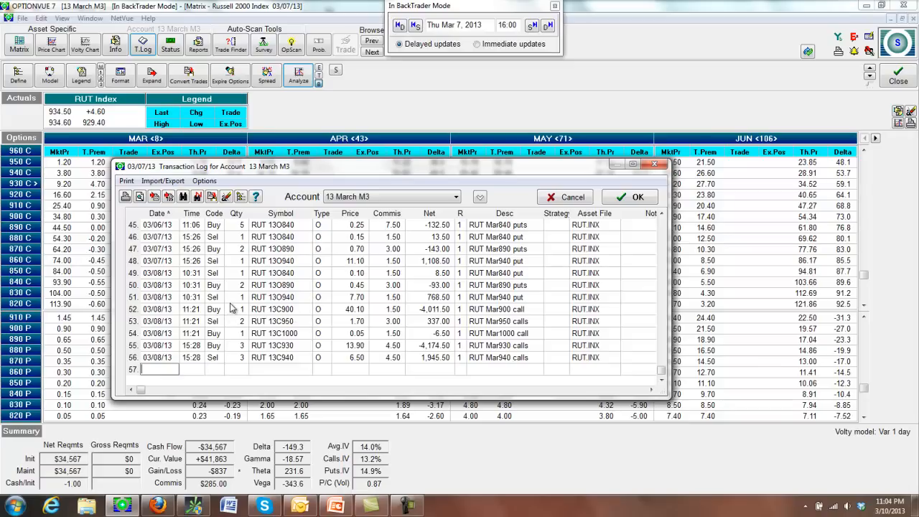
scroll(up, 3)
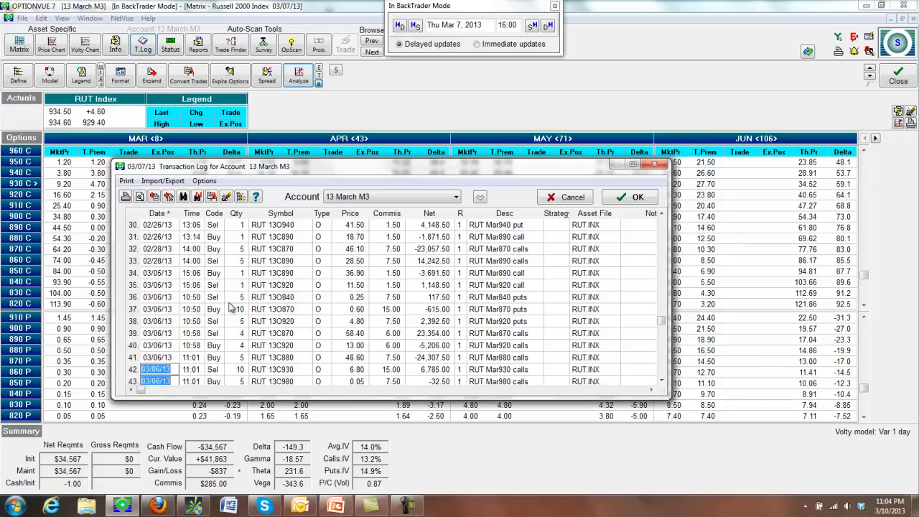
scroll(down, 3)
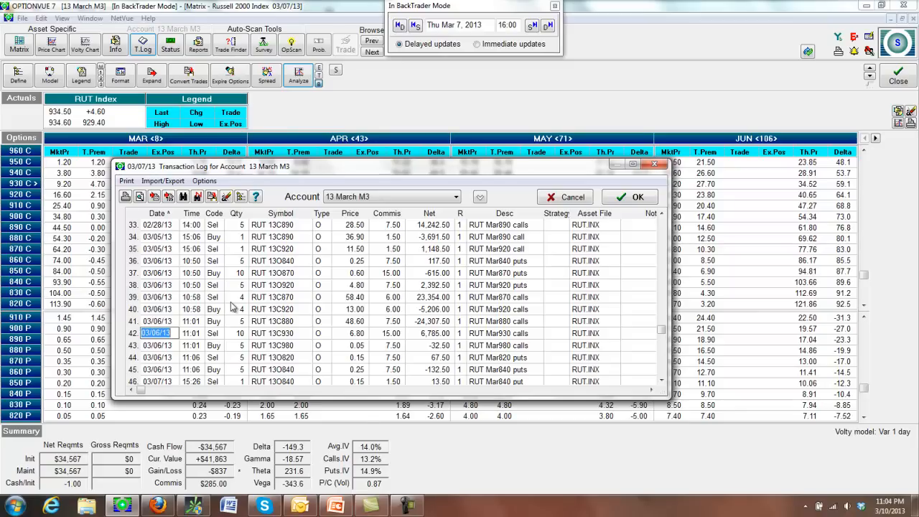
mouse_move(203, 257)
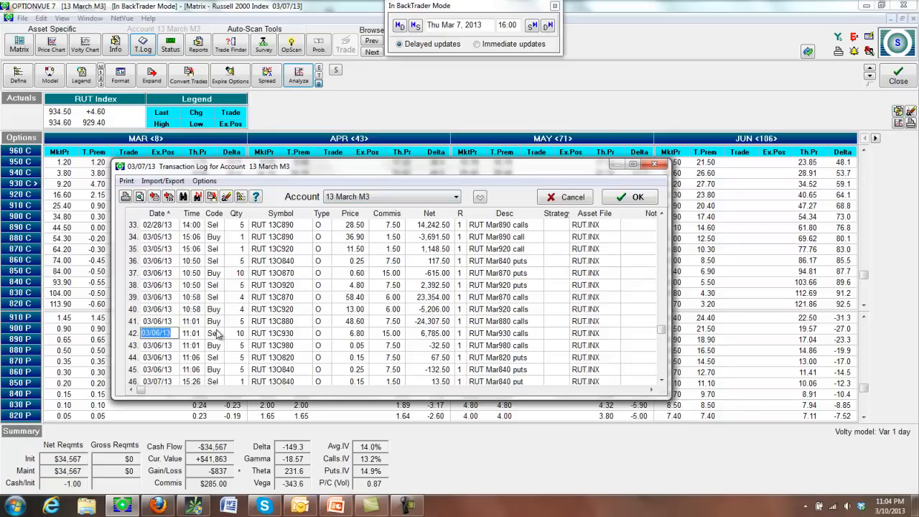
scroll(down, 3)
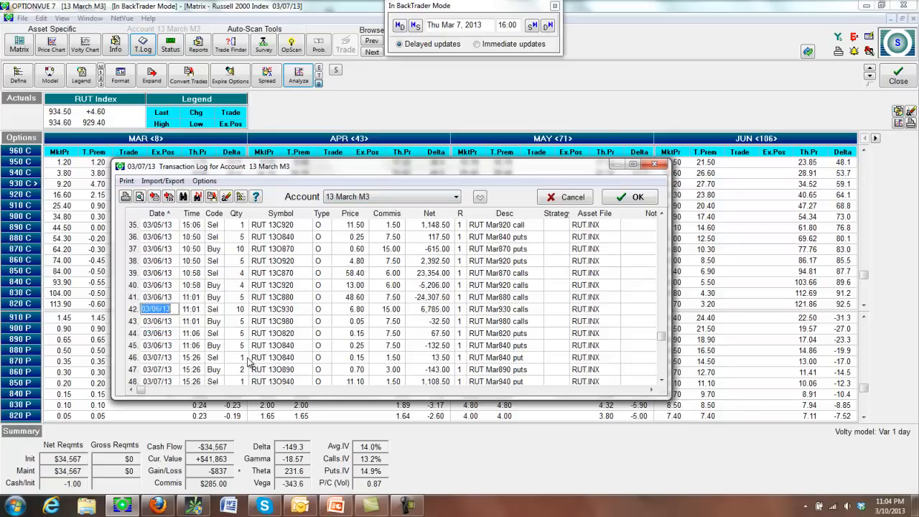
scroll(down, 3)
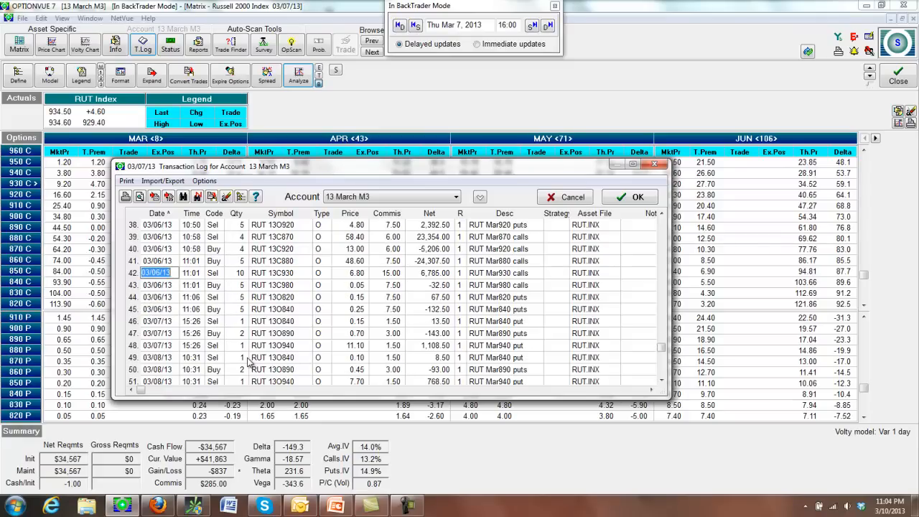
scroll(down, 3)
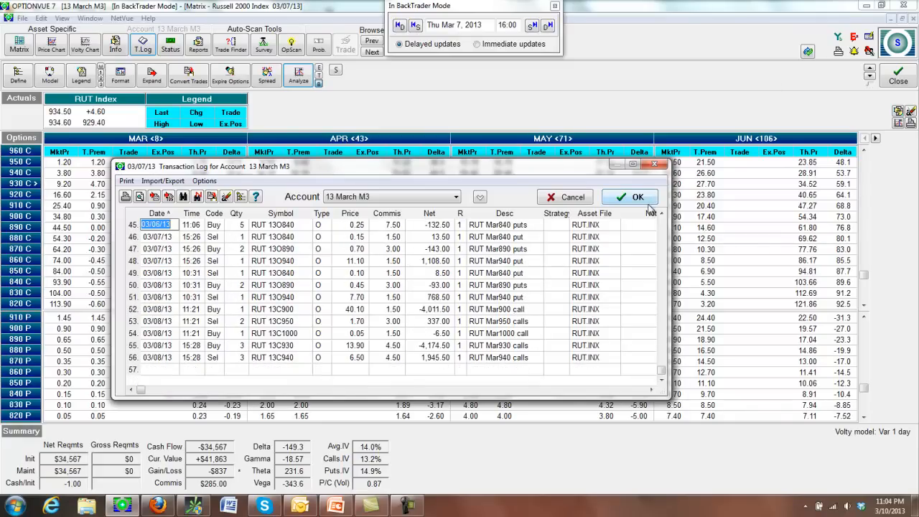
click(630, 197)
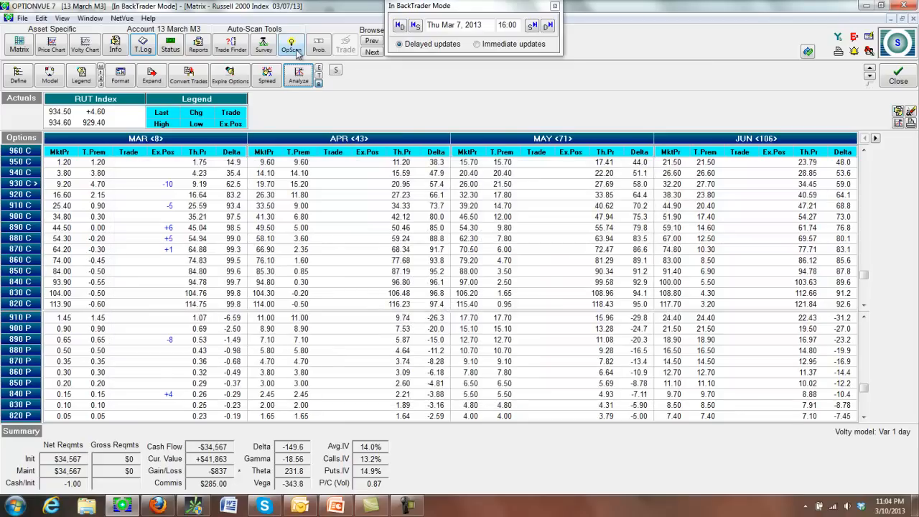
mouse_move(298, 75)
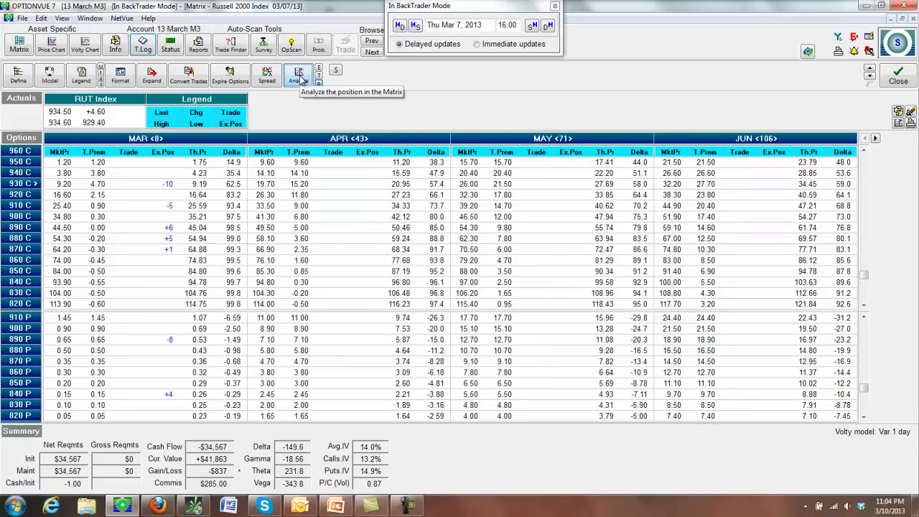
Step: Advance the backtest to Fri Mar 8, 2013 and show that day's profit/loss graph
click(548, 25)
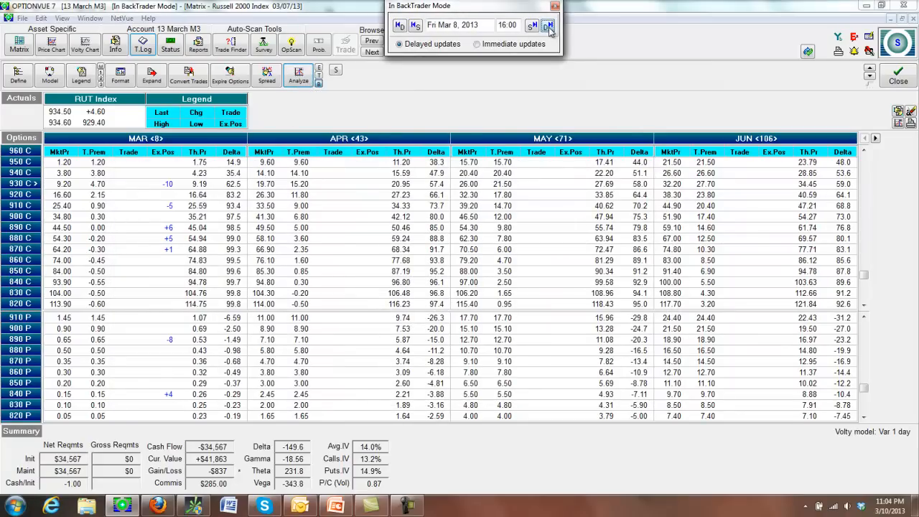
click(298, 75)
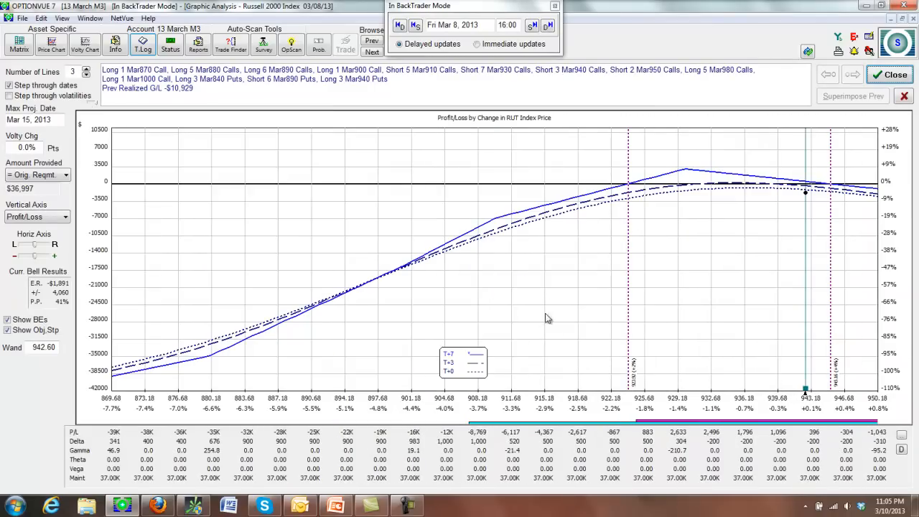
Step: Recenter the Mar 8 graph around the current index, then return to the RUT options matrix
click(142, 43)
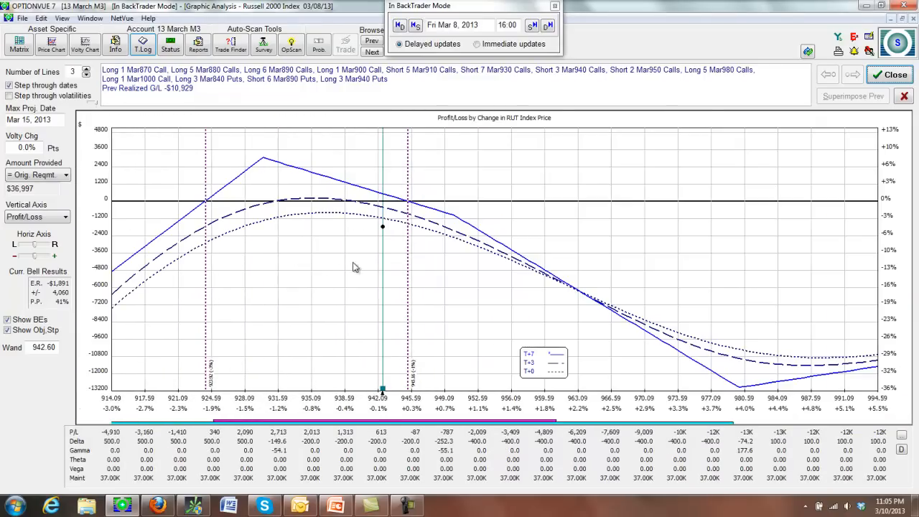
mouse_move(427, 230)
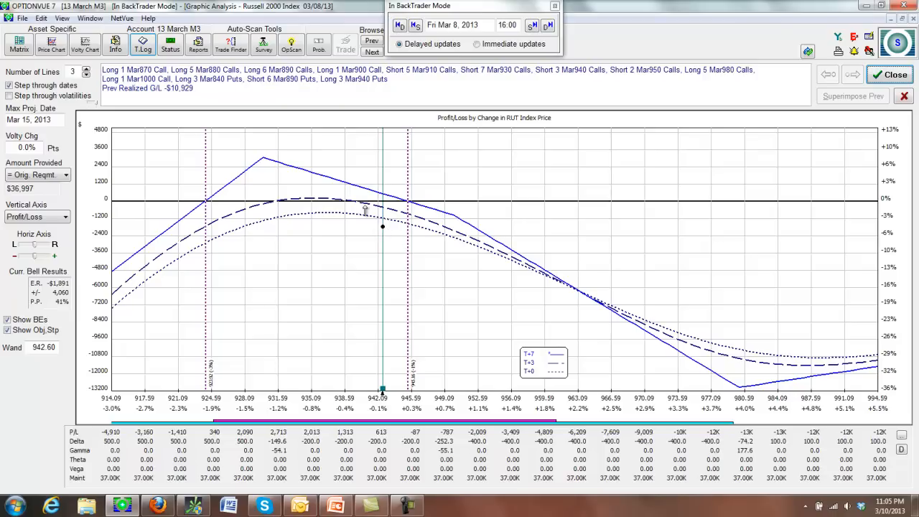
mouse_move(431, 228)
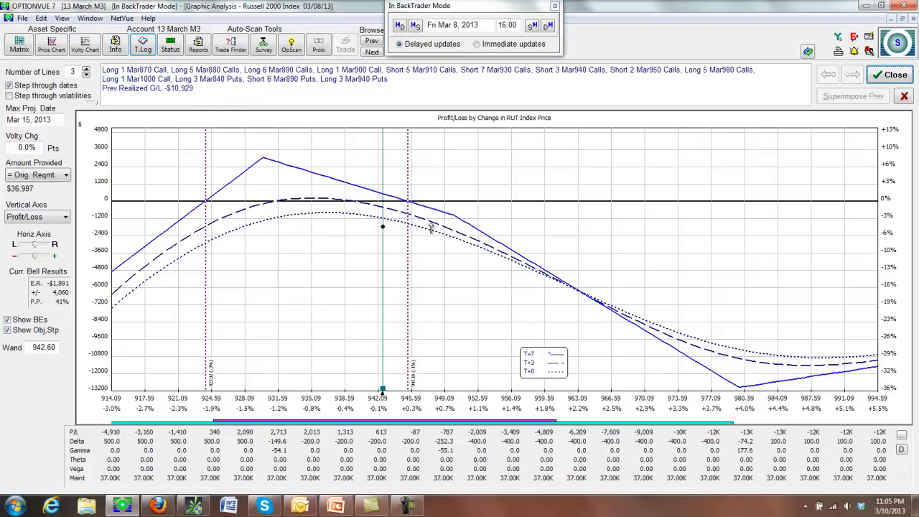
mouse_move(520, 338)
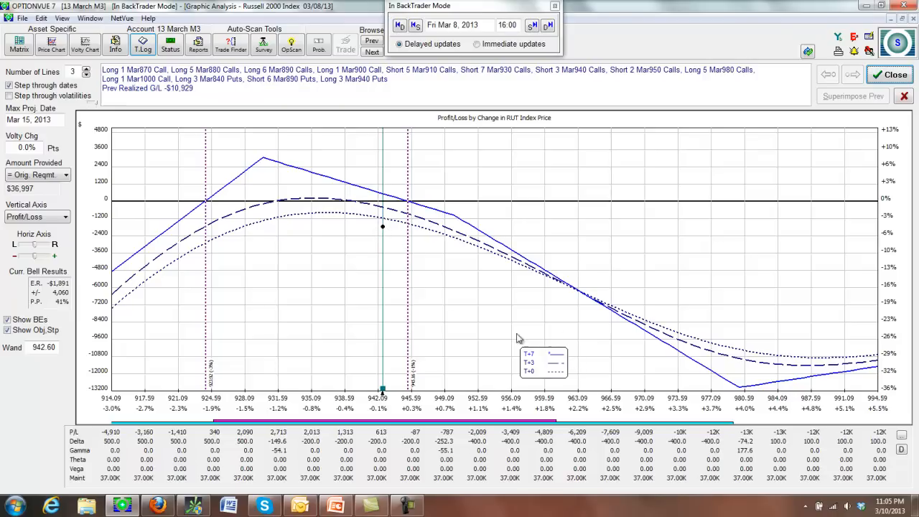
mouse_move(383, 235)
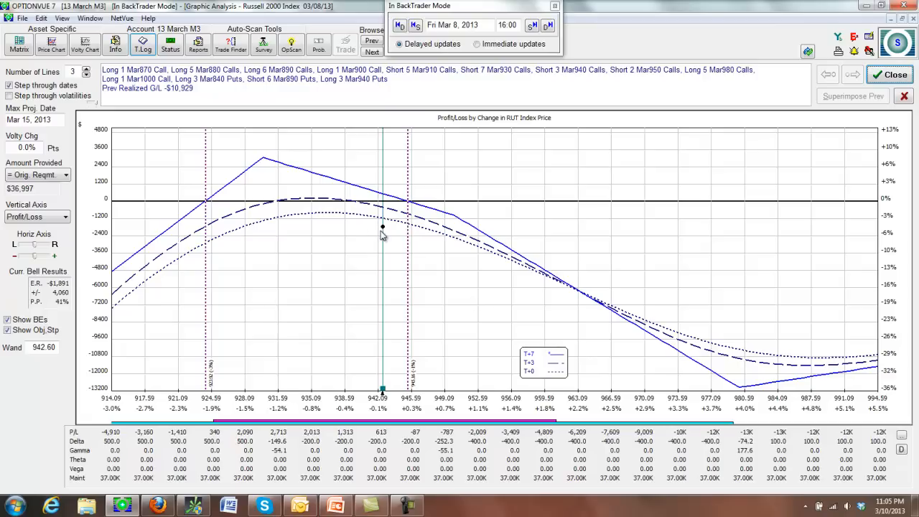
mouse_move(382, 230)
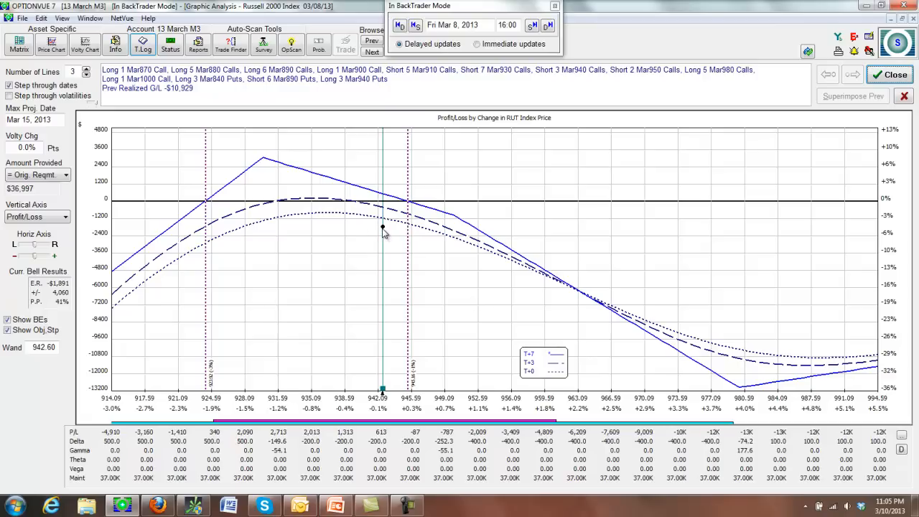
mouse_move(379, 228)
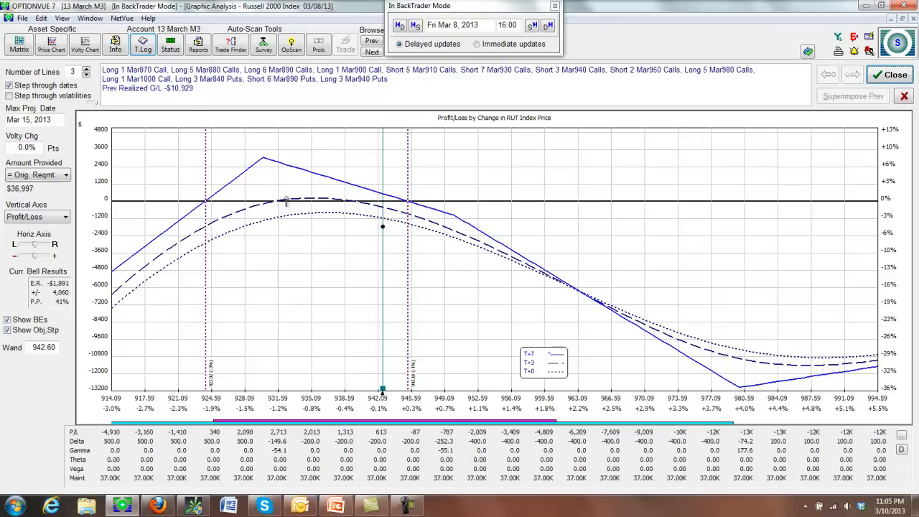
mouse_move(359, 211)
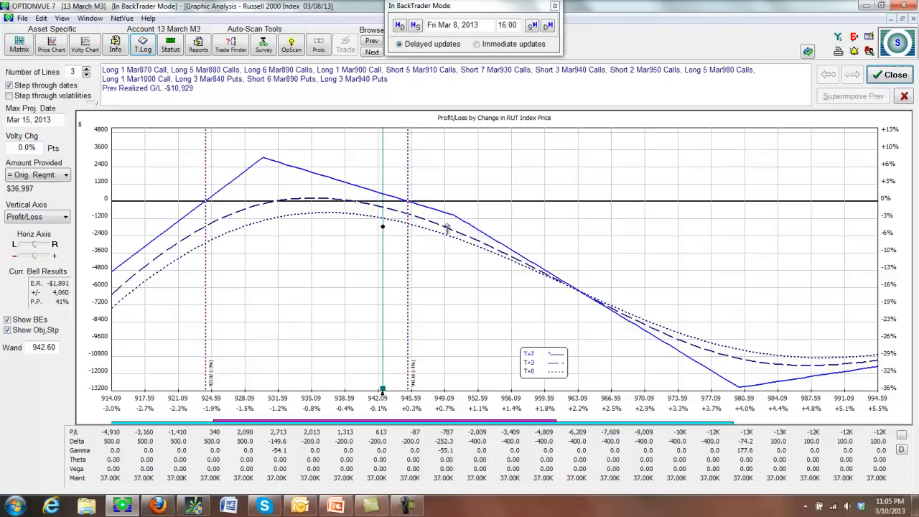
mouse_move(417, 212)
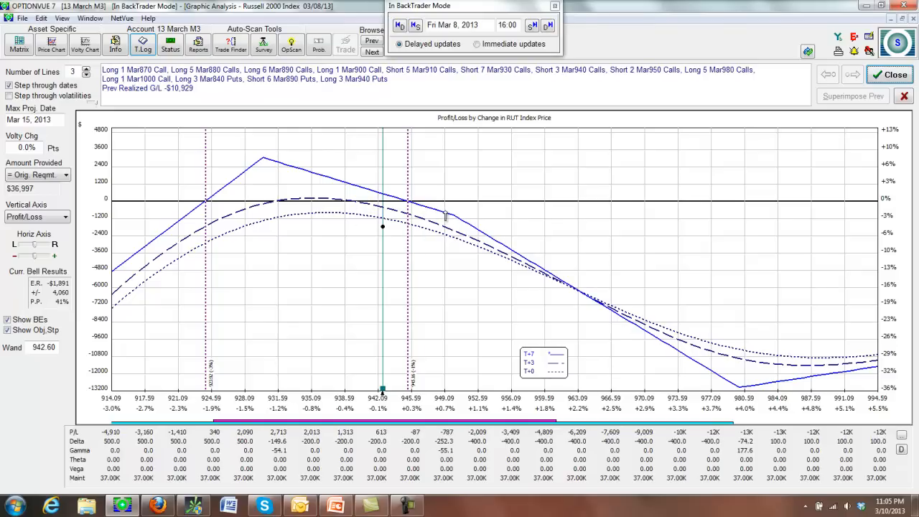
mouse_move(467, 242)
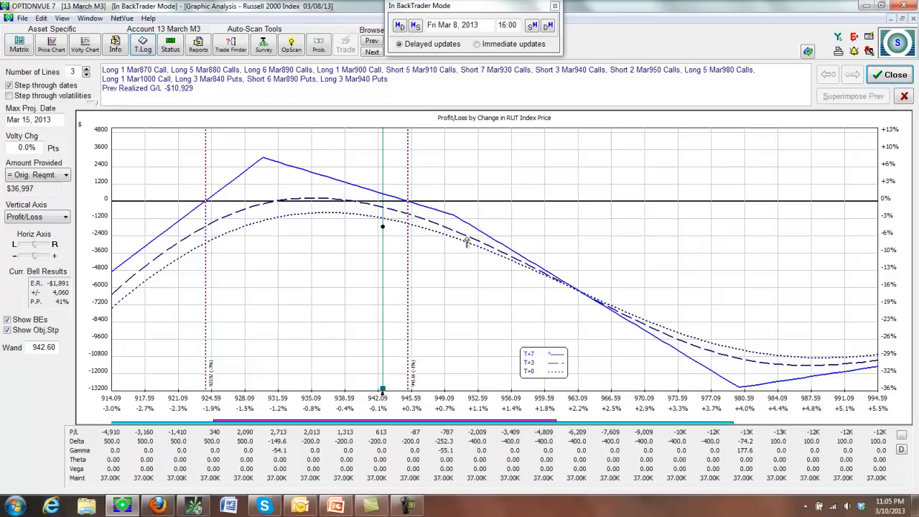
mouse_move(481, 247)
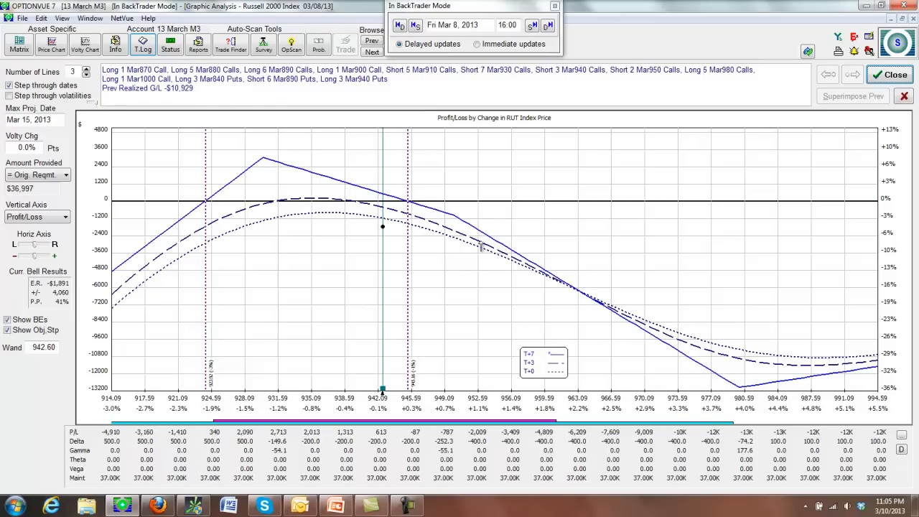
mouse_move(376, 230)
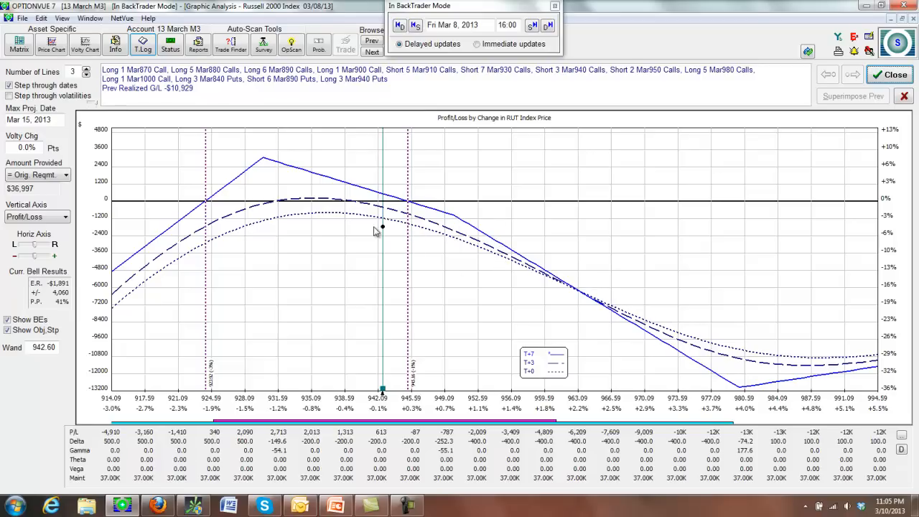
mouse_move(314, 286)
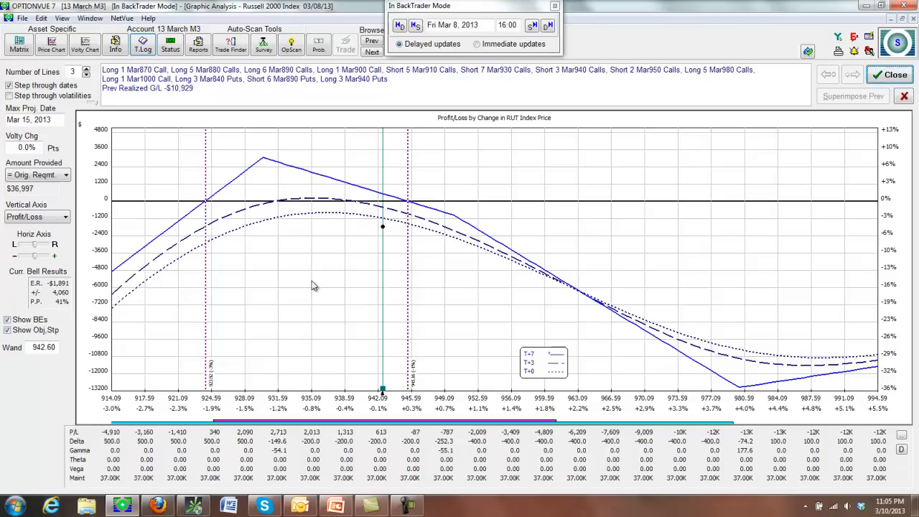
mouse_move(515, 266)
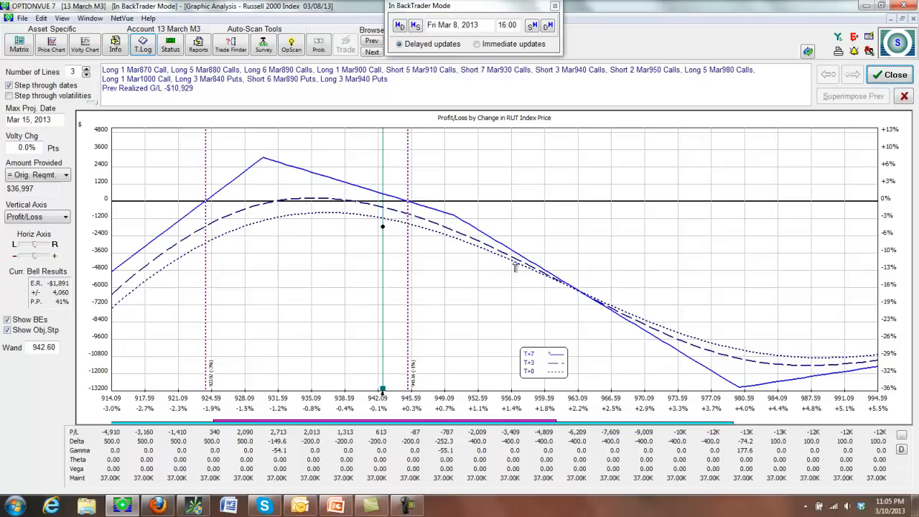
mouse_move(524, 281)
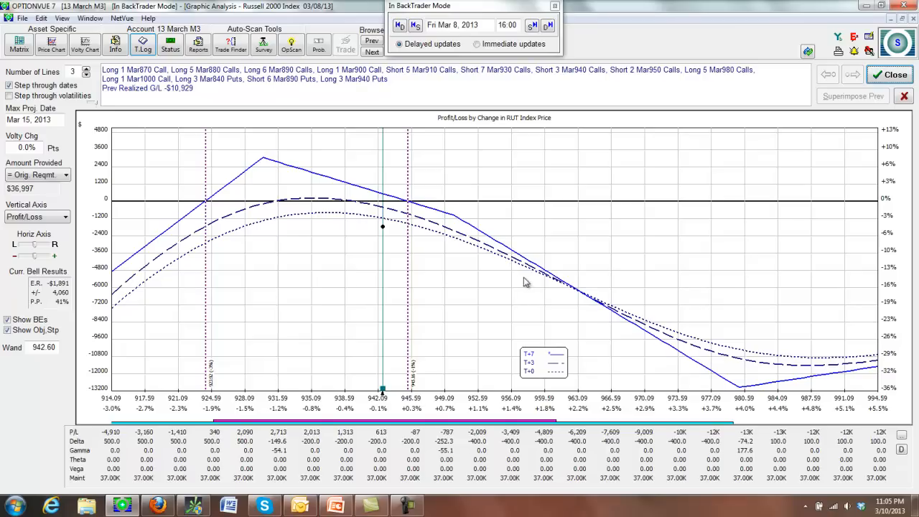
mouse_move(547, 275)
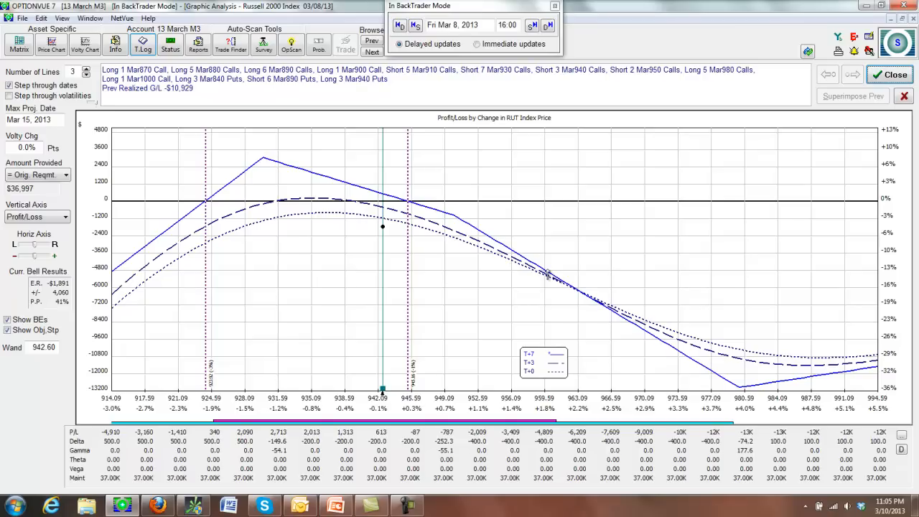
mouse_move(542, 275)
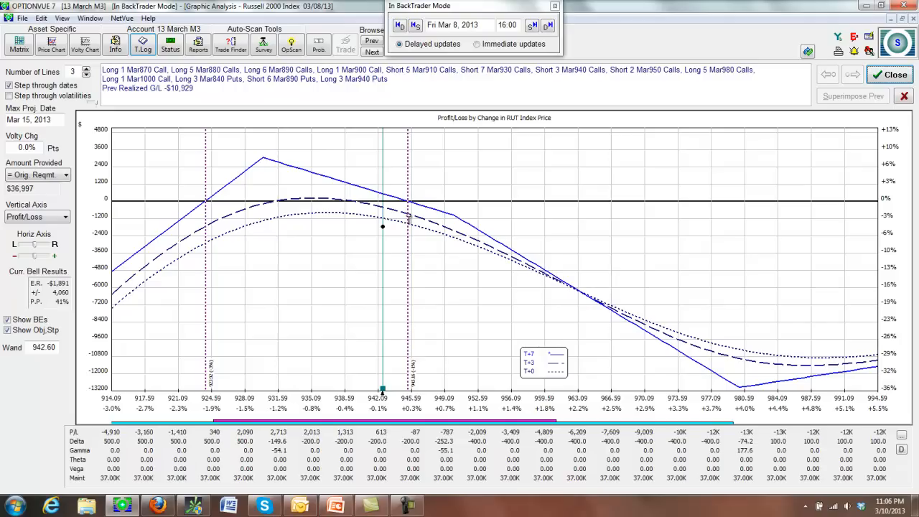
click(18, 43)
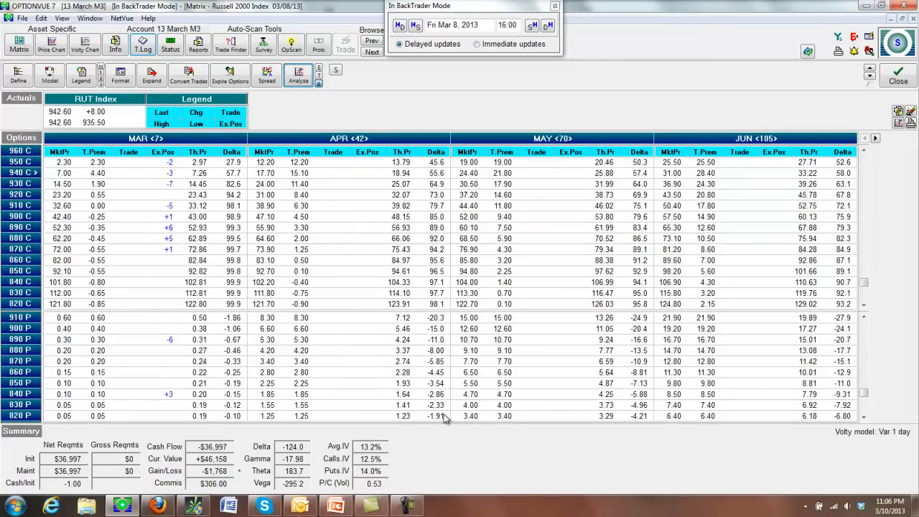
mouse_move(248, 140)
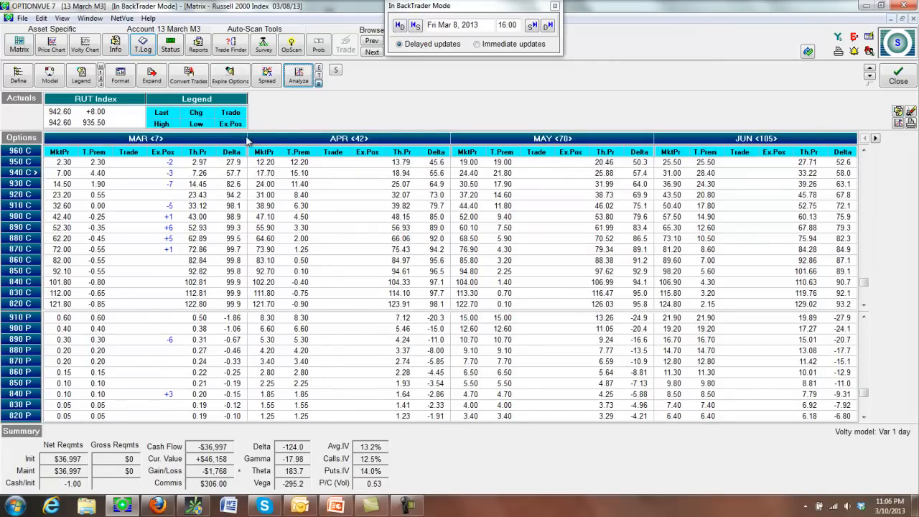
mouse_move(123, 170)
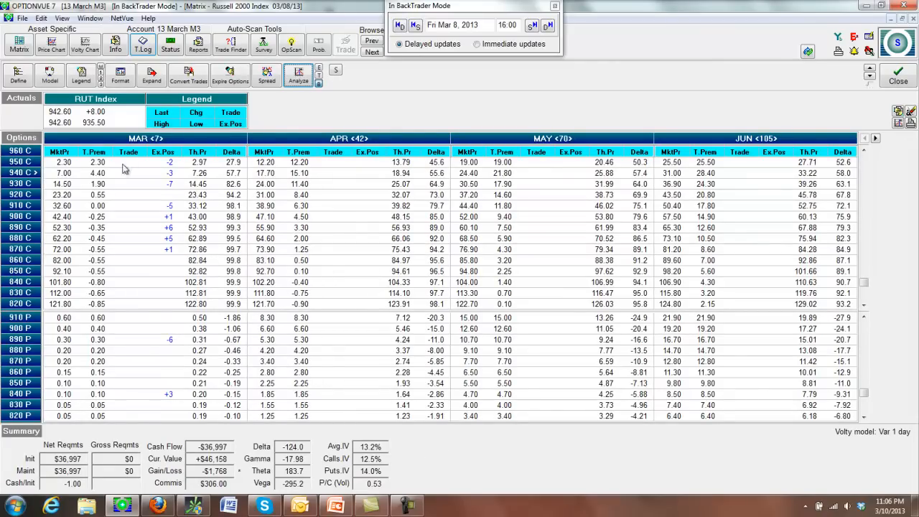
Step: Drop down the toolbar's Account list over the M3 Mar 8 matrix
click(206, 29)
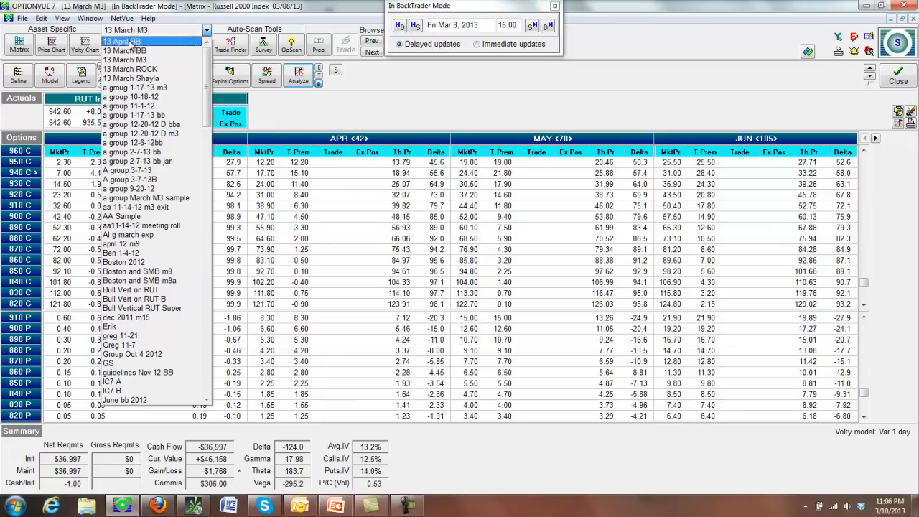
Step: Select the 13 April BB account, show April expirations and its RUT profit/loss graph
click(141, 50)
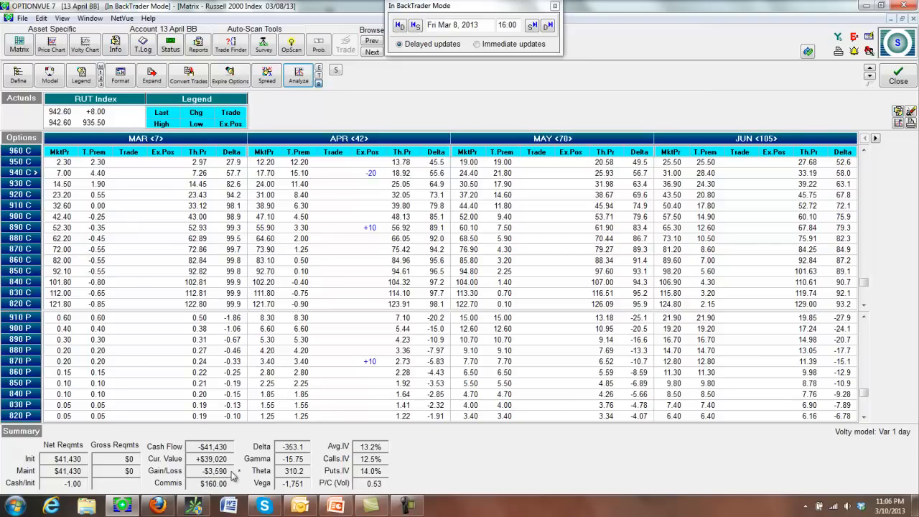
click(297, 75)
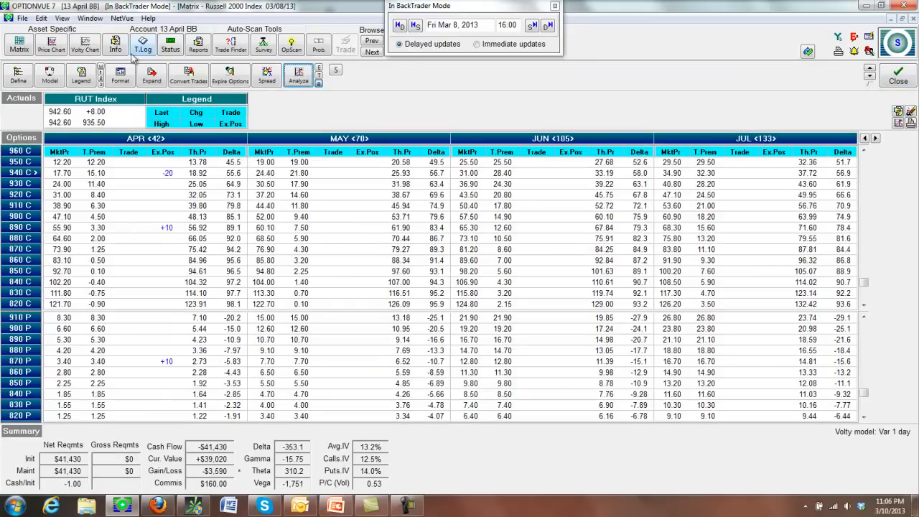
mouse_move(172, 298)
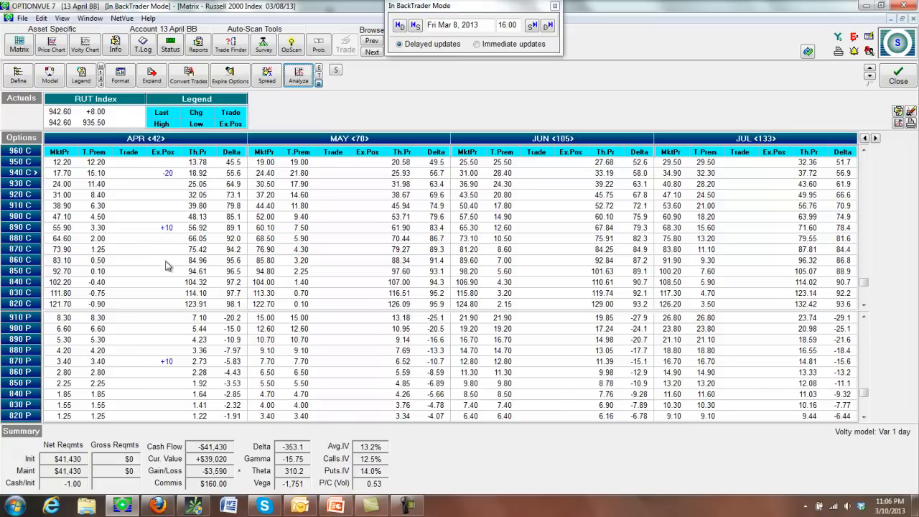
mouse_move(38, 118)
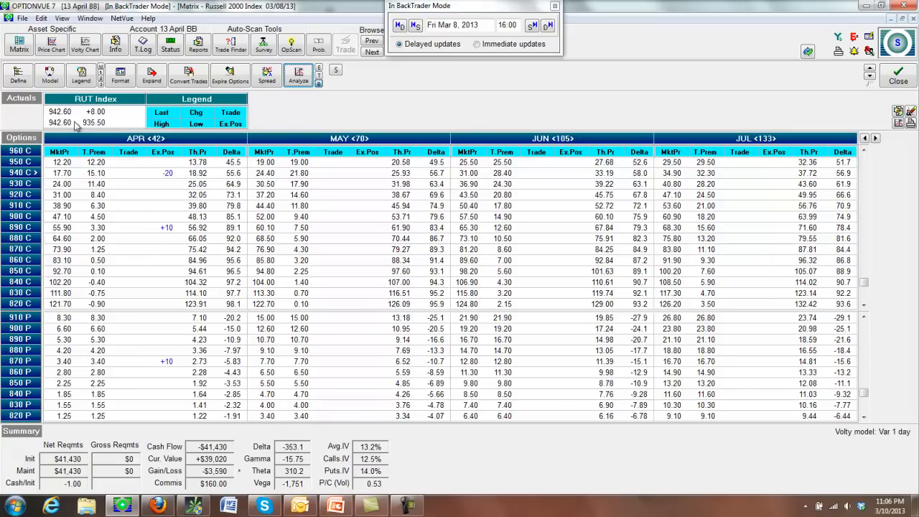
mouse_move(262, 112)
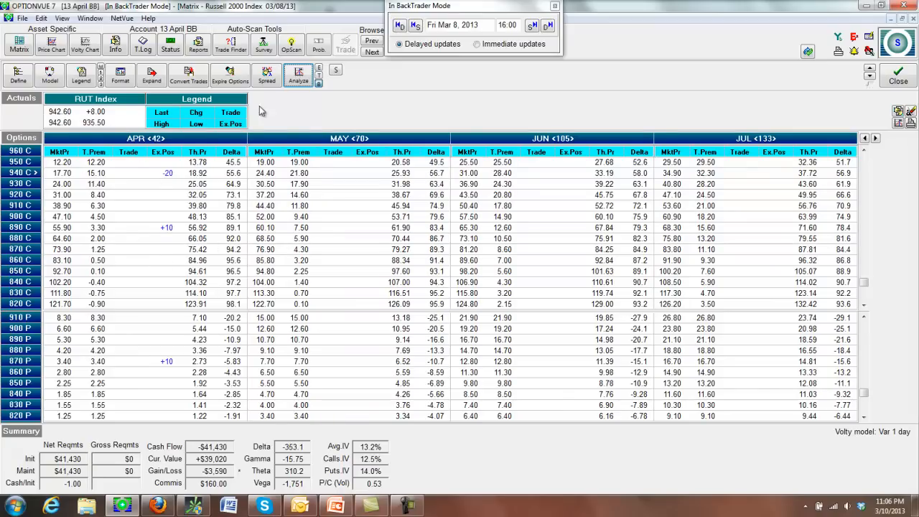
click(298, 75)
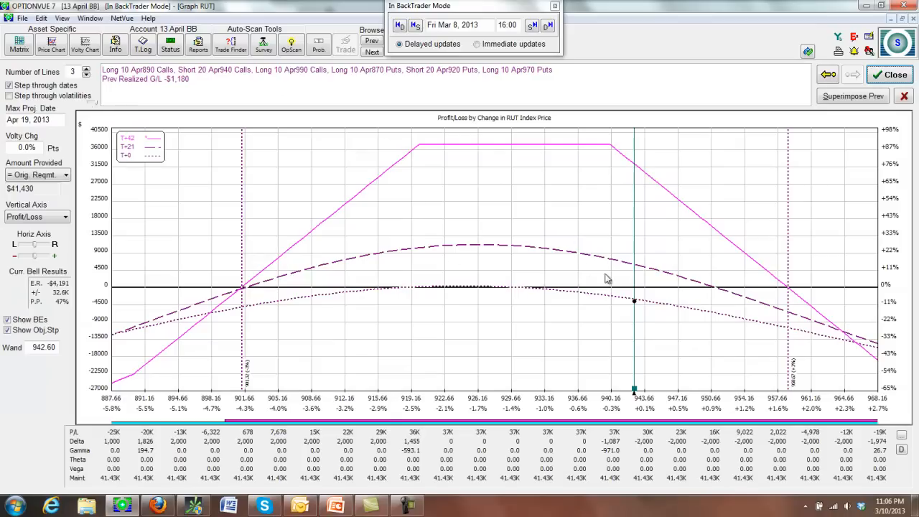
mouse_move(440, 246)
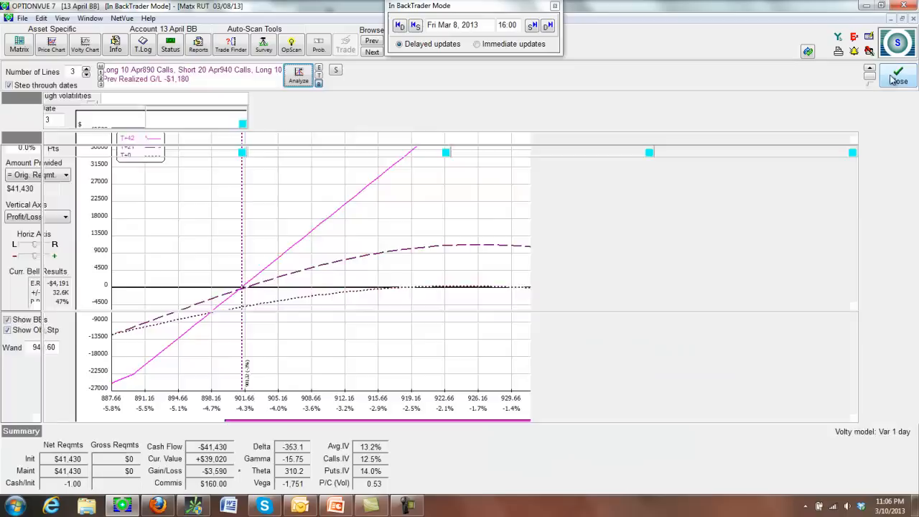
Step: Leave the April BB graph and return to its RUT options matrix
click(18, 43)
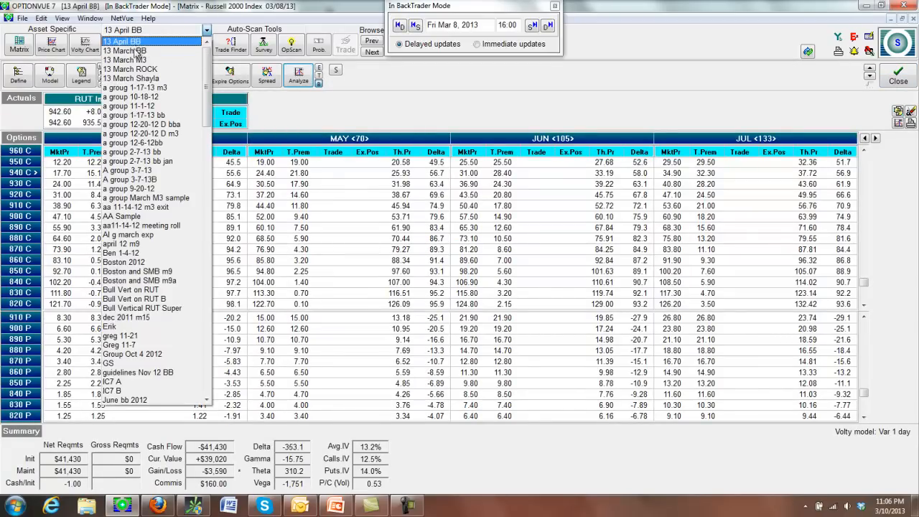
Step: Switch to the 13 March BB account, showing its Mar 8 RUT matrix at +$1,936
click(126, 52)
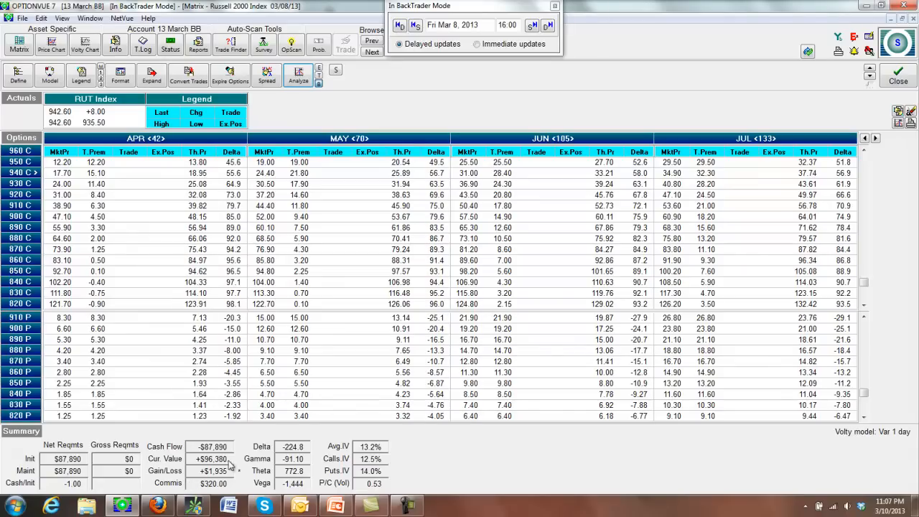
mouse_move(238, 473)
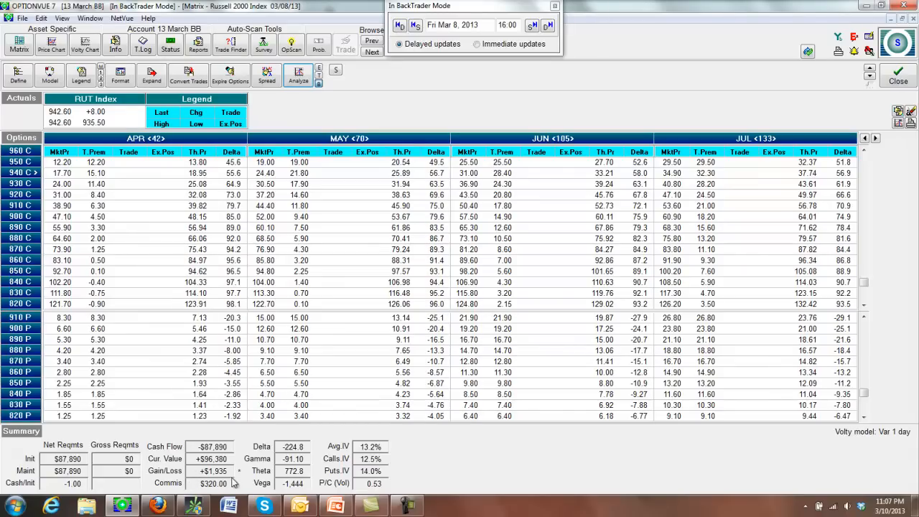
mouse_move(200, 484)
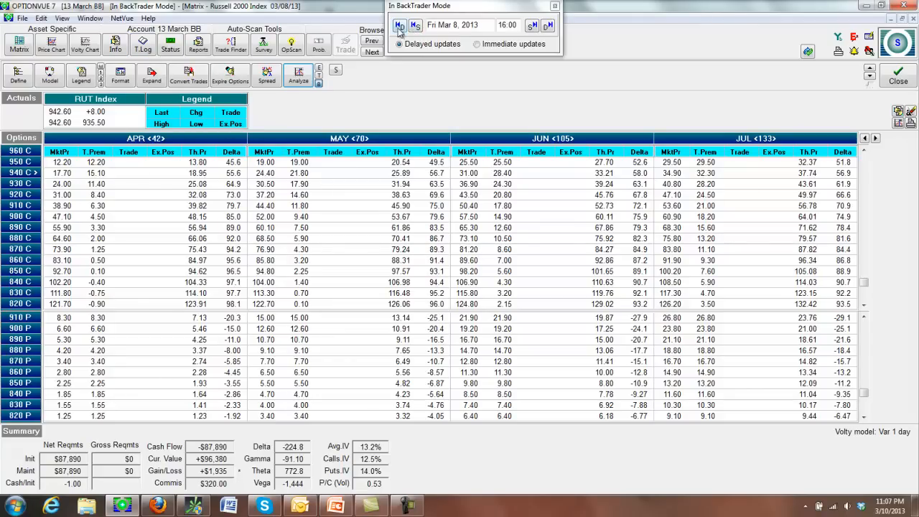
Step: Set the 13 March BB backtest to Monday Mar 4 and show its profit/loss graph
click(401, 22)
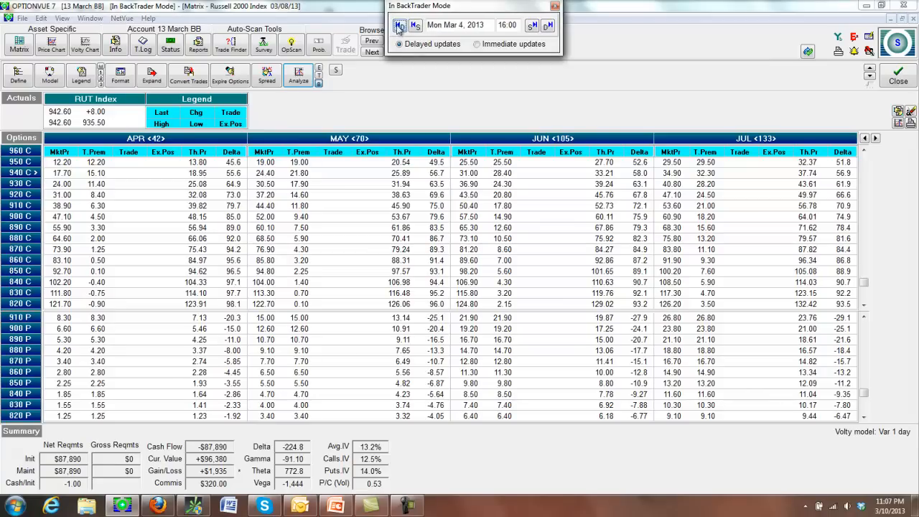
click(399, 26)
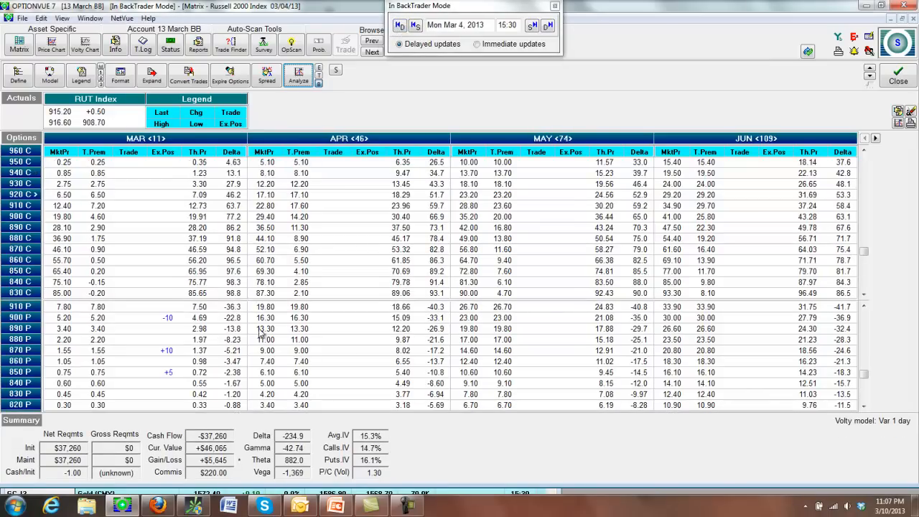
click(298, 76)
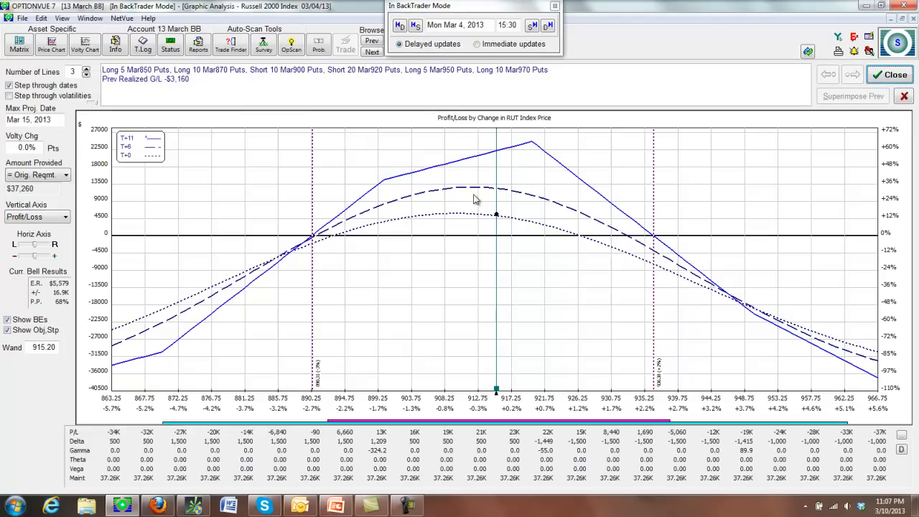
mouse_move(532, 224)
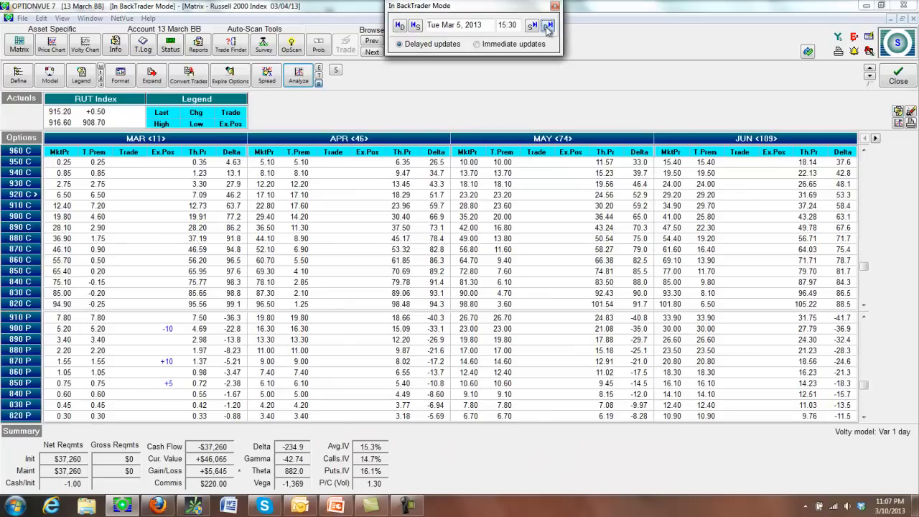
Step: Move the backtest to Tuesday Mar 5 and show that day's profit/loss graph
click(548, 25)
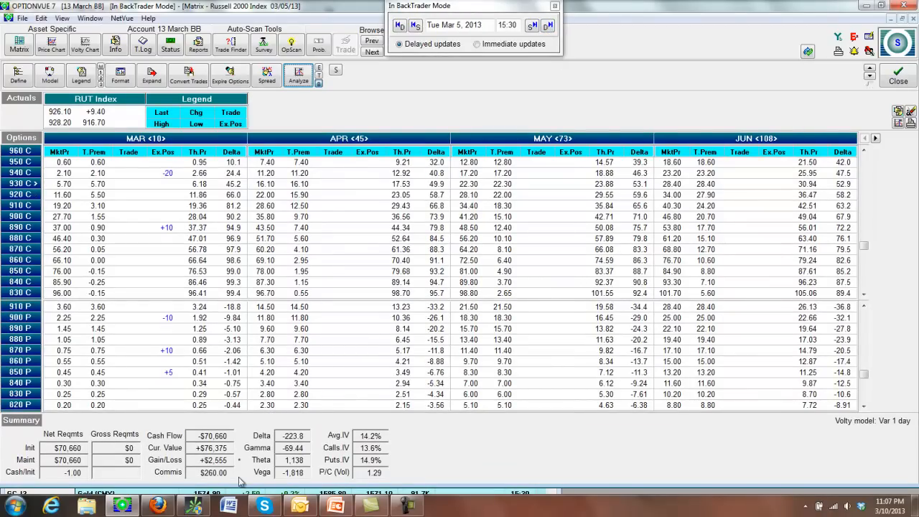
click(298, 75)
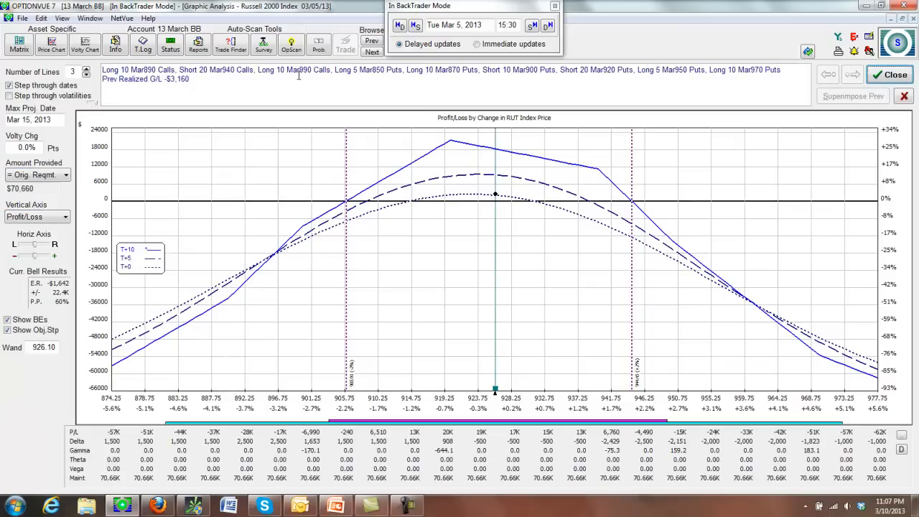
mouse_move(604, 176)
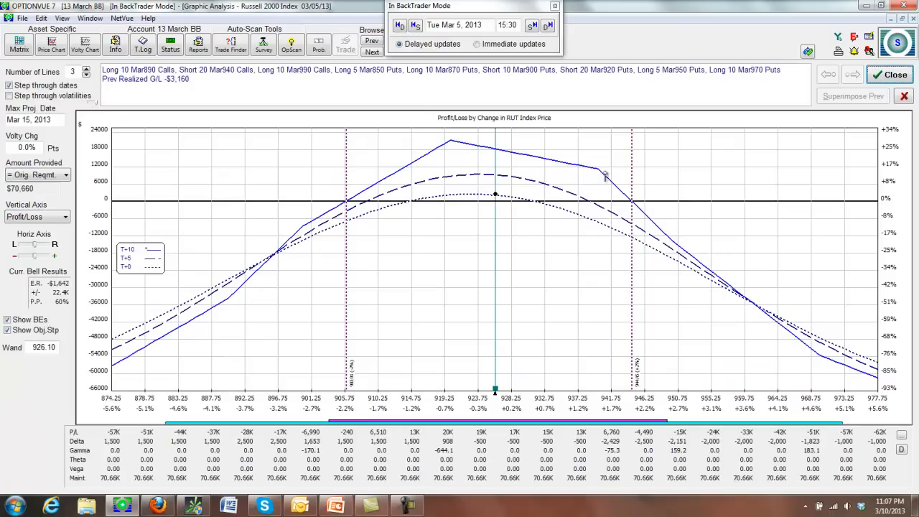
mouse_move(624, 185)
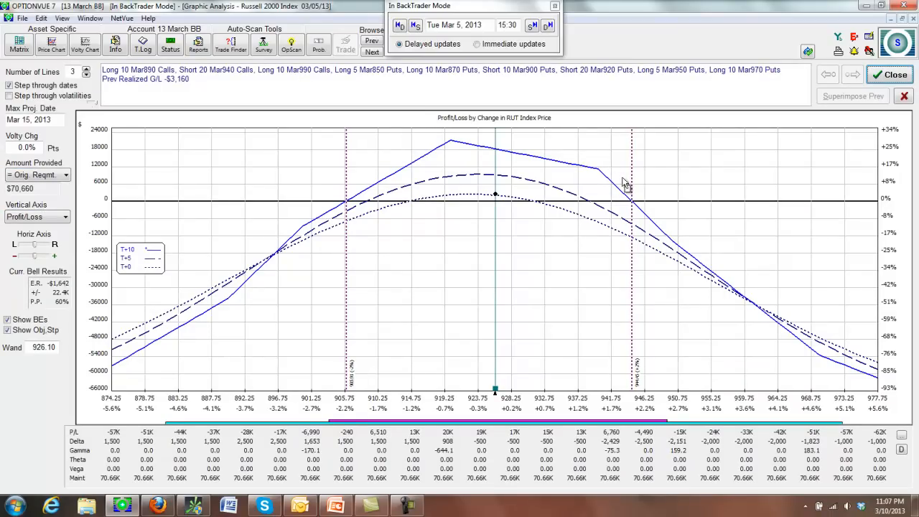
mouse_move(892, 91)
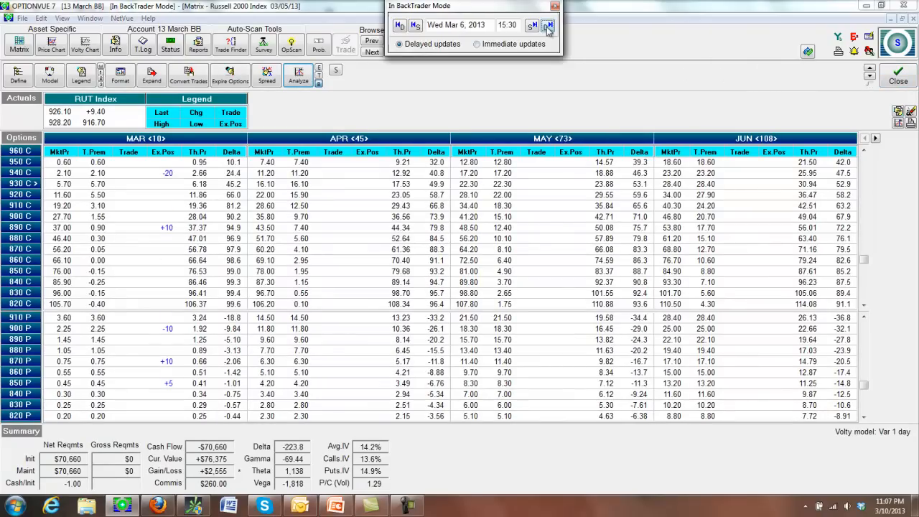
Step: Step through Wed Mar 6 to Thu Mar 7 at the 16:00 close with updated prices
click(548, 25)
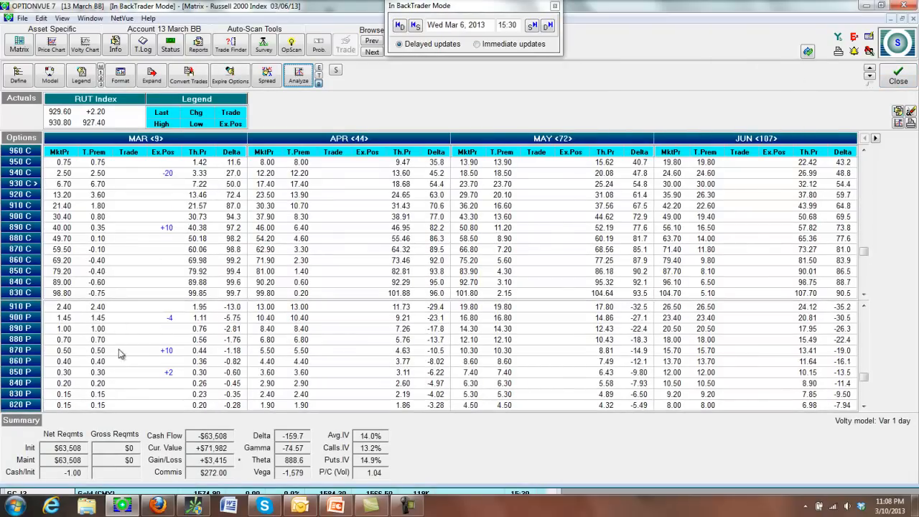
mouse_move(49, 369)
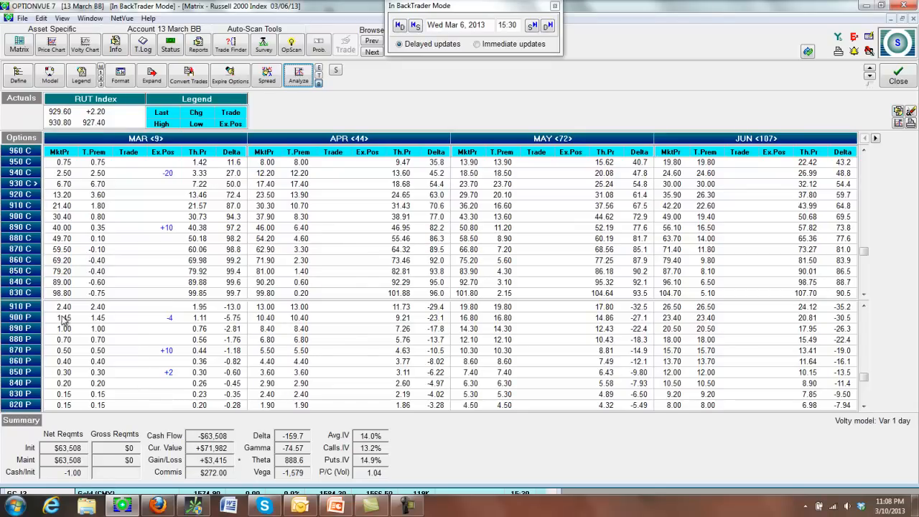
mouse_move(81, 336)
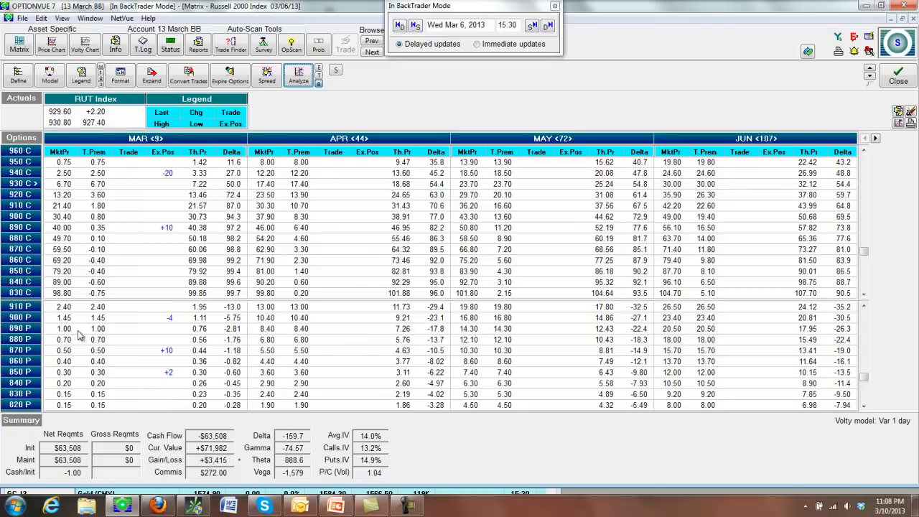
click(298, 76)
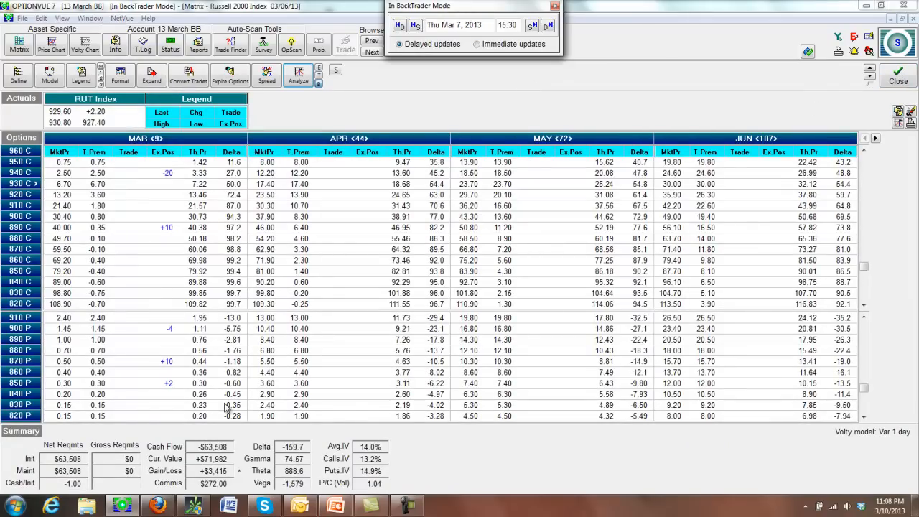
click(372, 52)
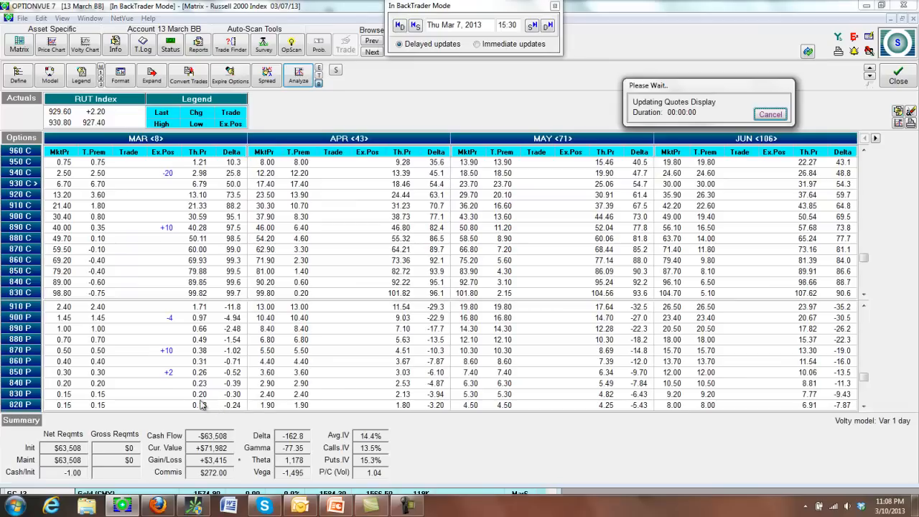
click(533, 25)
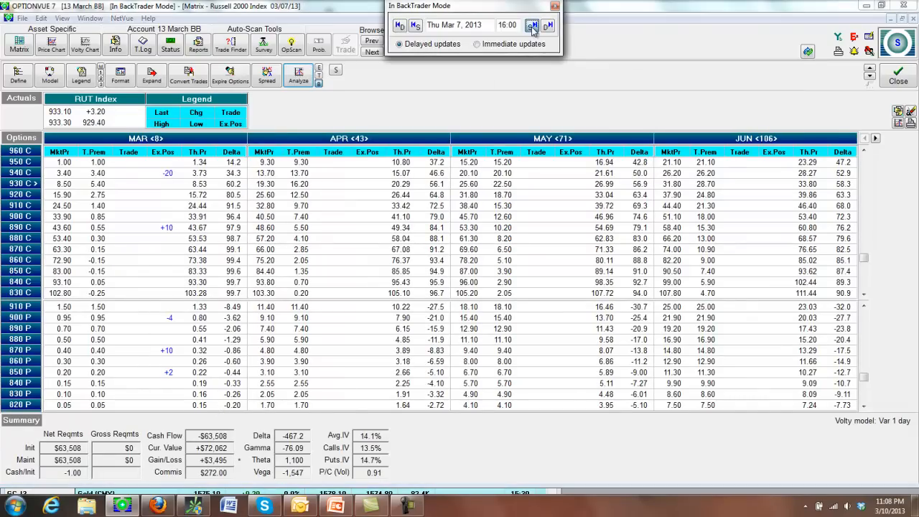
click(533, 25)
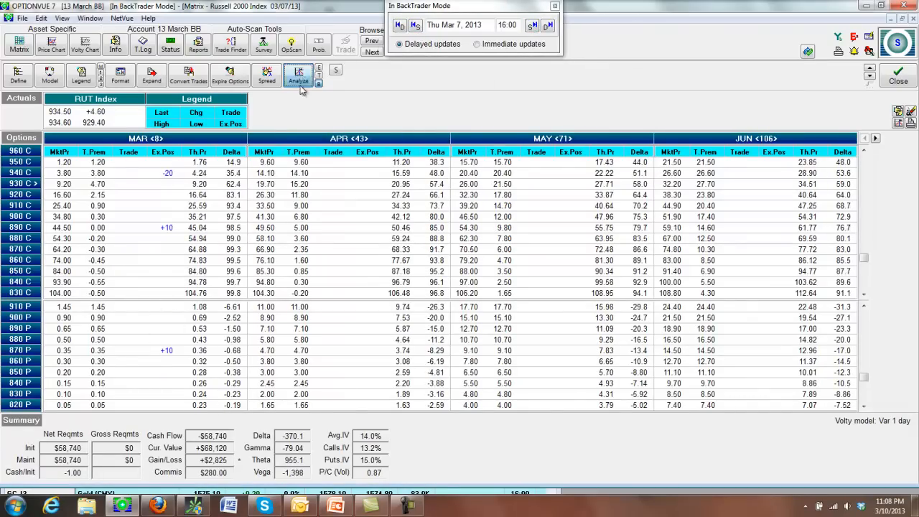
Step: Review Thursday's profit/loss graph, then return to the matrix showing +$2,825
click(298, 75)
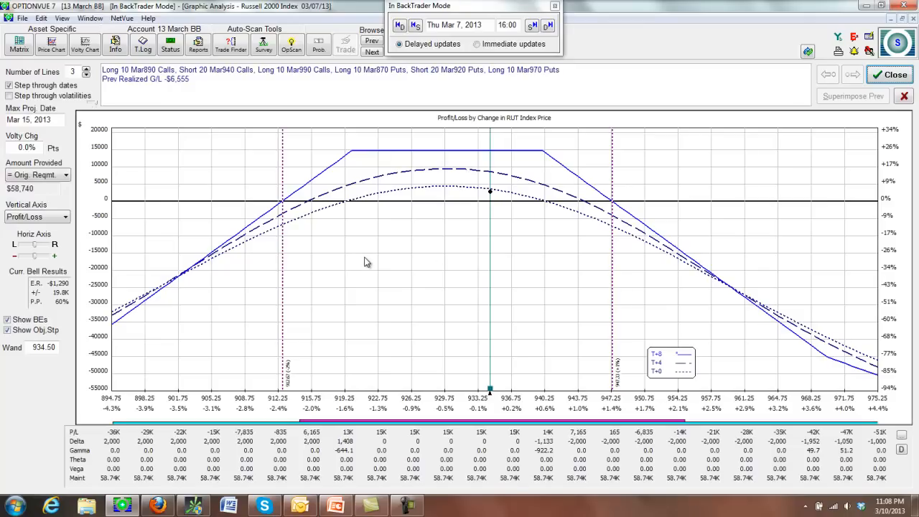
mouse_move(473, 181)
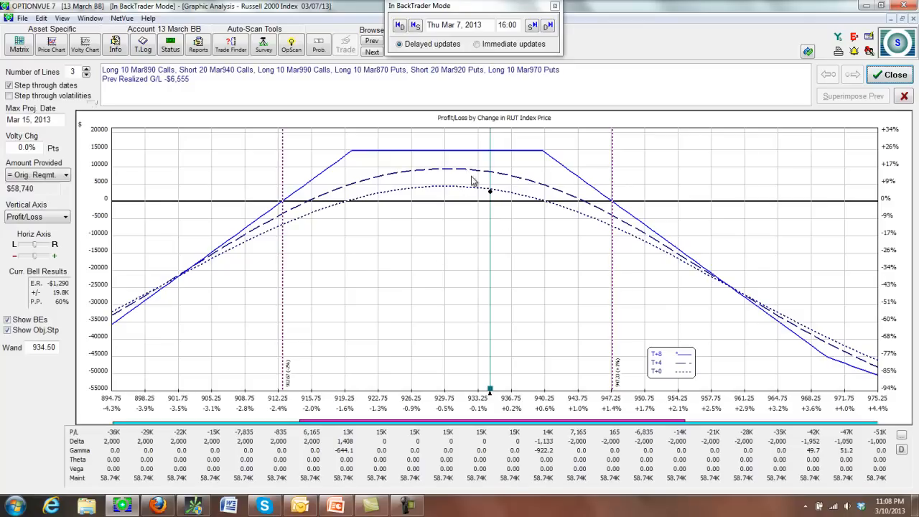
mouse_move(825, 69)
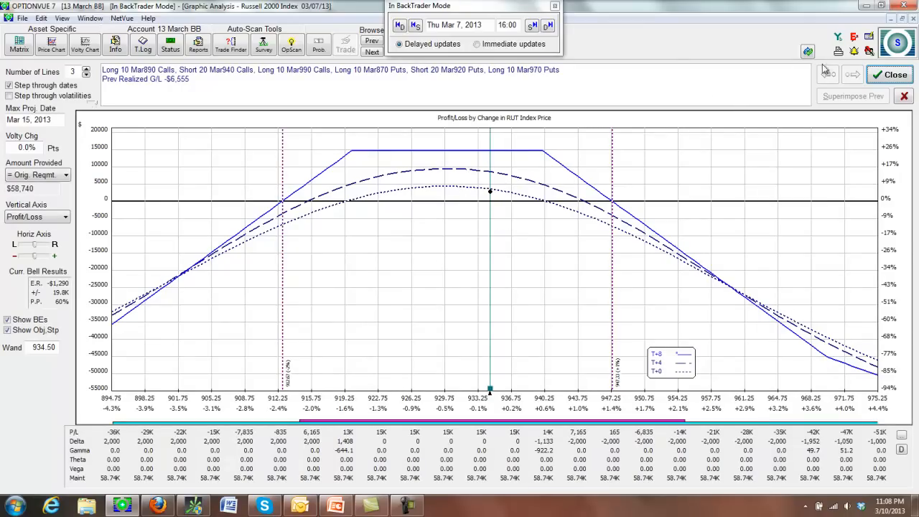
click(19, 45)
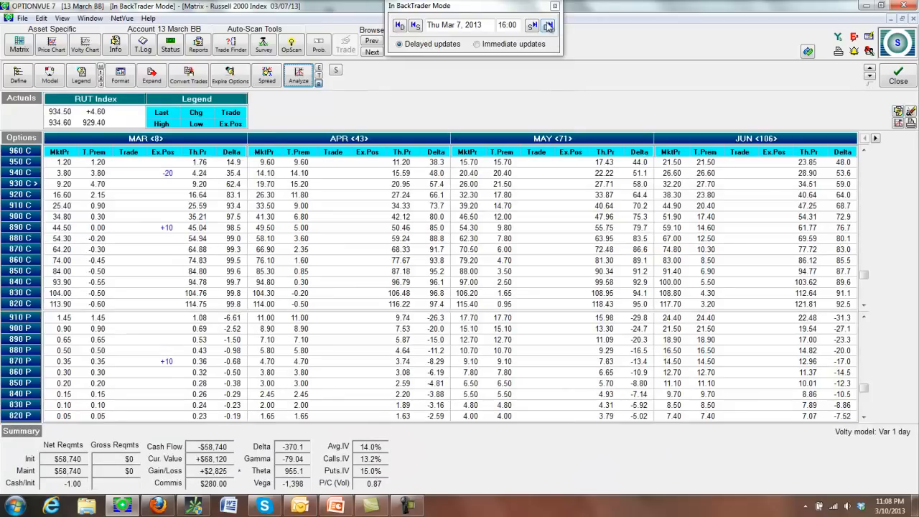
Step: Advance the backtest to Fri Mar 8, 2013 close and show the RUT position's P/L graph
click(548, 22)
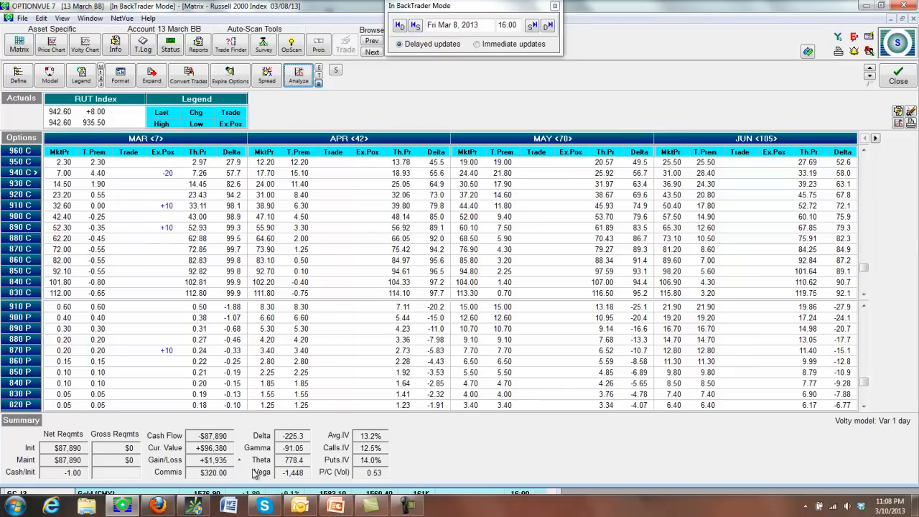
click(298, 75)
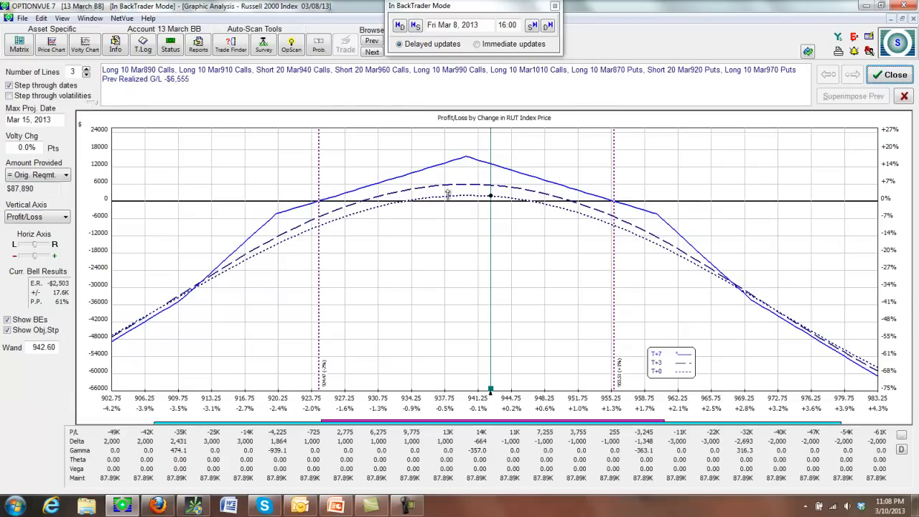
mouse_move(639, 352)
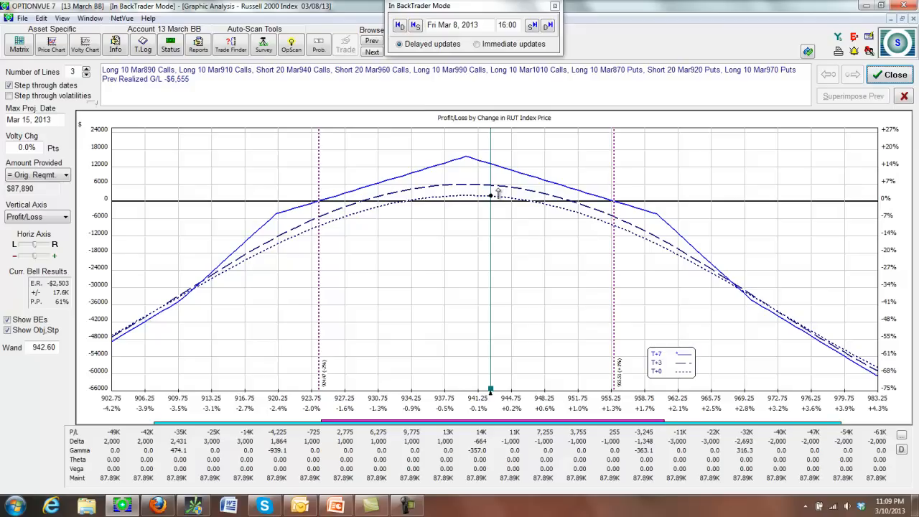
mouse_move(495, 192)
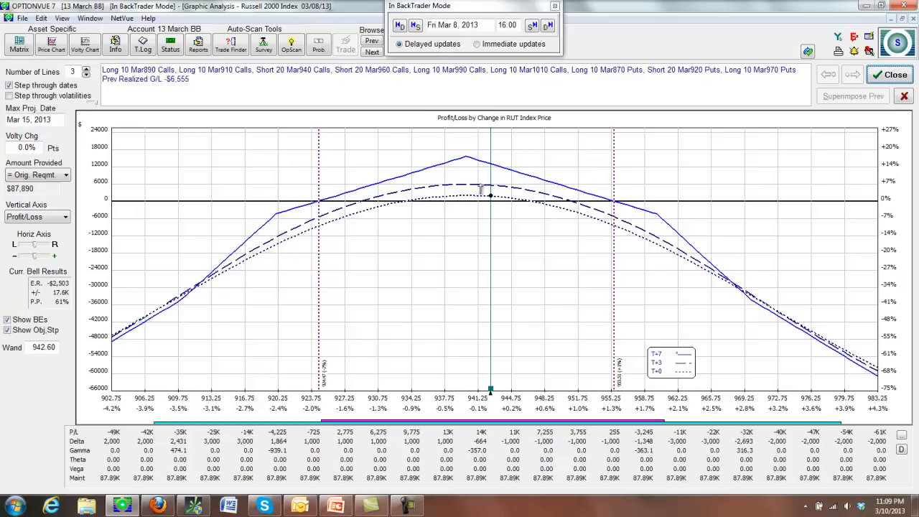
mouse_move(526, 185)
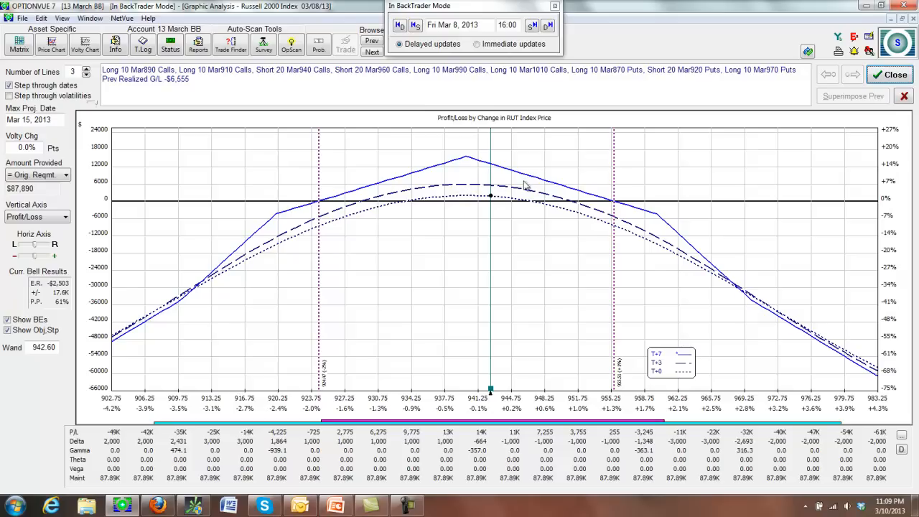
mouse_move(524, 197)
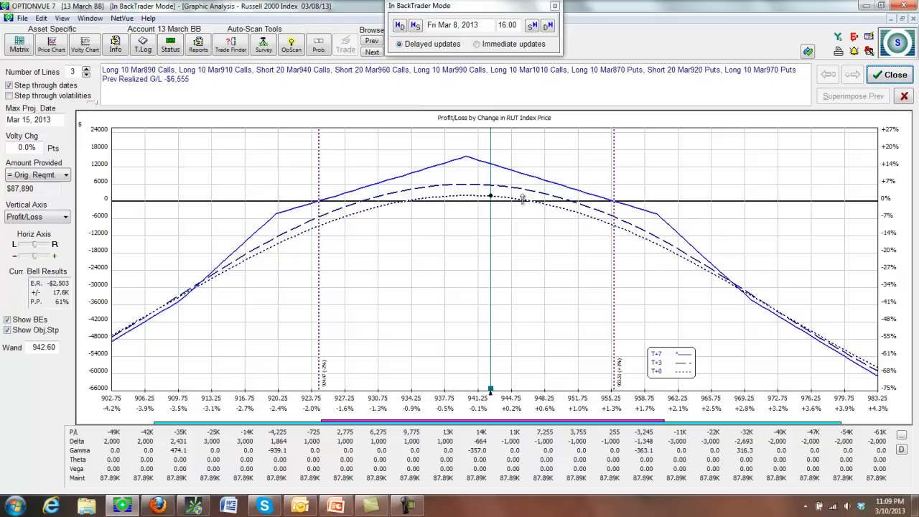
mouse_move(537, 201)
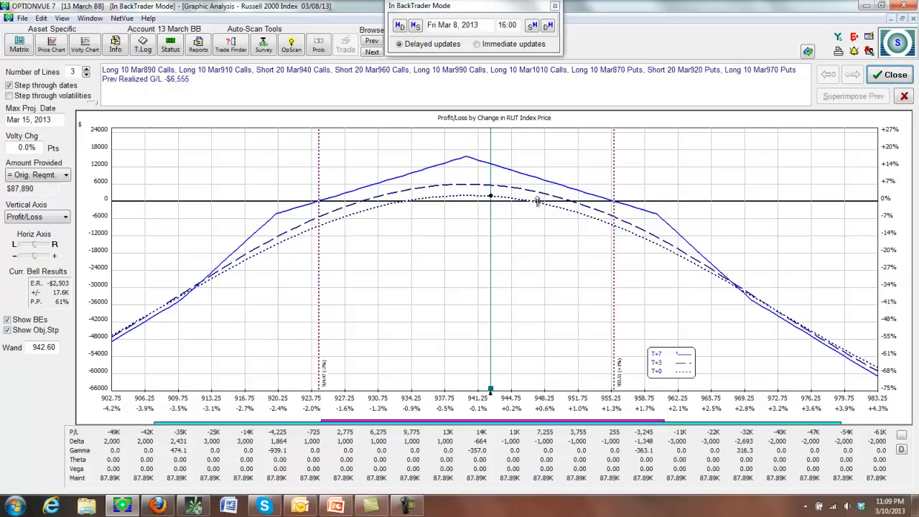
mouse_move(478, 185)
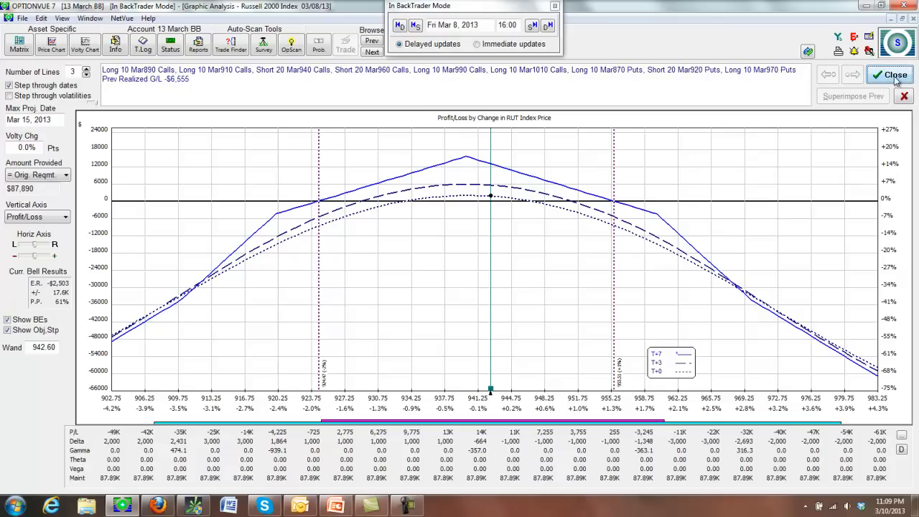
mouse_move(51, 43)
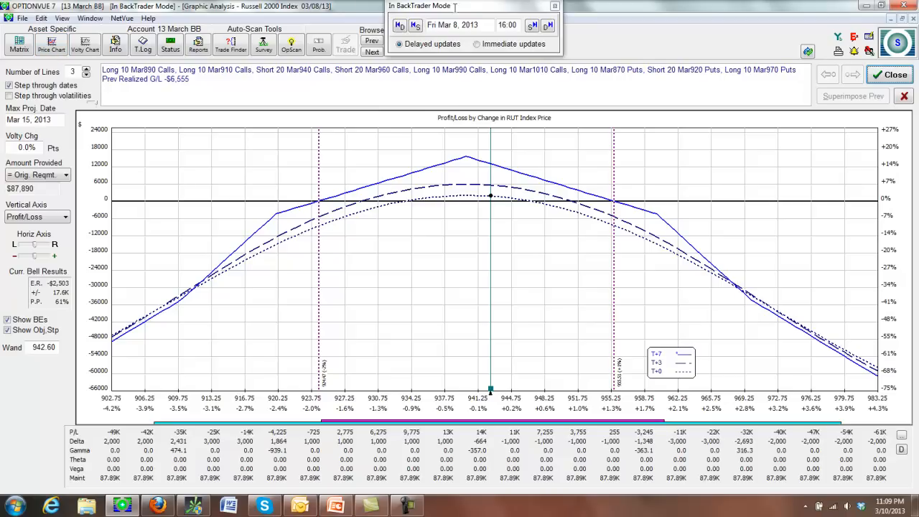
mouse_move(488, 192)
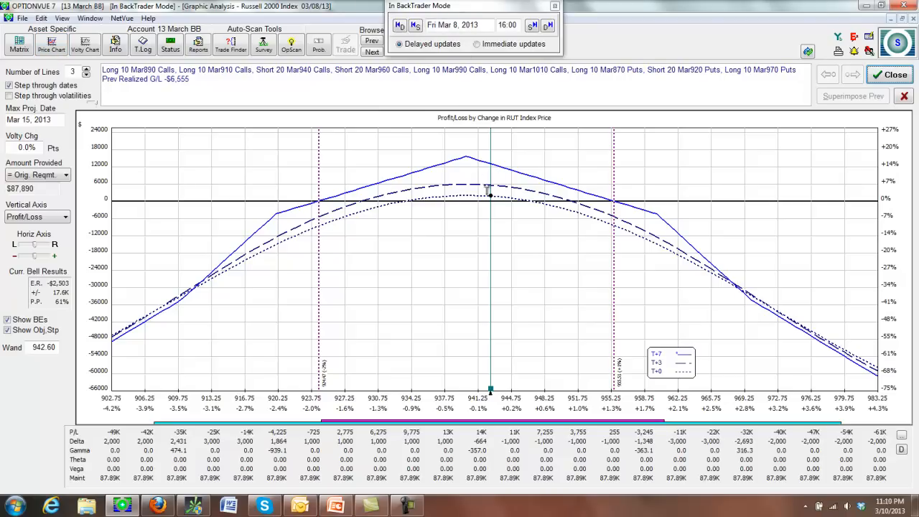
mouse_move(592, 373)
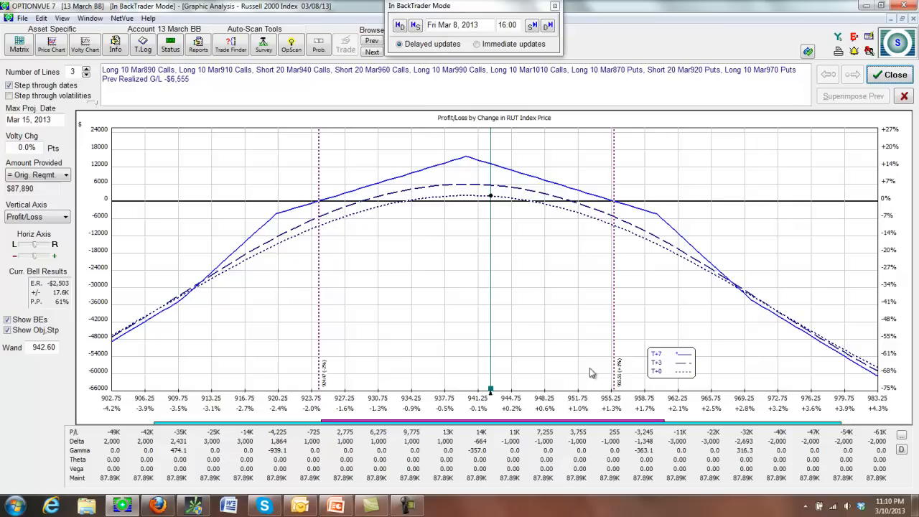
mouse_move(474, 182)
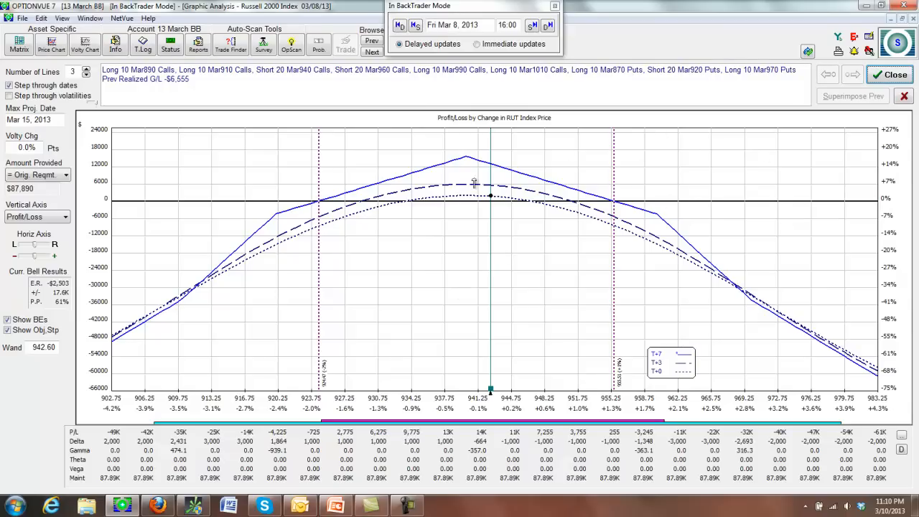
mouse_move(525, 167)
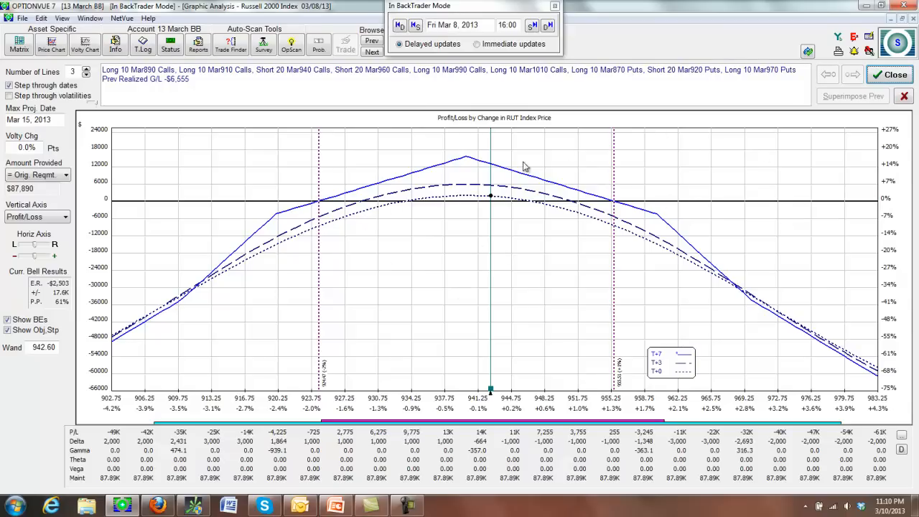
mouse_move(500, 424)
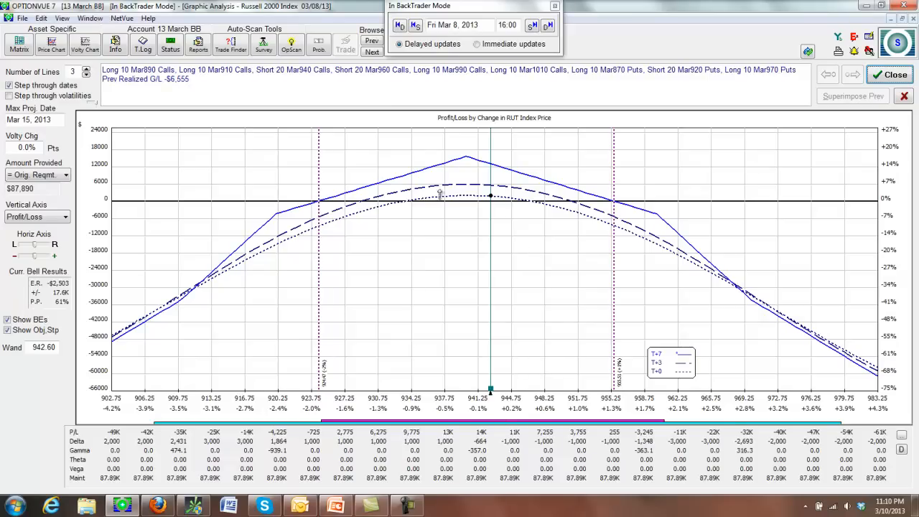
mouse_move(341, 197)
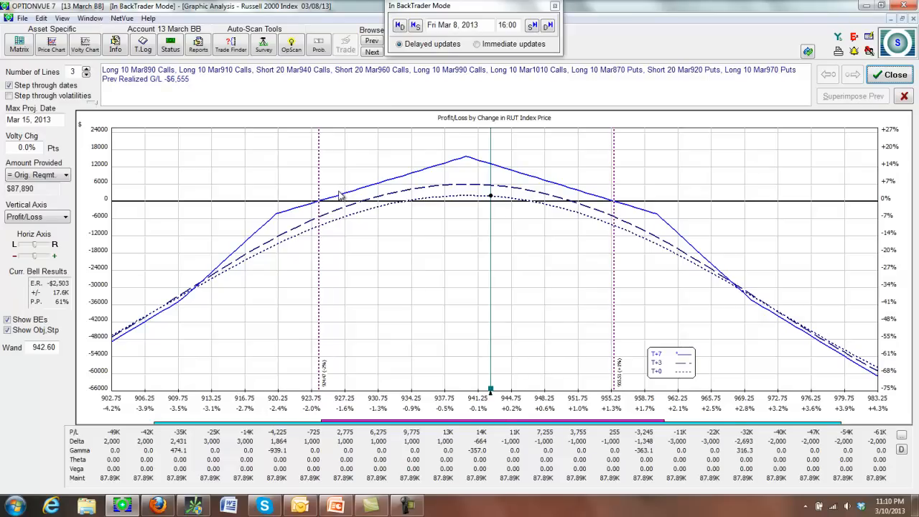
mouse_move(492, 198)
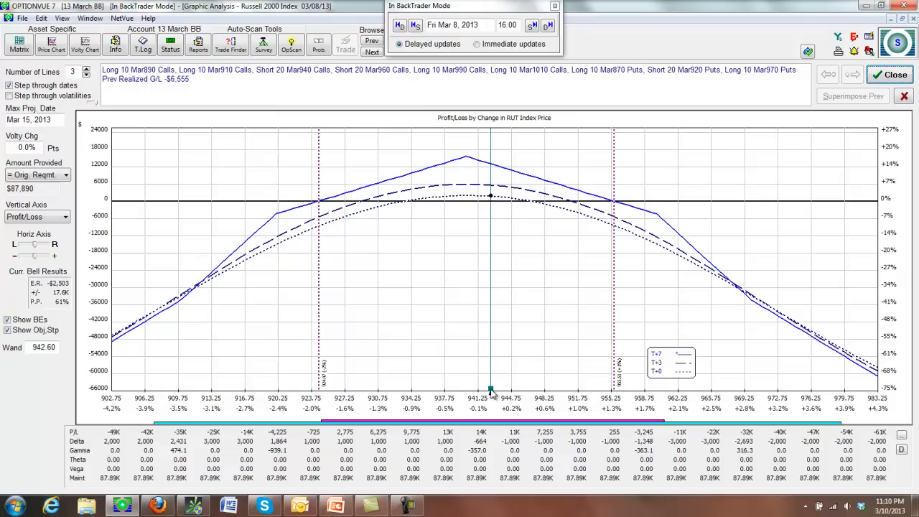
mouse_move(487, 172)
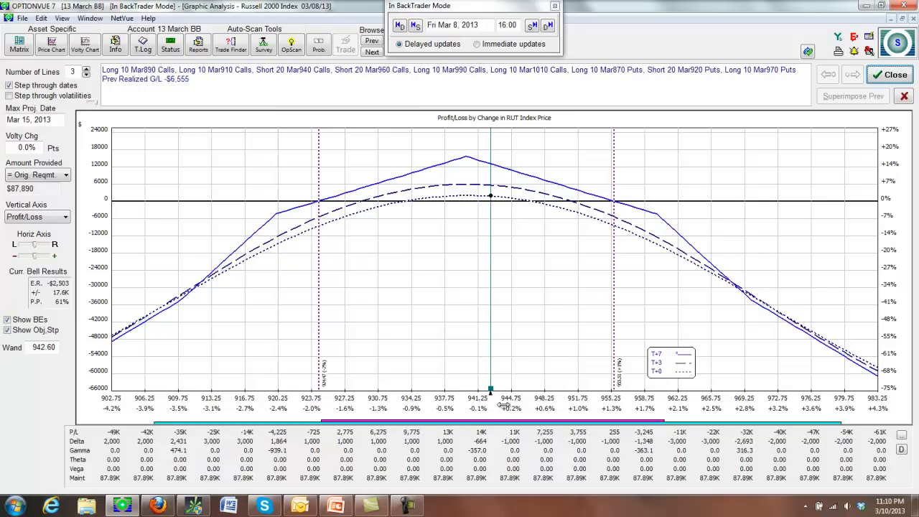
mouse_move(496, 394)
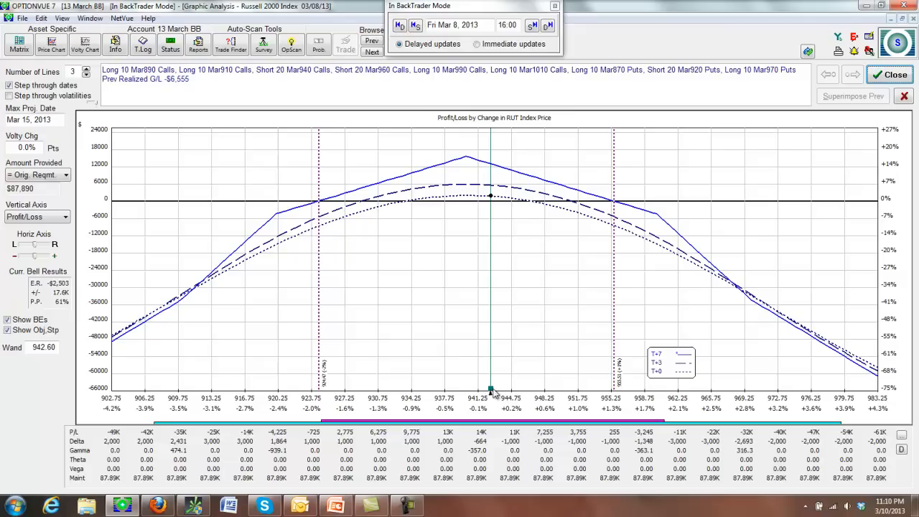
mouse_move(223, 394)
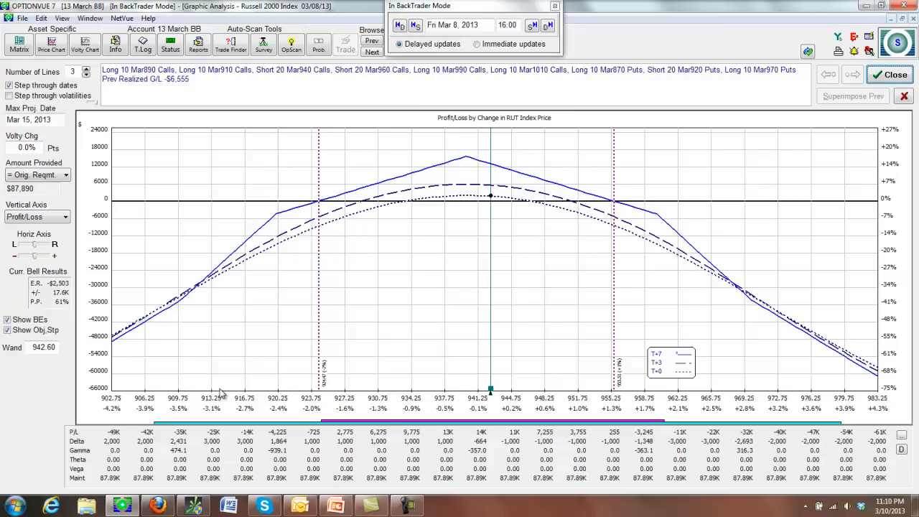
mouse_move(889, 96)
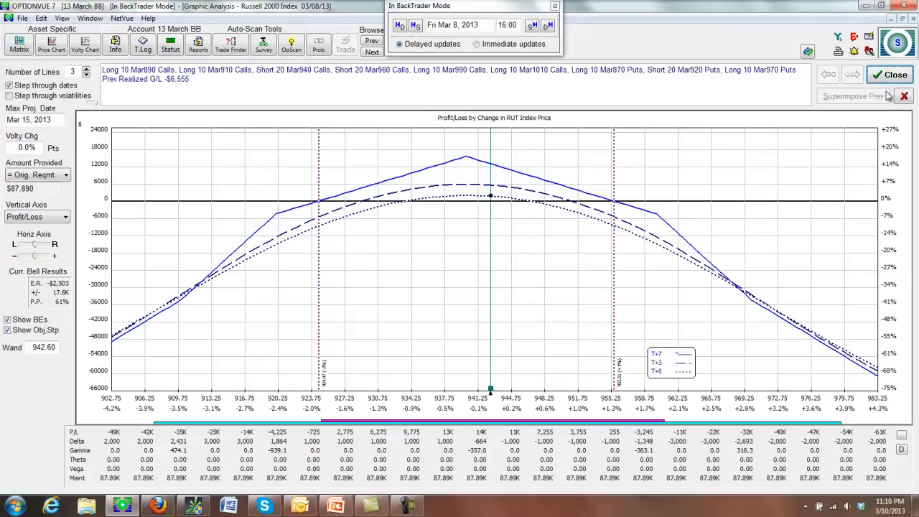